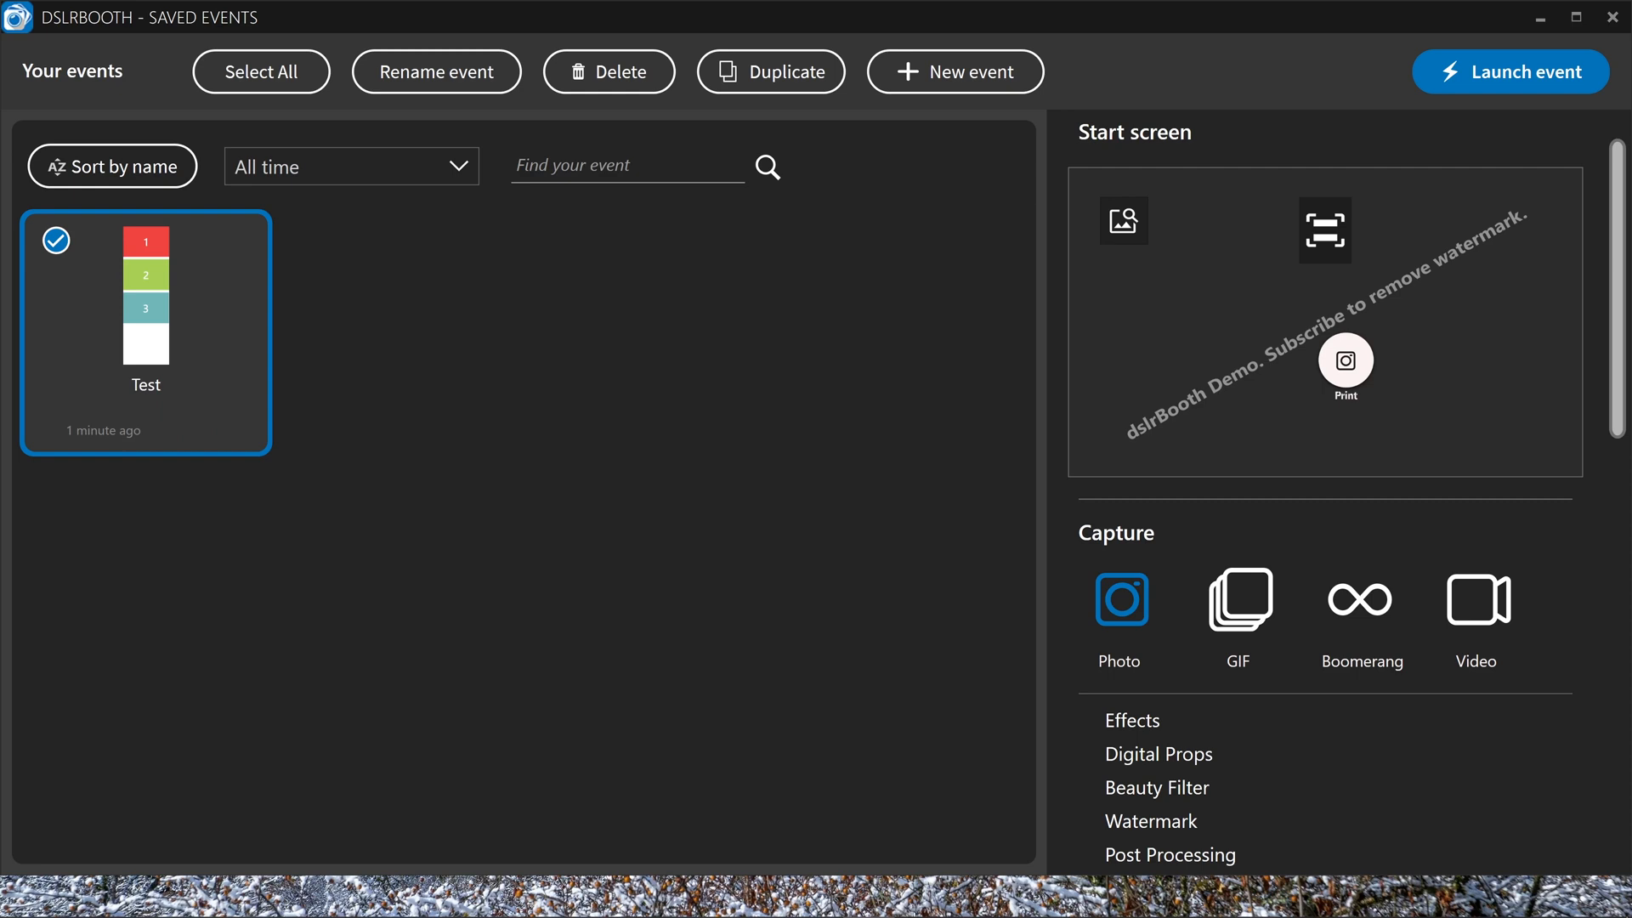
mouse_move(449, 498)
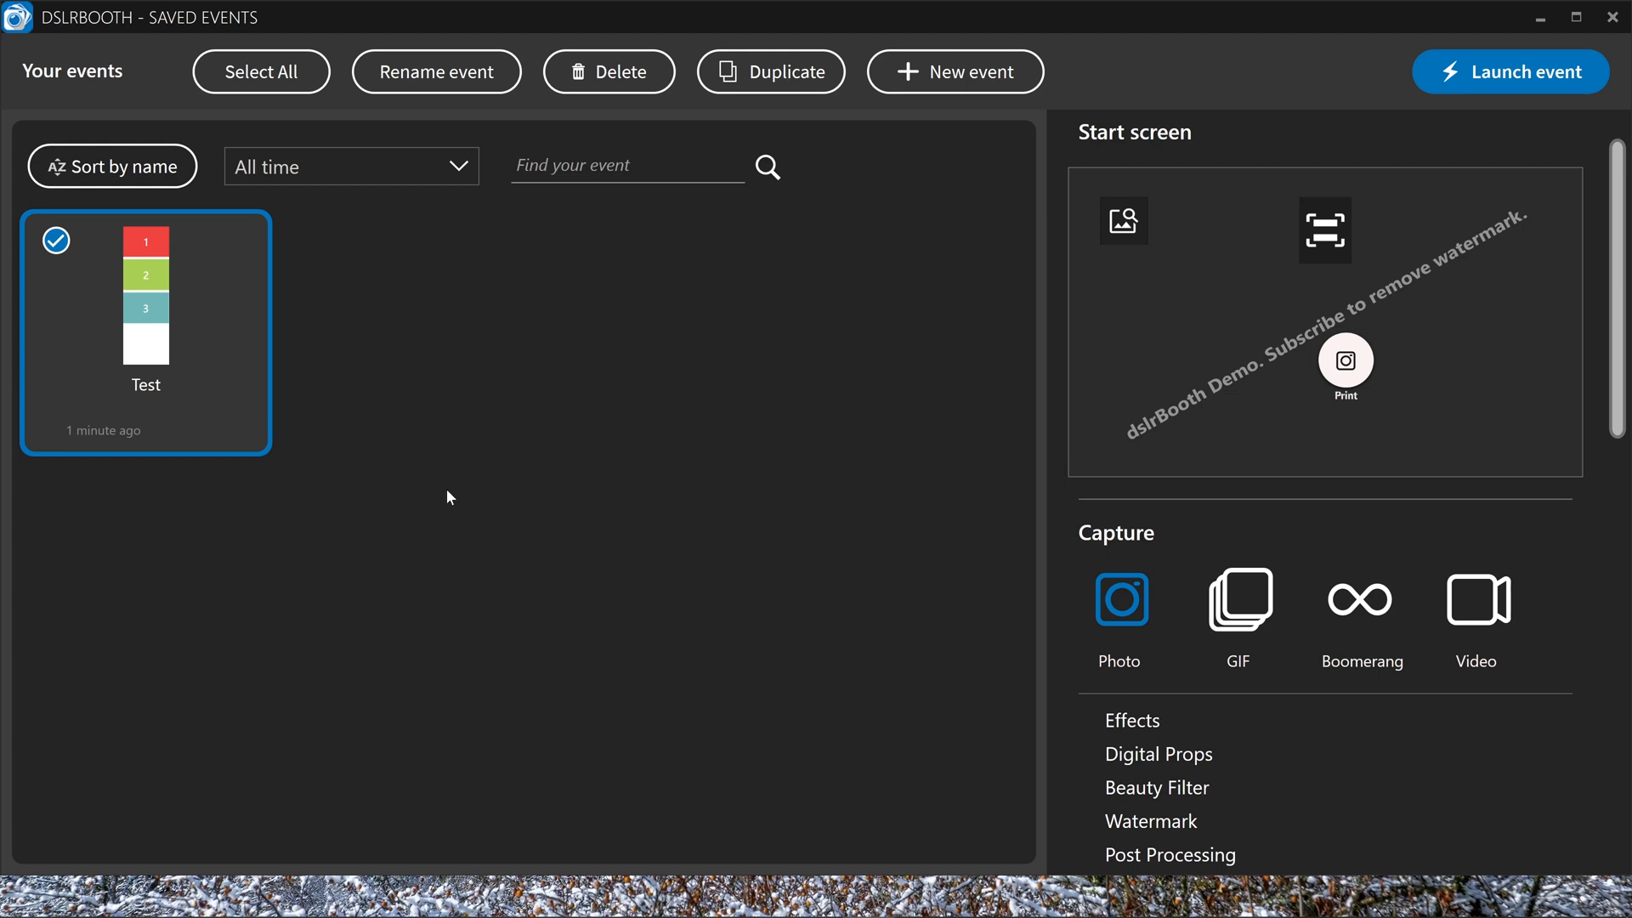
mouse_move(466, 291)
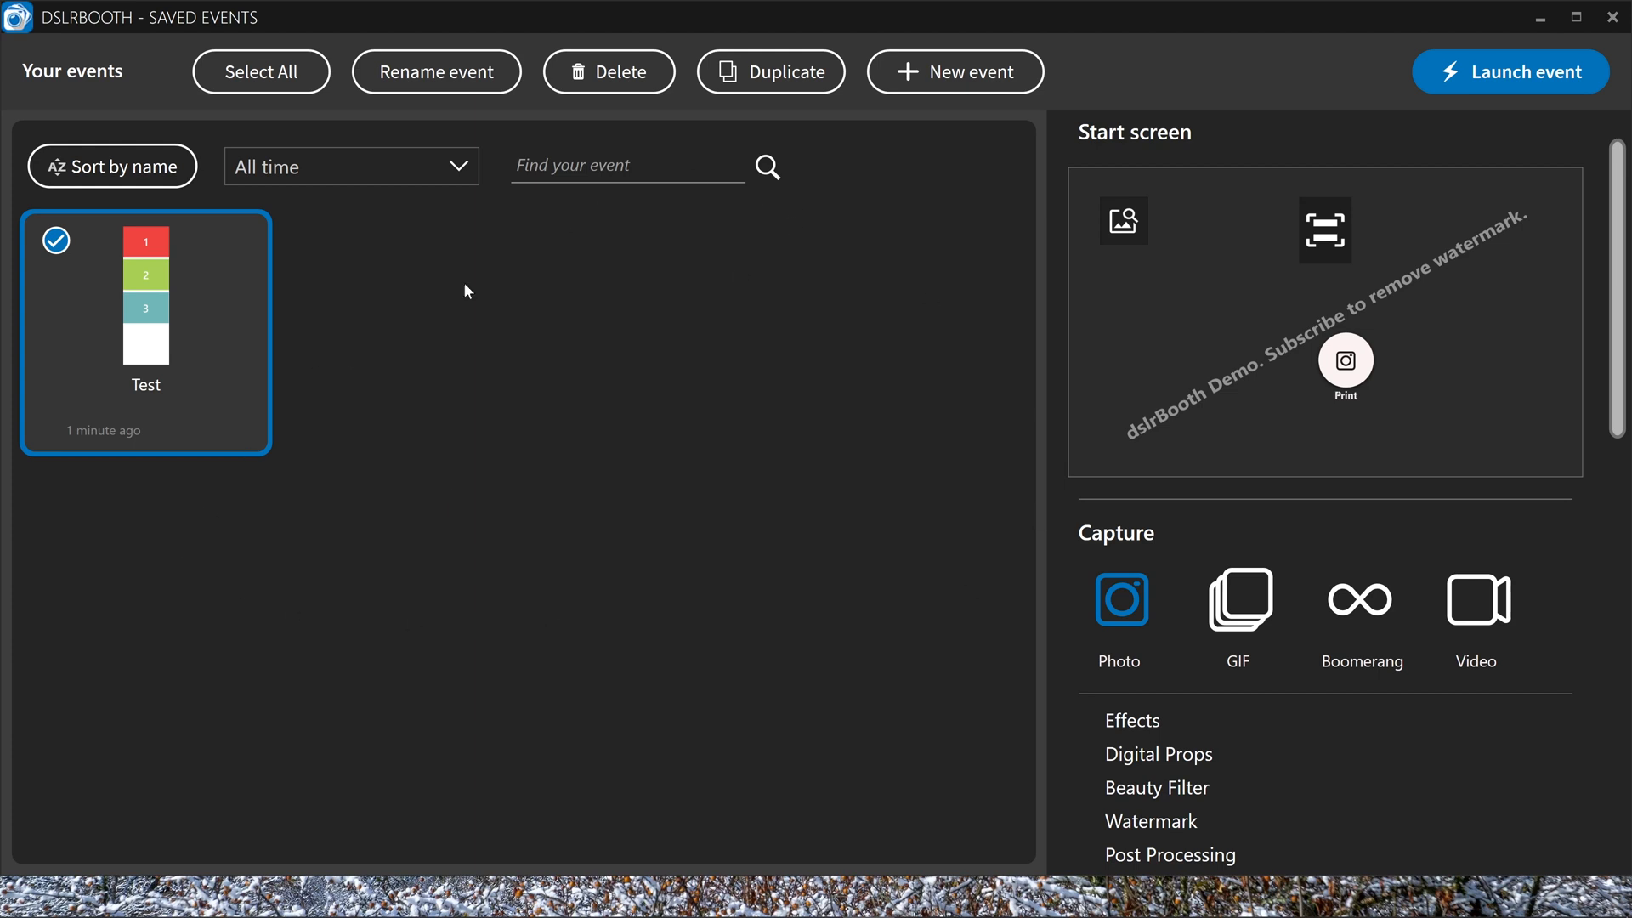
Go full screen with F11 and scroll the Test event summary to Printing and Sharing Configuration
key("F11")
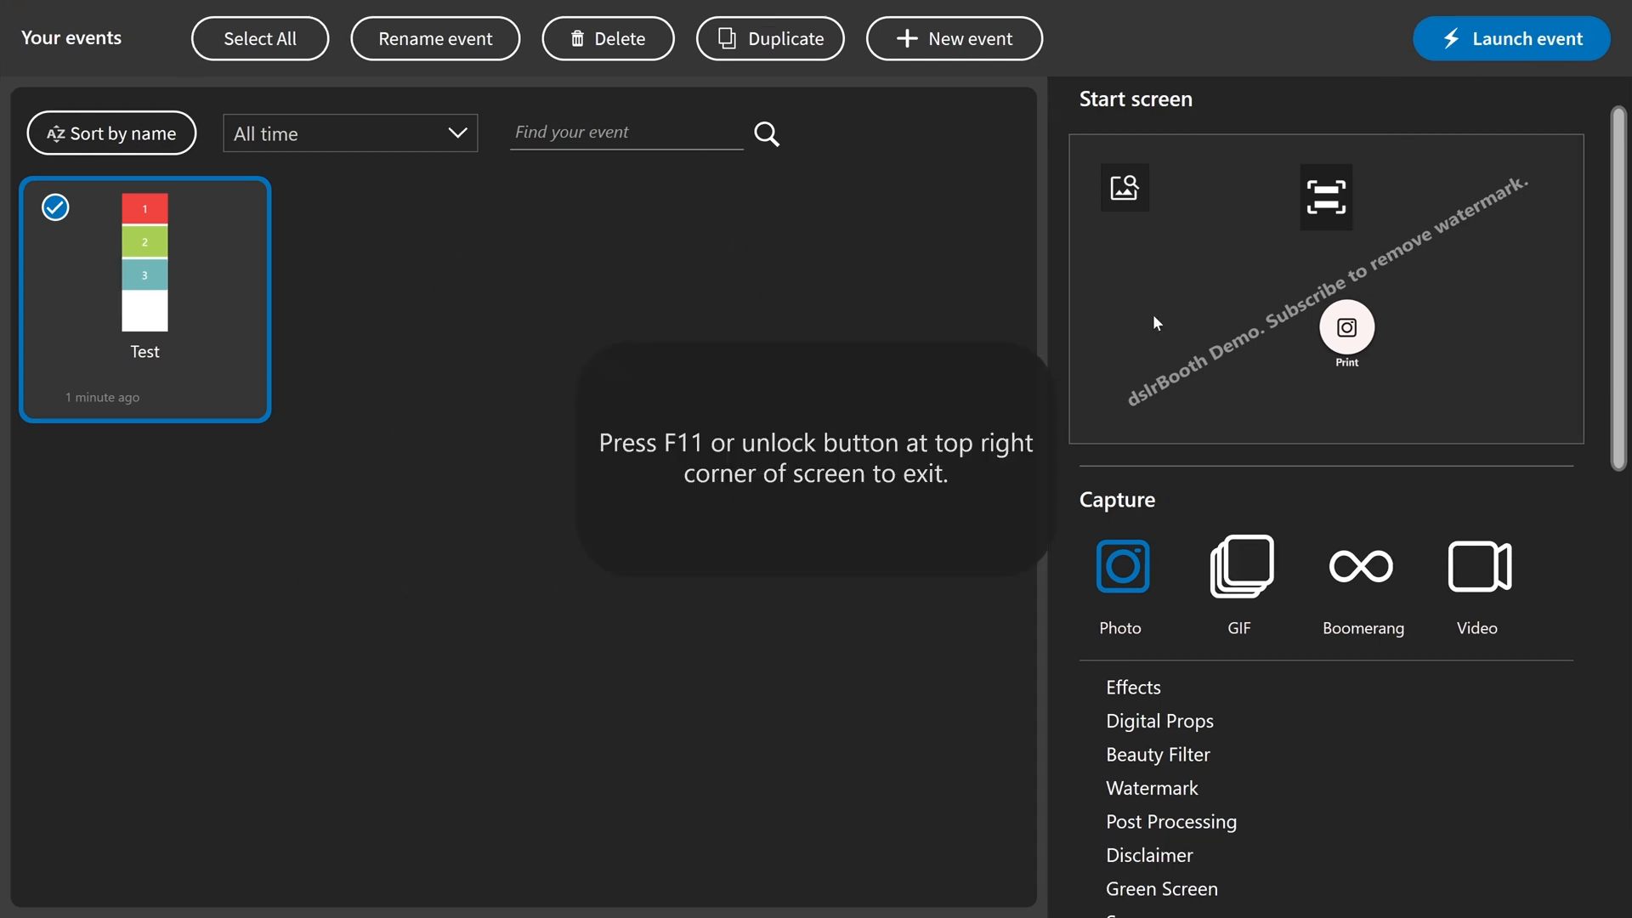
mouse_move(1520, 209)
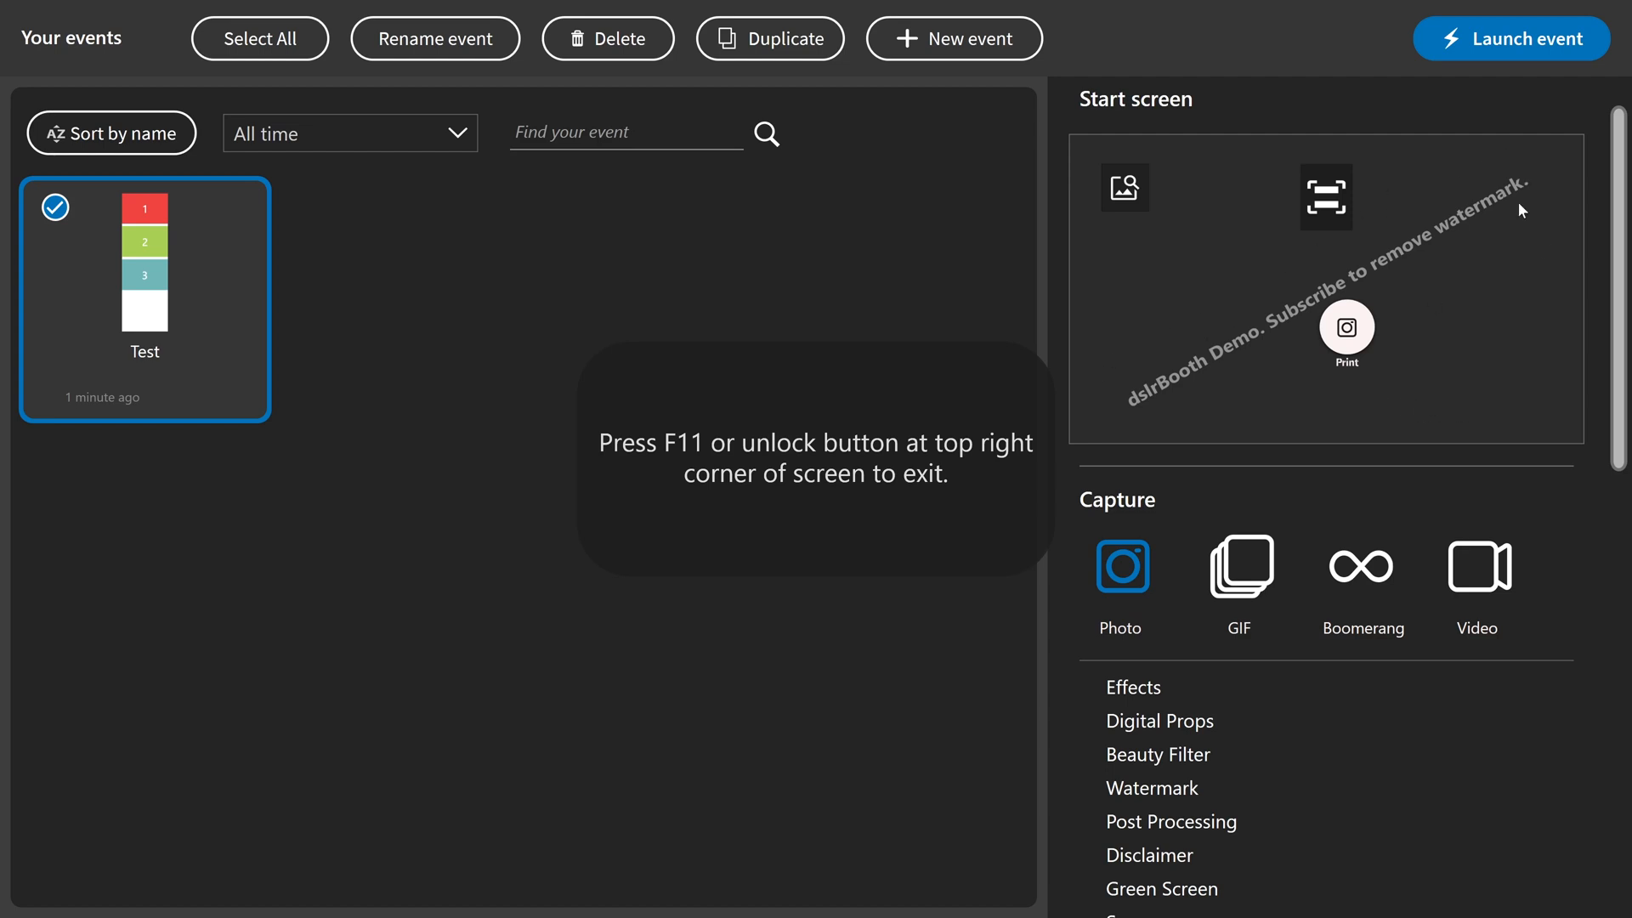
scroll("down", 3)
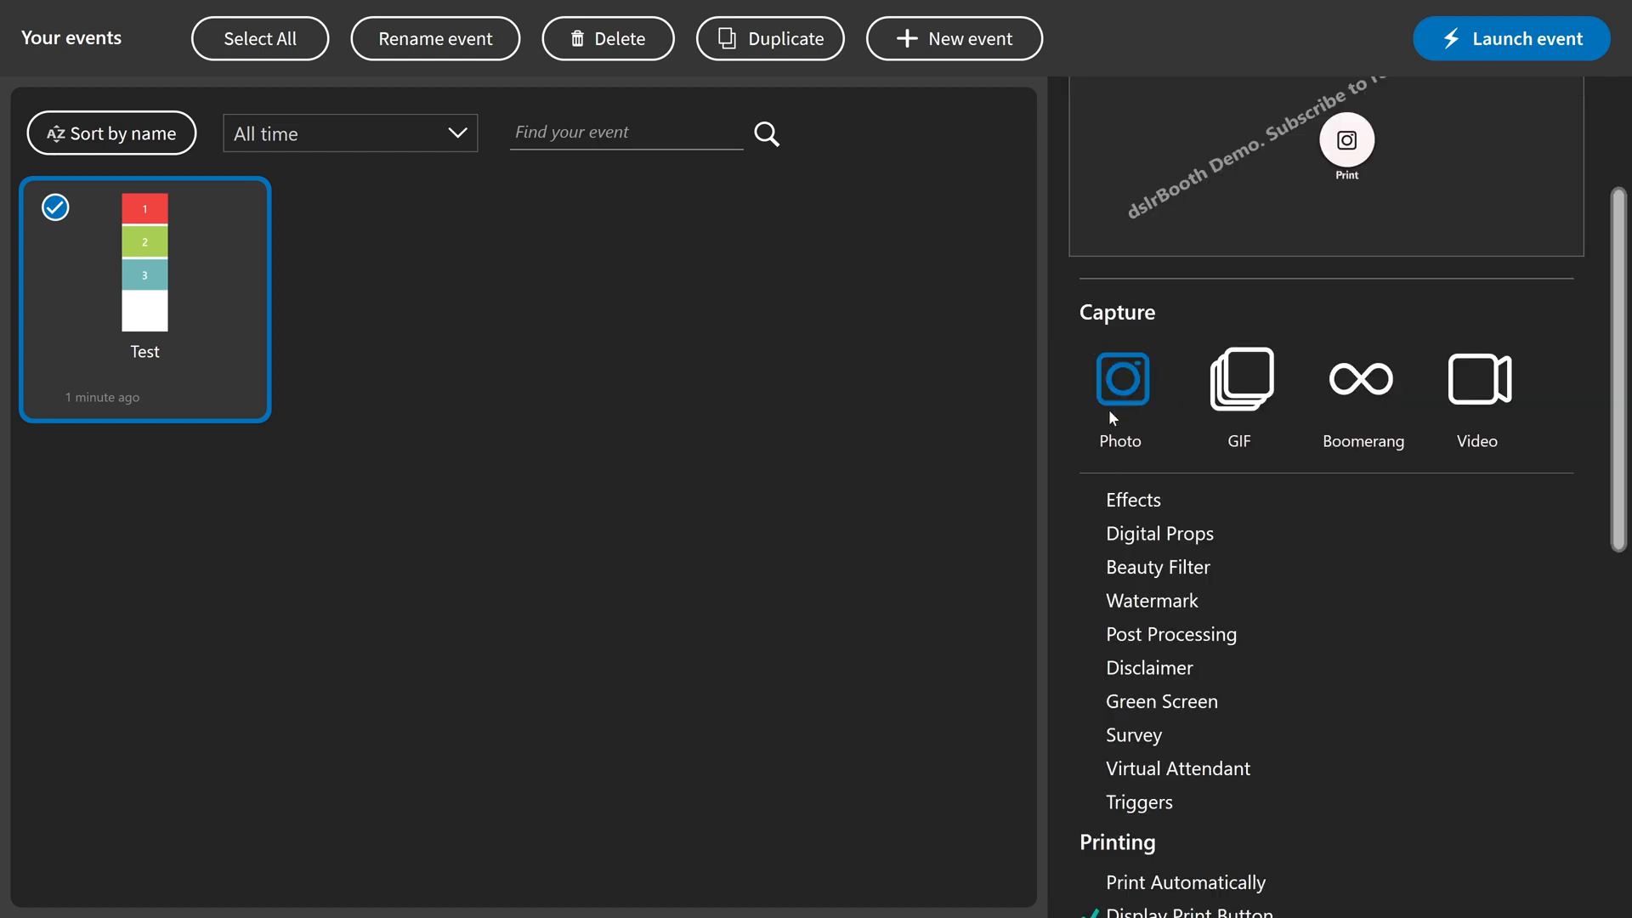
mouse_move(1285, 500)
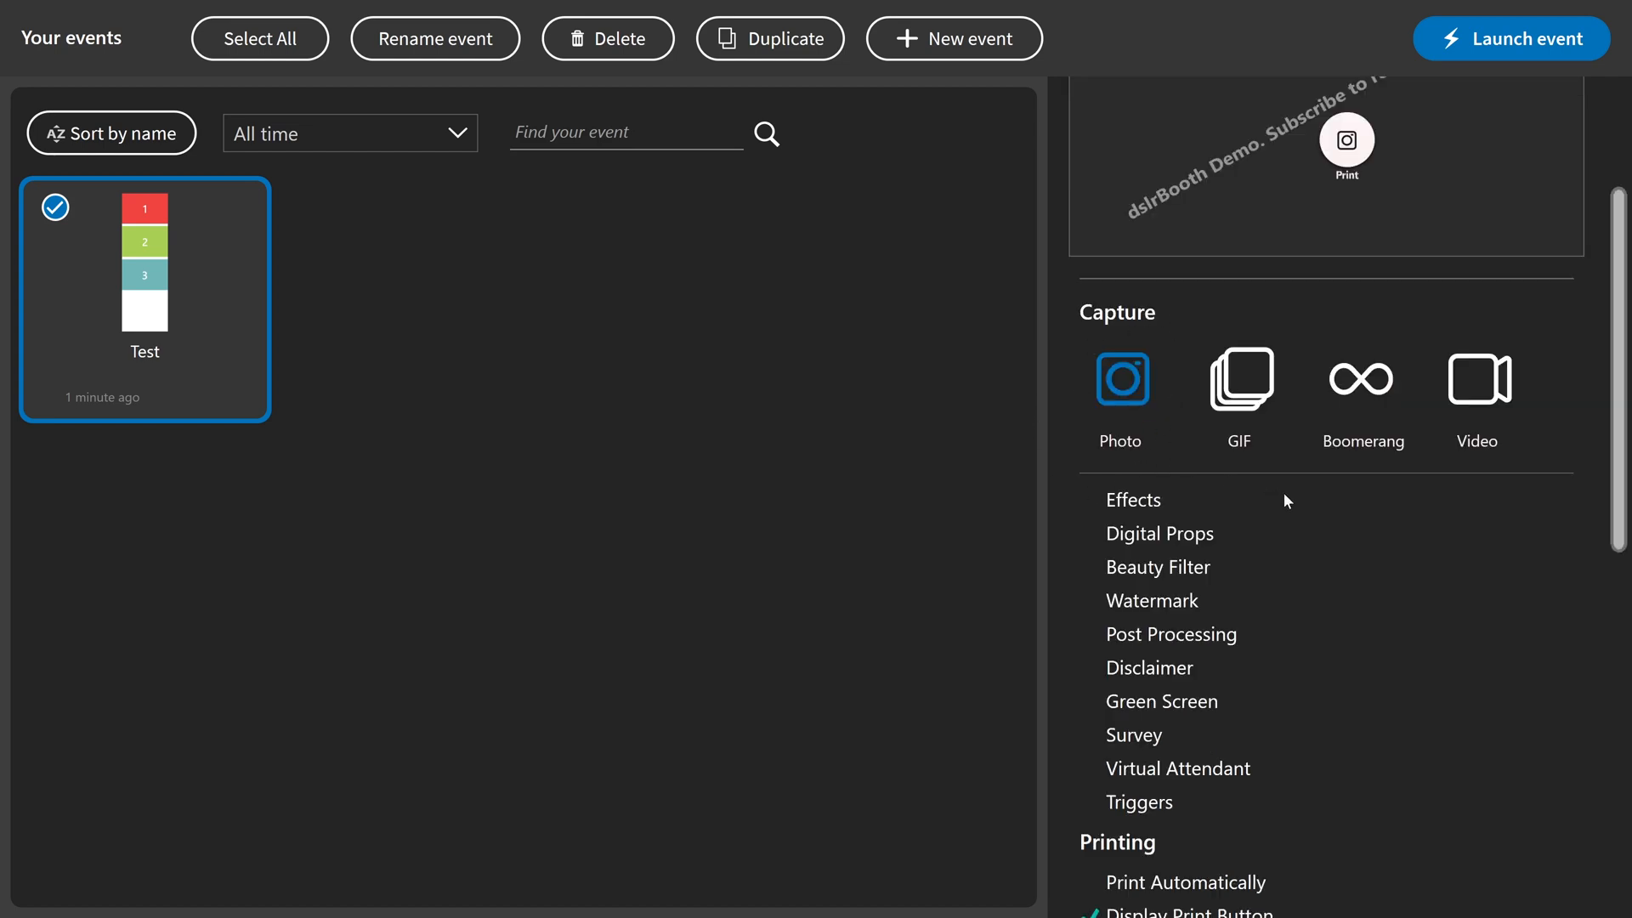
mouse_move(1579, 420)
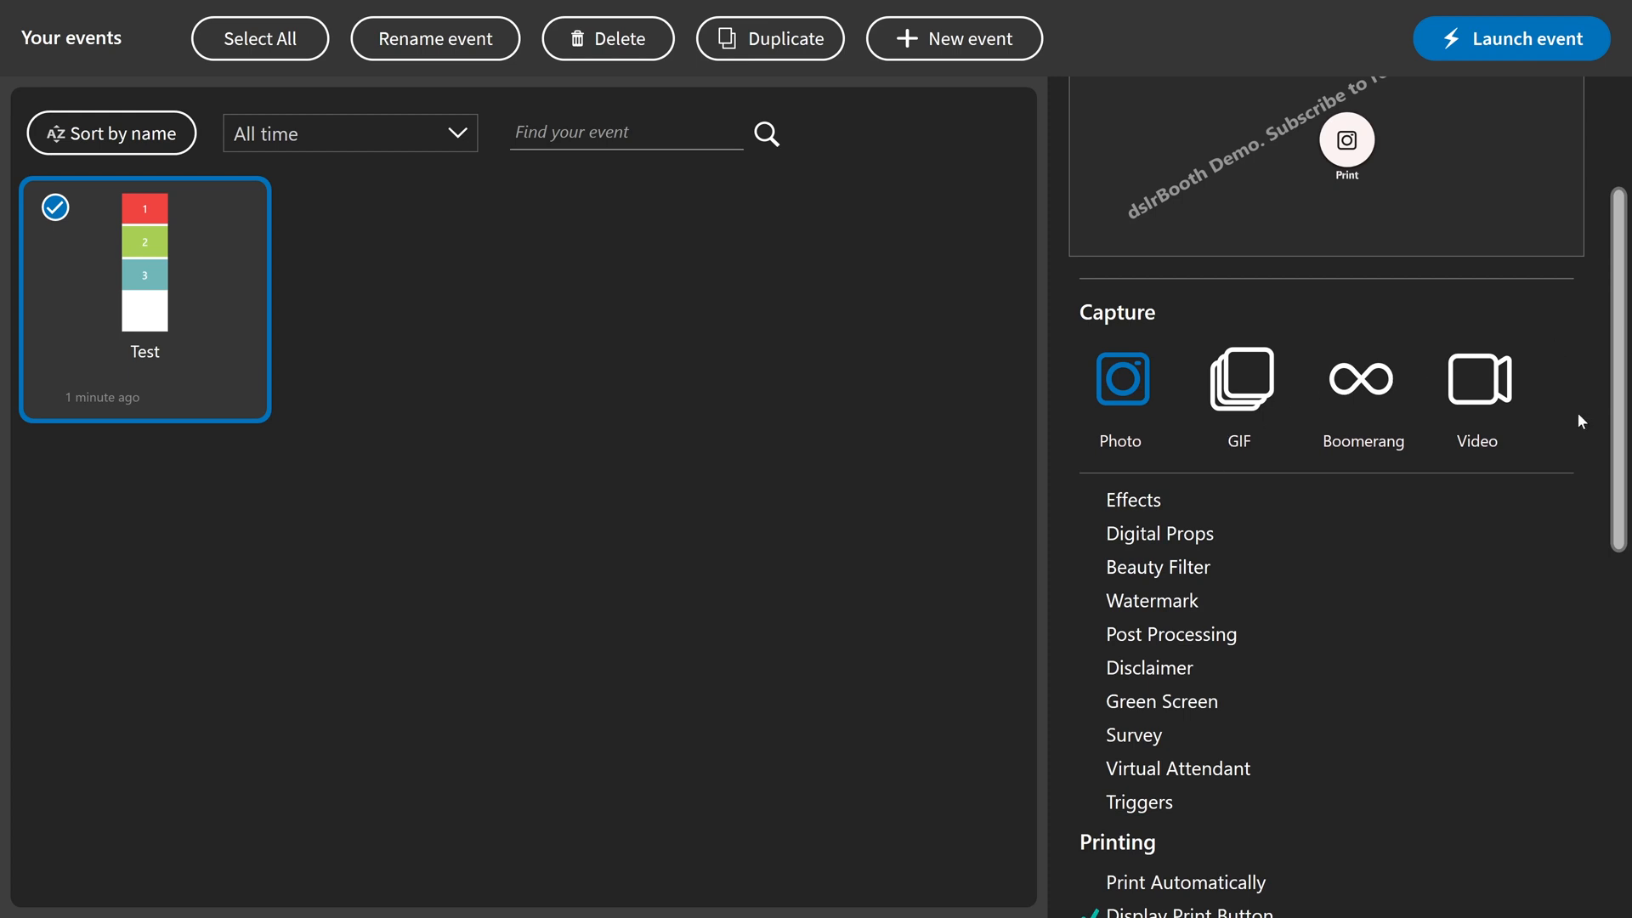
mouse_move(1144, 573)
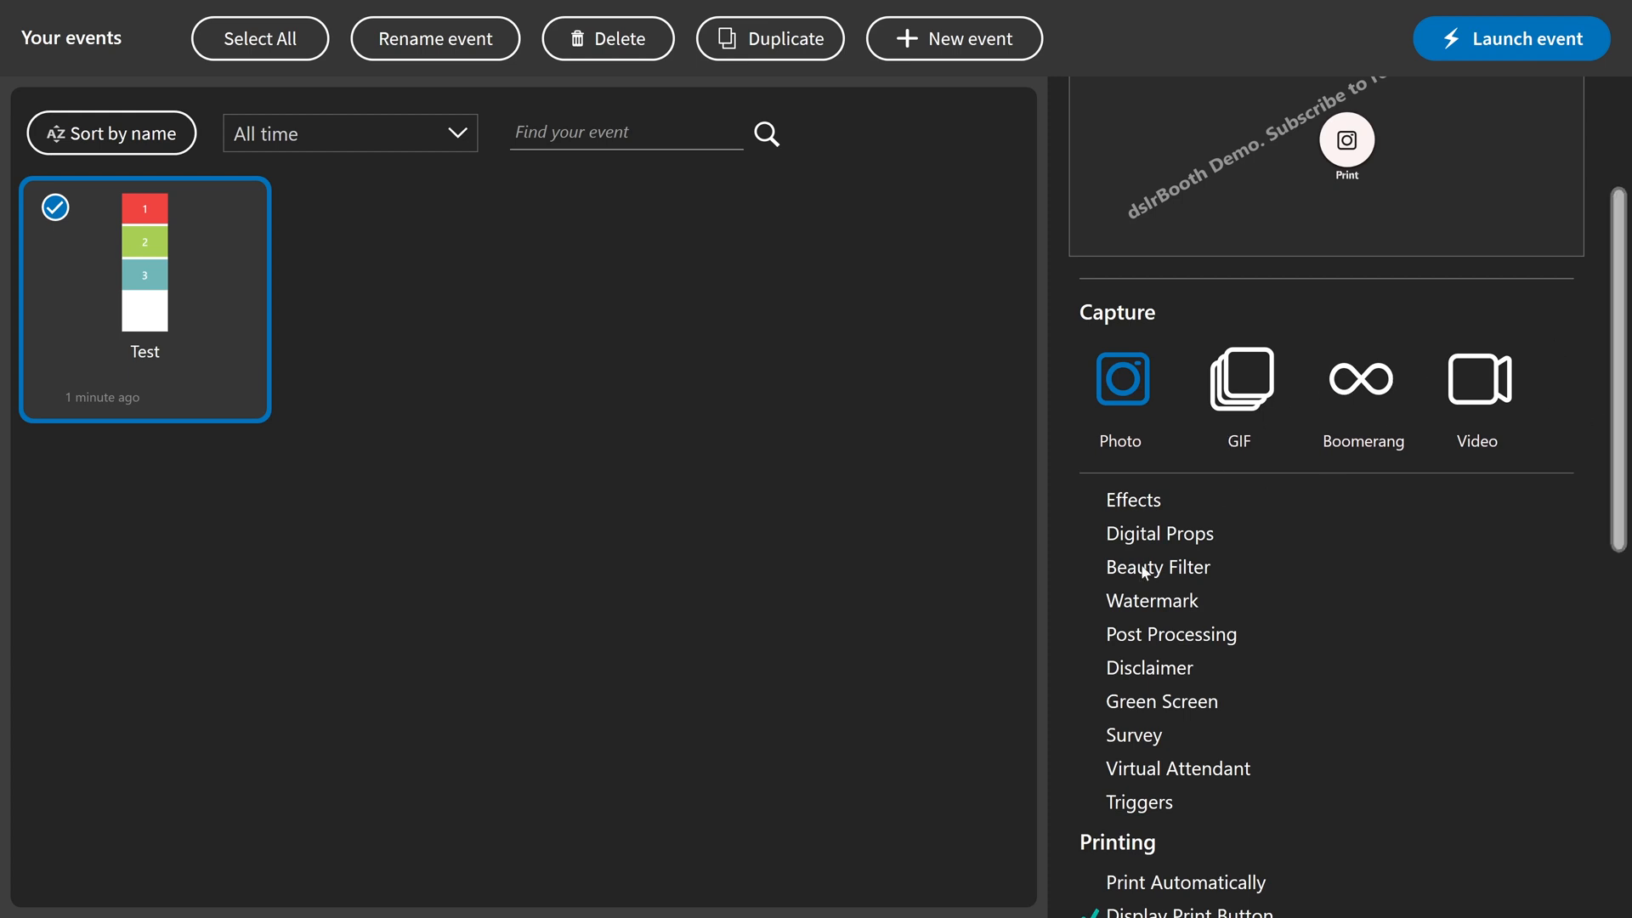
mouse_move(1157, 739)
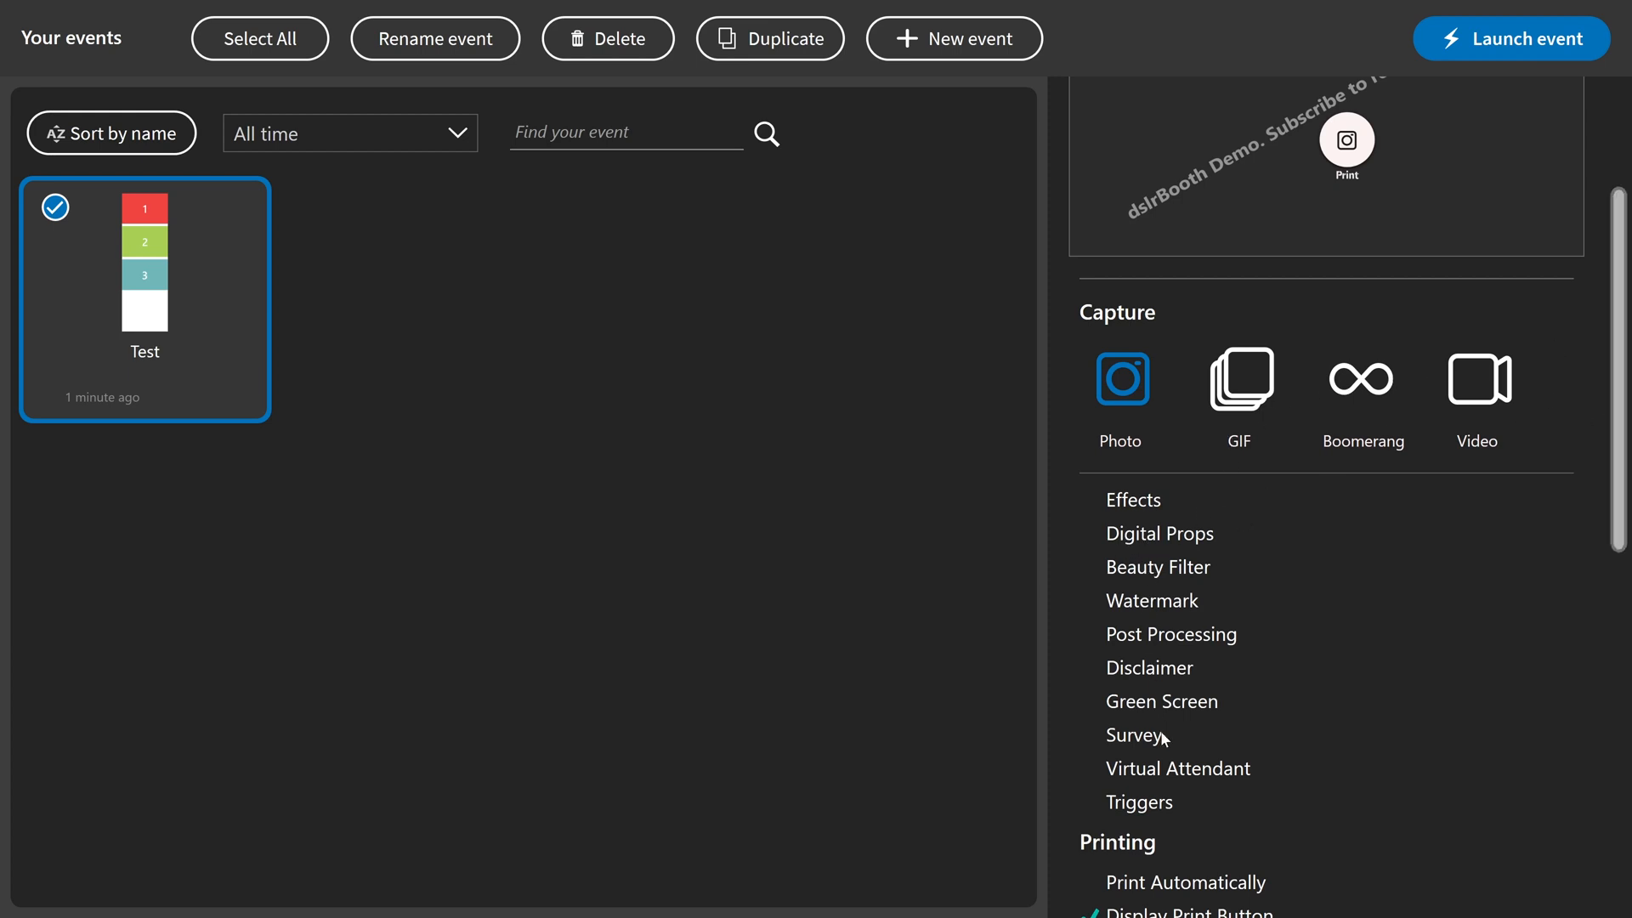
mouse_move(1158, 748)
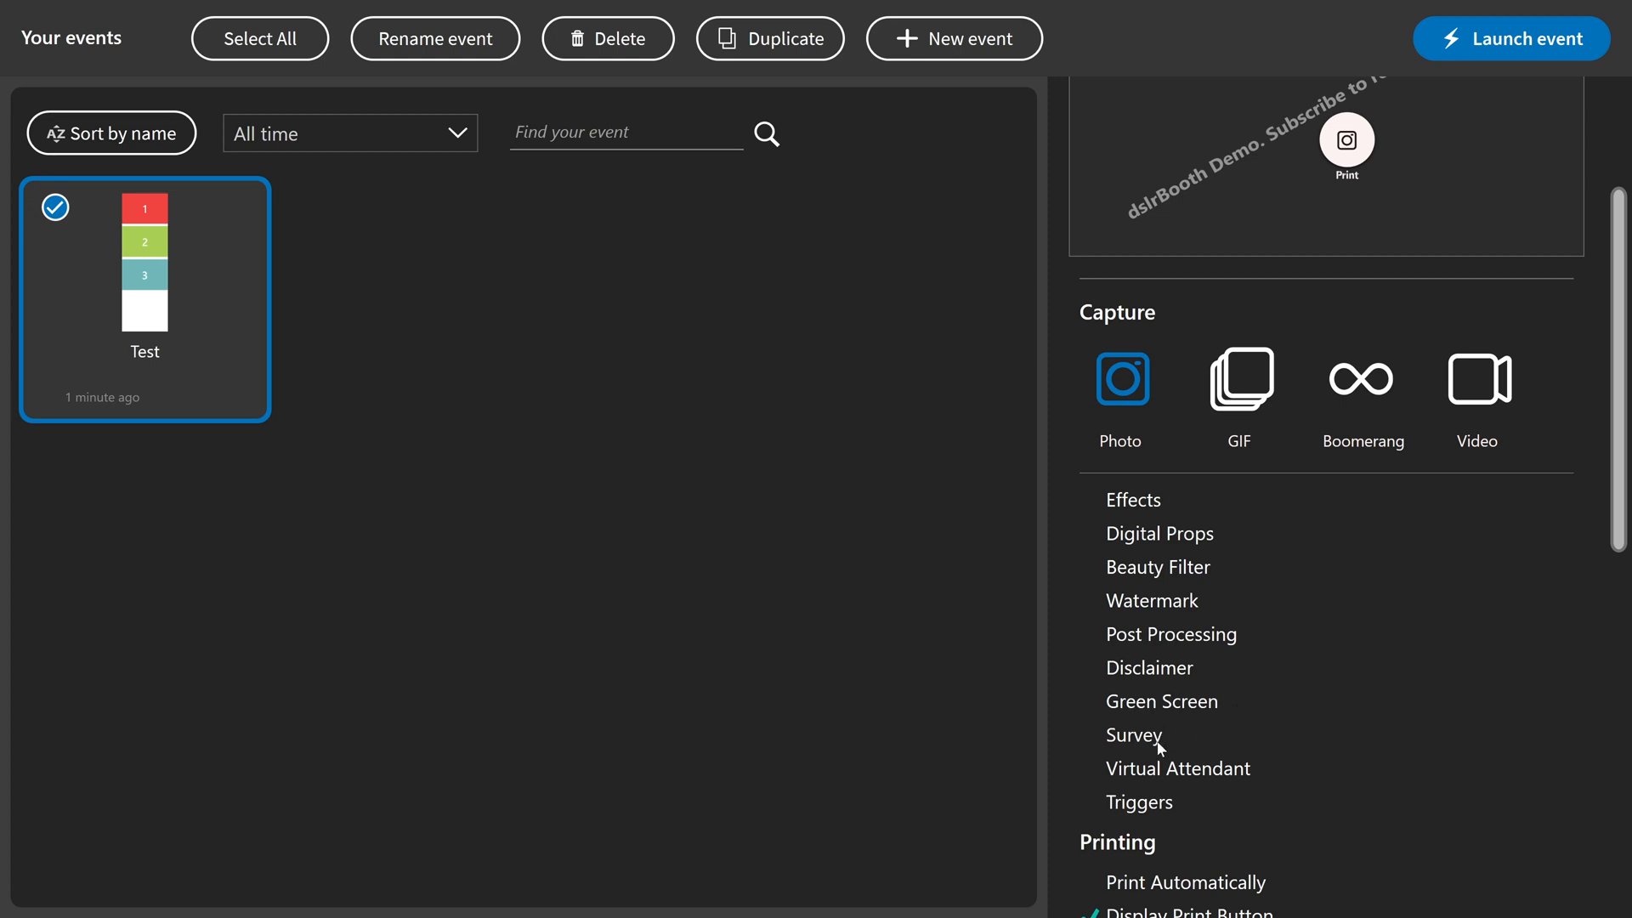
scroll("down", 3)
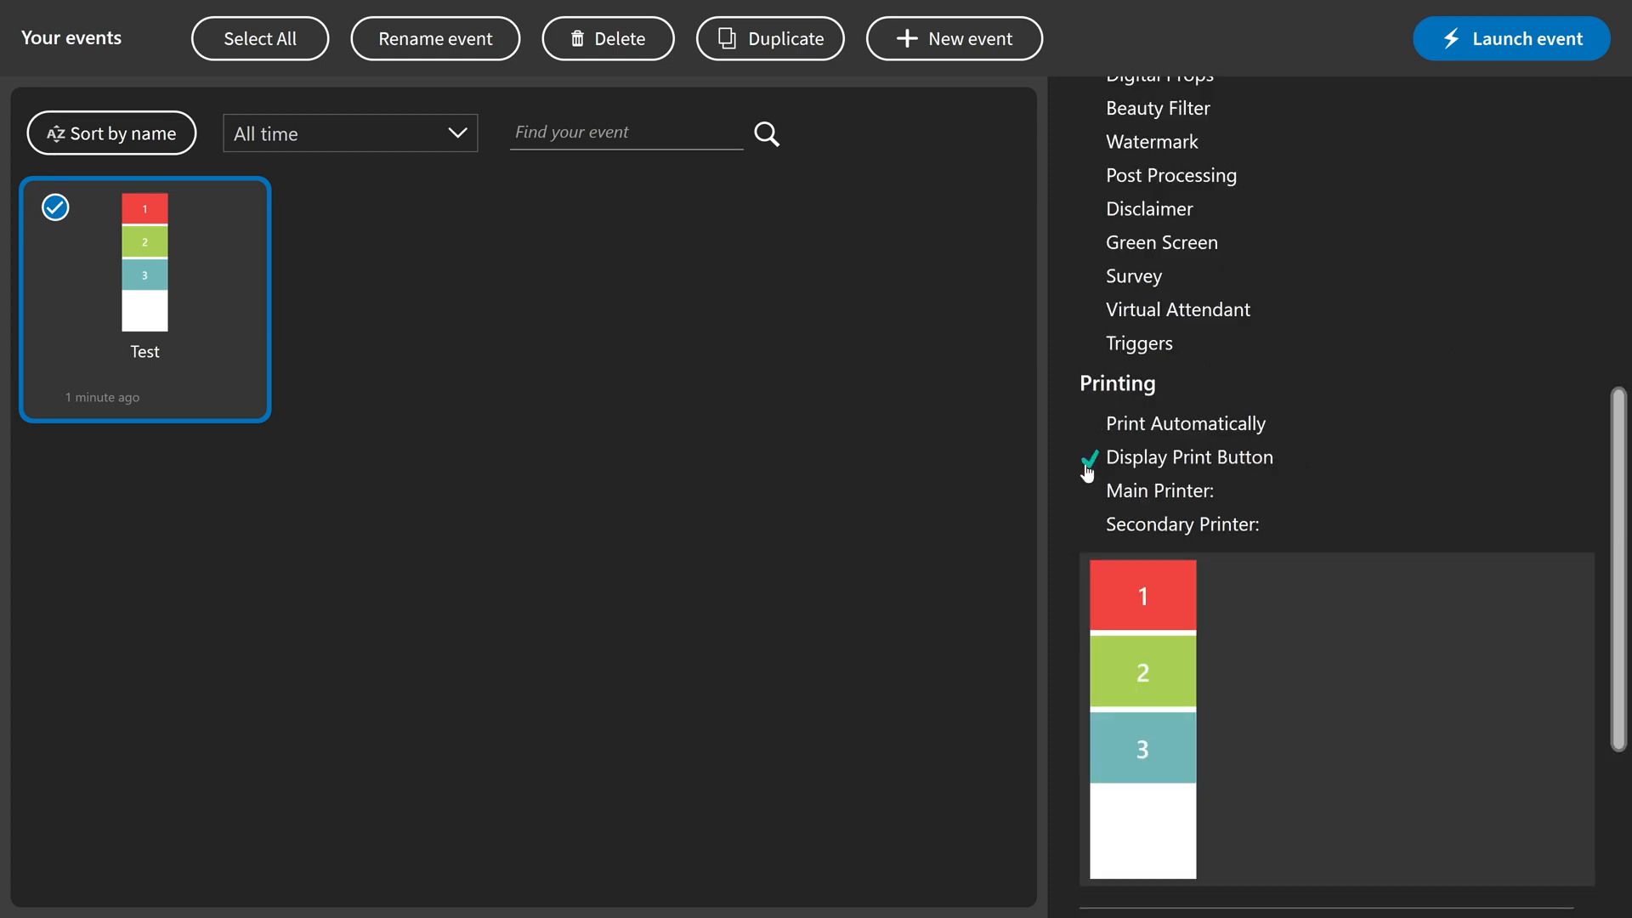
mouse_move(1255, 392)
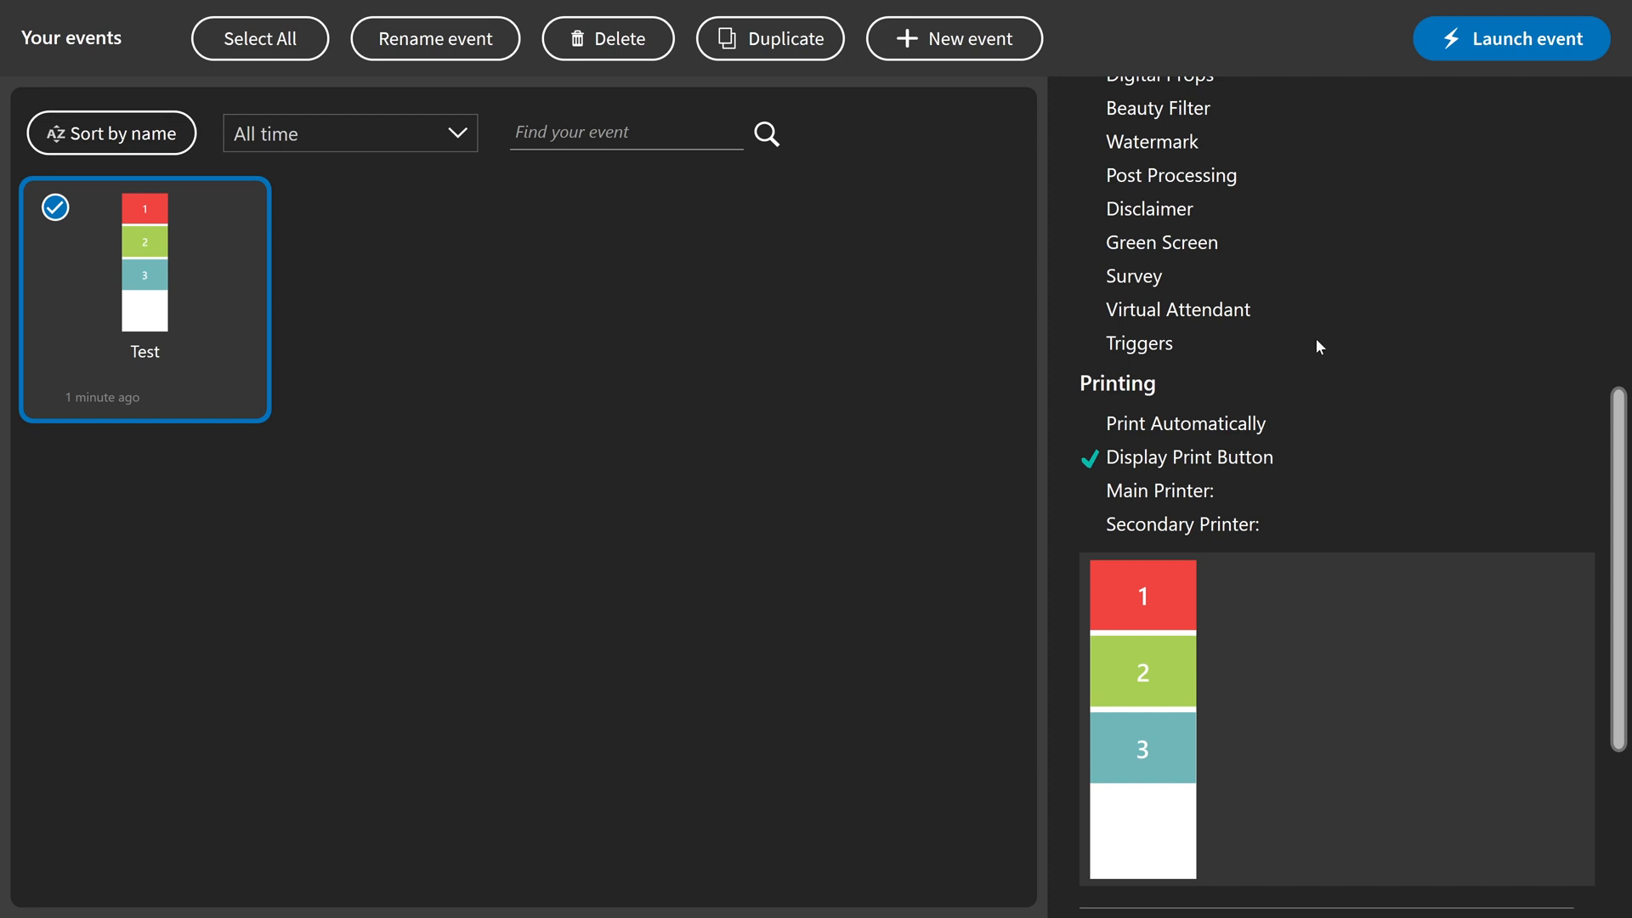
scroll("down", 3)
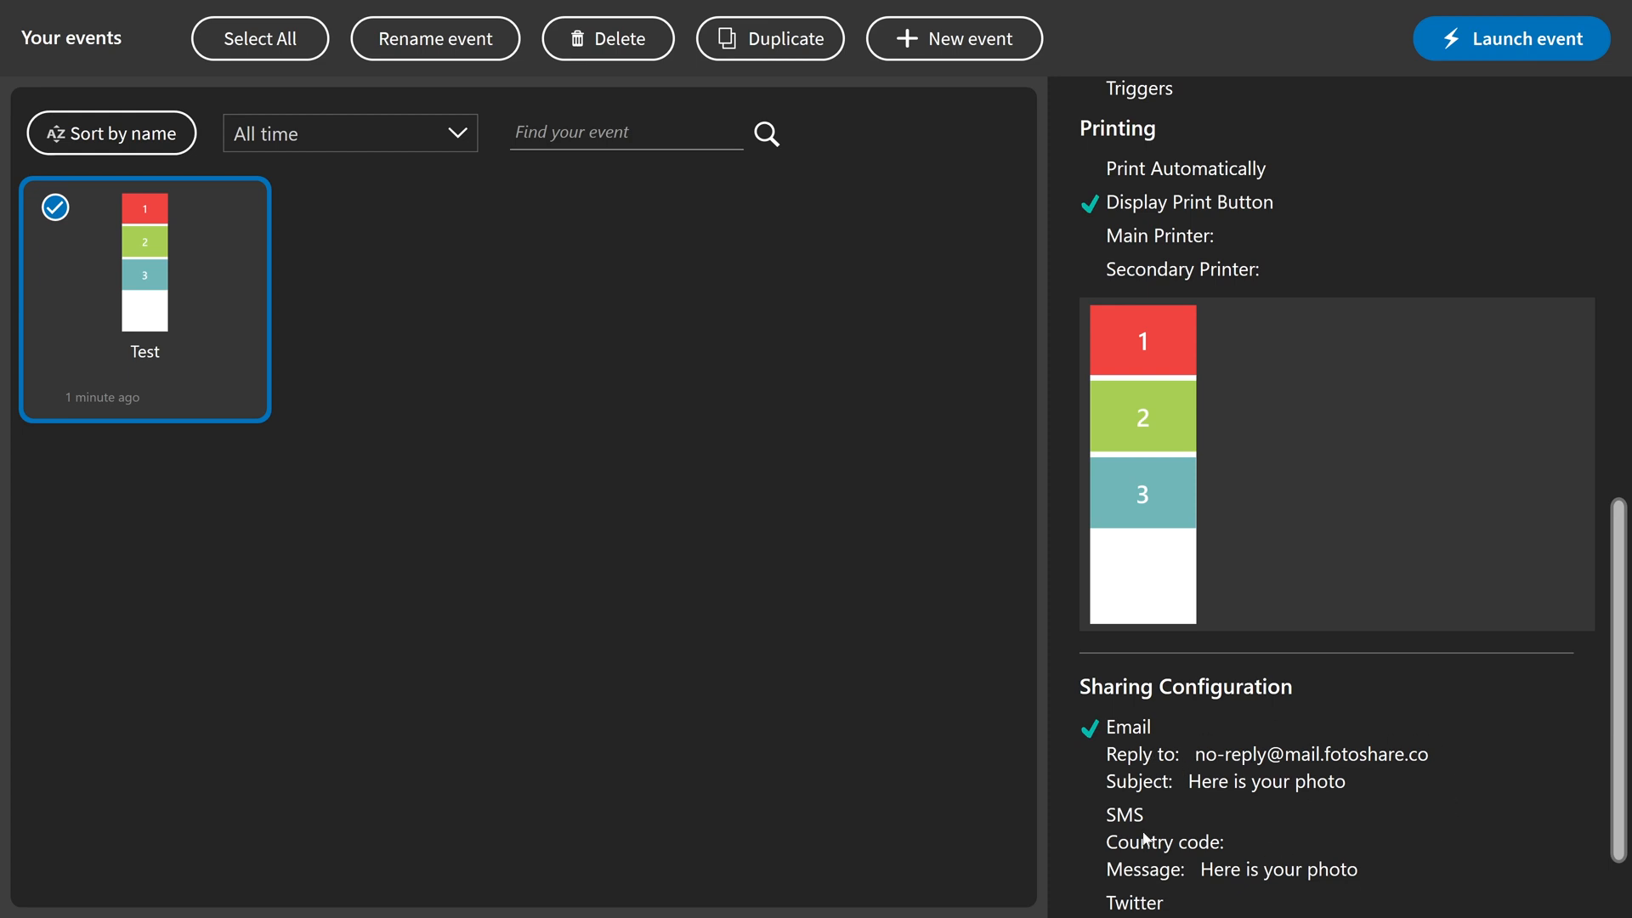
mouse_move(1142, 790)
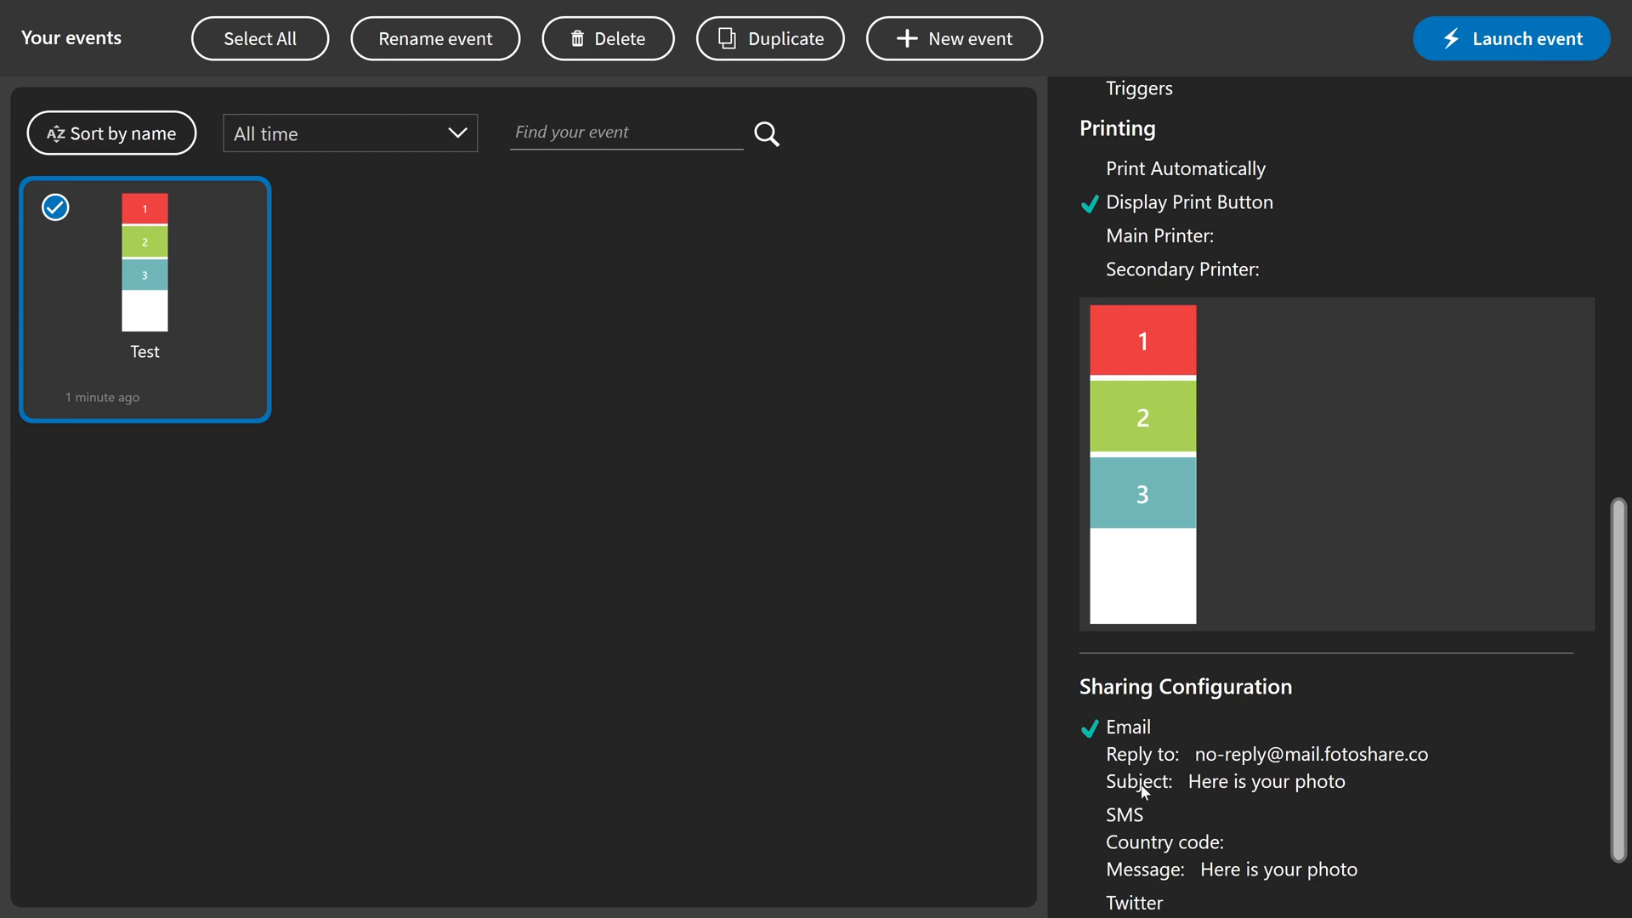
mouse_move(1149, 848)
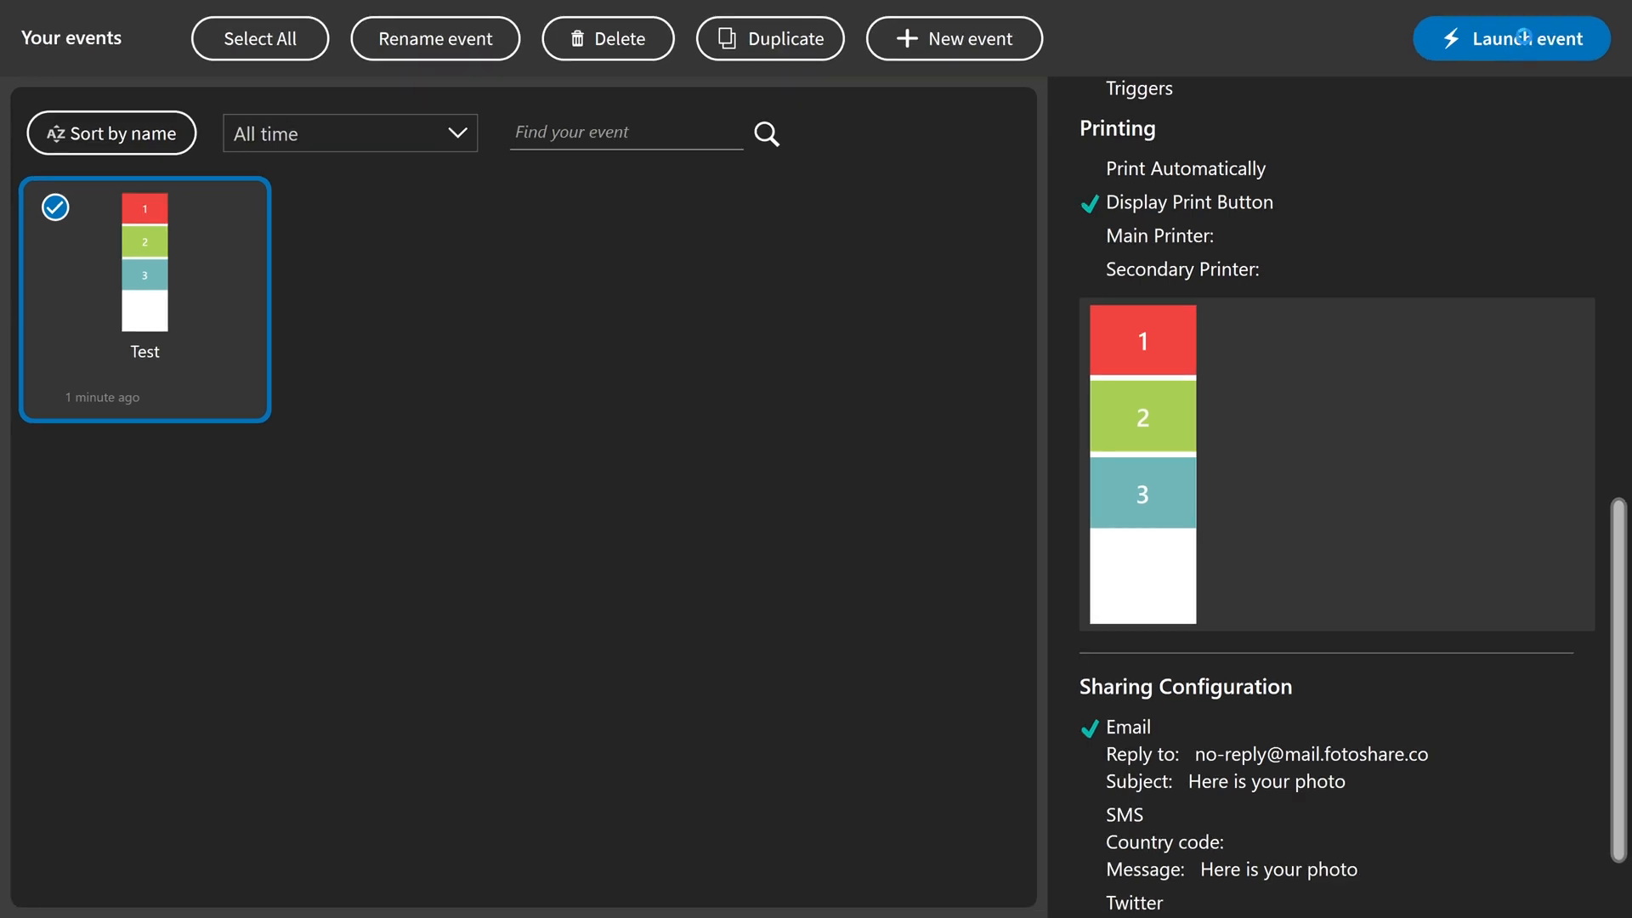
Launch the Test event and dismiss the missing-camera warning
left_click(1509, 39)
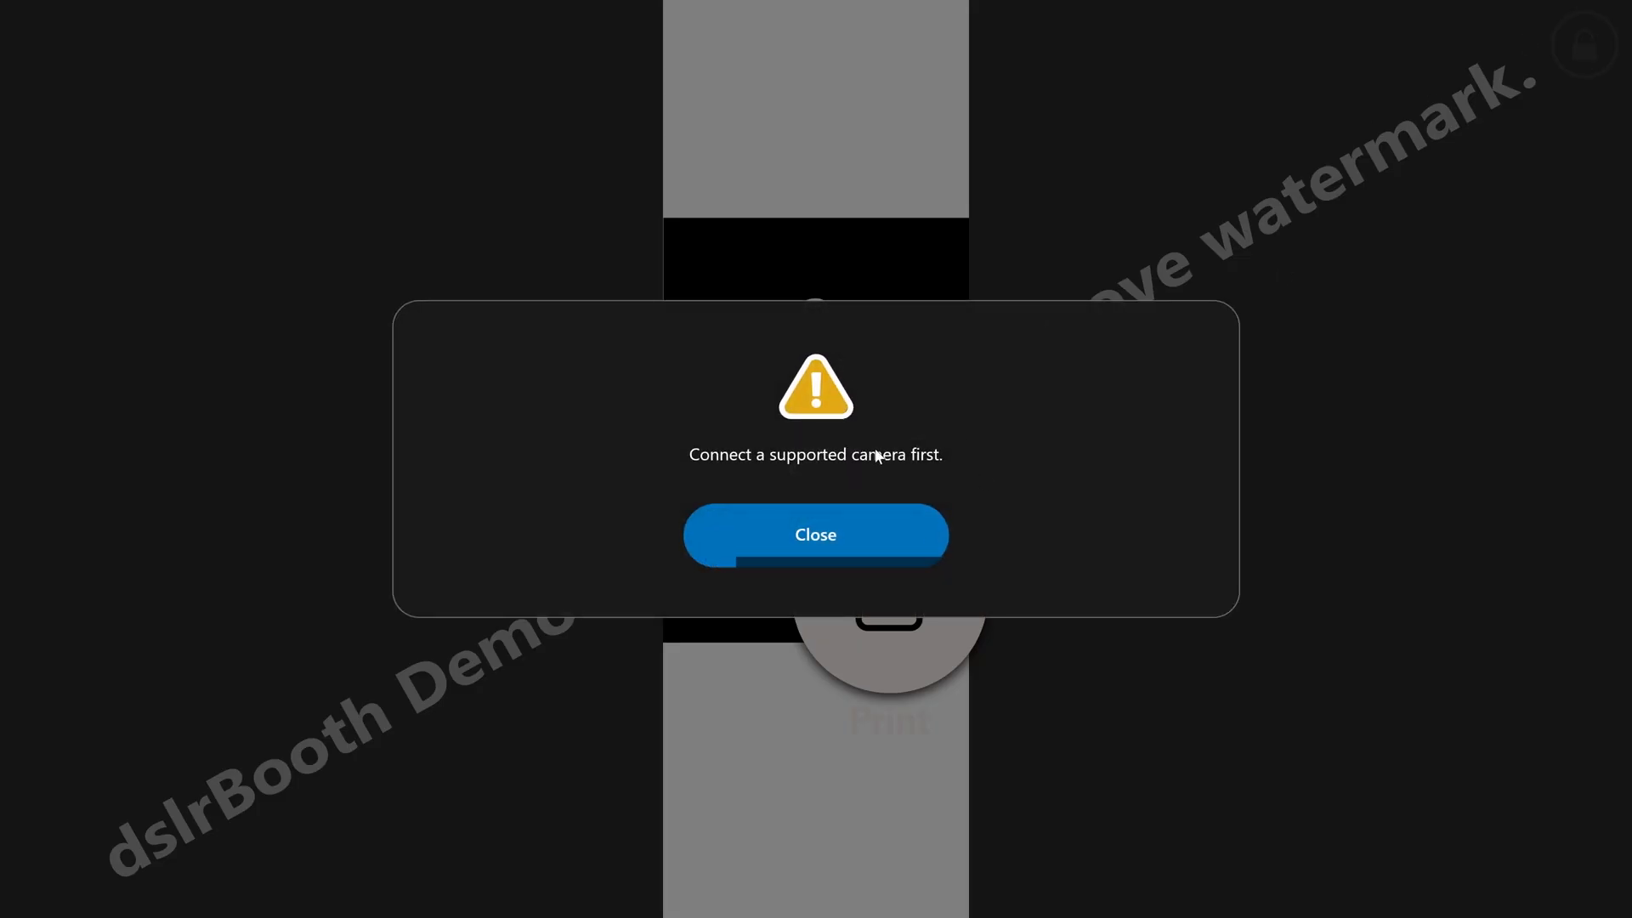
mouse_move(1109, 450)
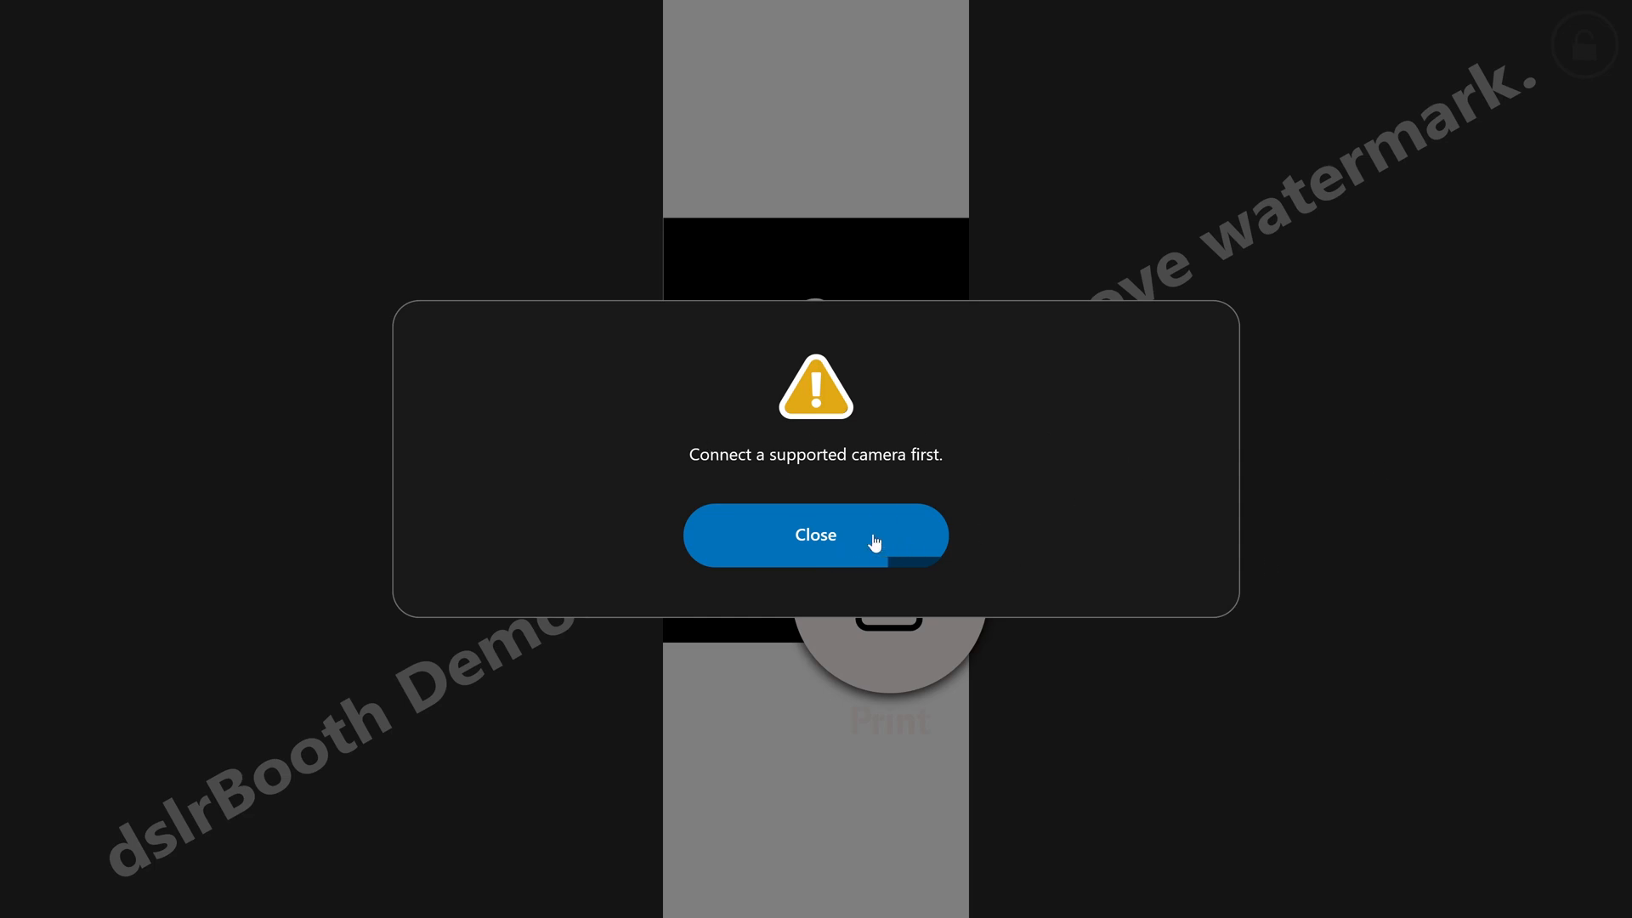
left_click(814, 533)
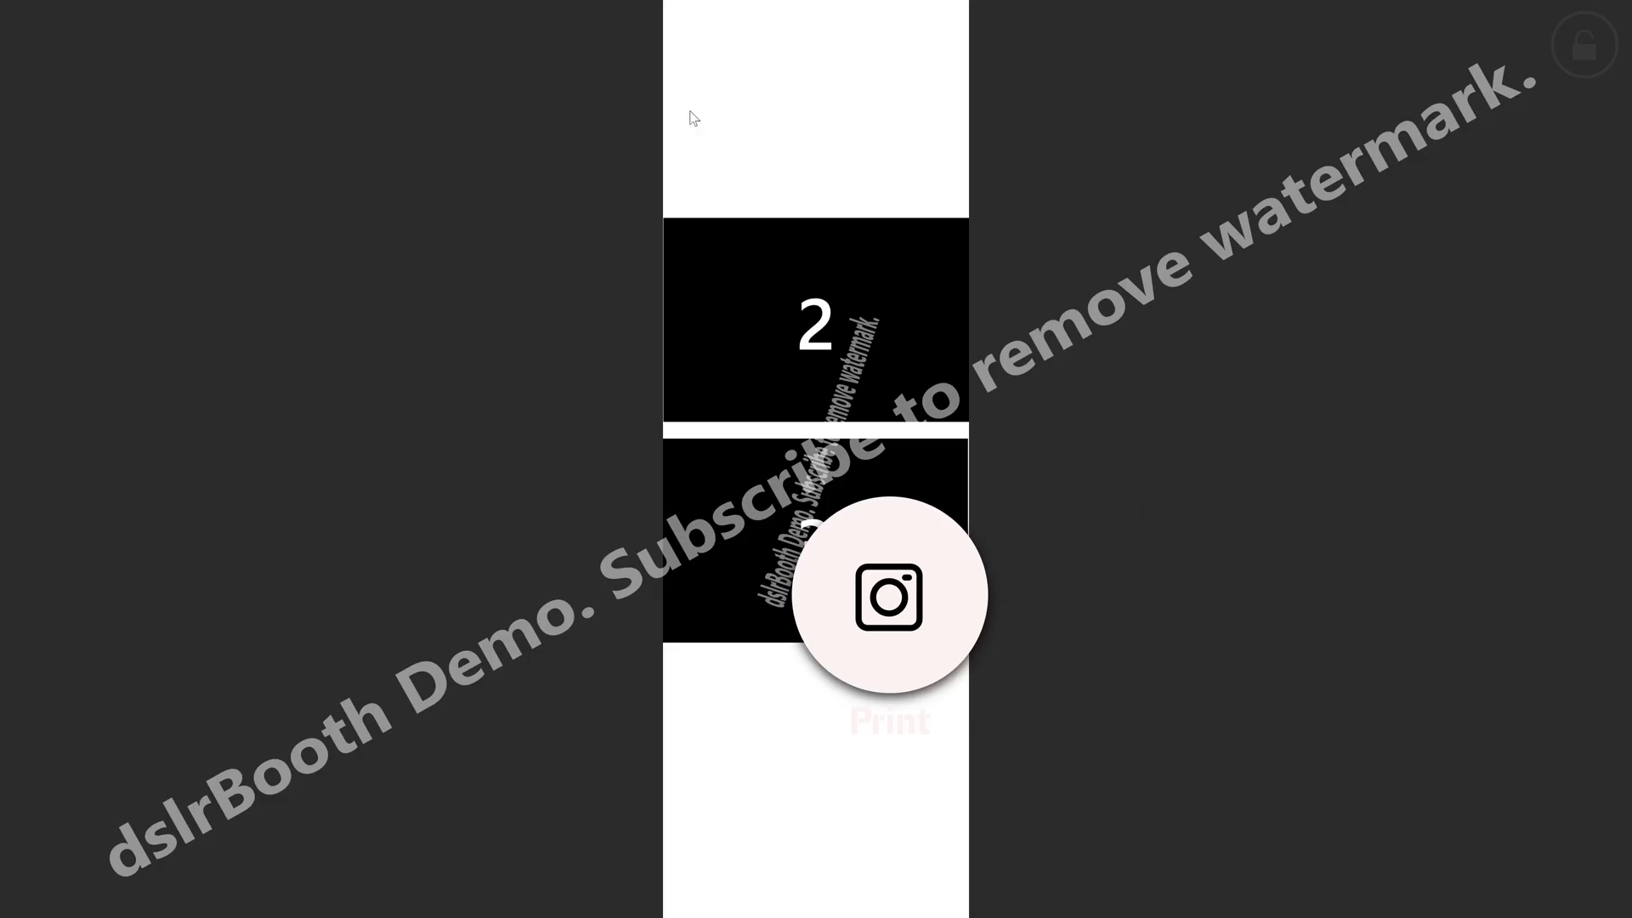
mouse_move(1379, 128)
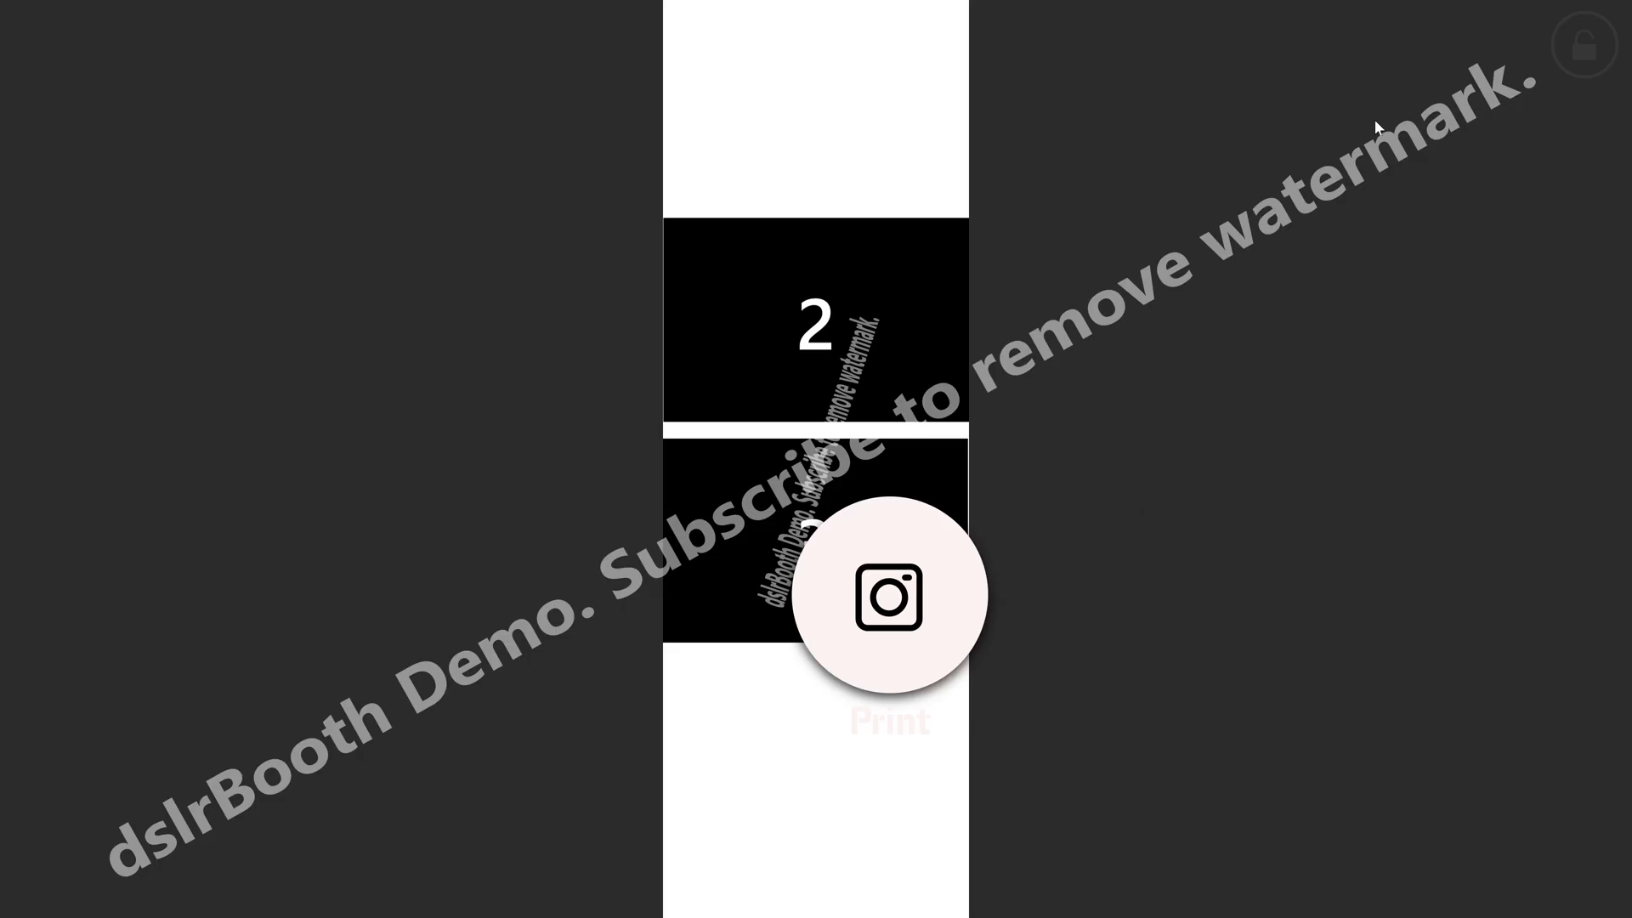
mouse_move(1225, 102)
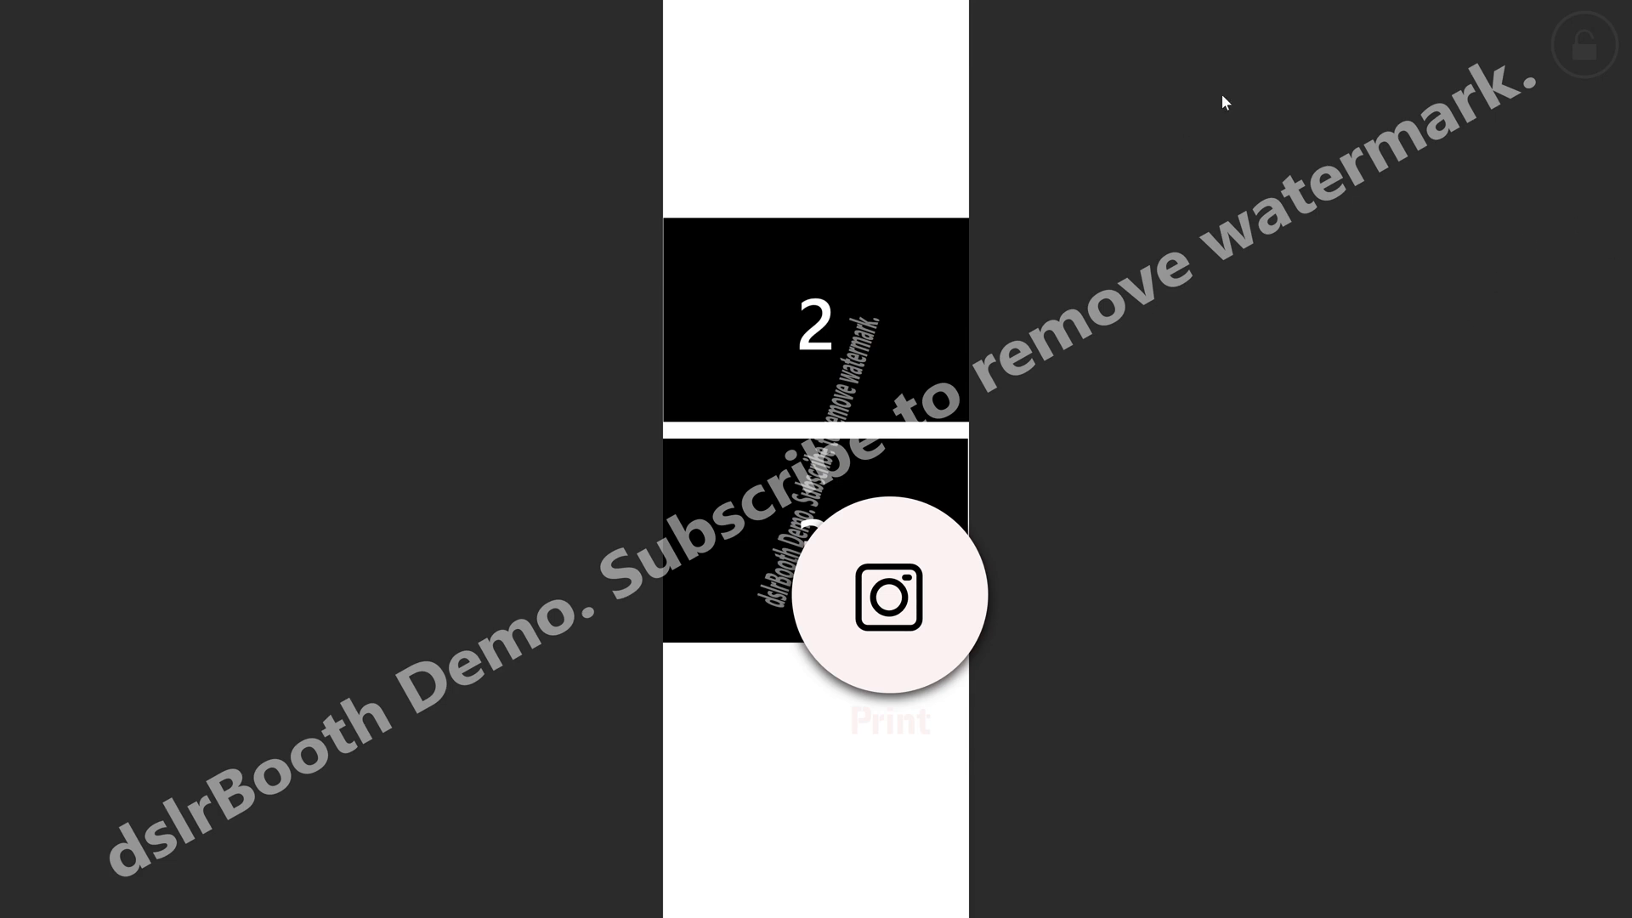
mouse_move(1163, 413)
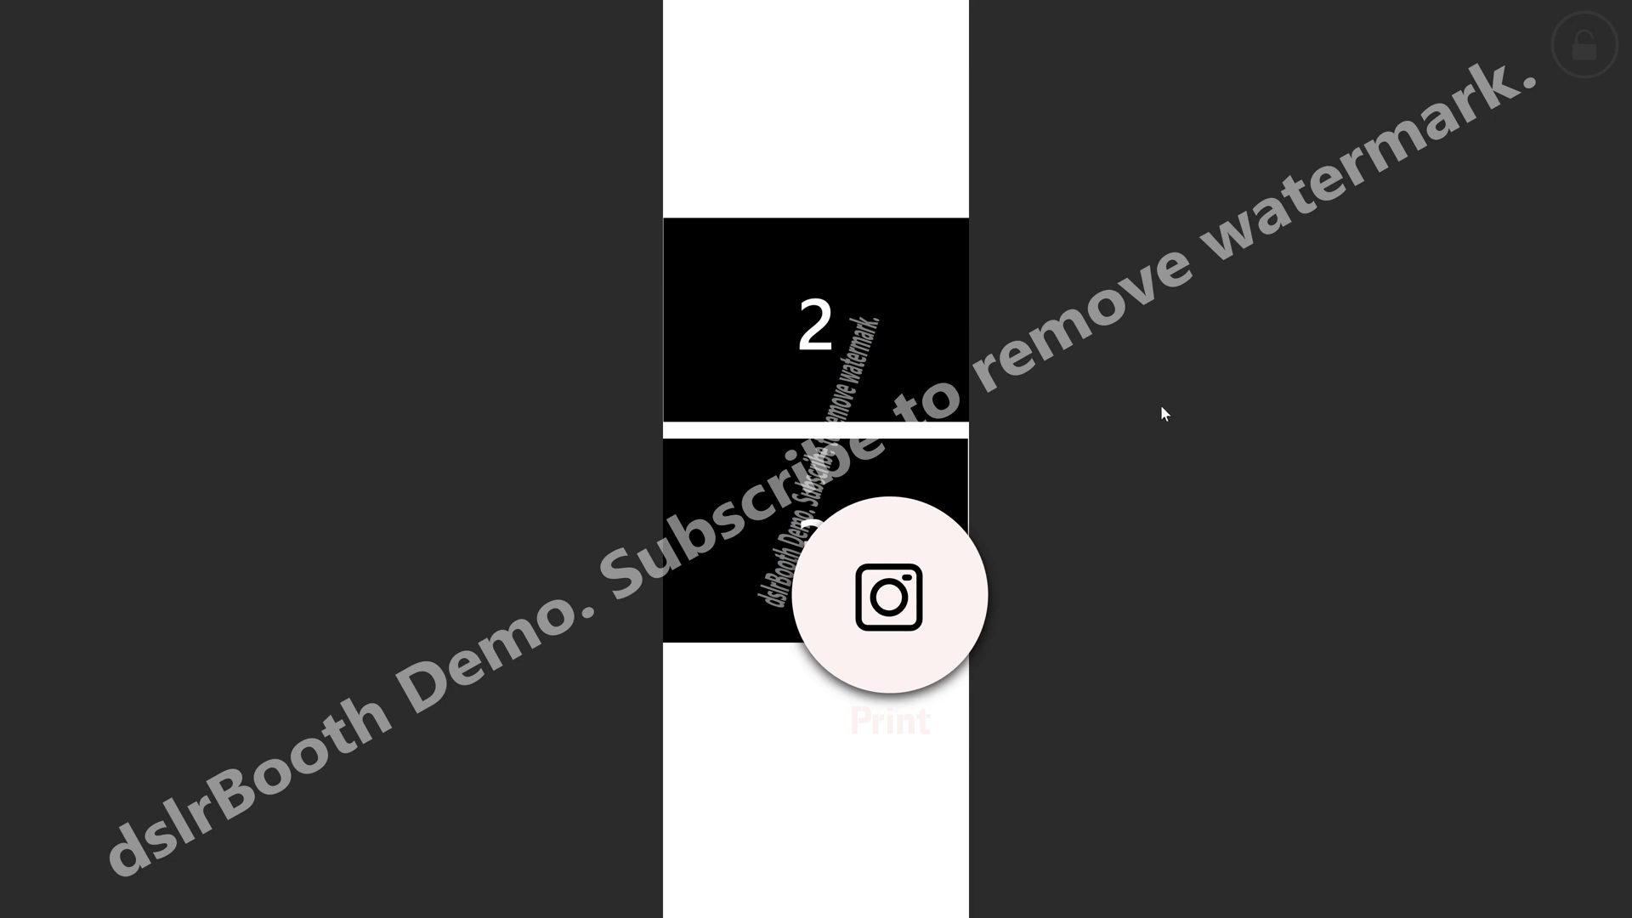
mouse_move(889, 99)
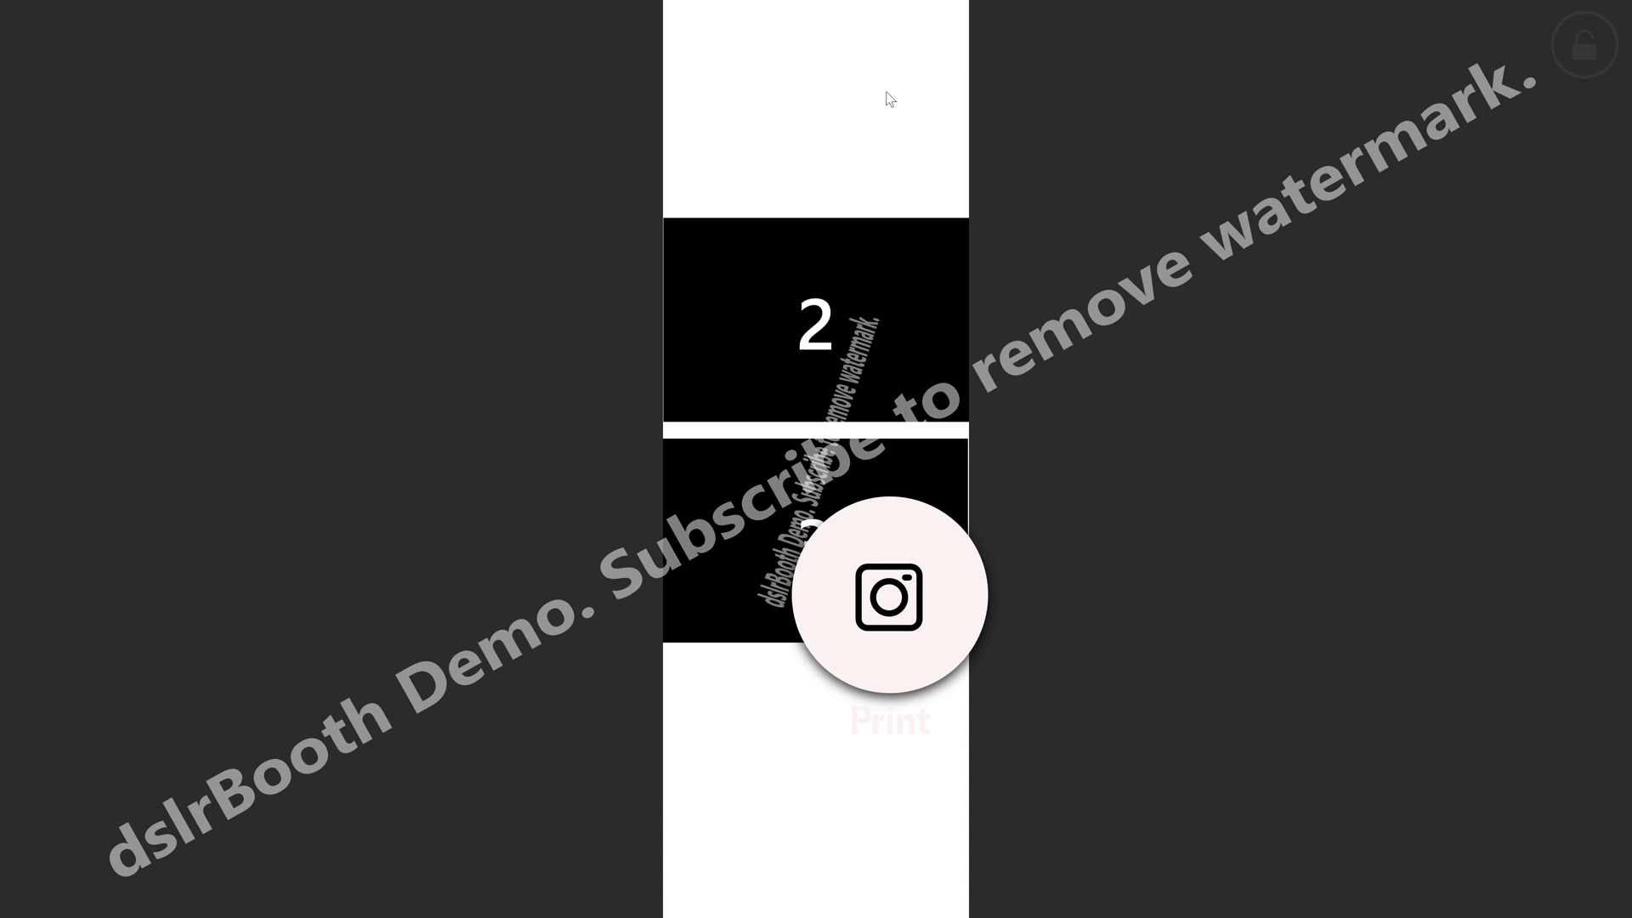
mouse_move(1583, 73)
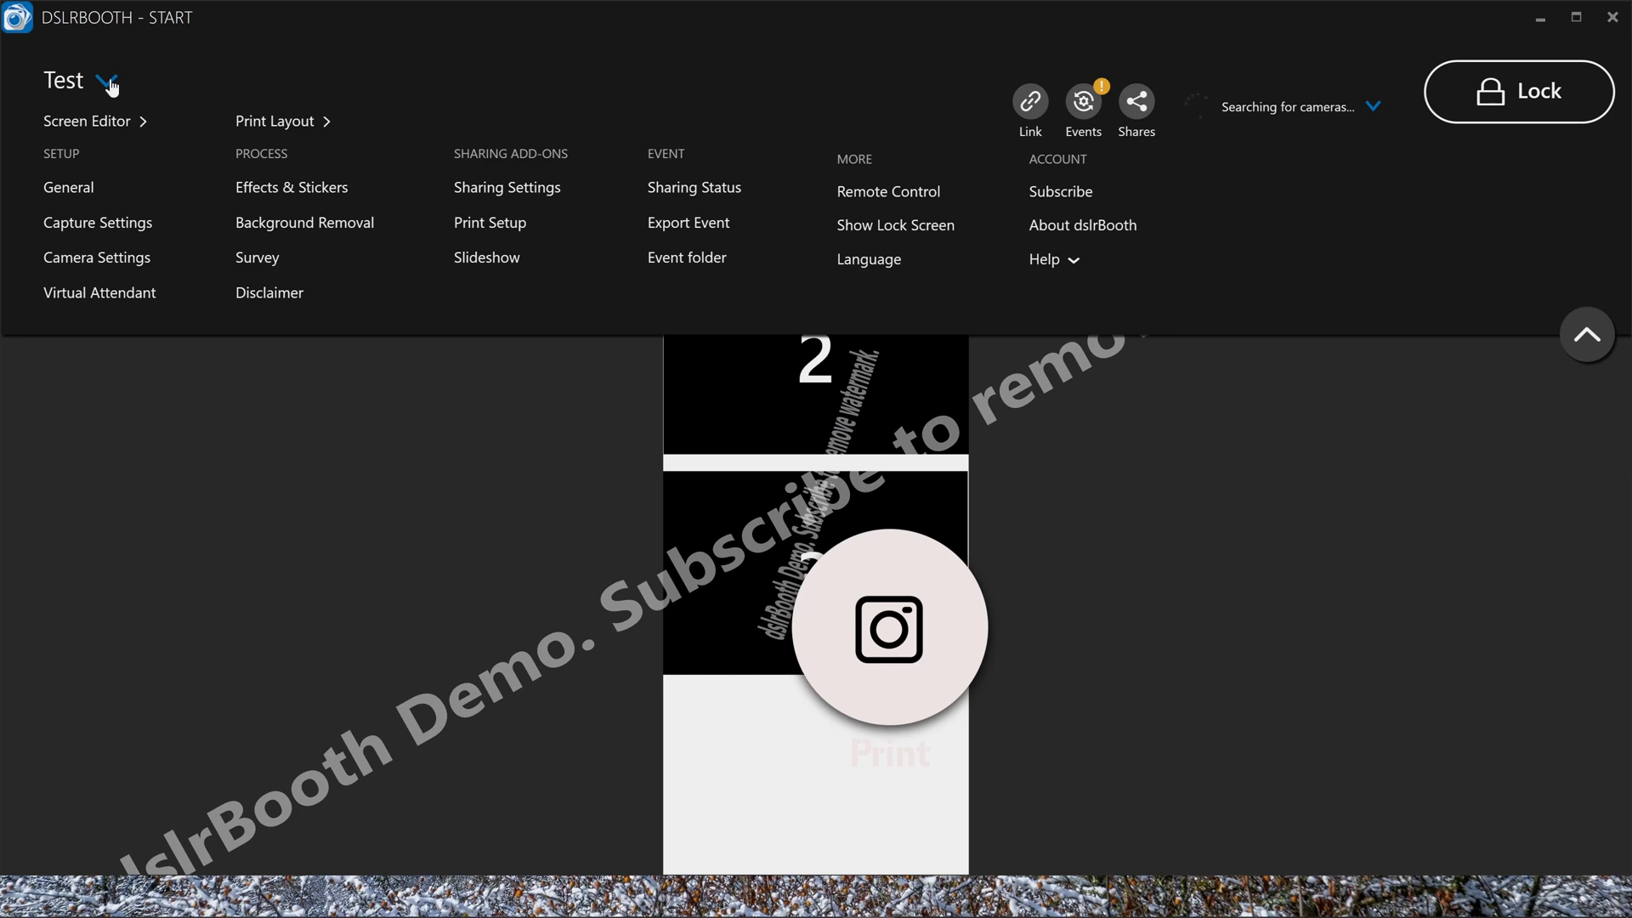
Start a new event and name it Test2
left_click(104, 82)
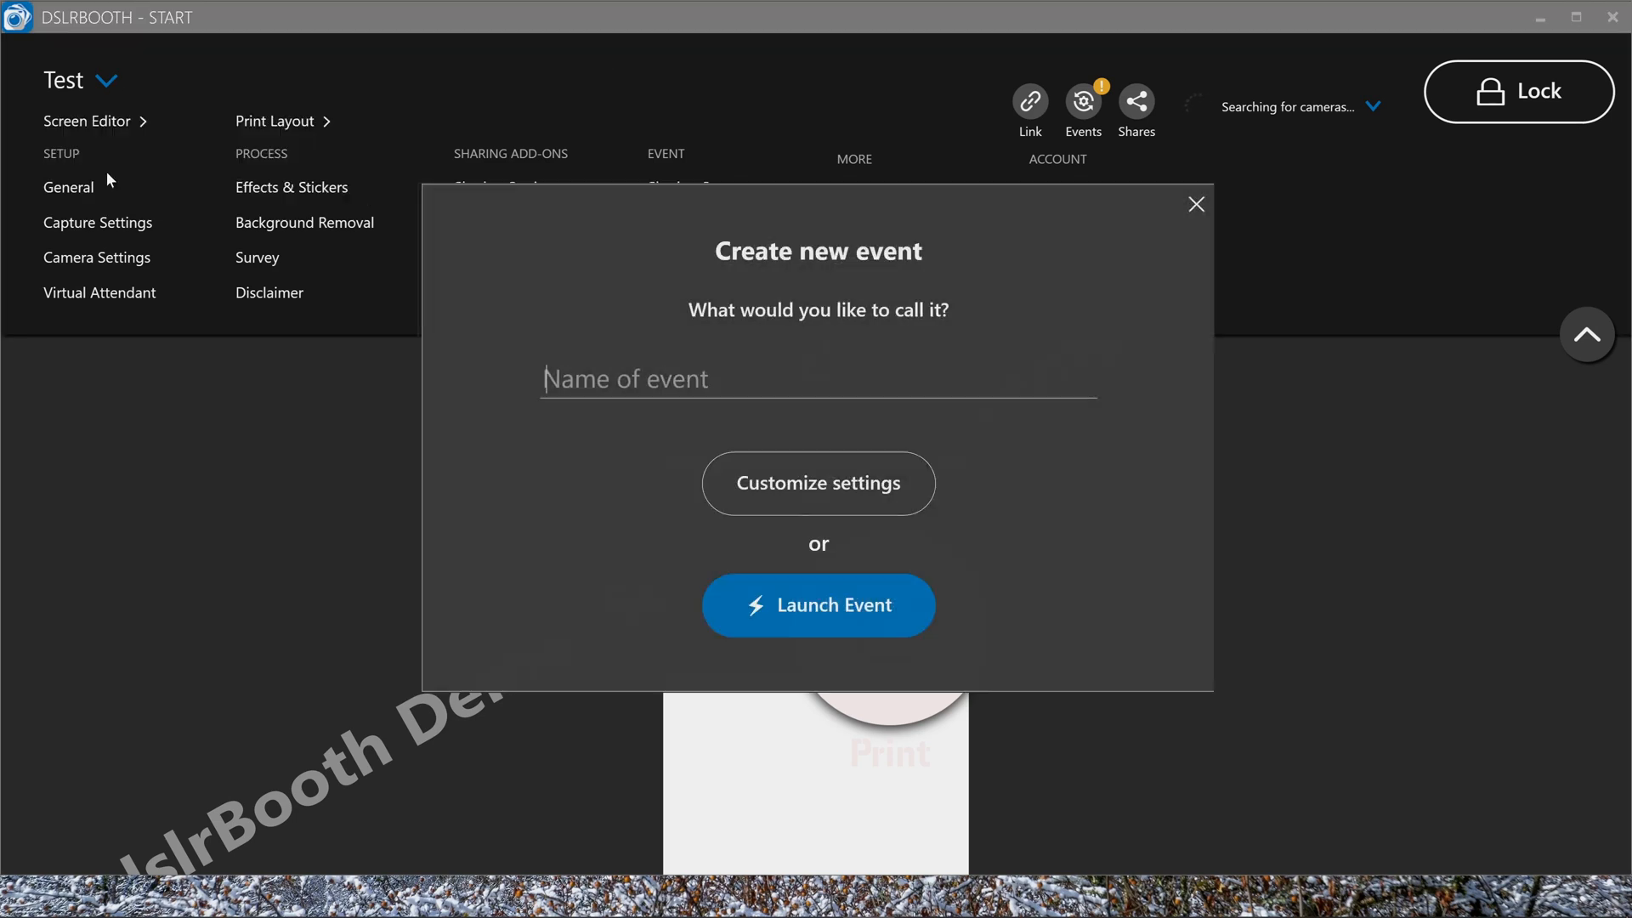
type("Test2")
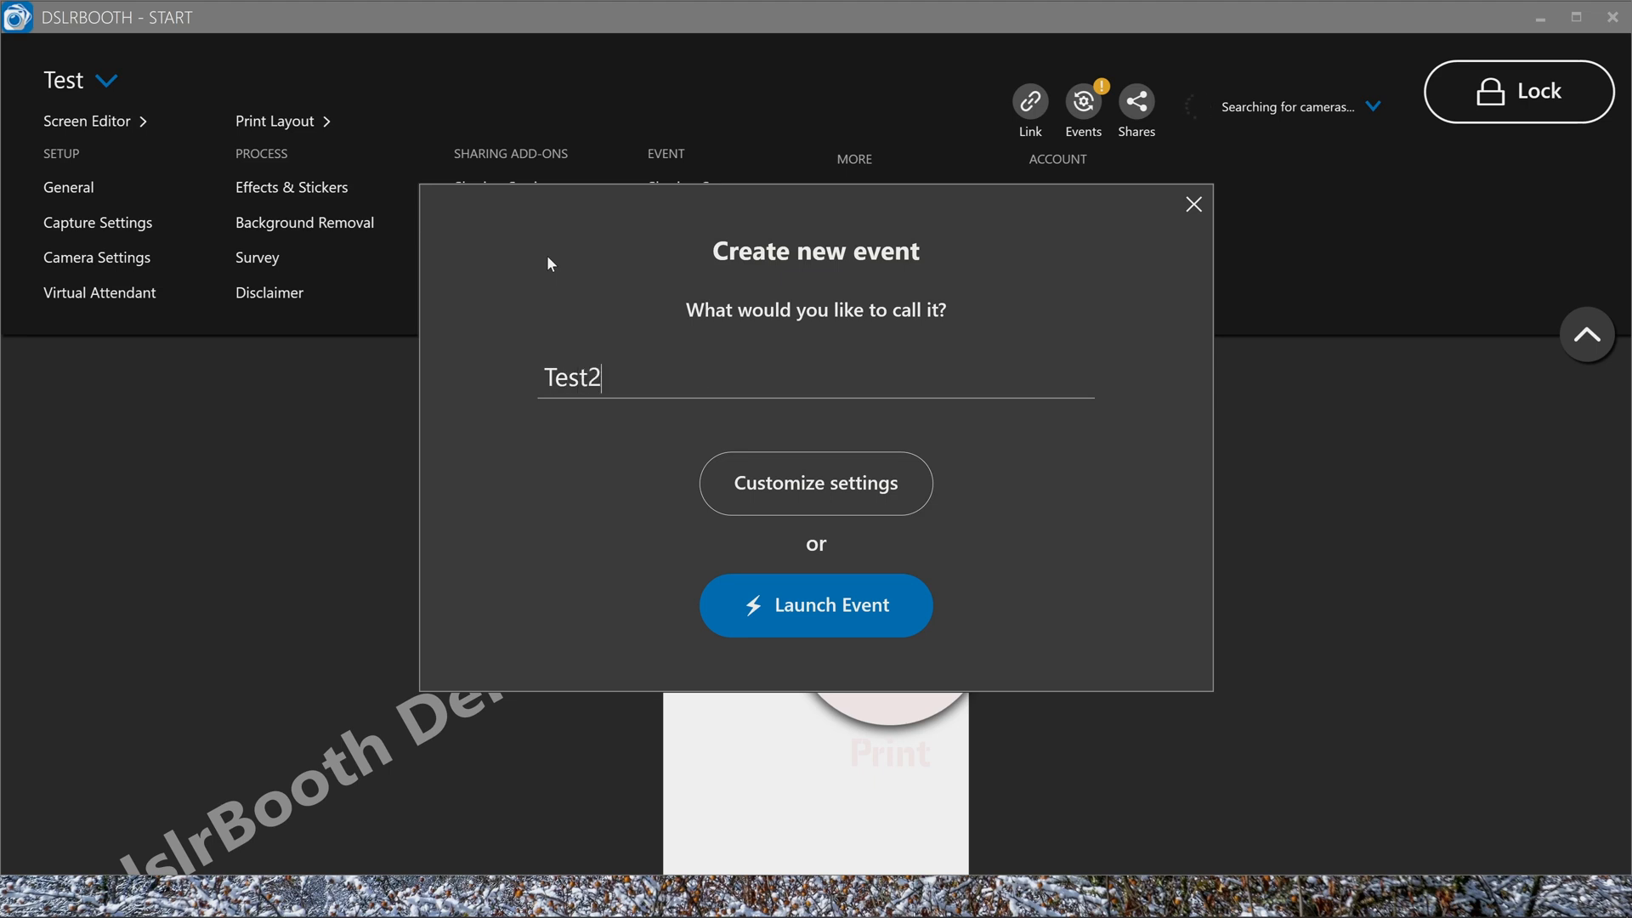
mouse_move(838, 485)
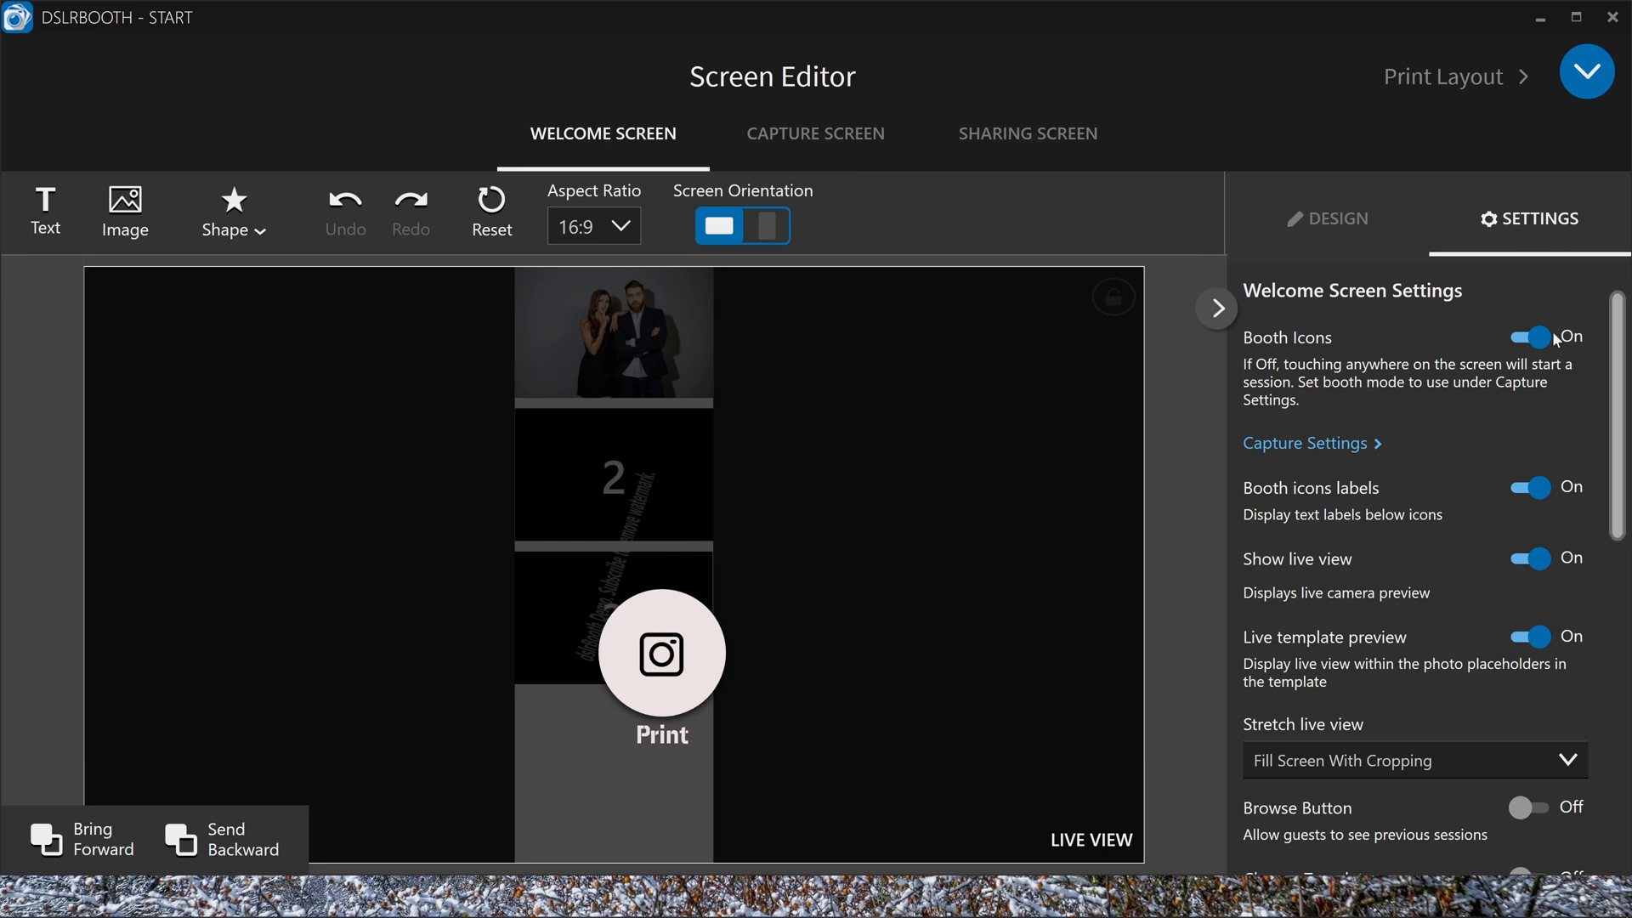
mouse_move(1559, 230)
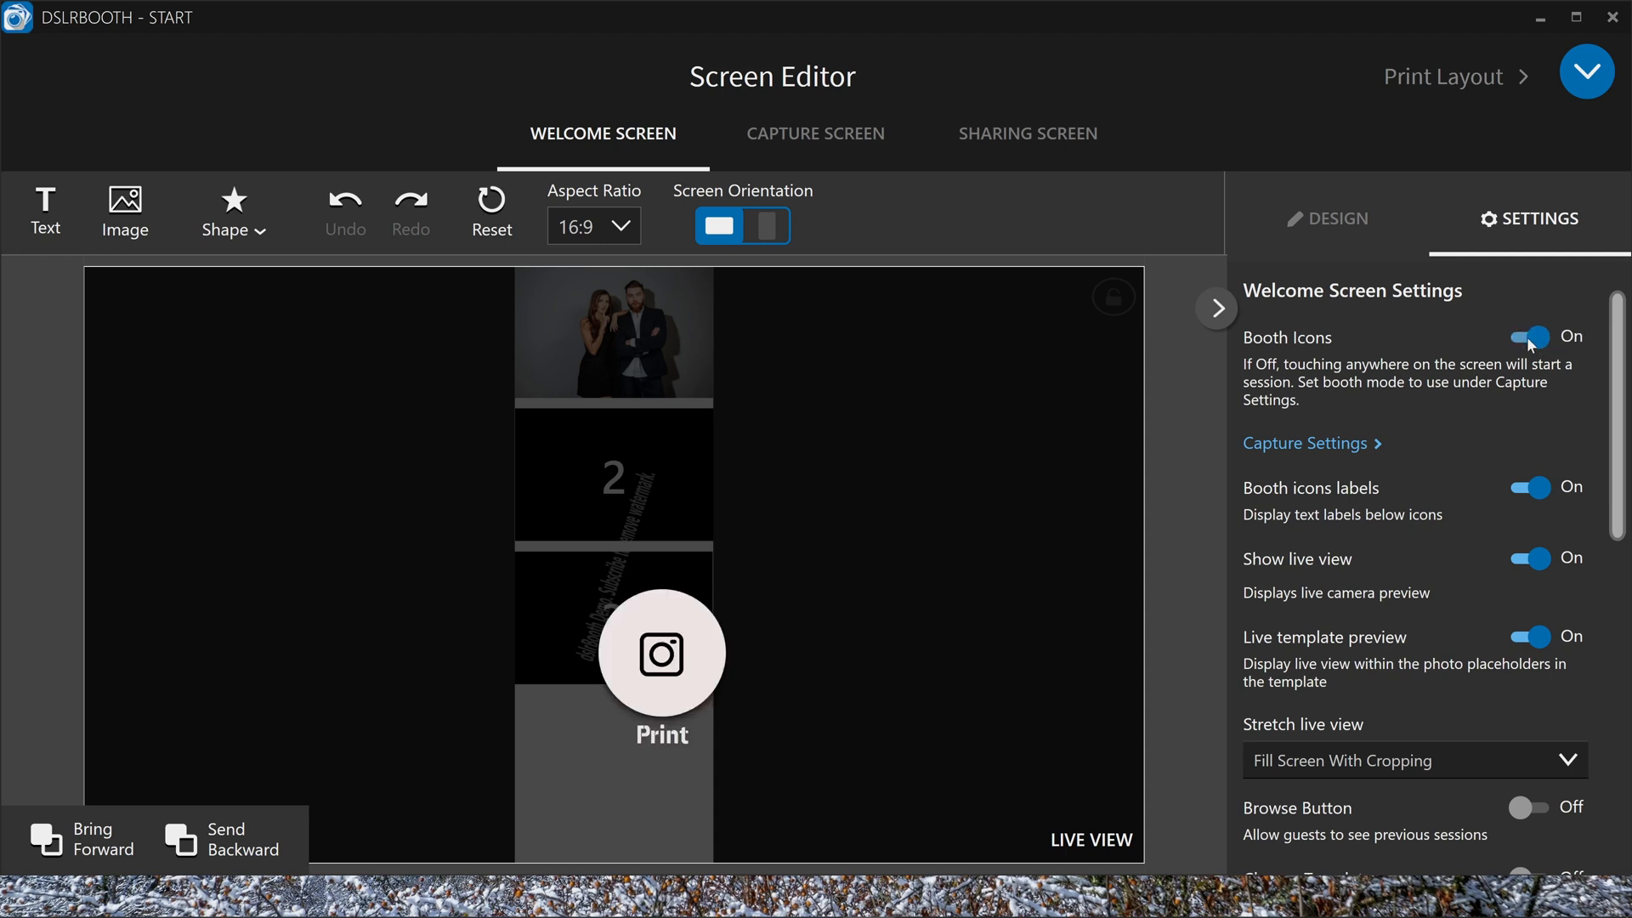
mouse_move(1569, 488)
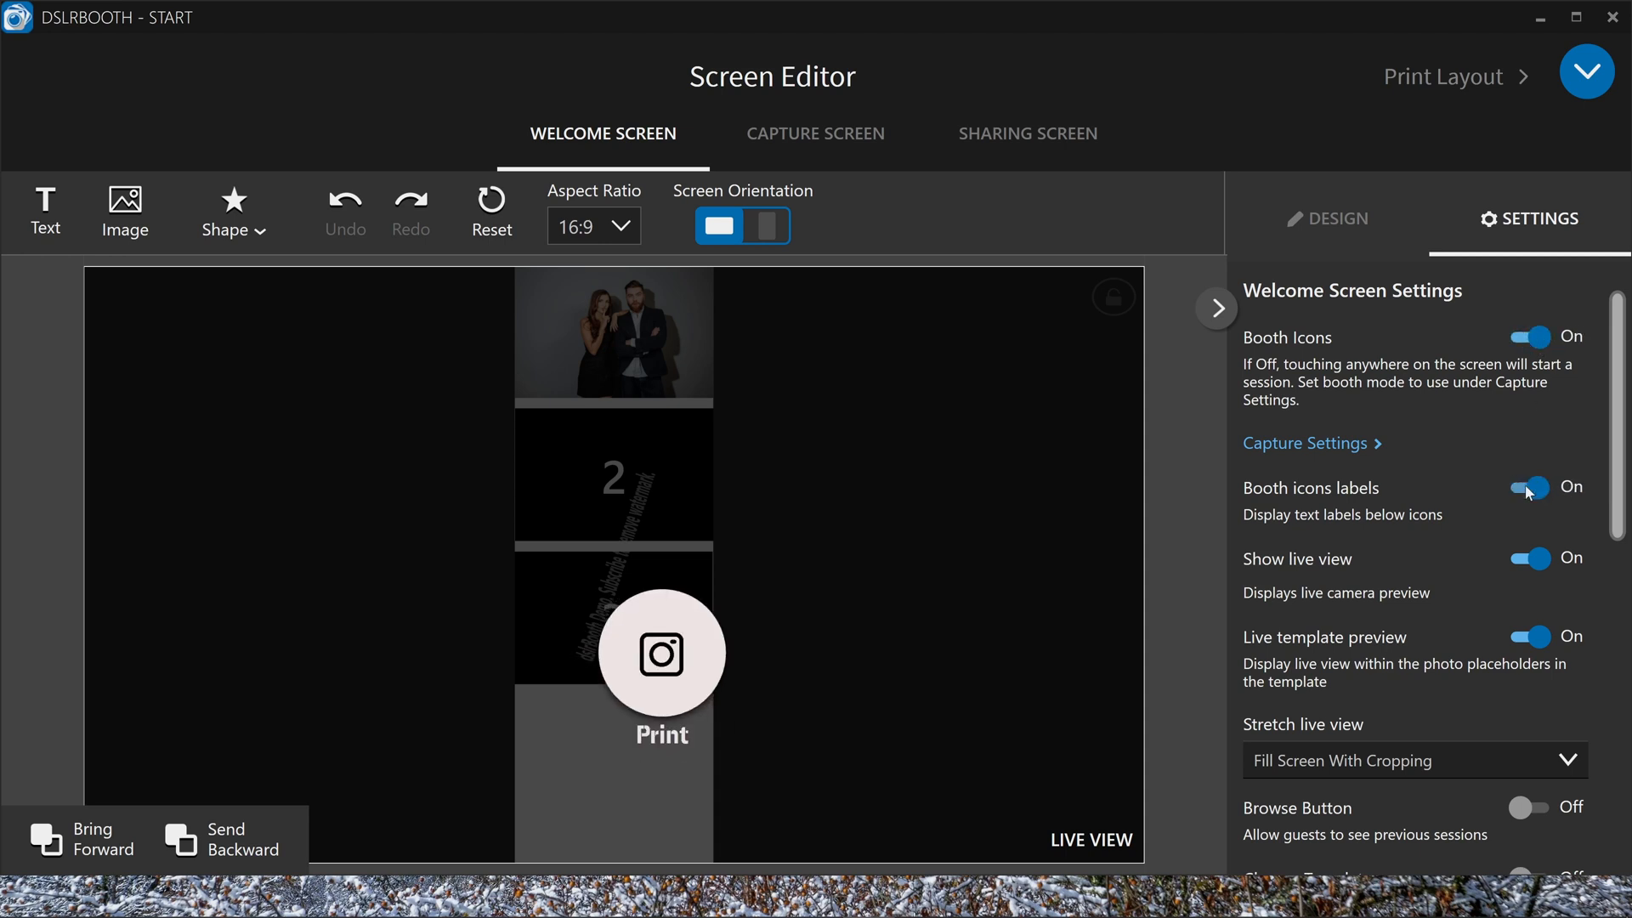
Leave Show live view On and turn Live template preview Off on the welcome screen
left_click(1527, 559)
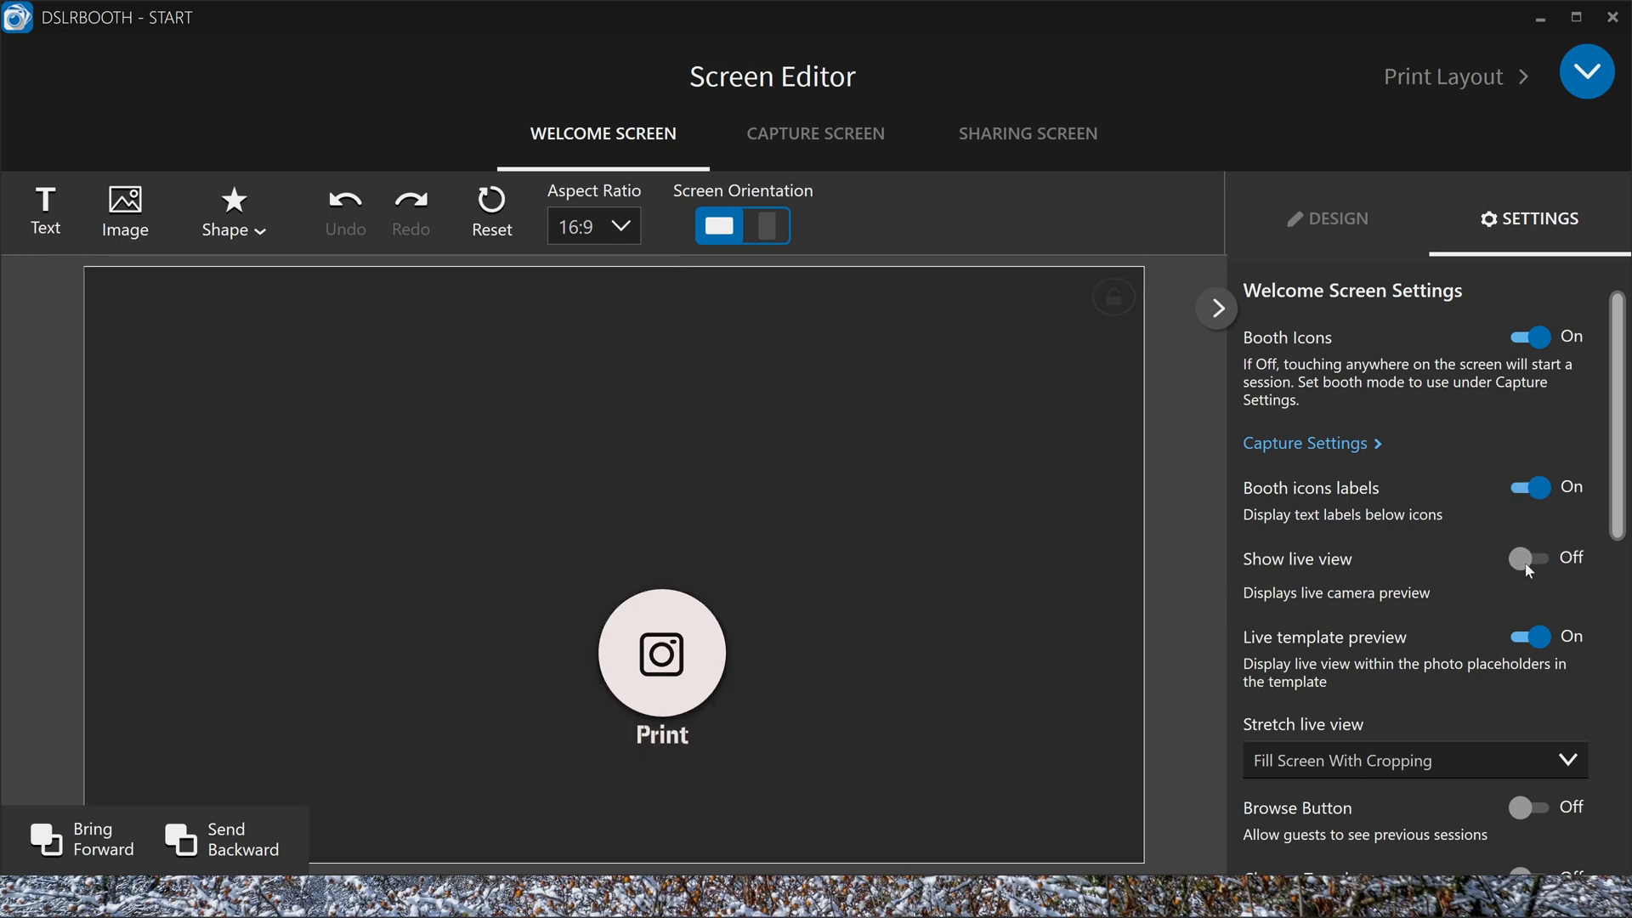
left_click(1527, 557)
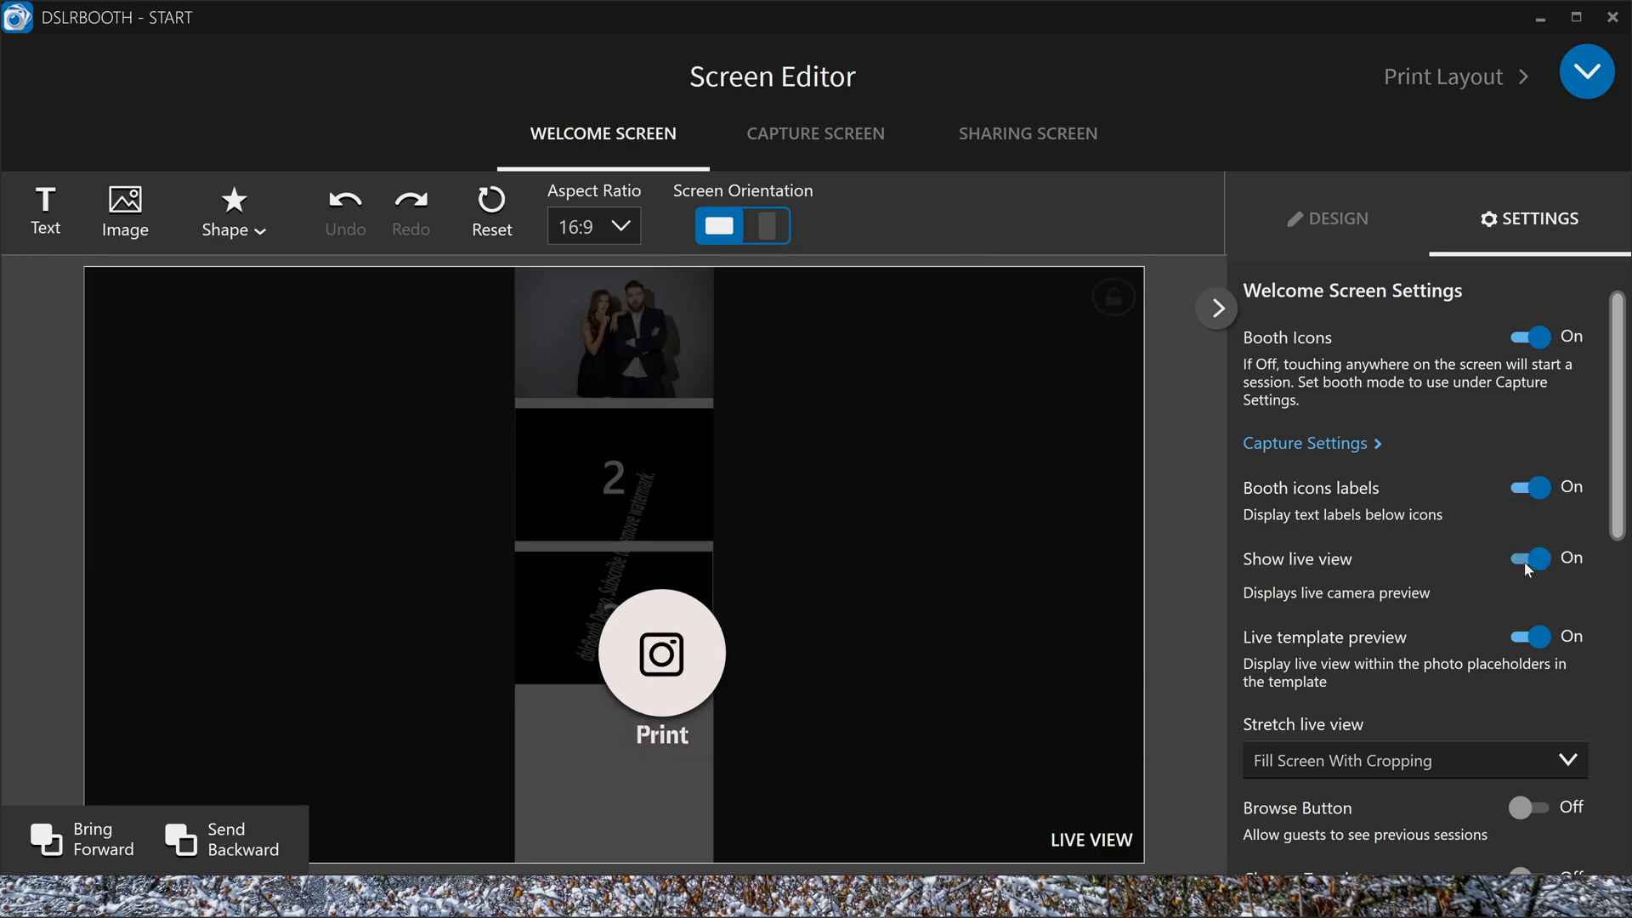
left_click(1530, 558)
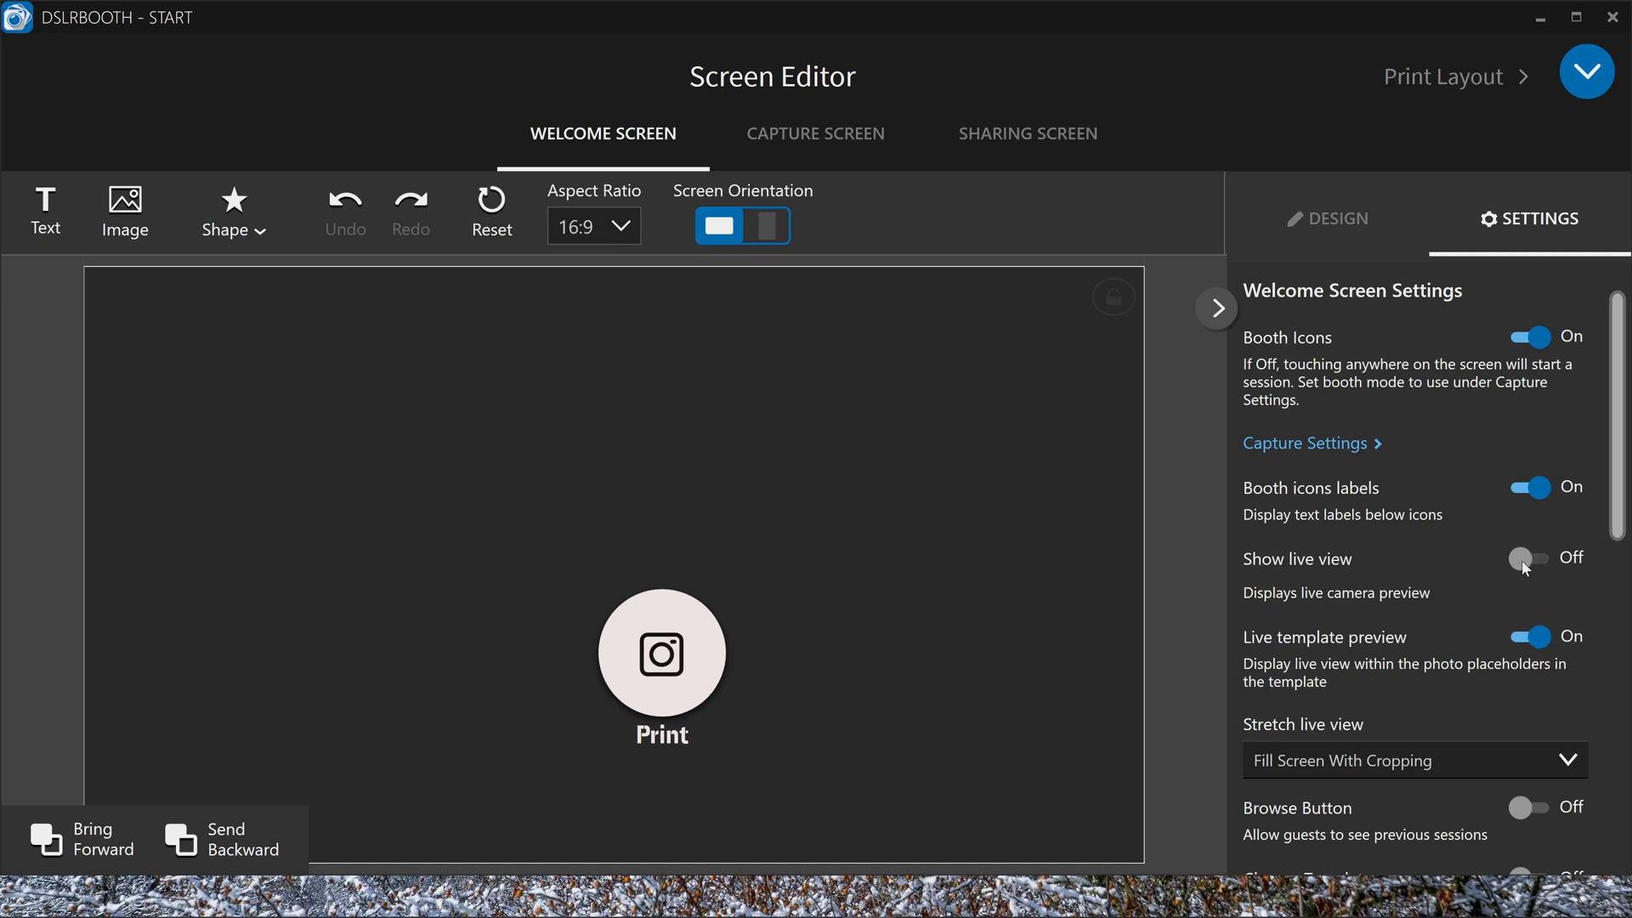
left_click(1528, 557)
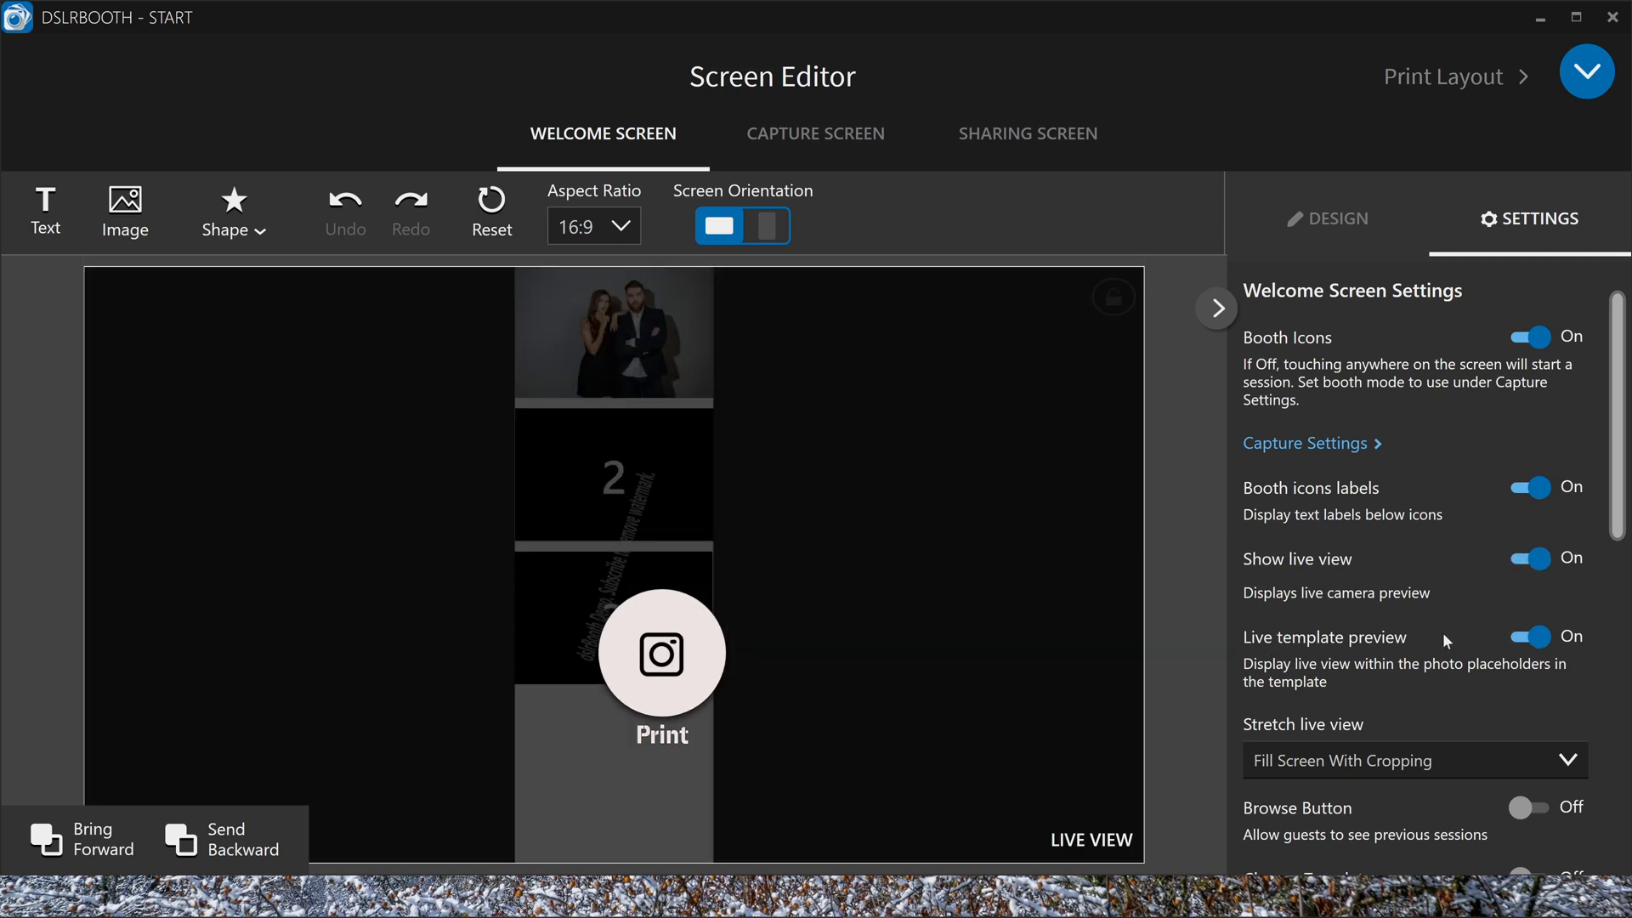
mouse_move(657, 360)
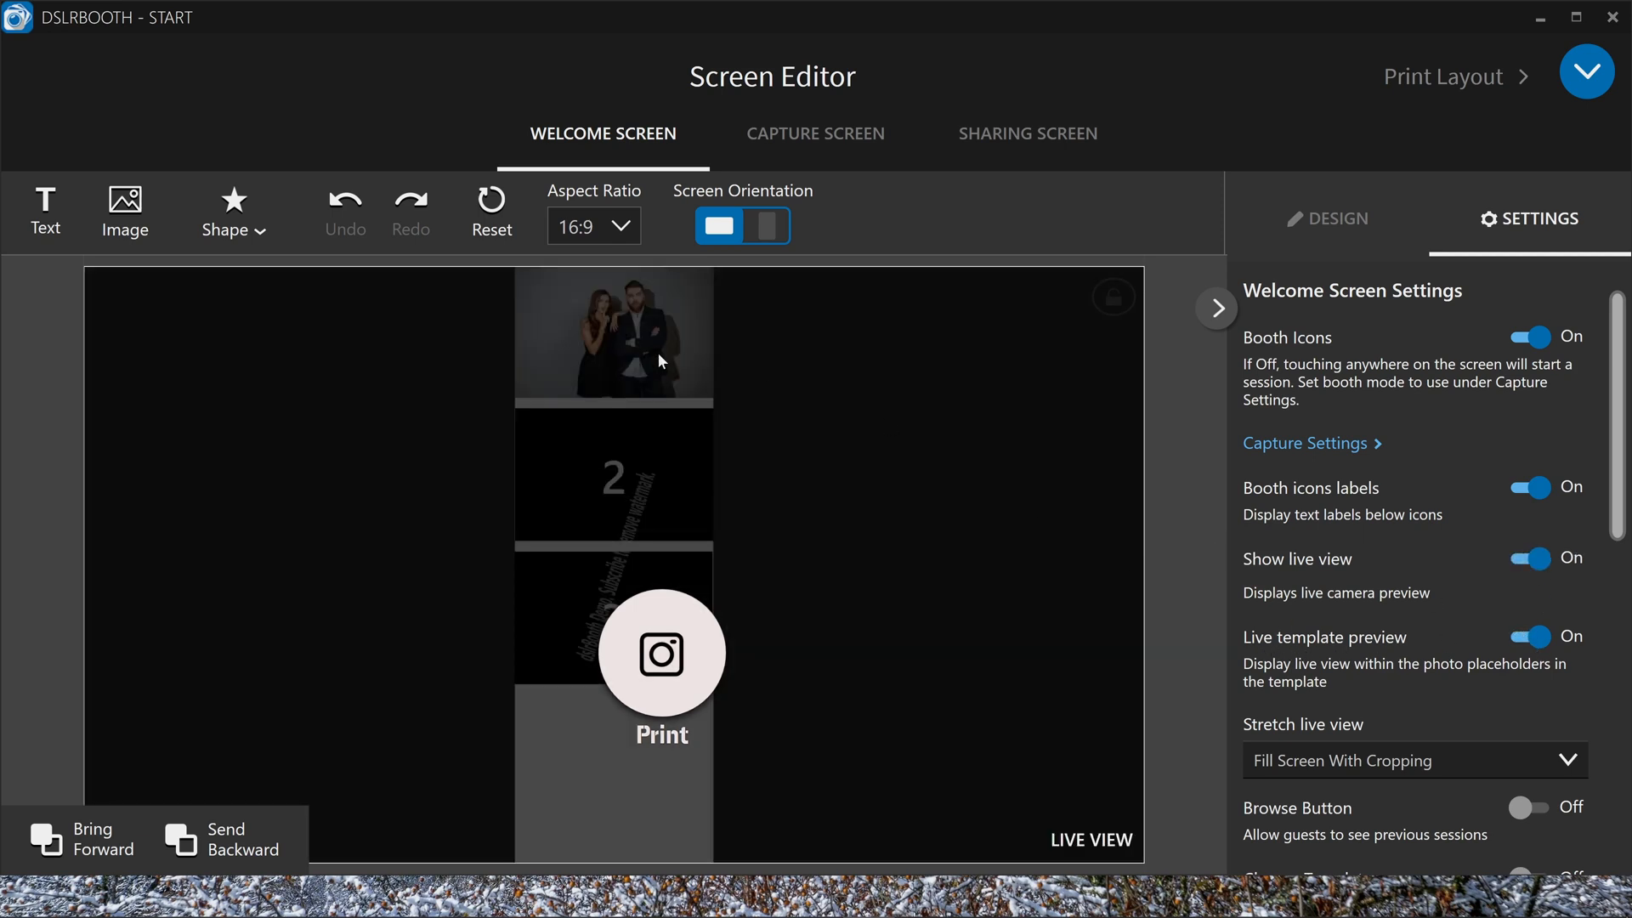
mouse_move(539, 591)
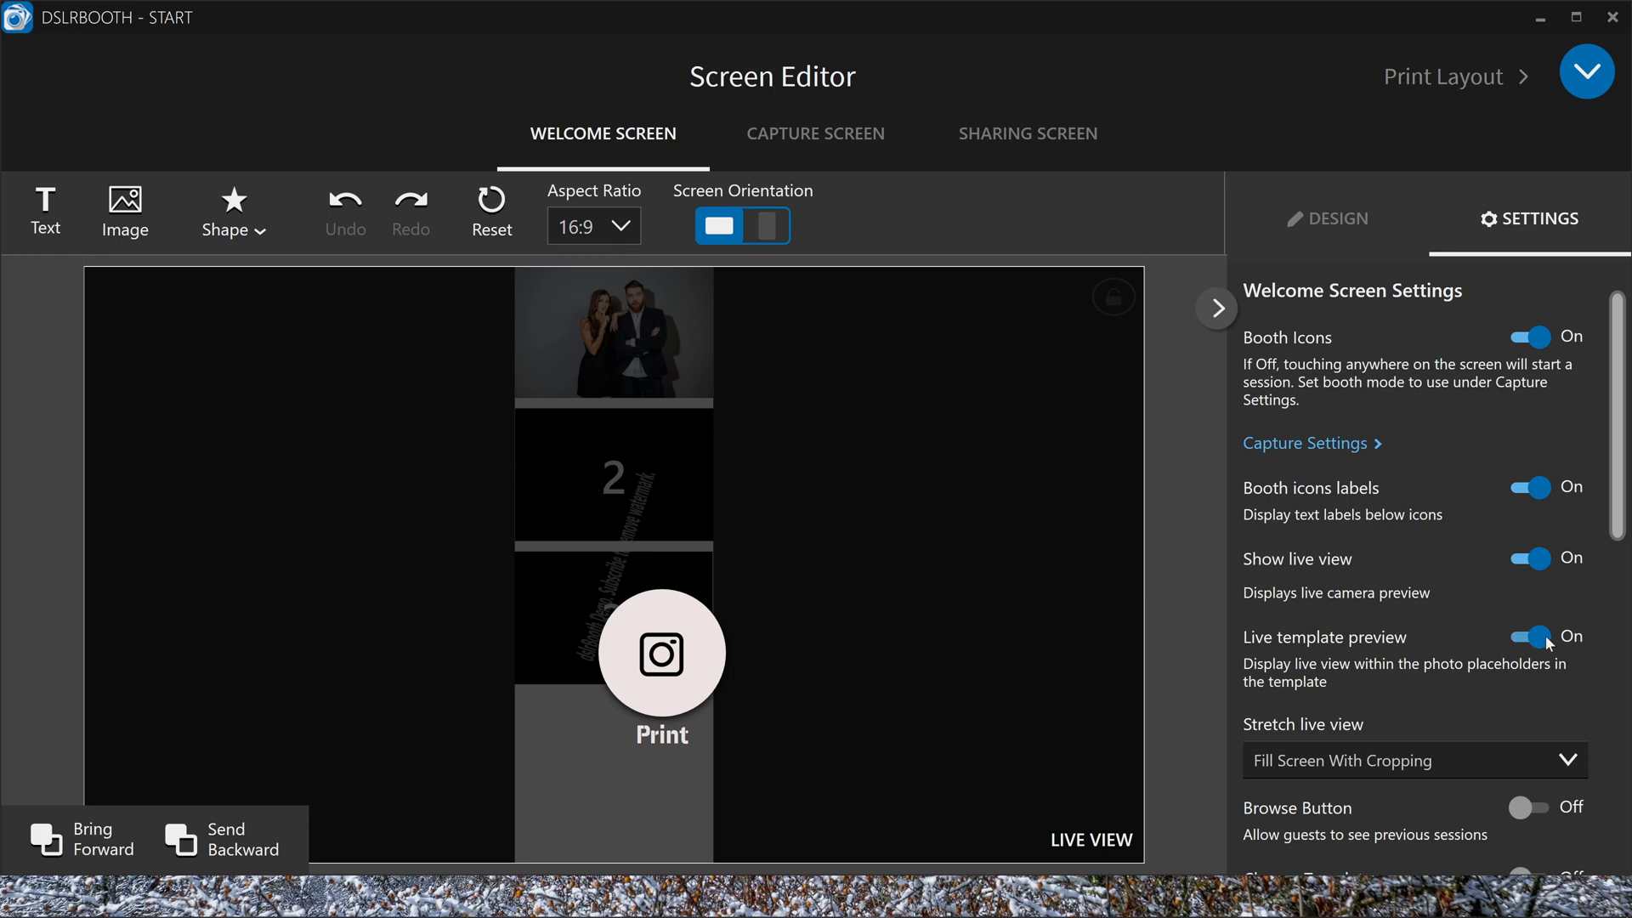
left_click(1530, 635)
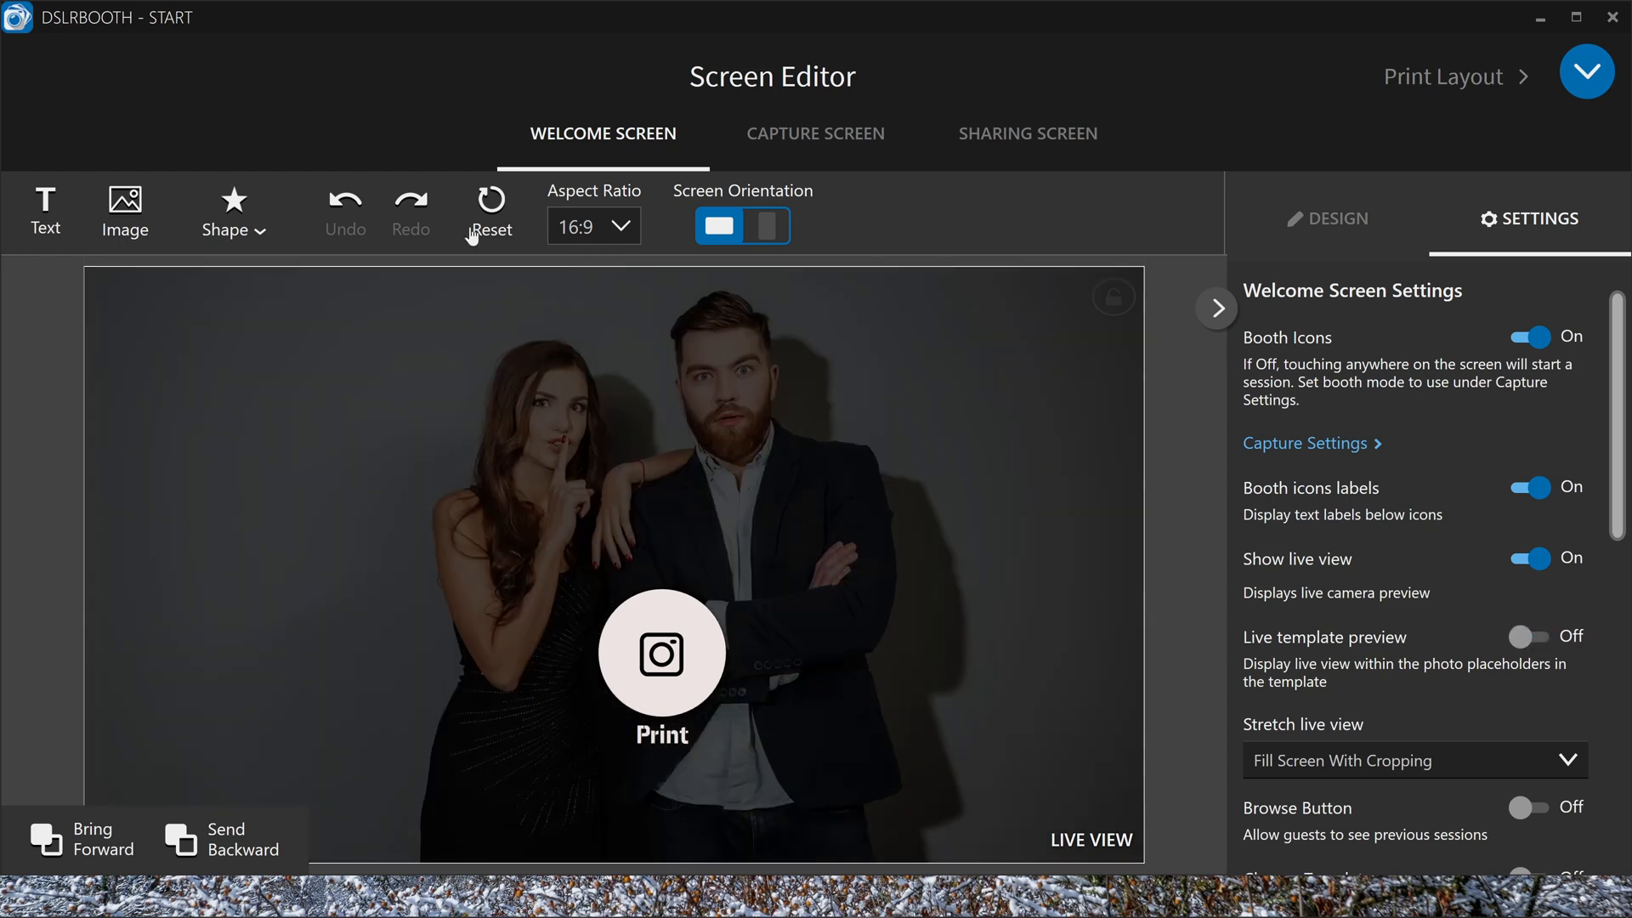
mouse_move(363, 592)
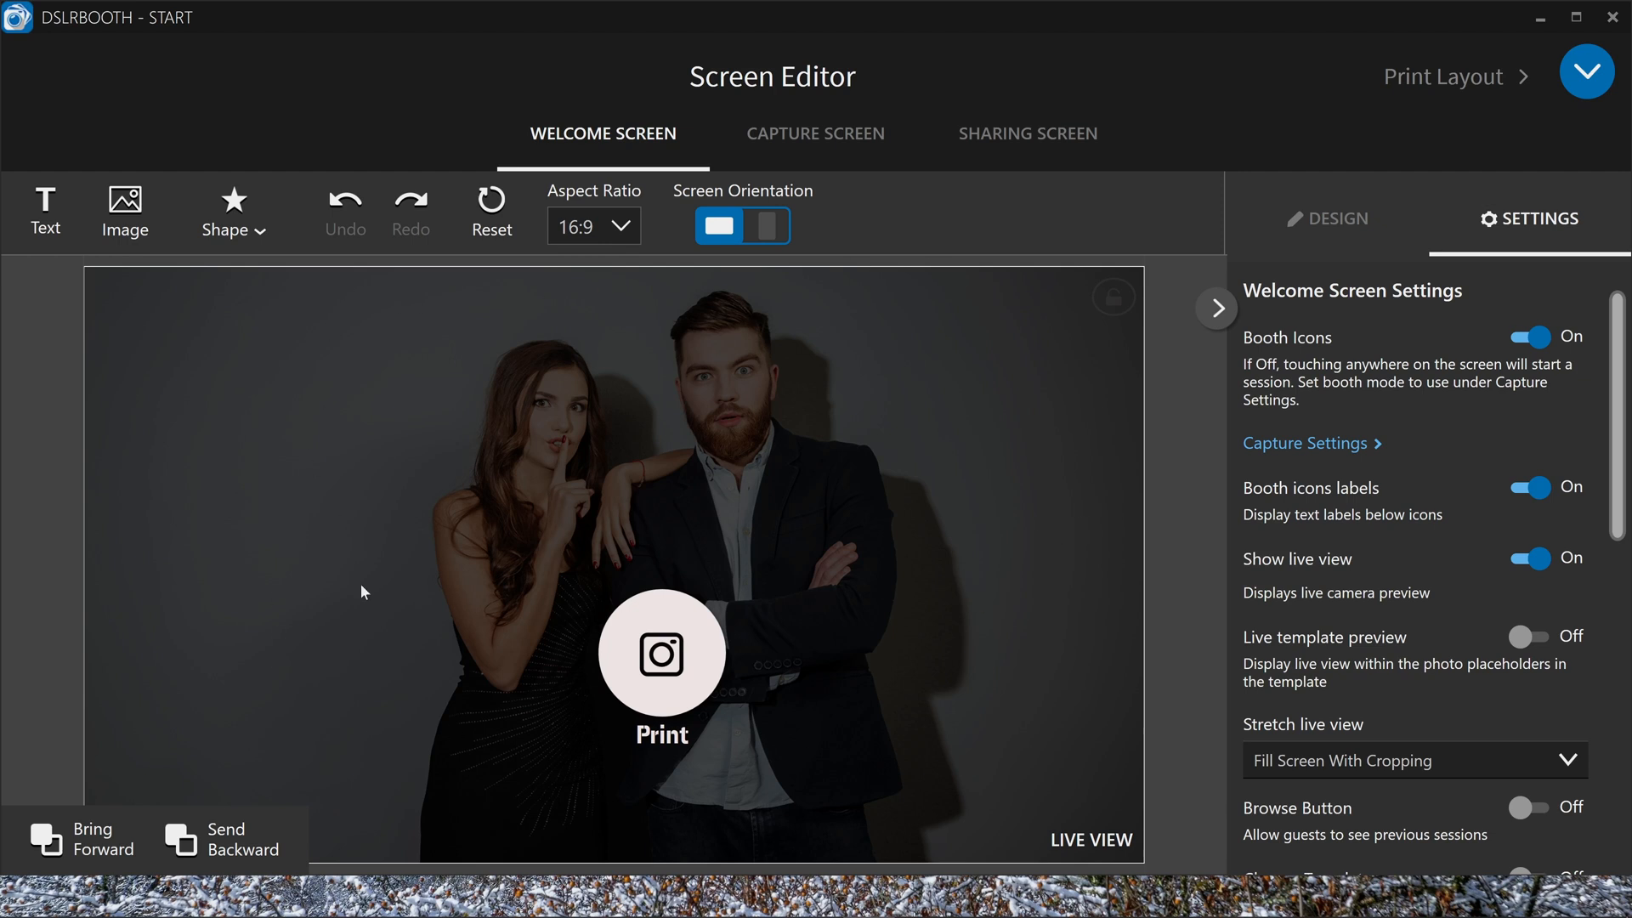
Toggle the Browse button and set Stretch live view to Fill Screen With Cropping
left_click(1530, 808)
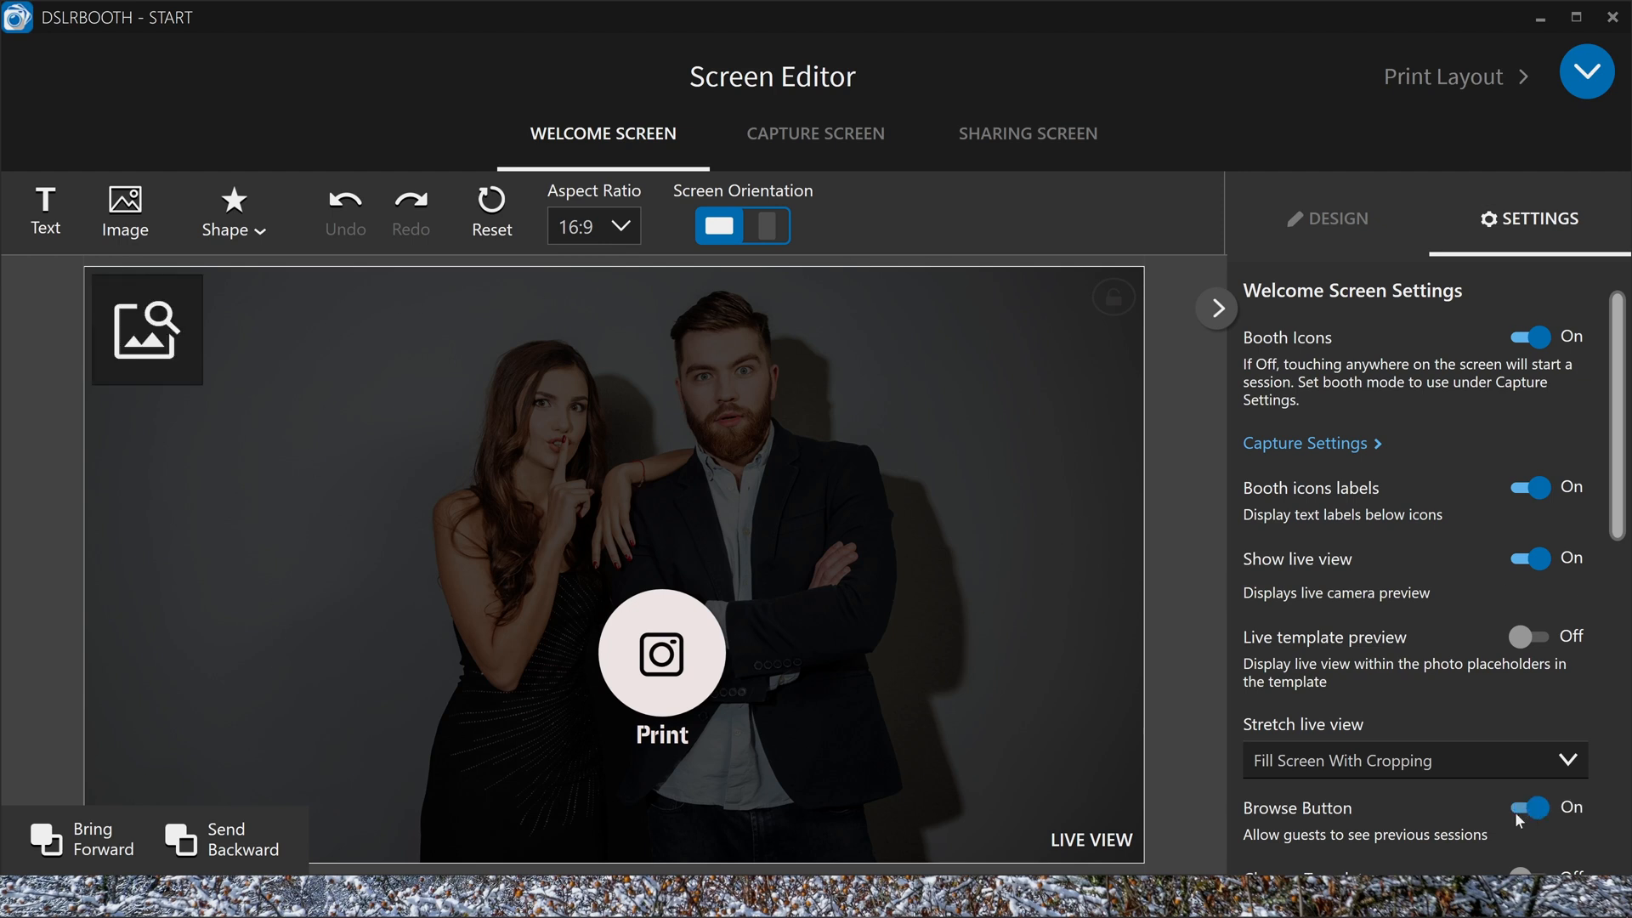
mouse_move(221, 361)
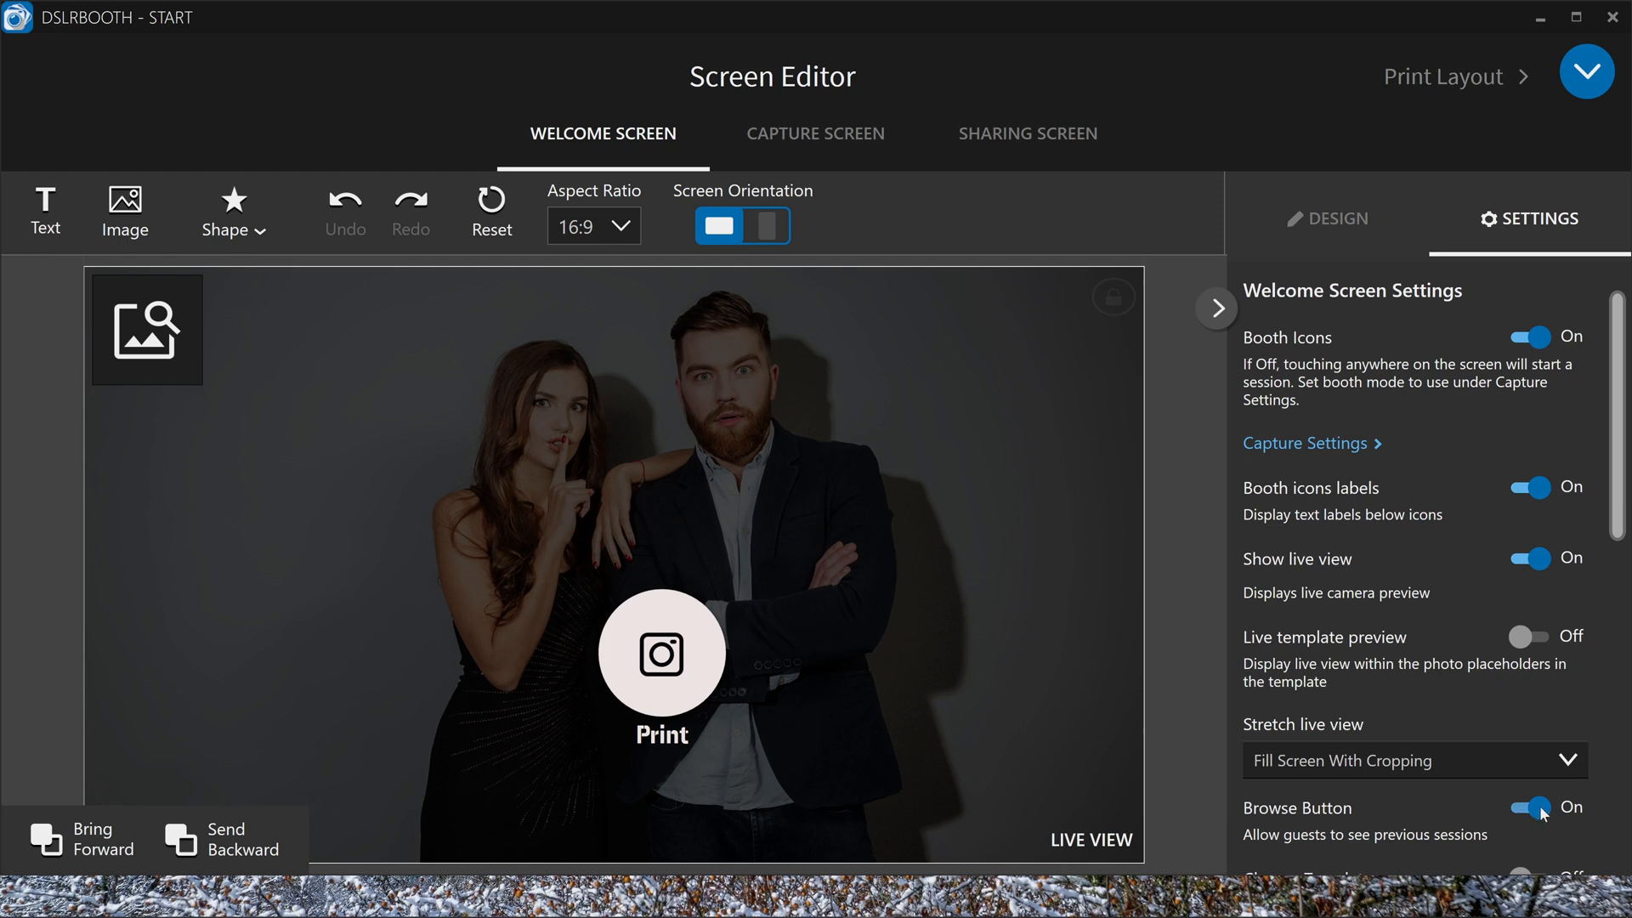
scroll("down", 3)
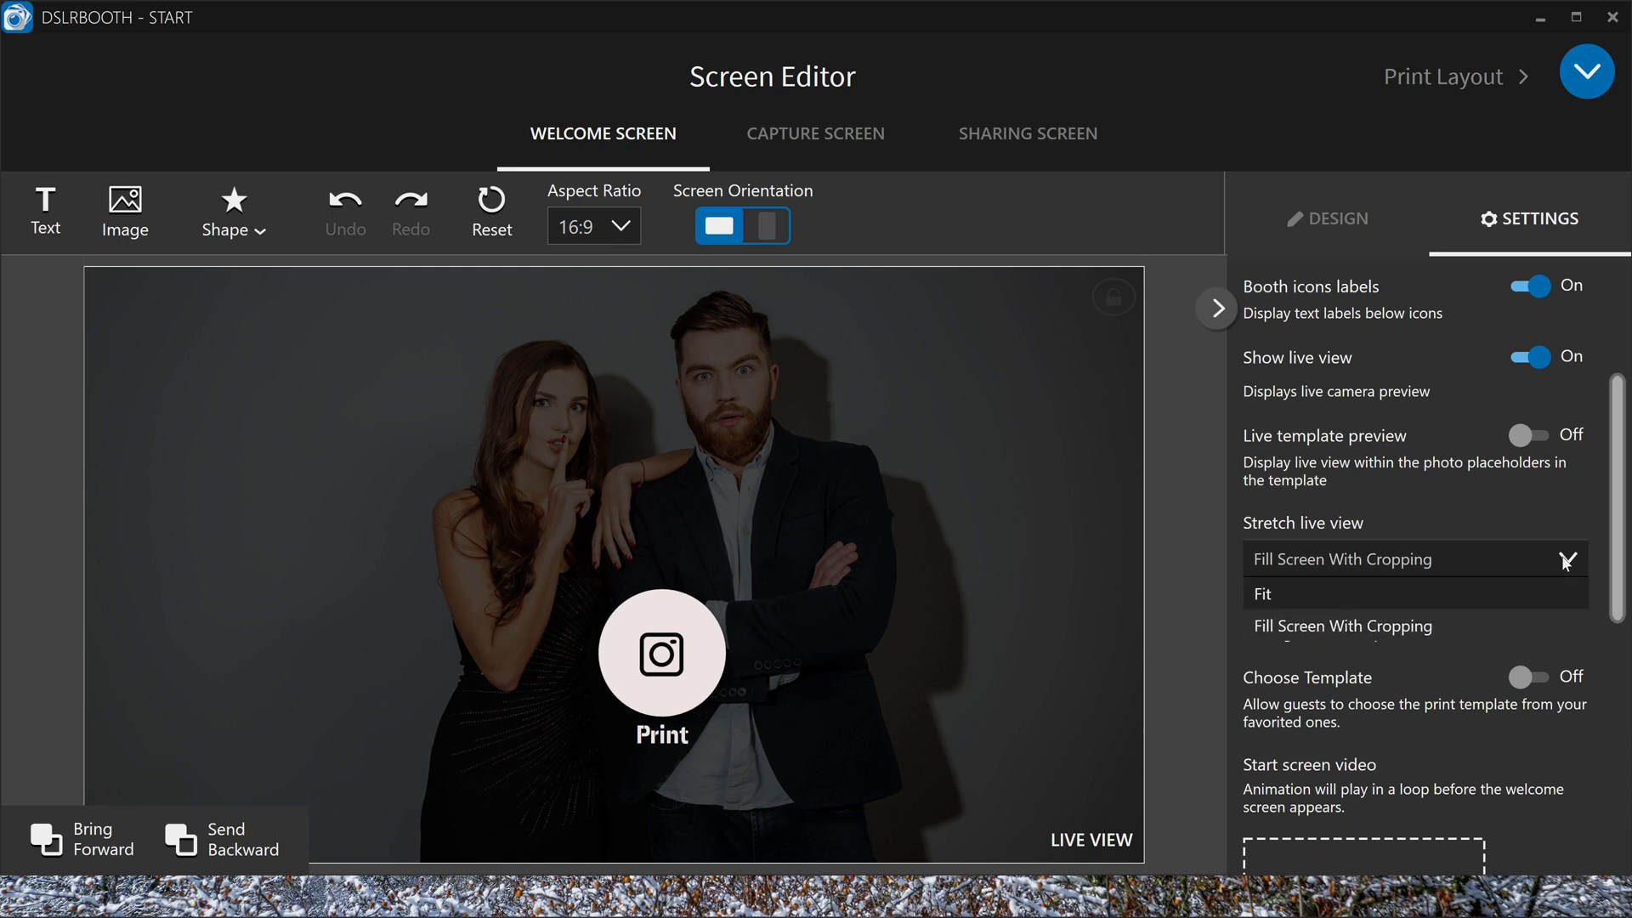
left_click(1260, 593)
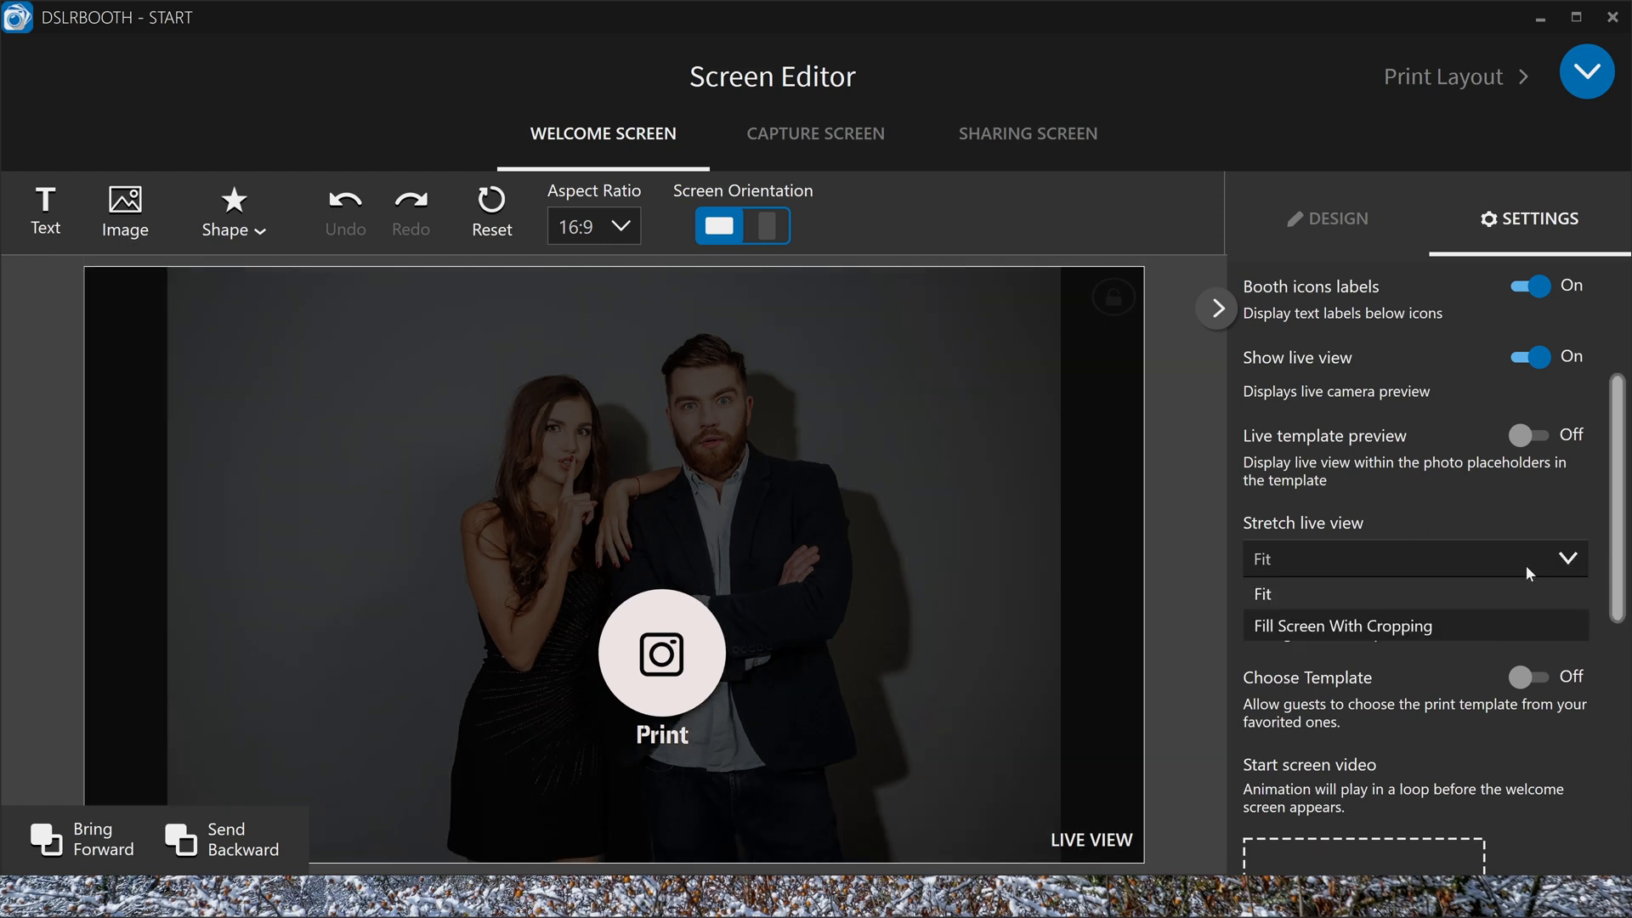
left_click(1342, 626)
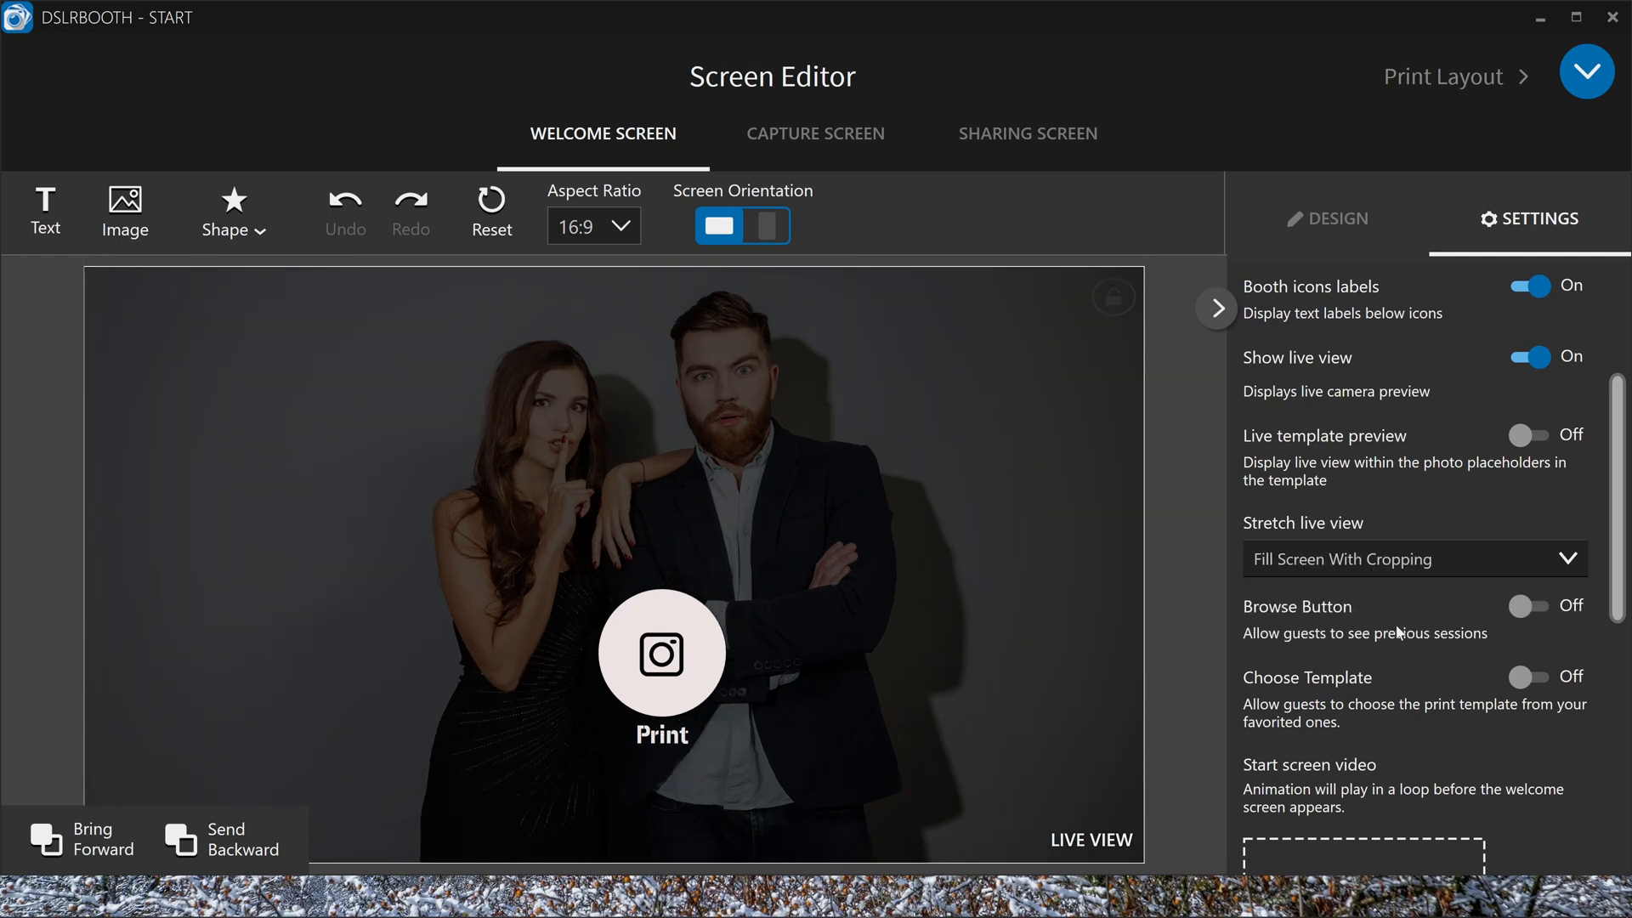
Try Choose Template On, then leave guest template choice Off
scroll("down", 3)
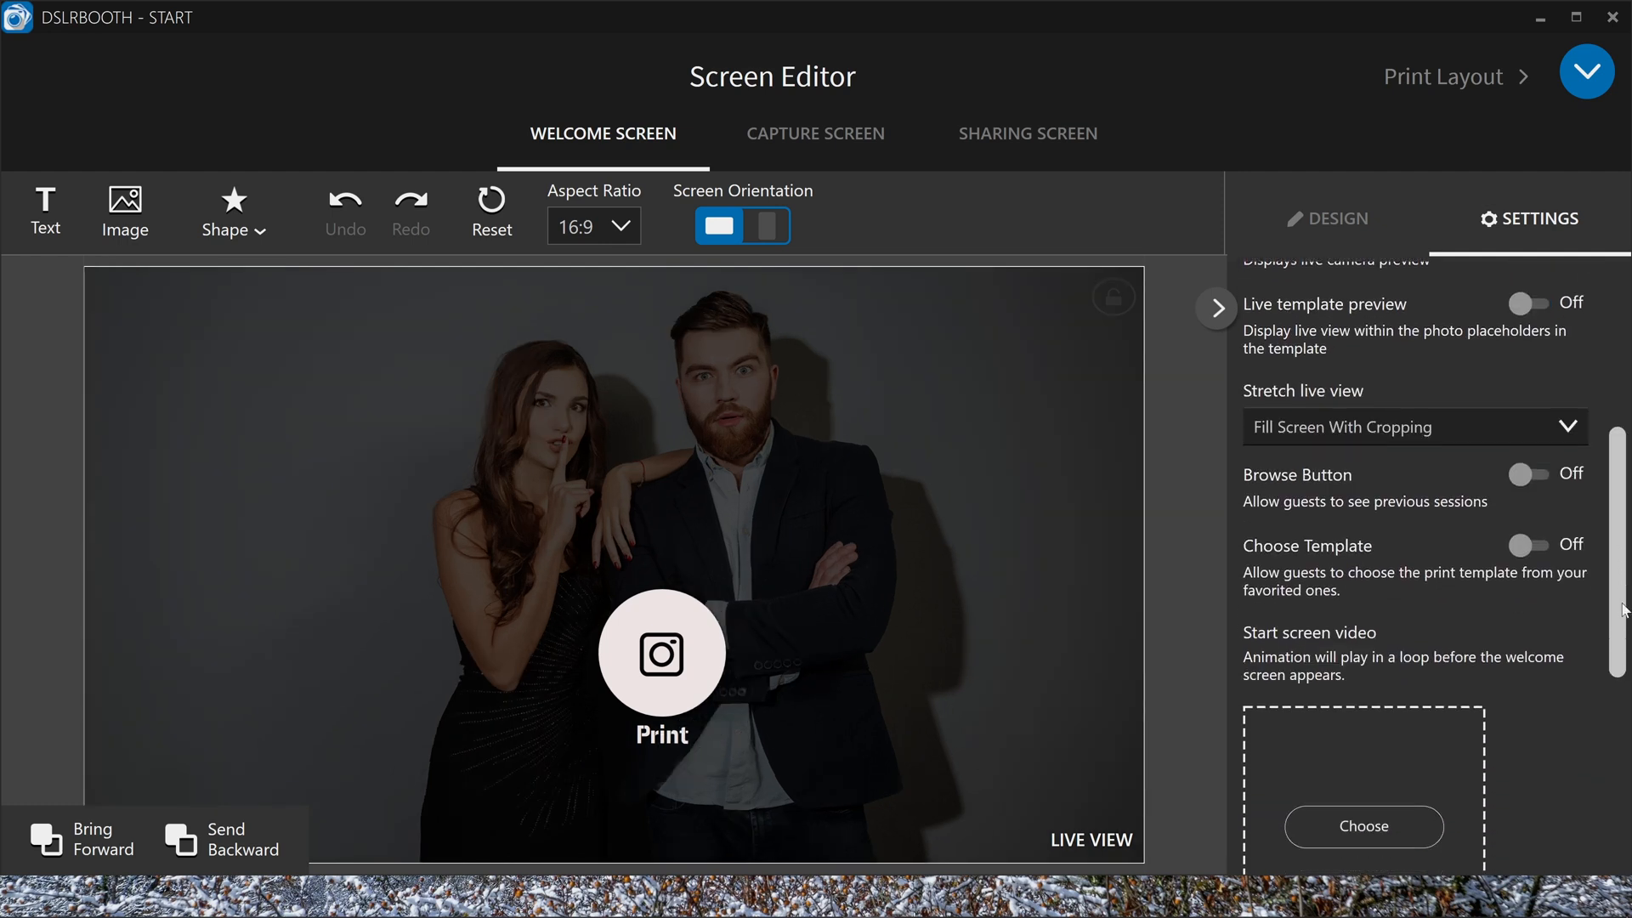
scroll("down", 3)
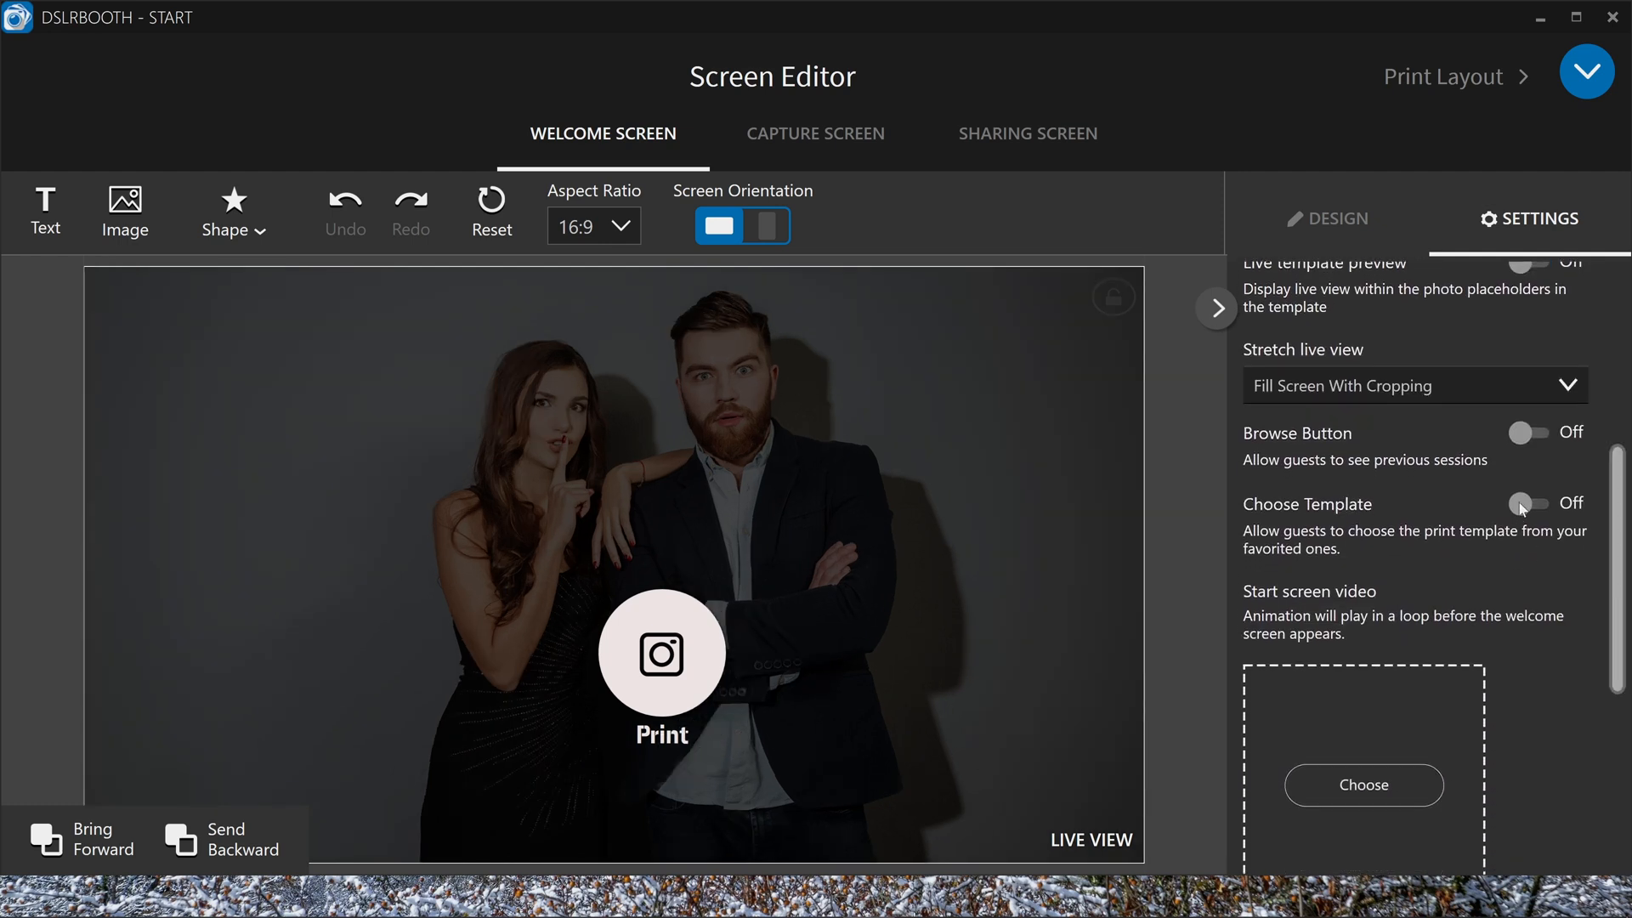
left_click(1528, 503)
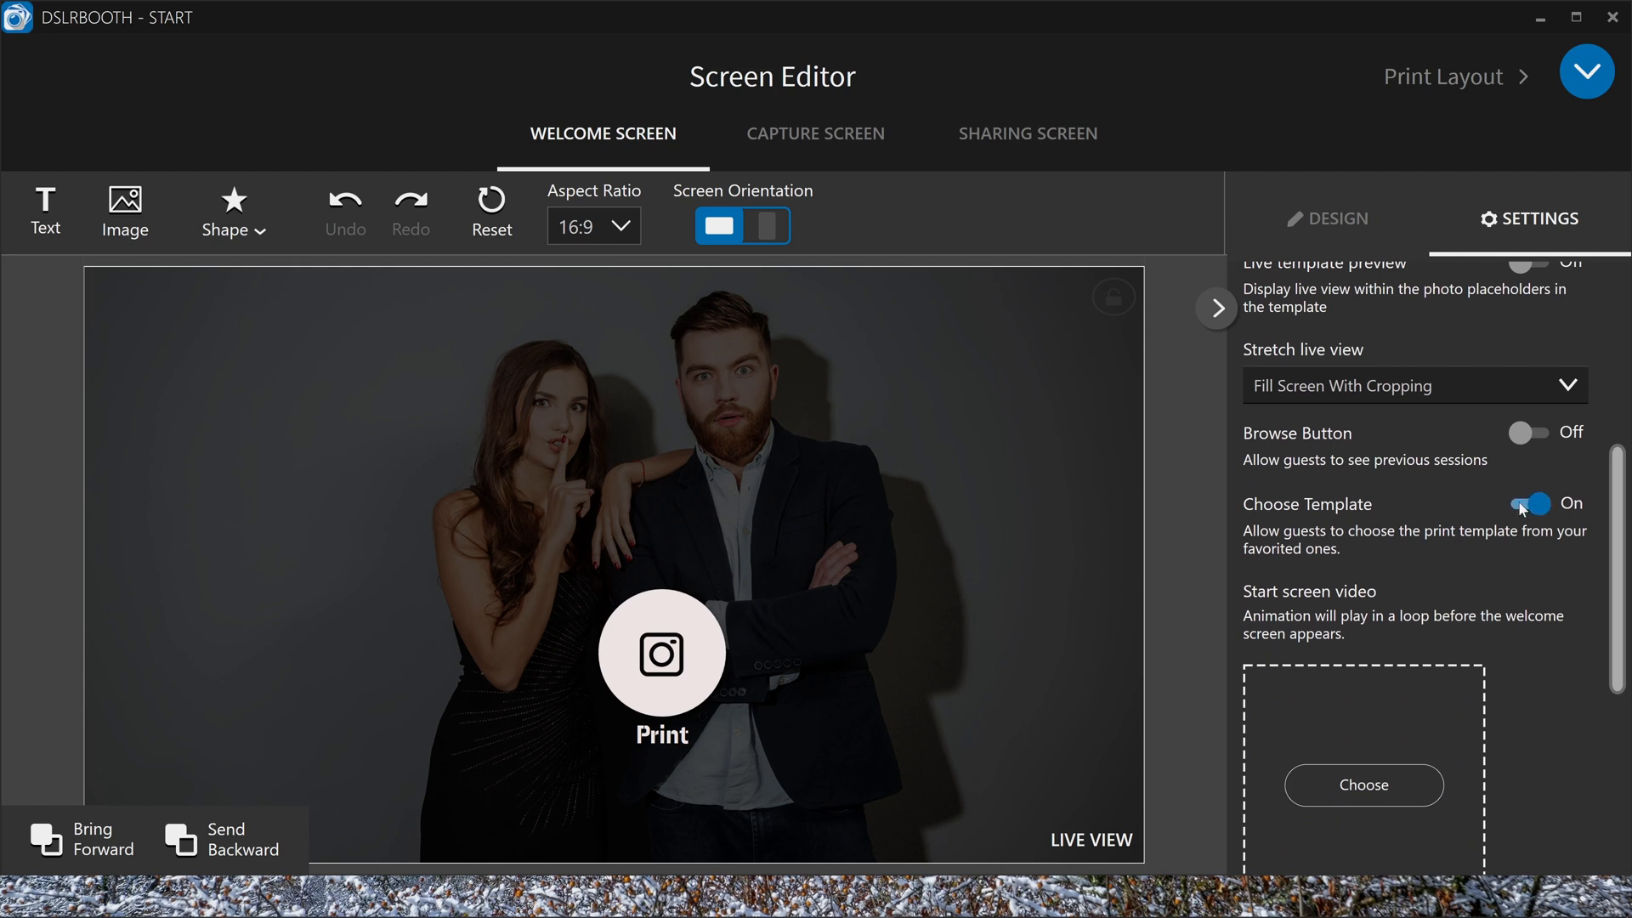
mouse_move(1432, 524)
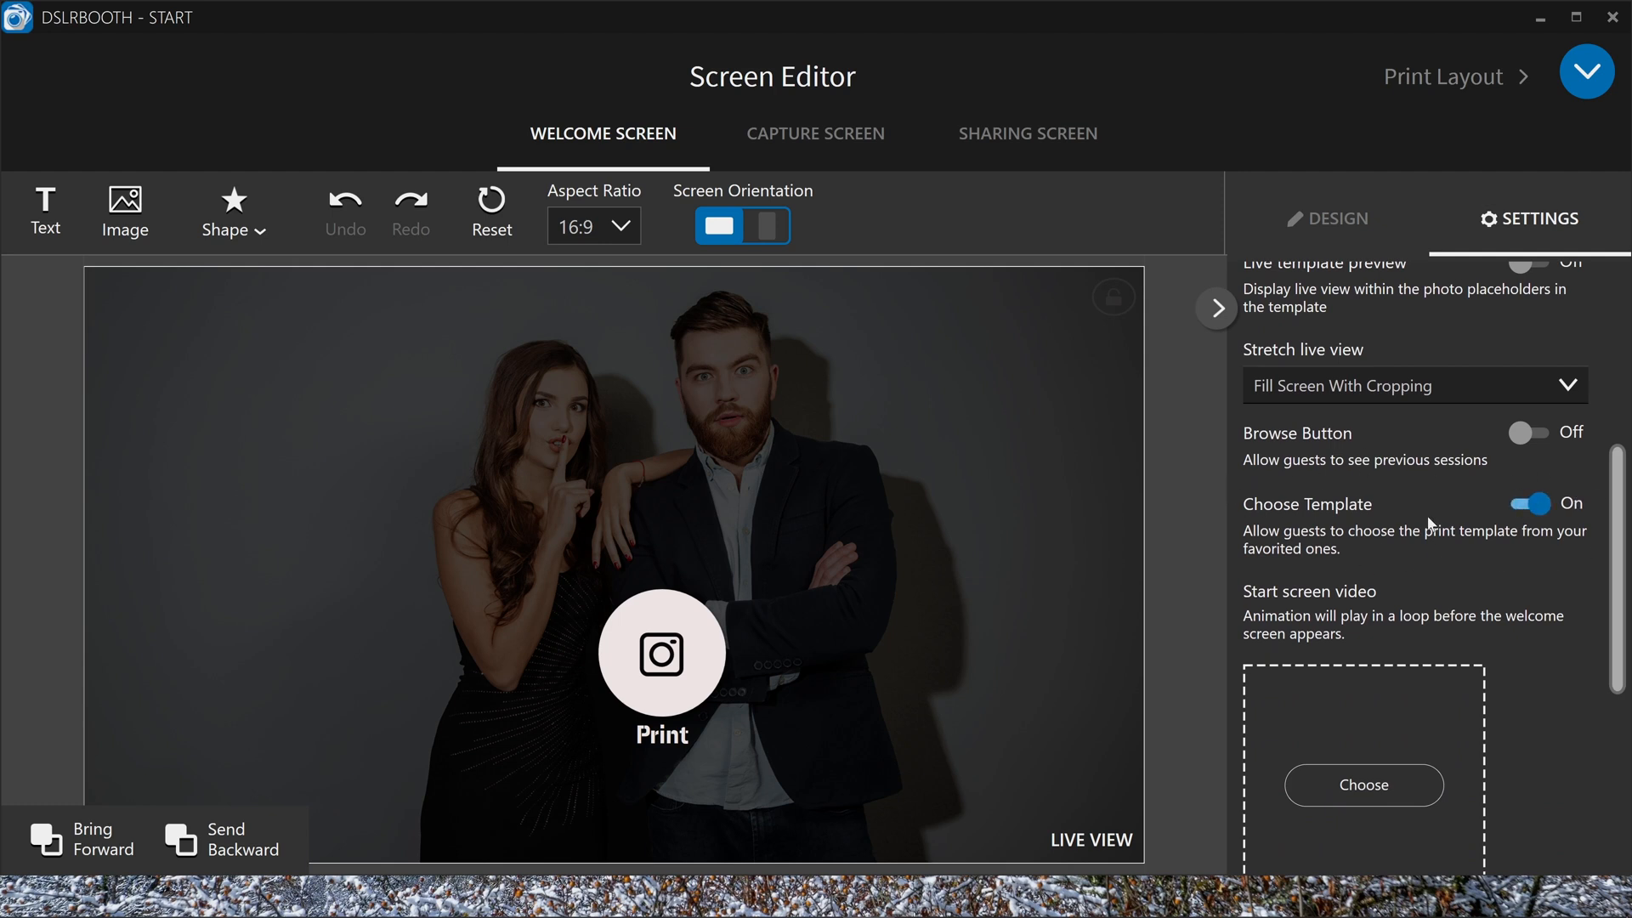
mouse_move(1290, 465)
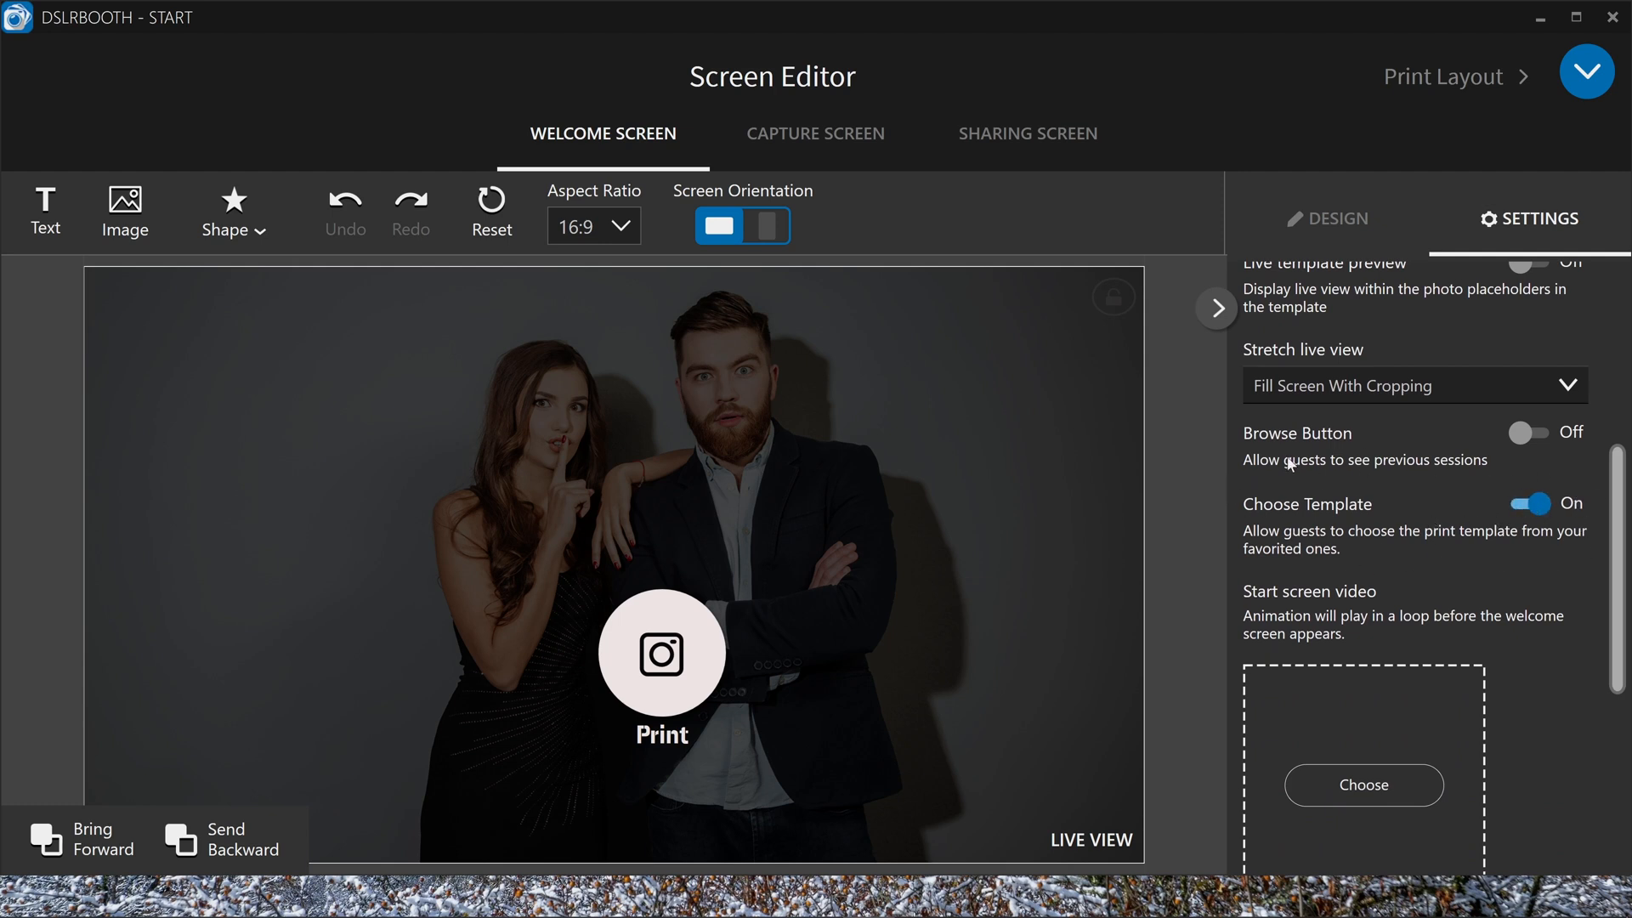
mouse_move(1598, 481)
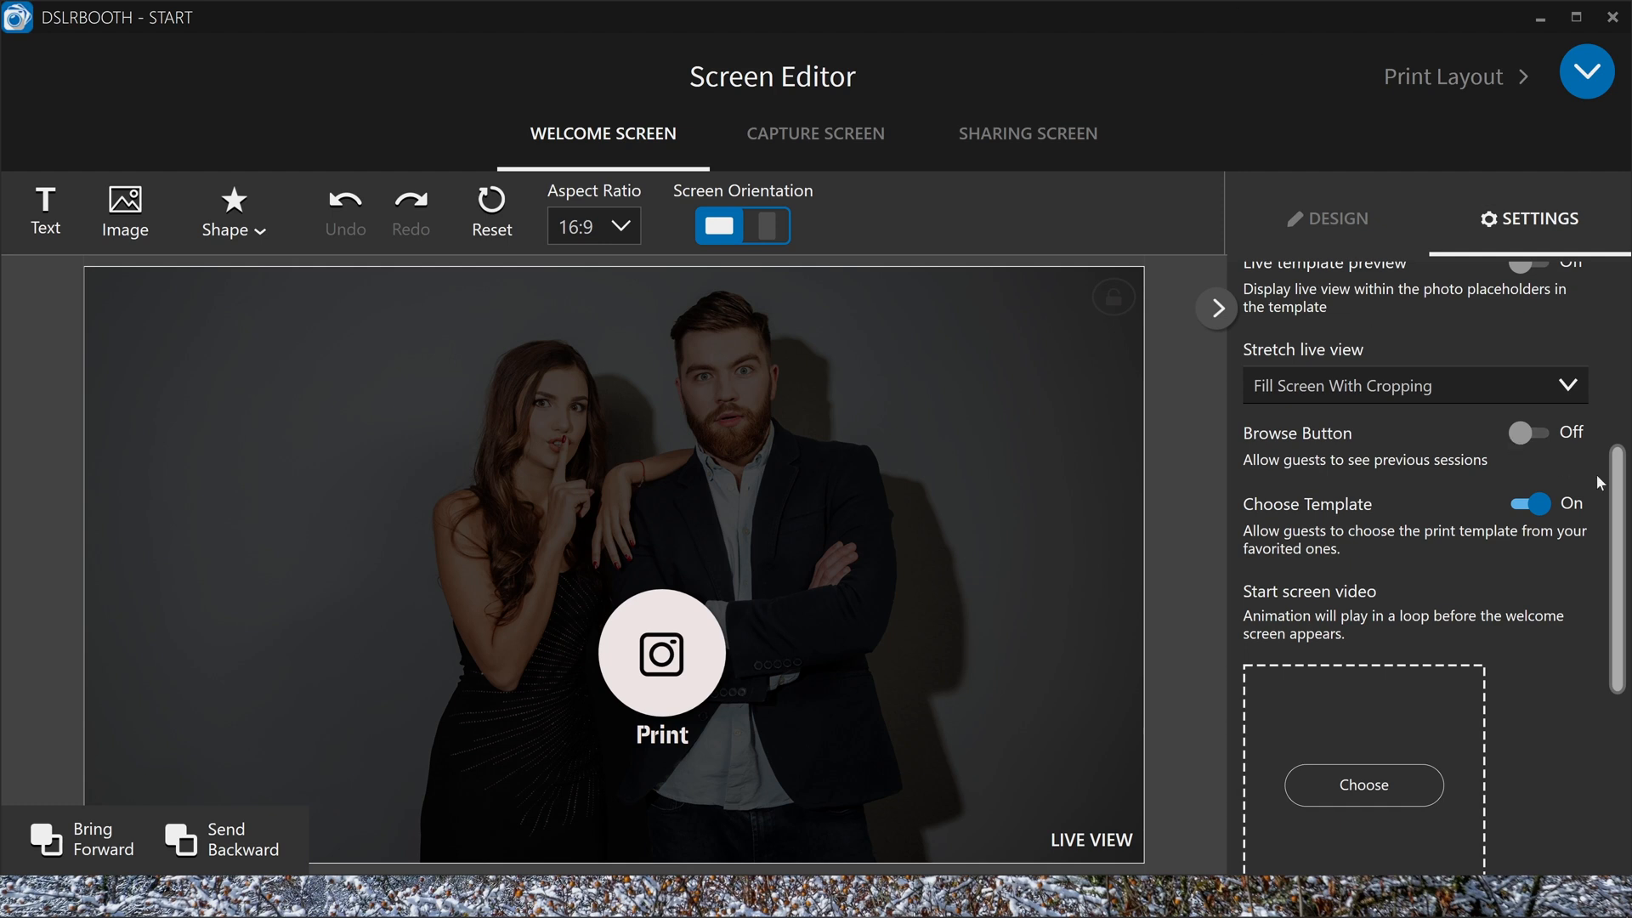
mouse_move(1304, 504)
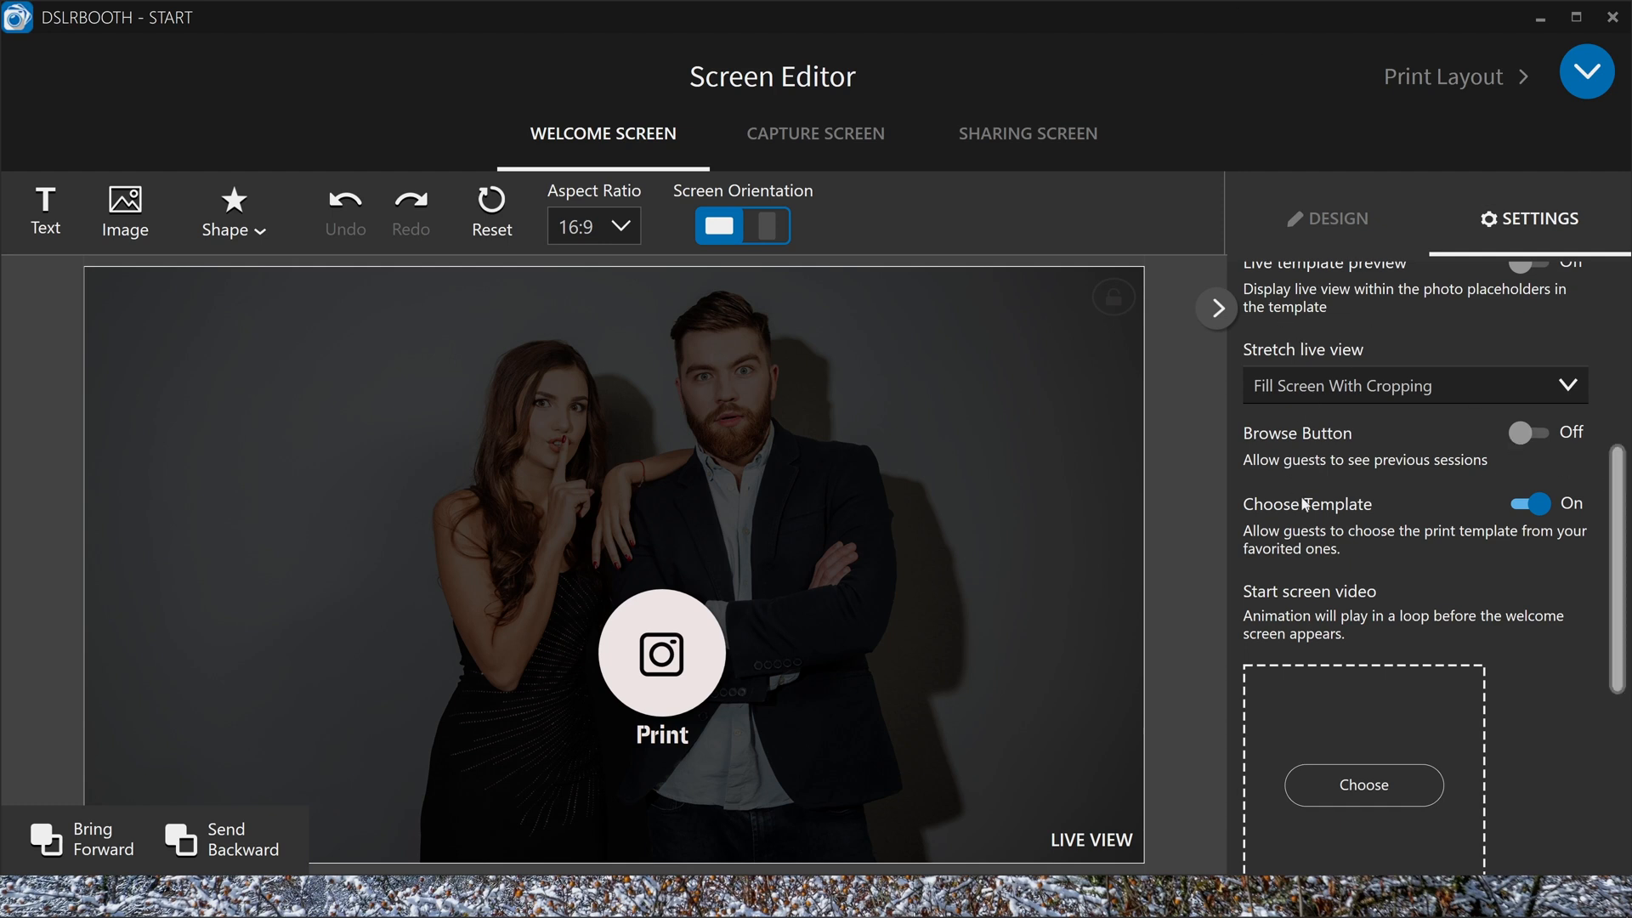
mouse_move(1573, 540)
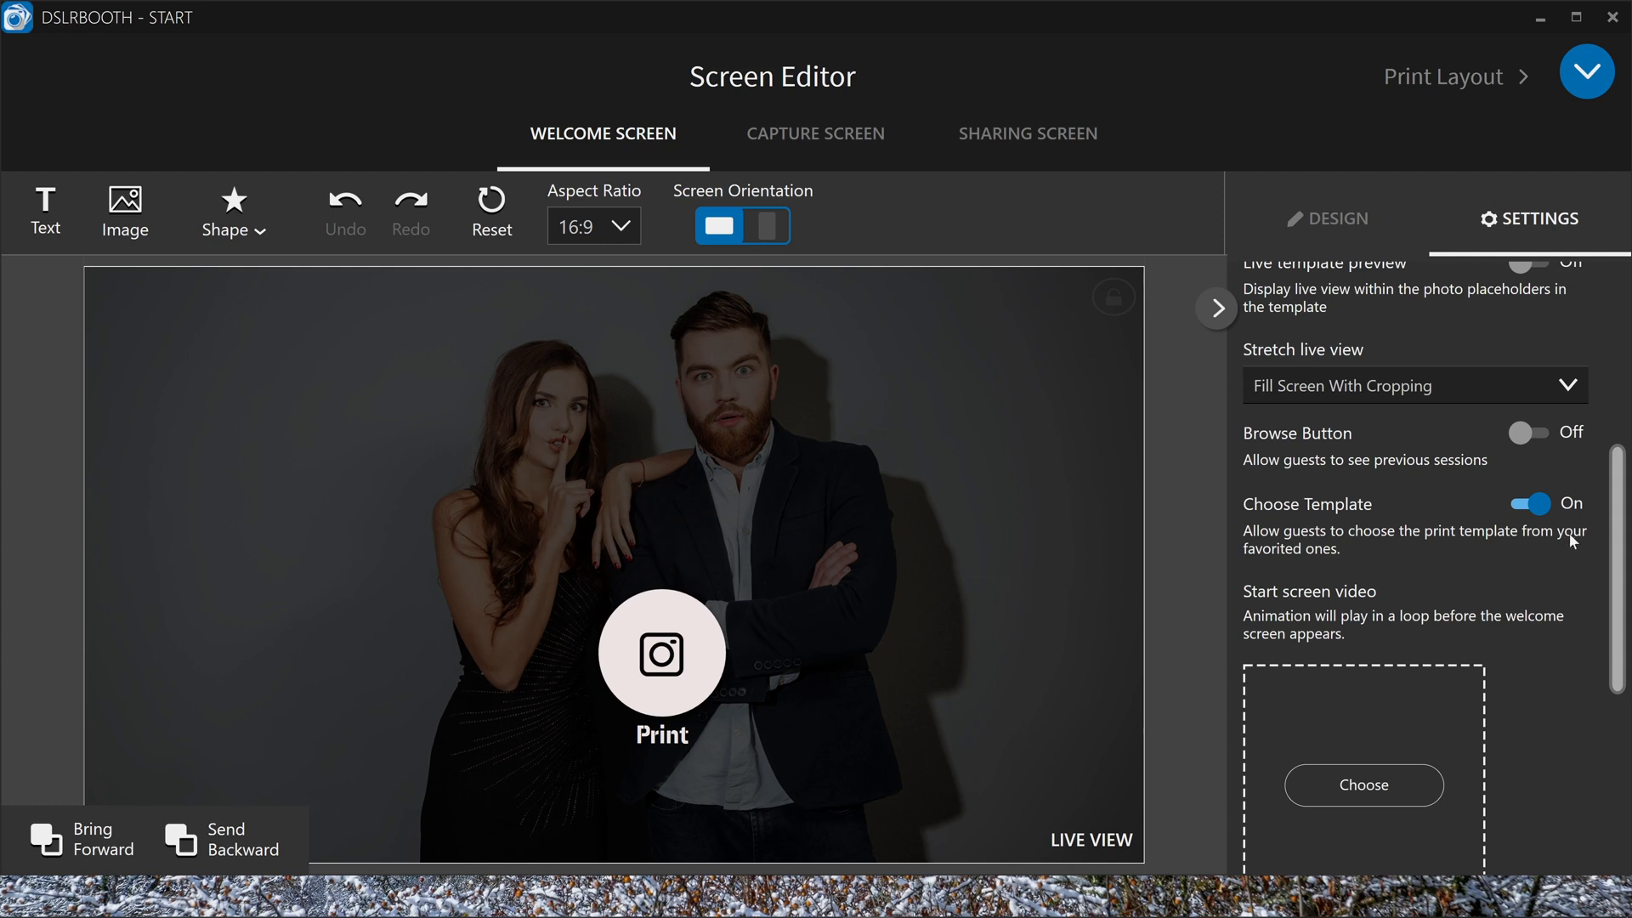
left_click(1528, 503)
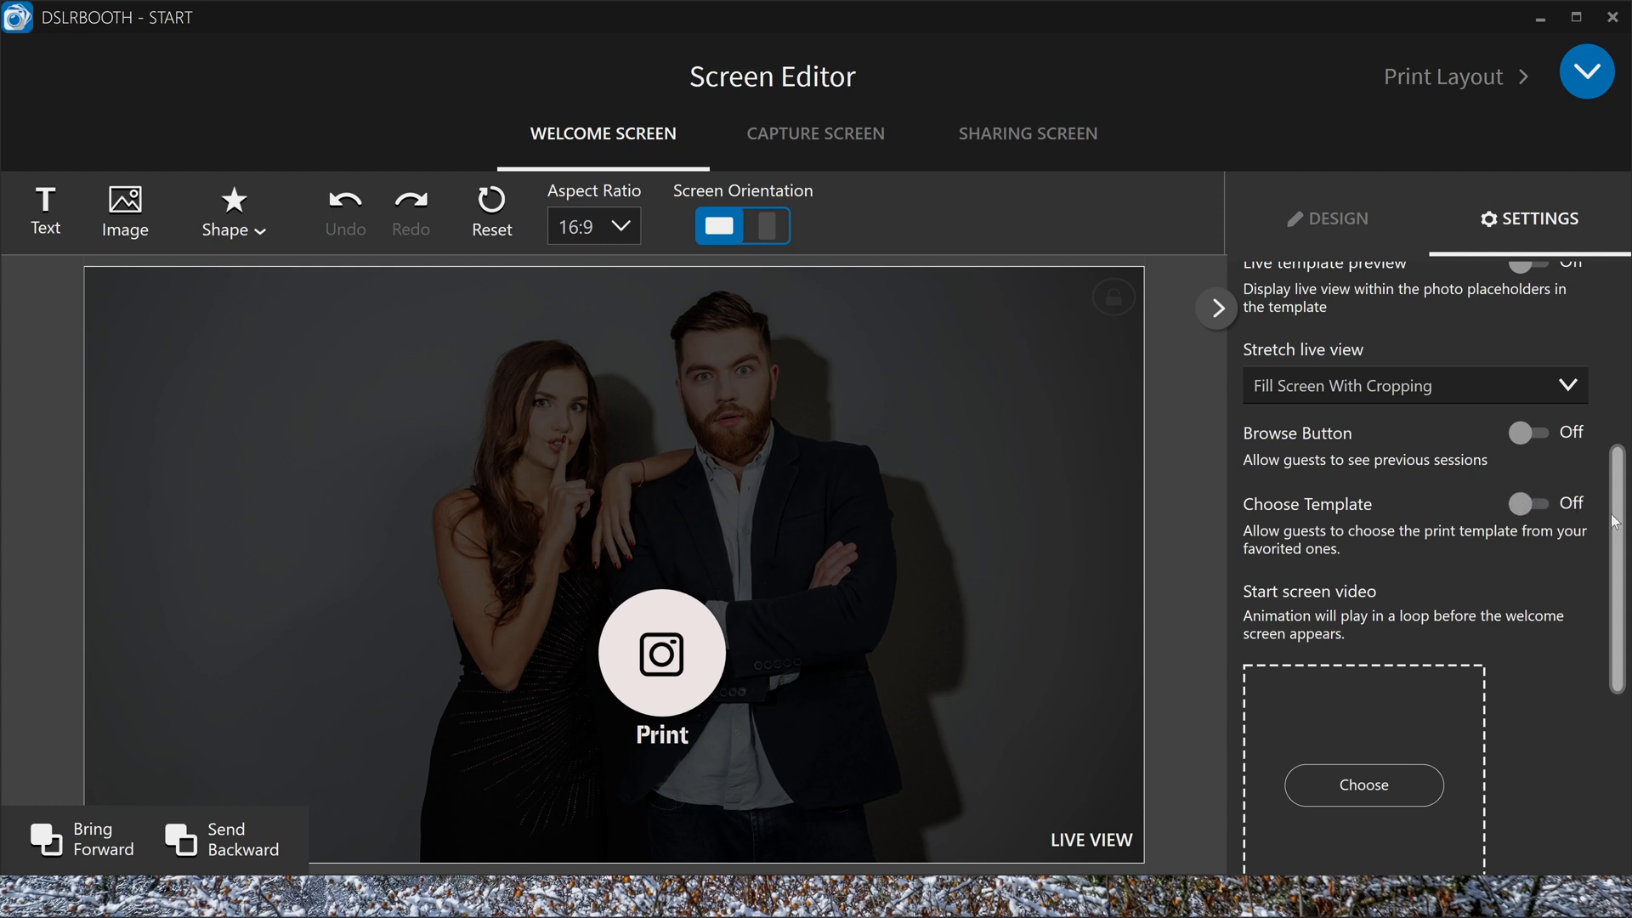
scroll("down", 3)
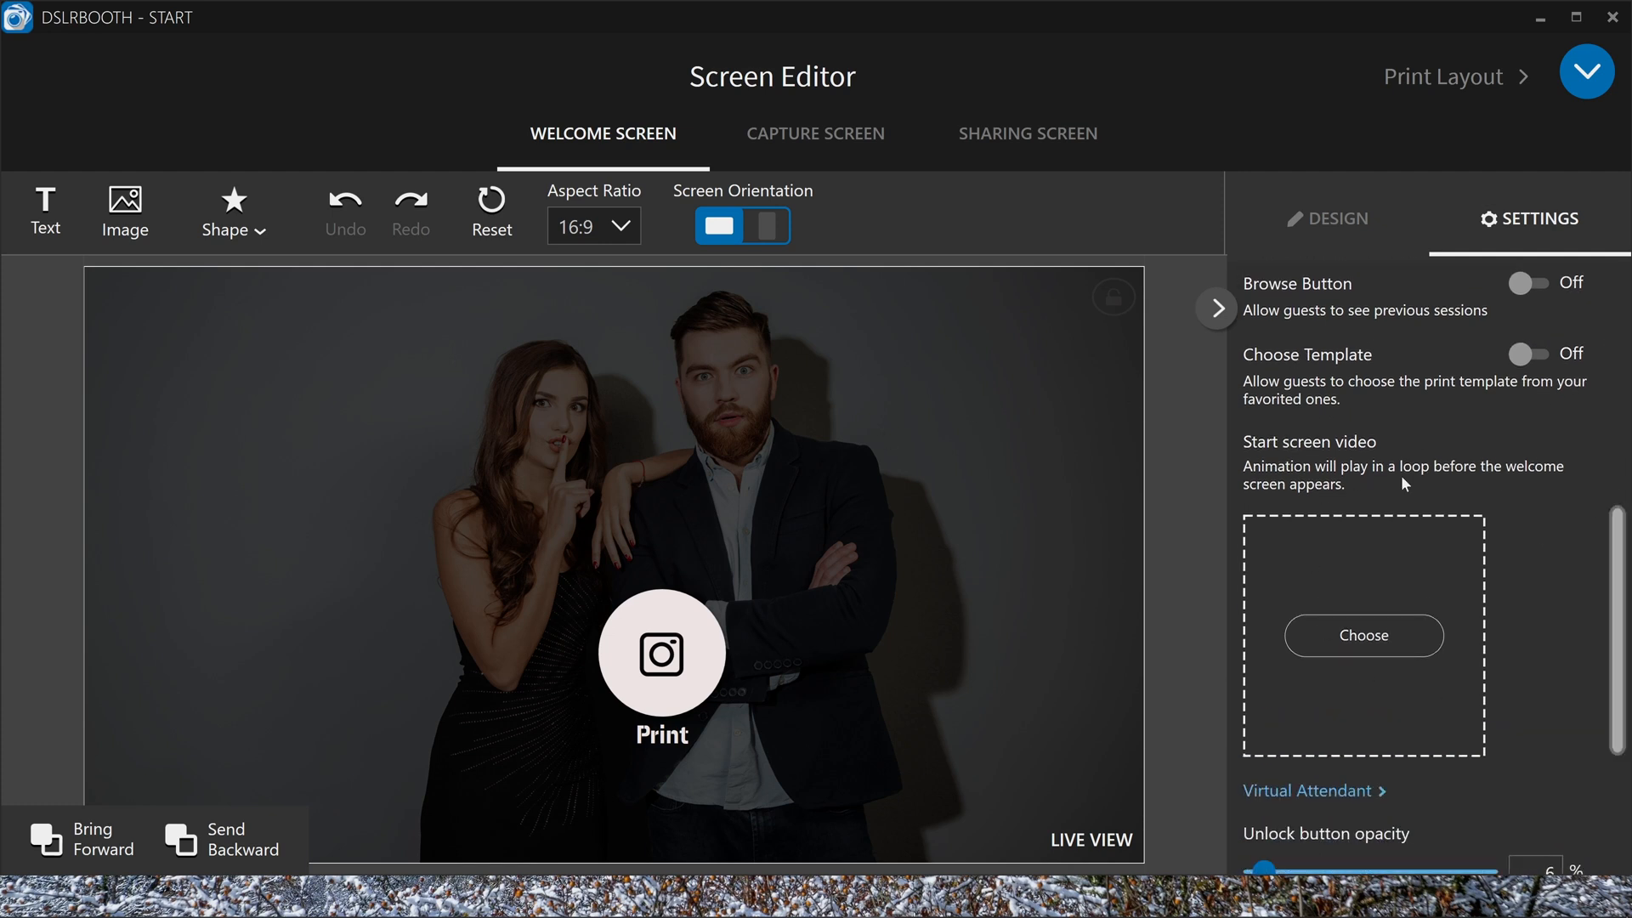
mouse_move(1361, 635)
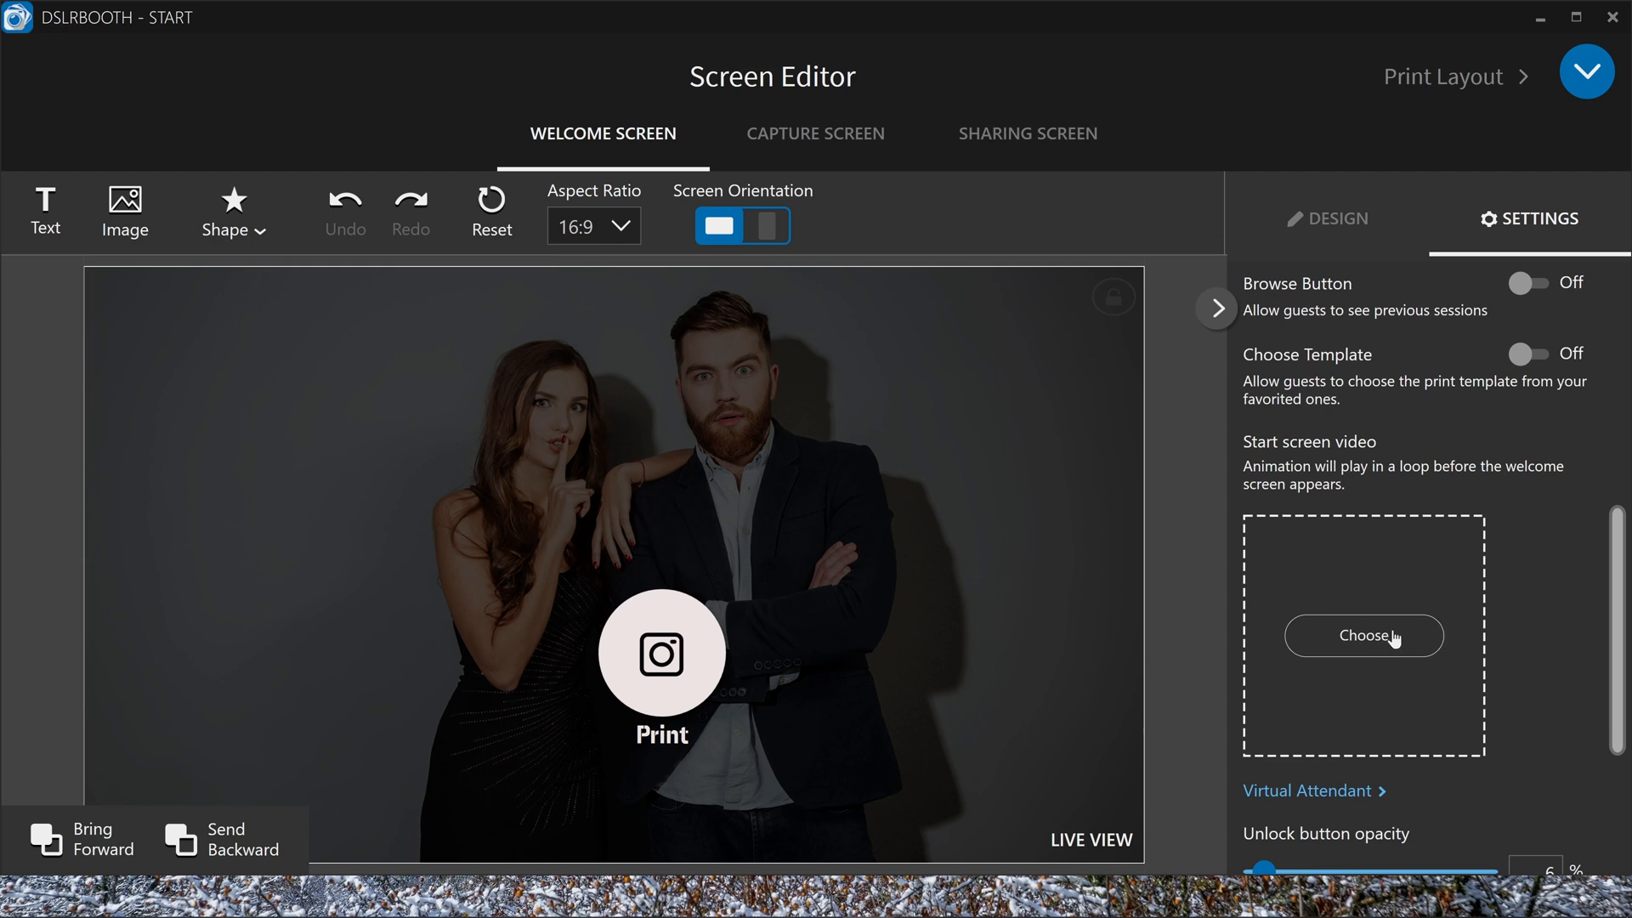
mouse_move(1483, 635)
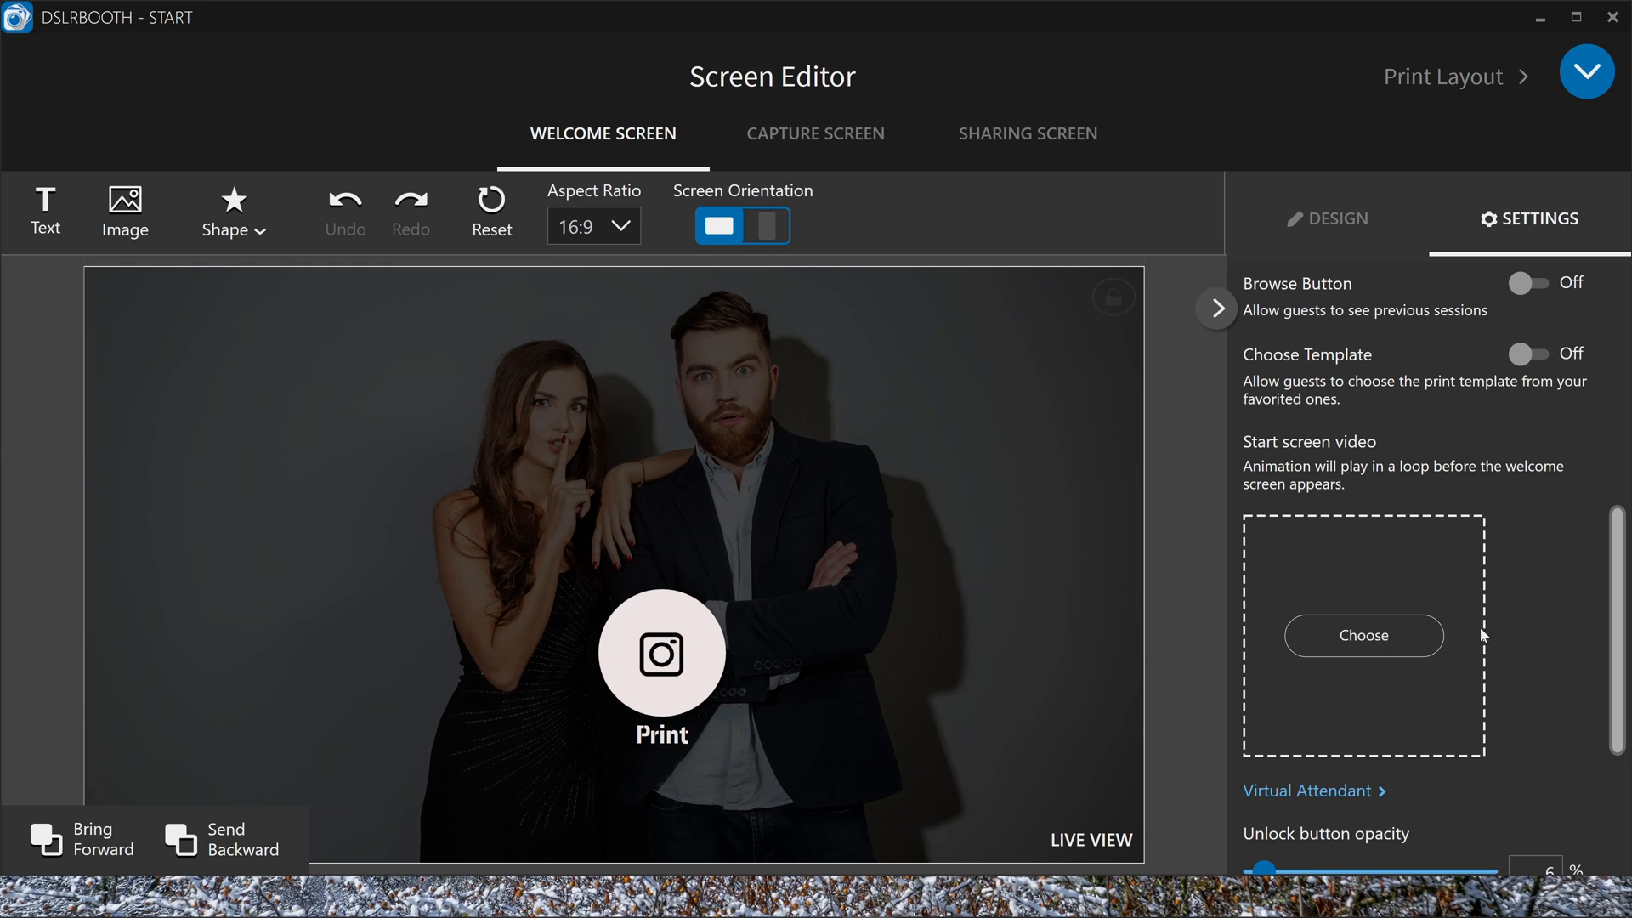
mouse_move(1615, 624)
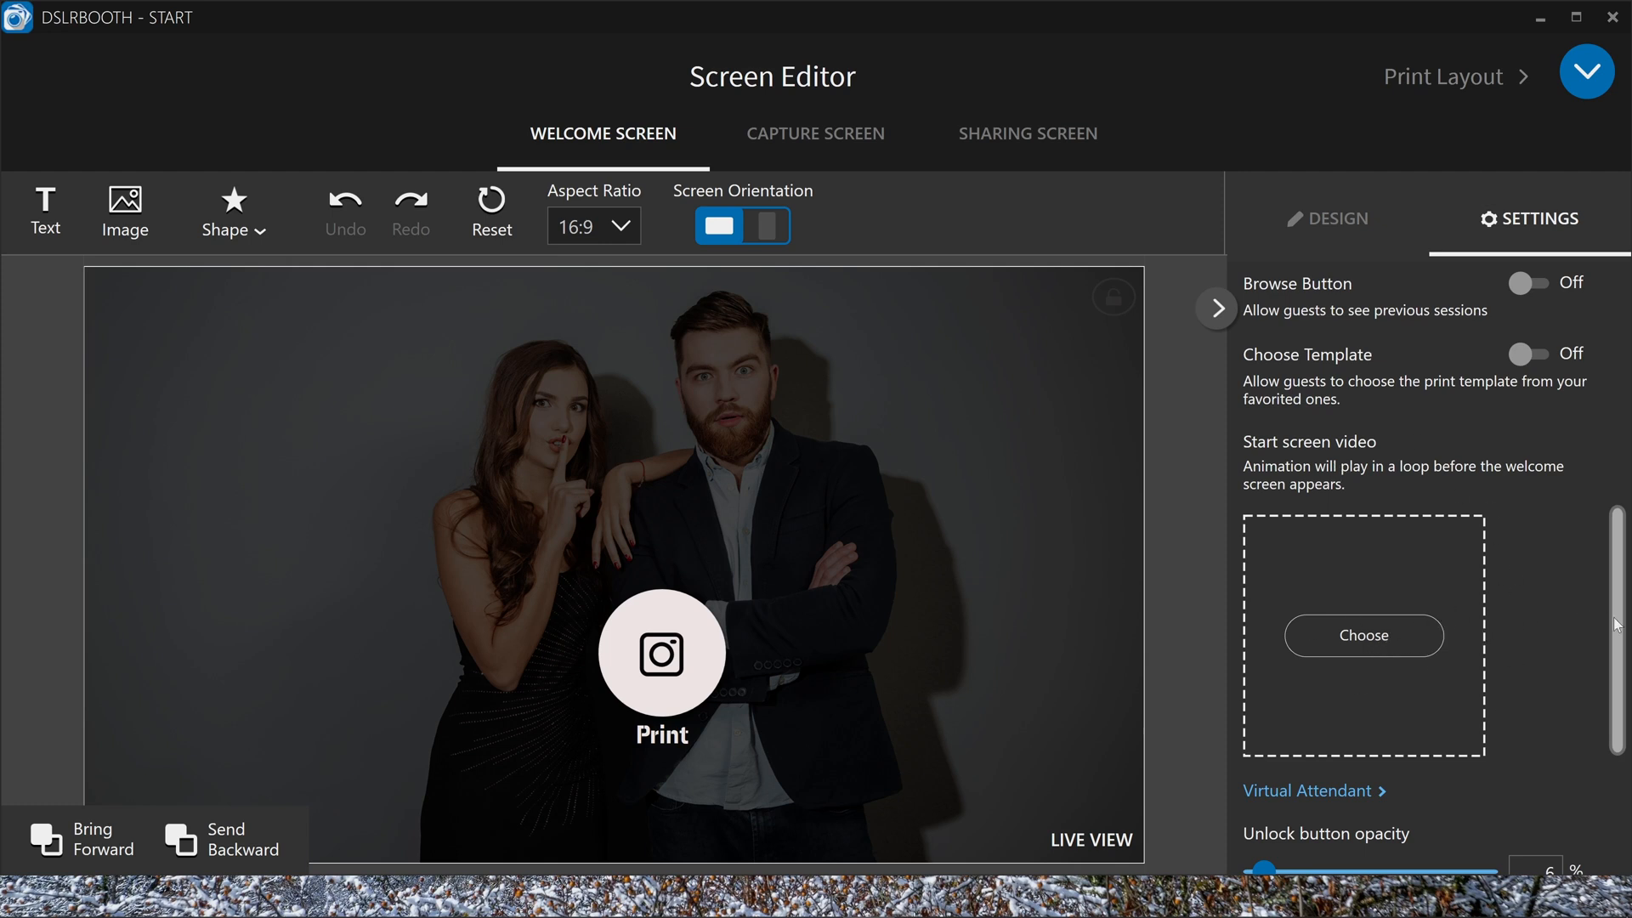
scroll("down", 3)
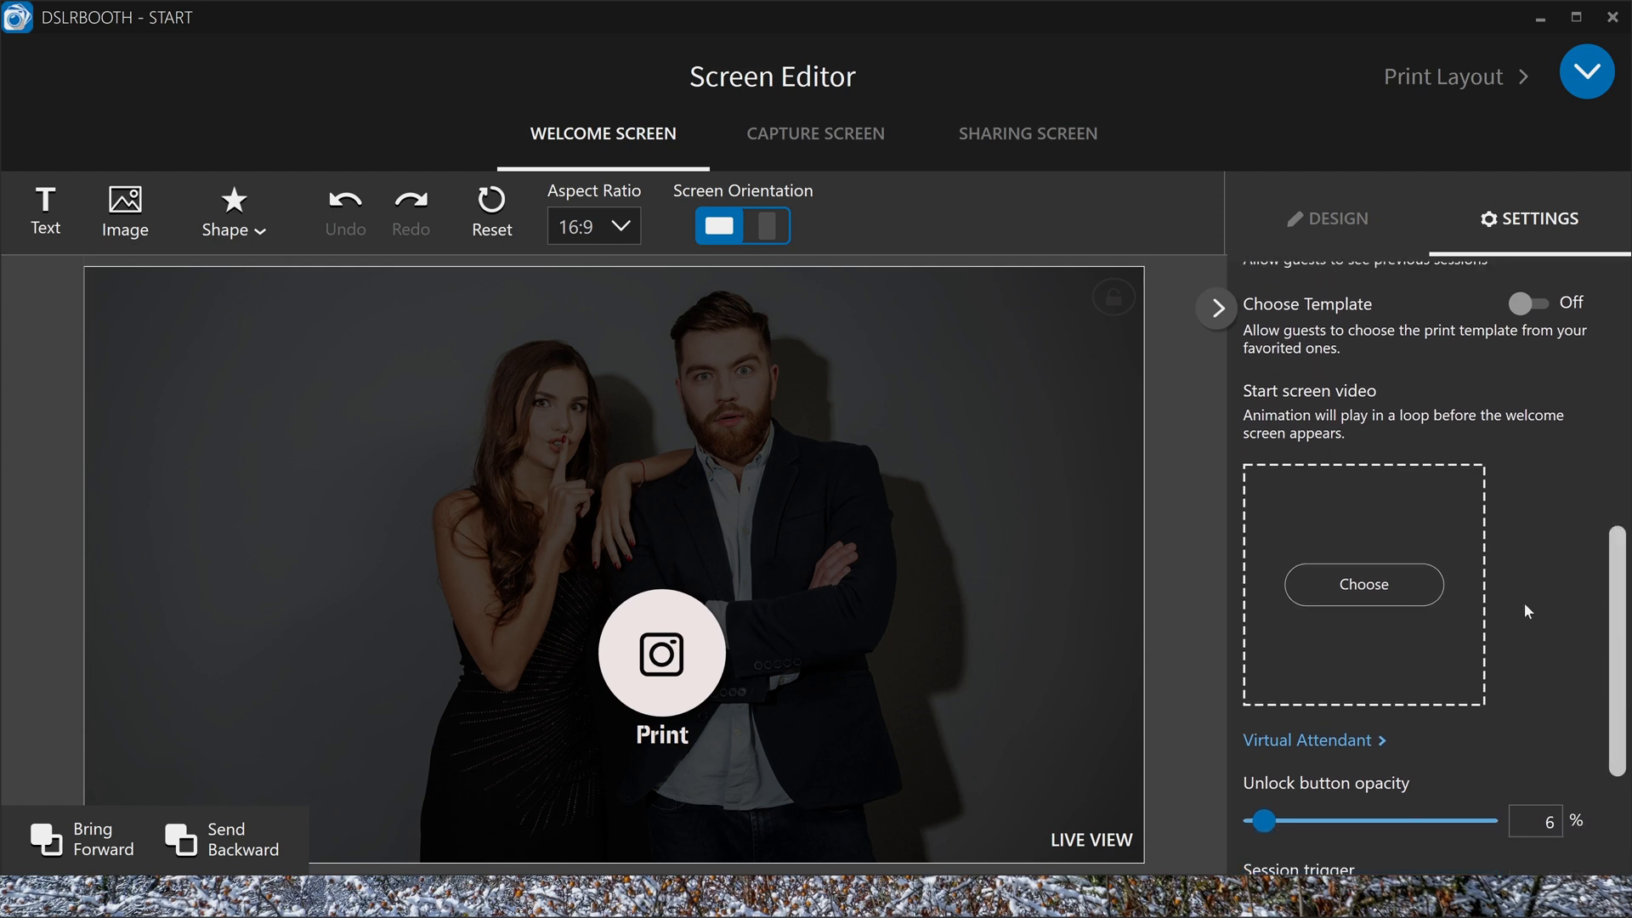
mouse_move(1372, 782)
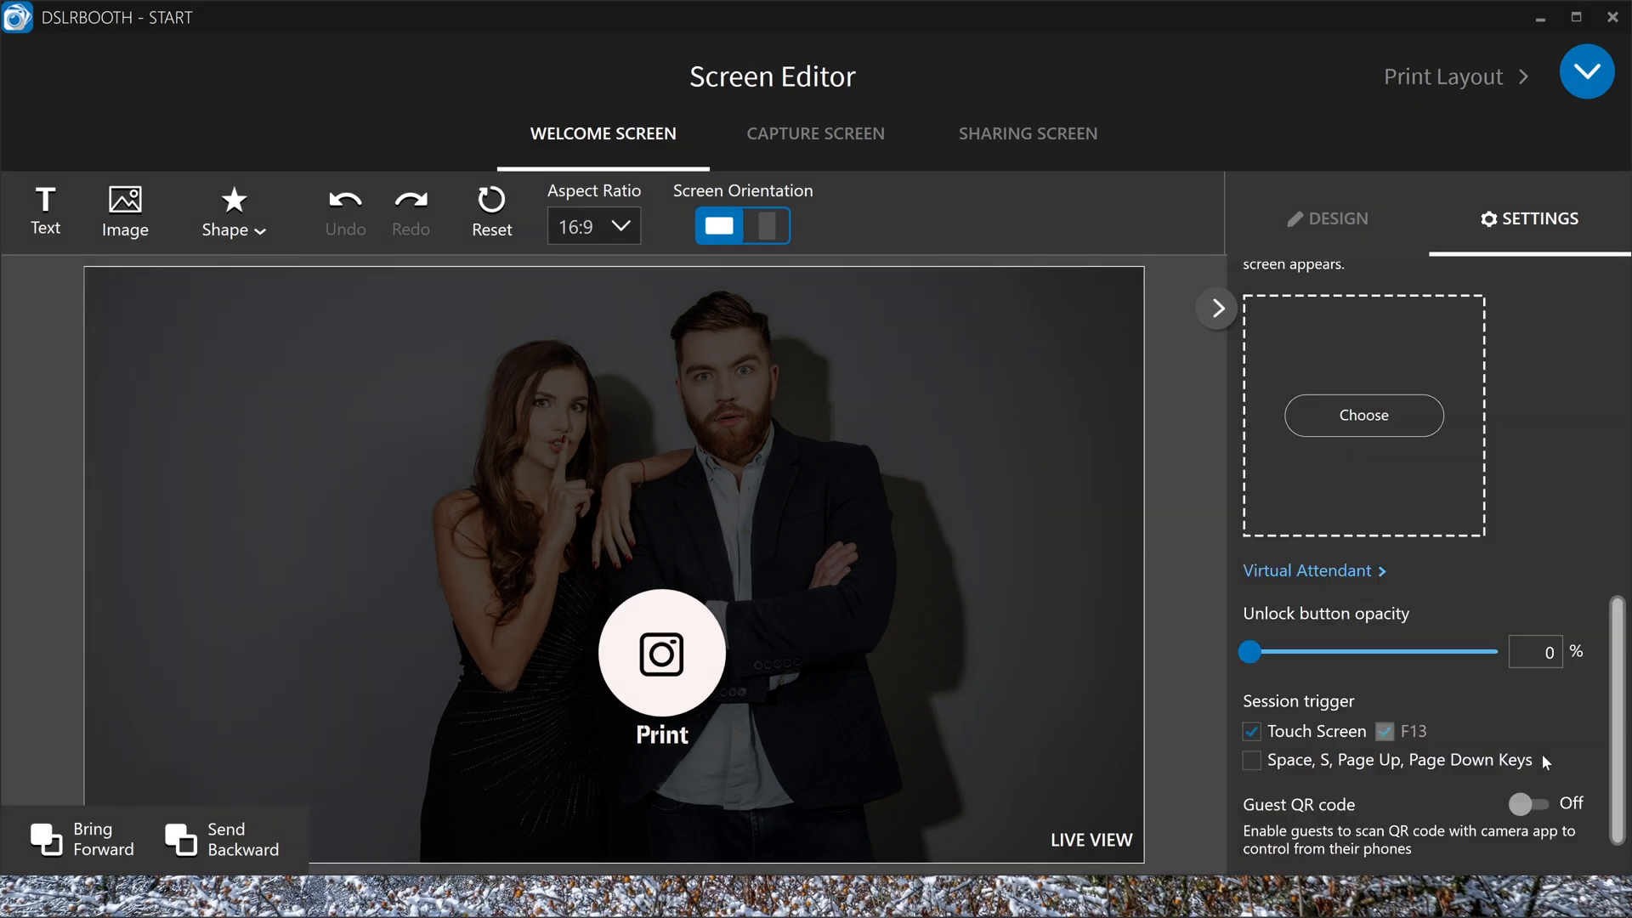
mouse_move(1416, 712)
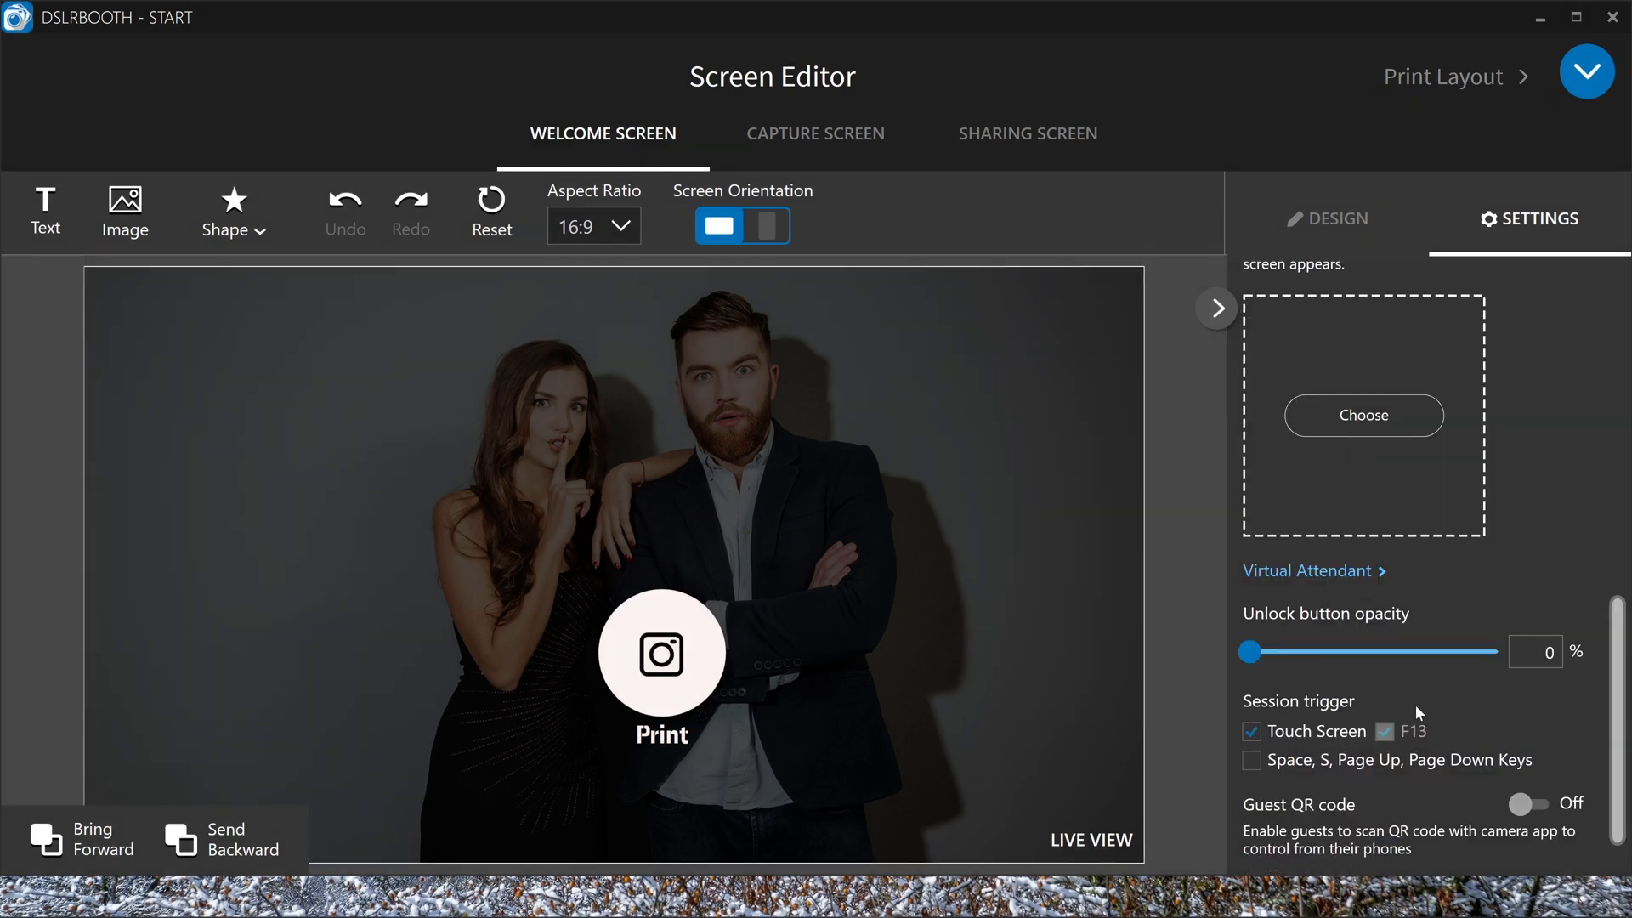
mouse_move(1253, 761)
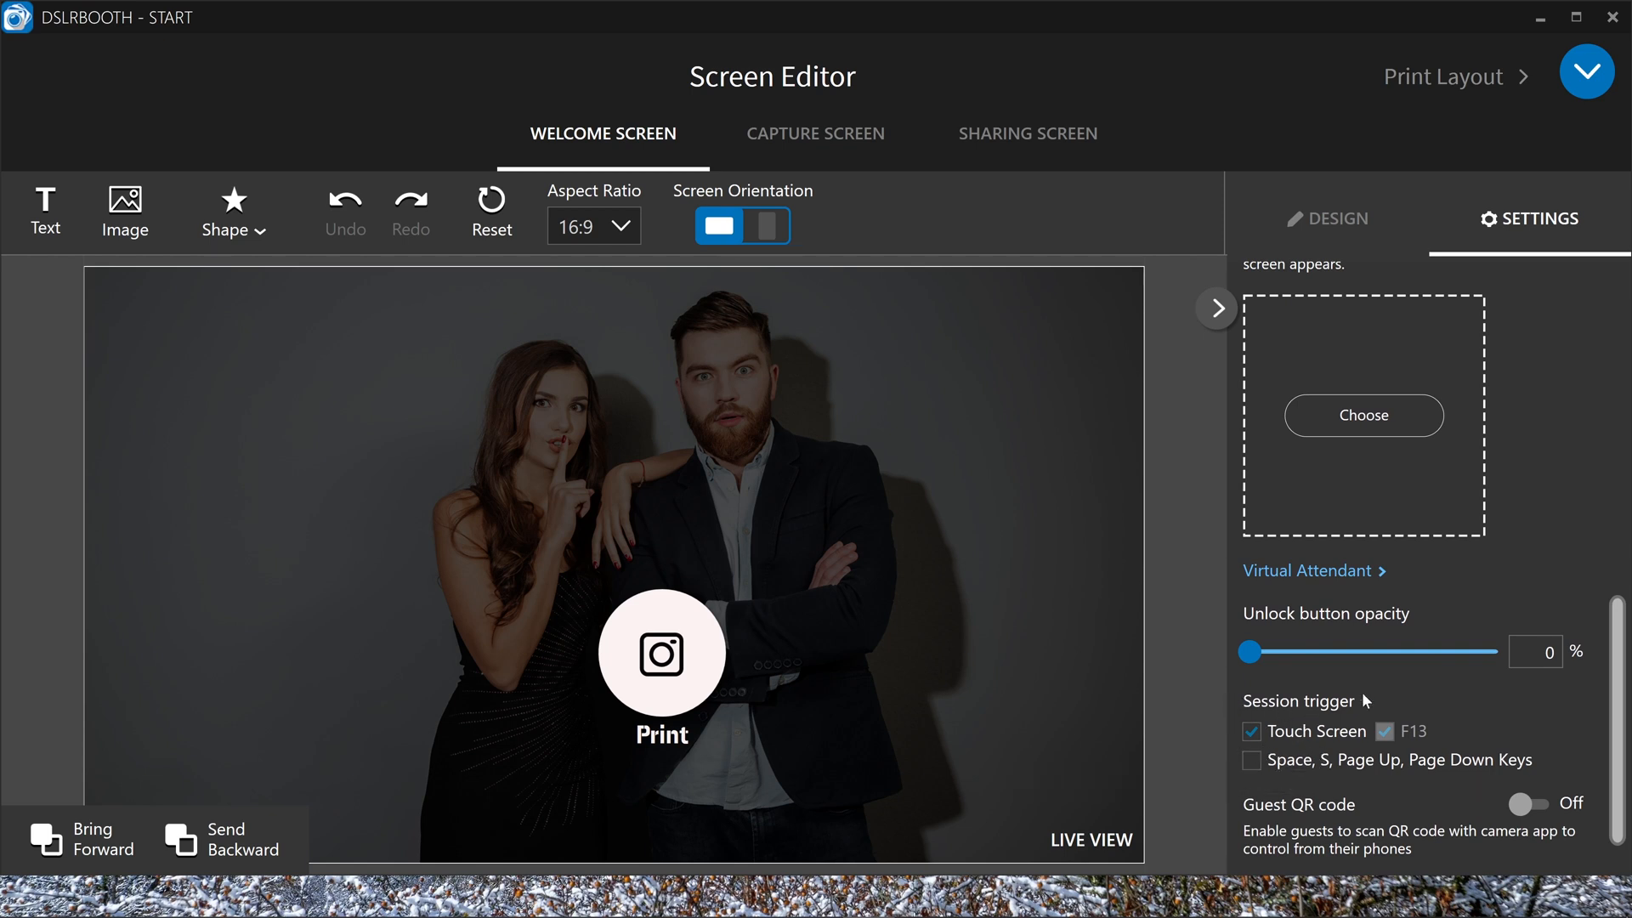
mouse_move(1528, 801)
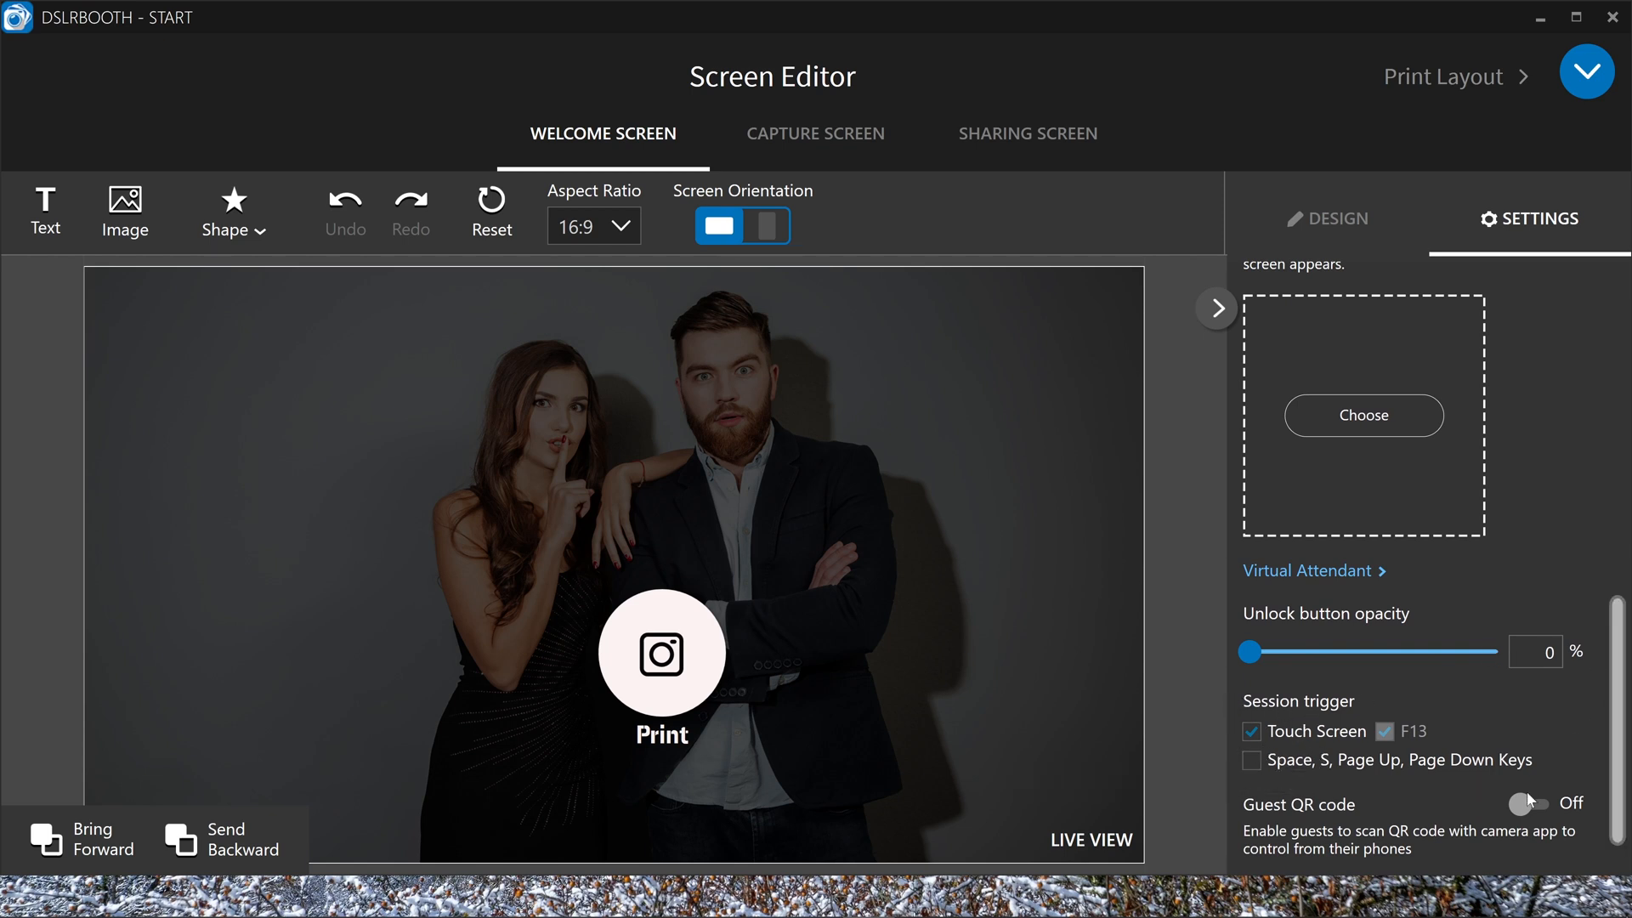
Enable Guest QR code control briefly, then leave it switched Off
left_click(1528, 805)
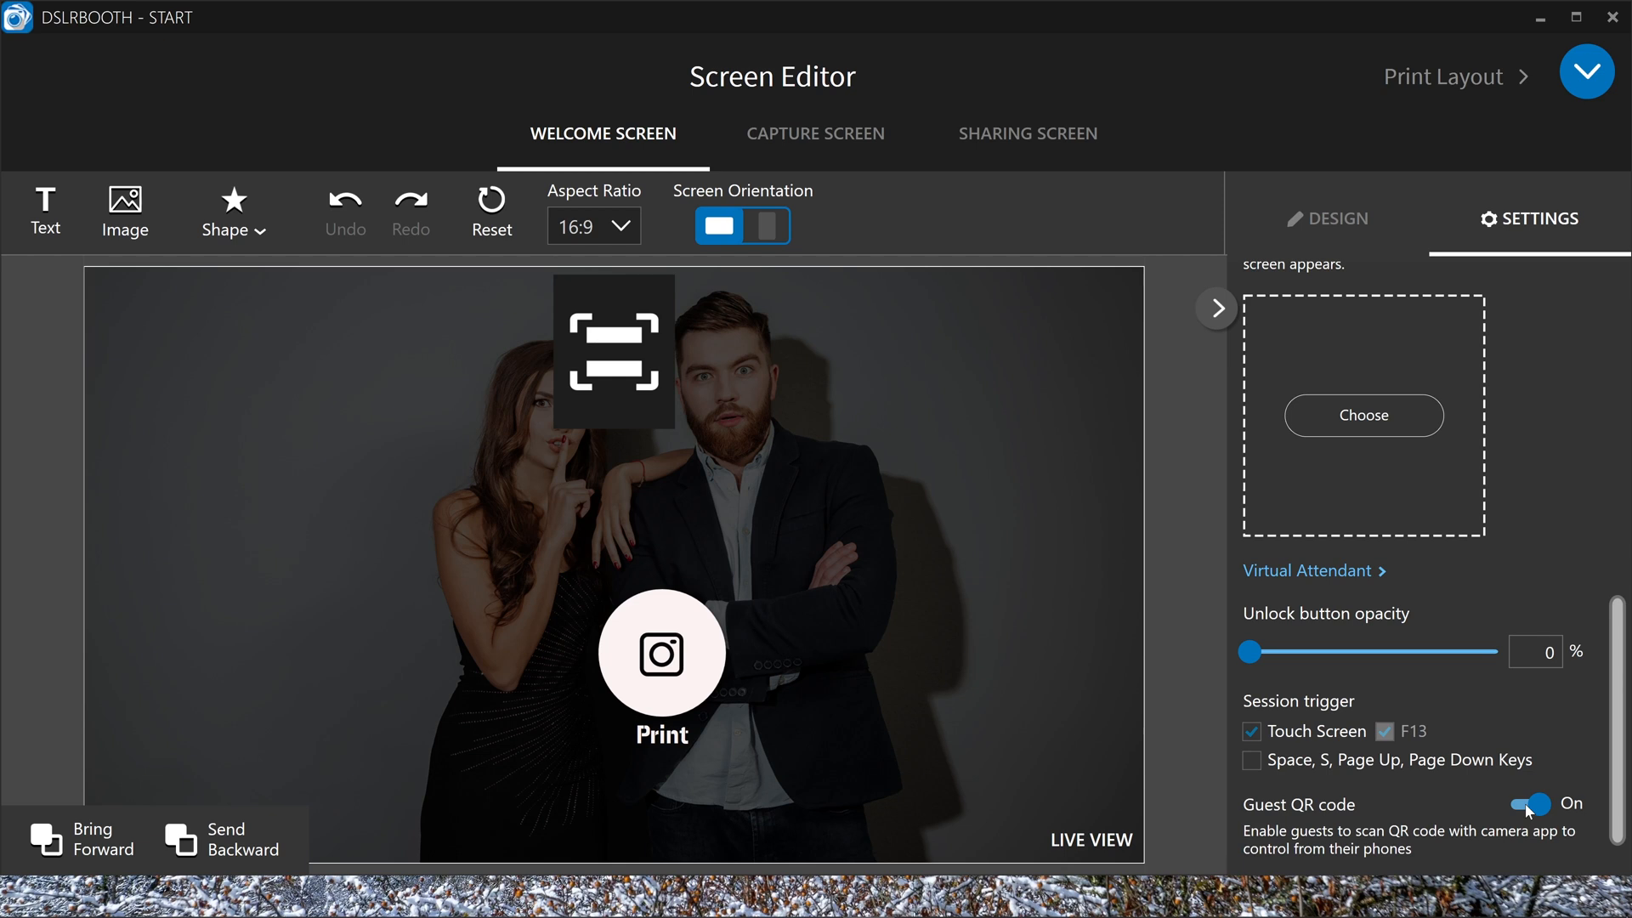
left_click(1528, 802)
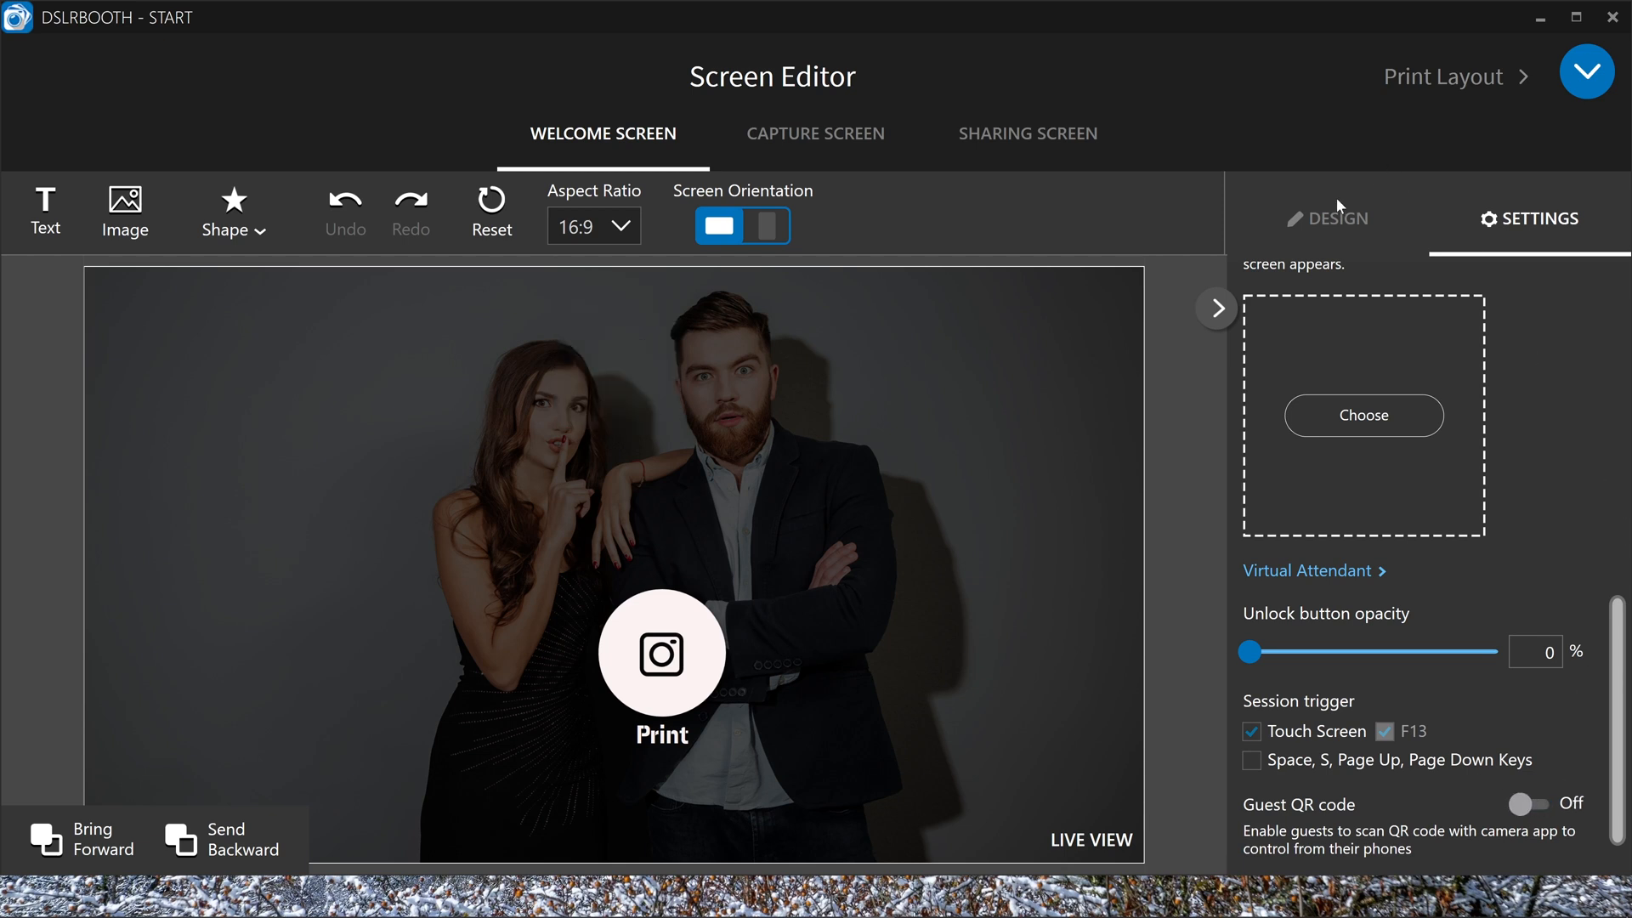
Set the welcome screen's Secondary theme colour to yellow in the Design properties
left_click(1327, 220)
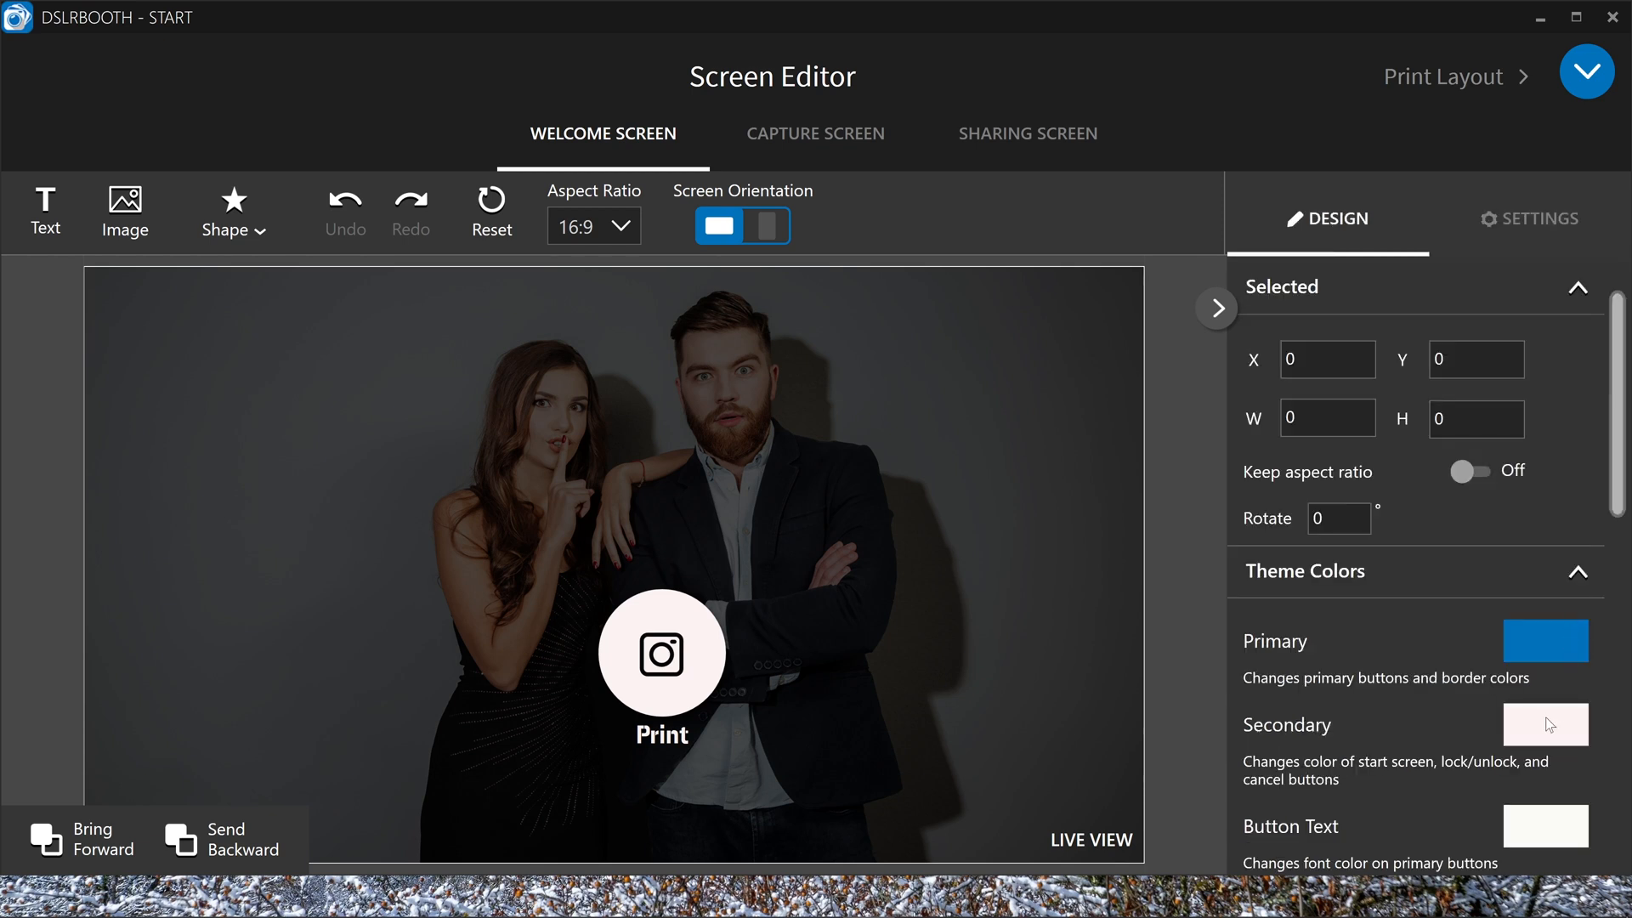
left_click(1545, 725)
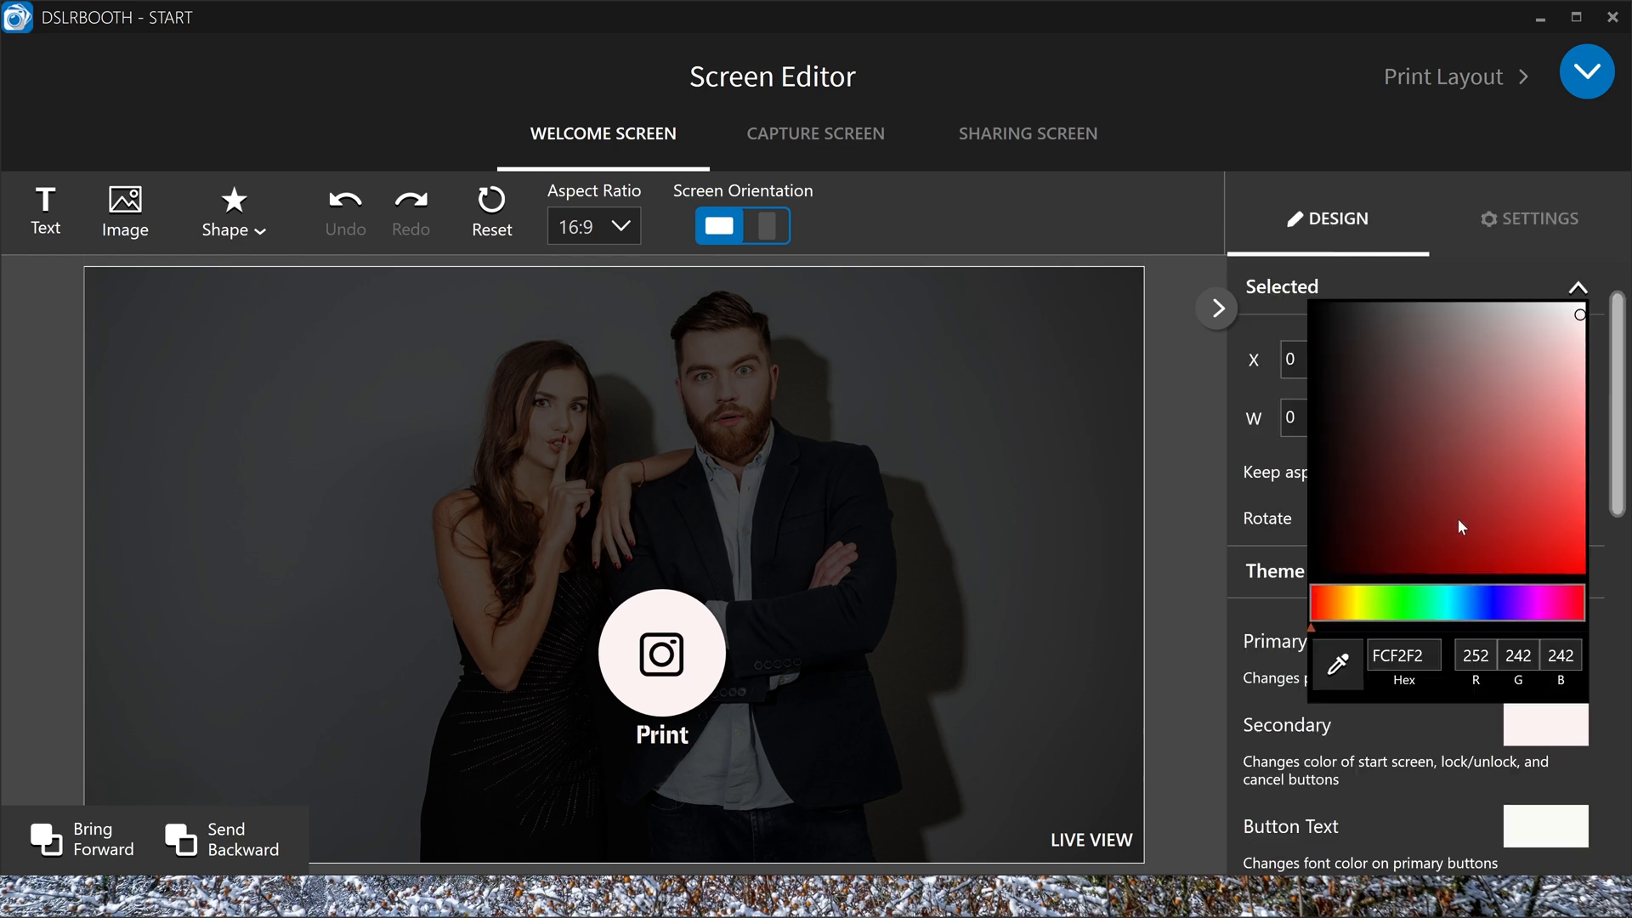
left_click(1565, 447)
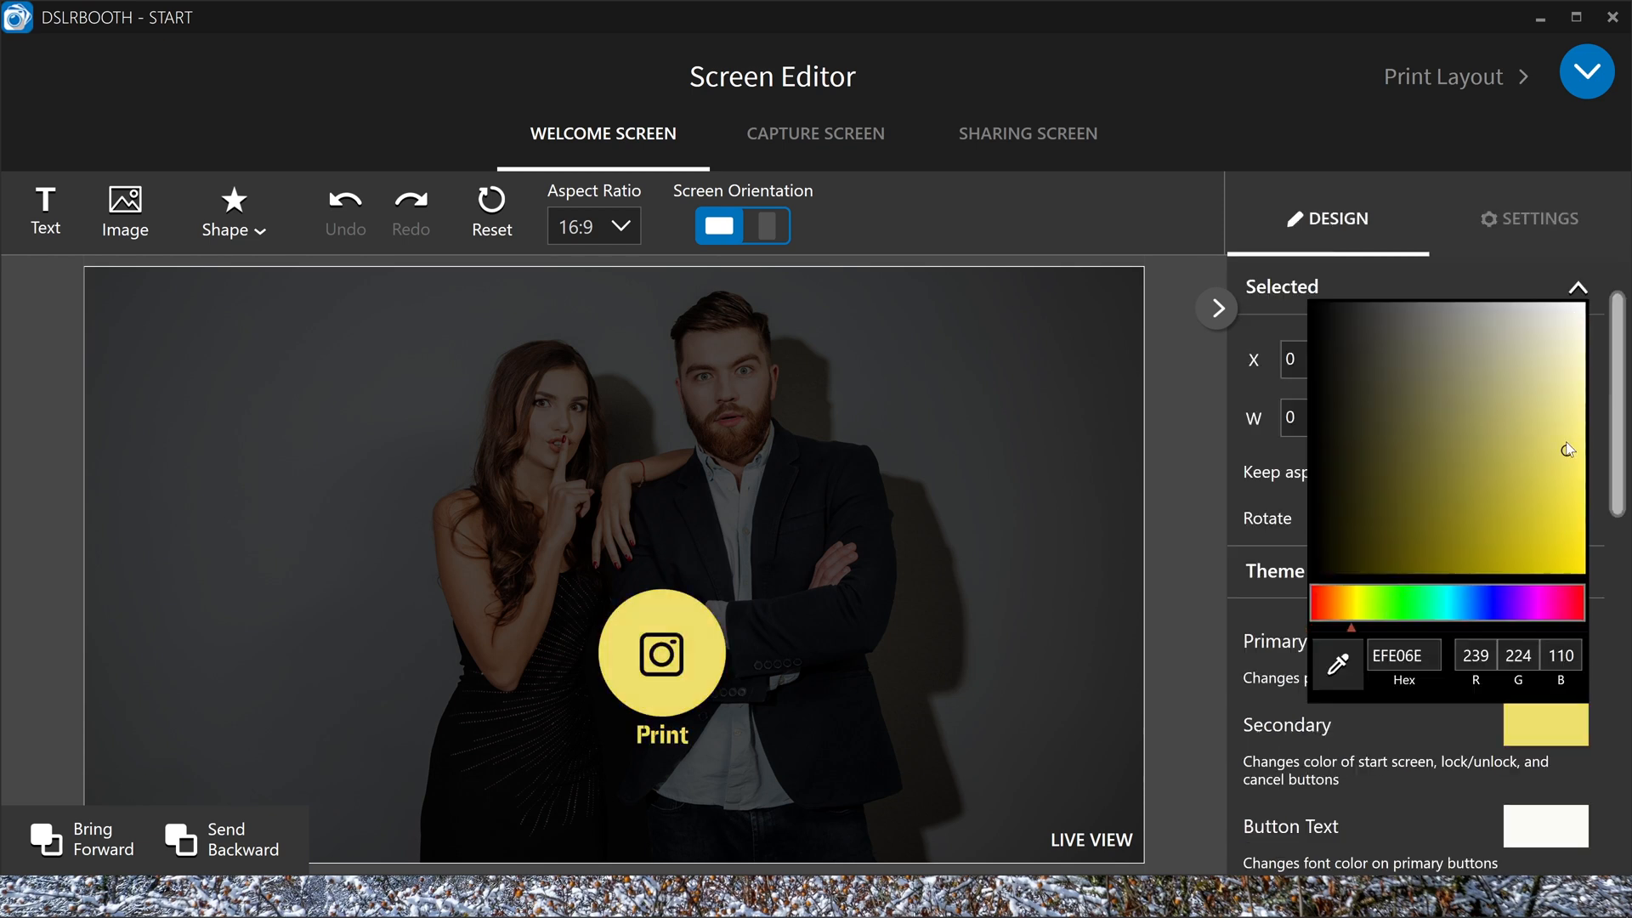
left_click(1564, 442)
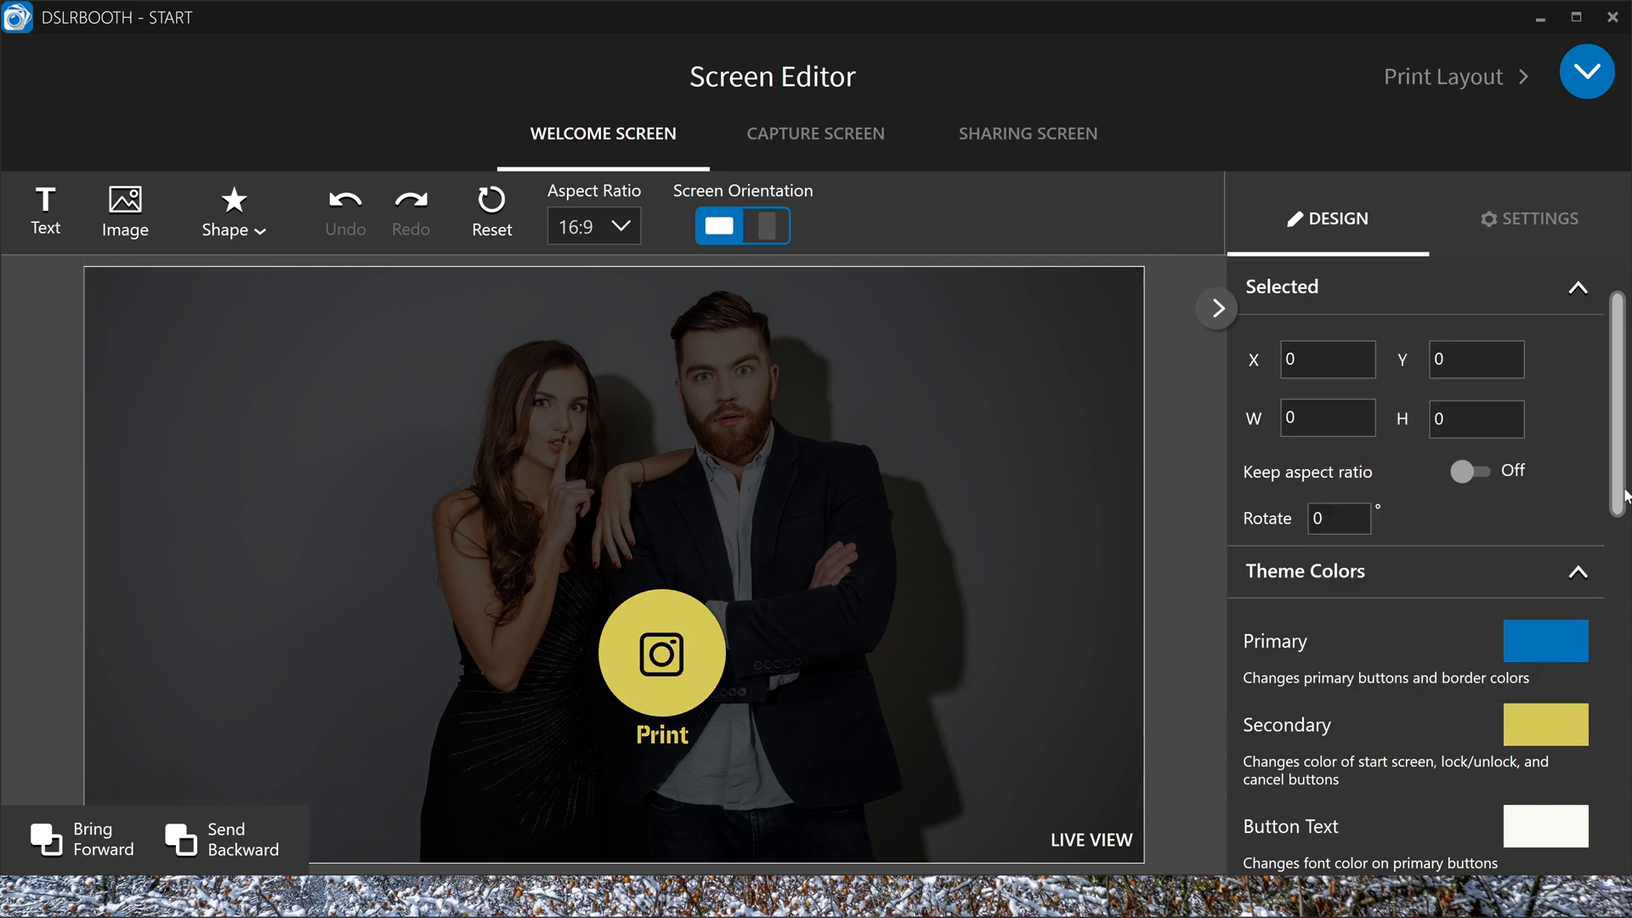
Scroll through the welcome screen's alignment options and layer list
scroll("down", 3)
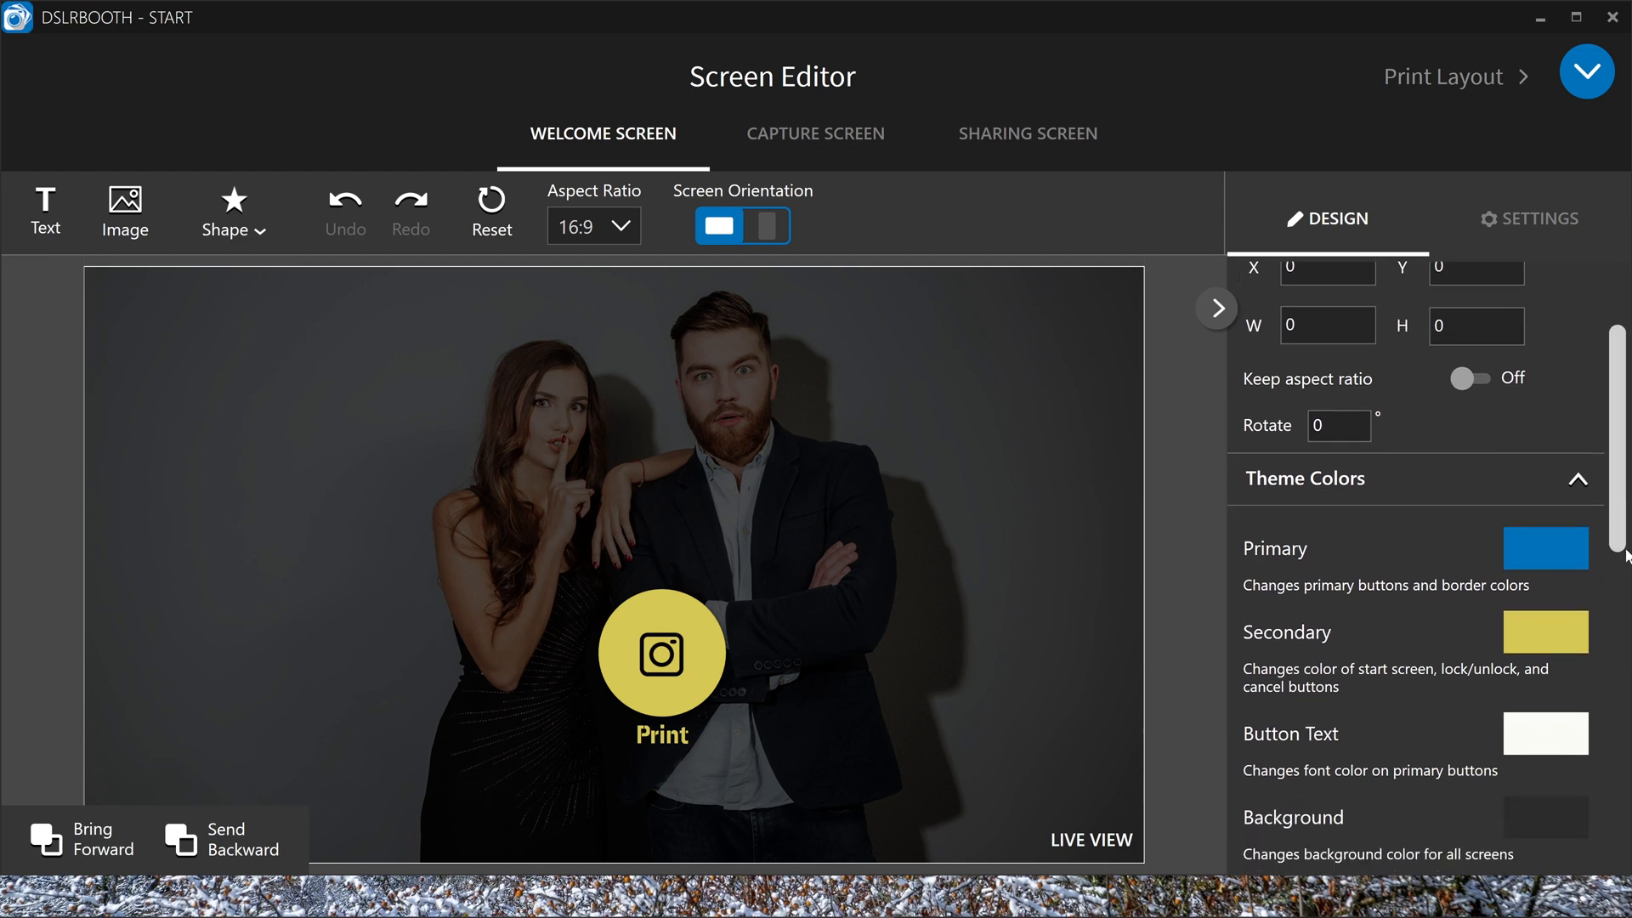
scroll("down", 3)
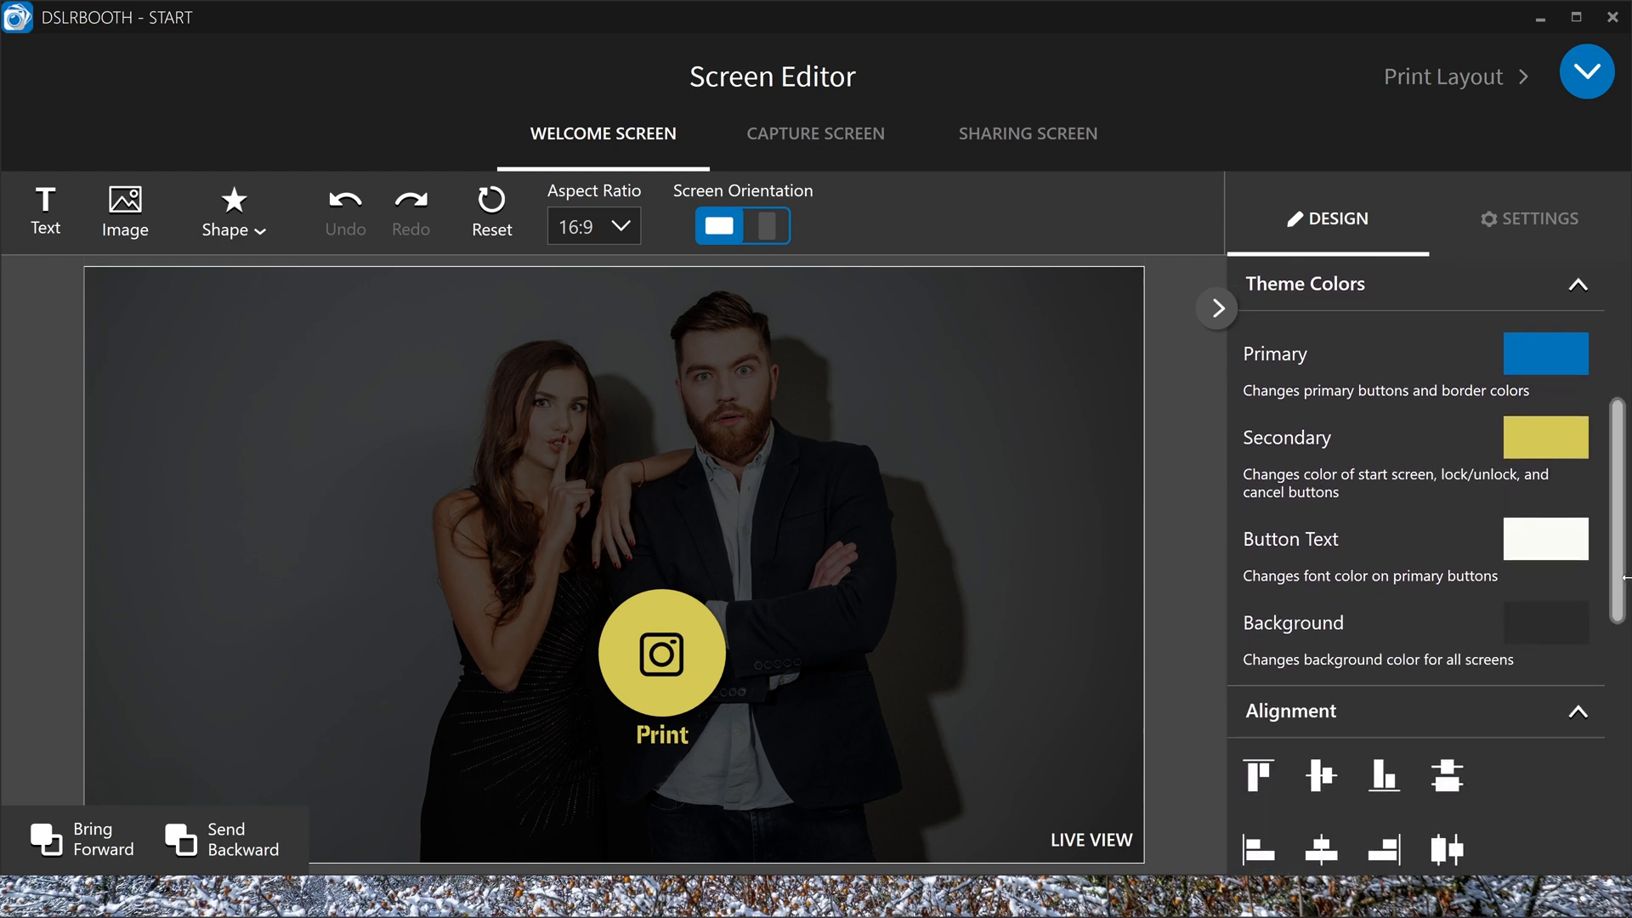
mouse_move(1601, 617)
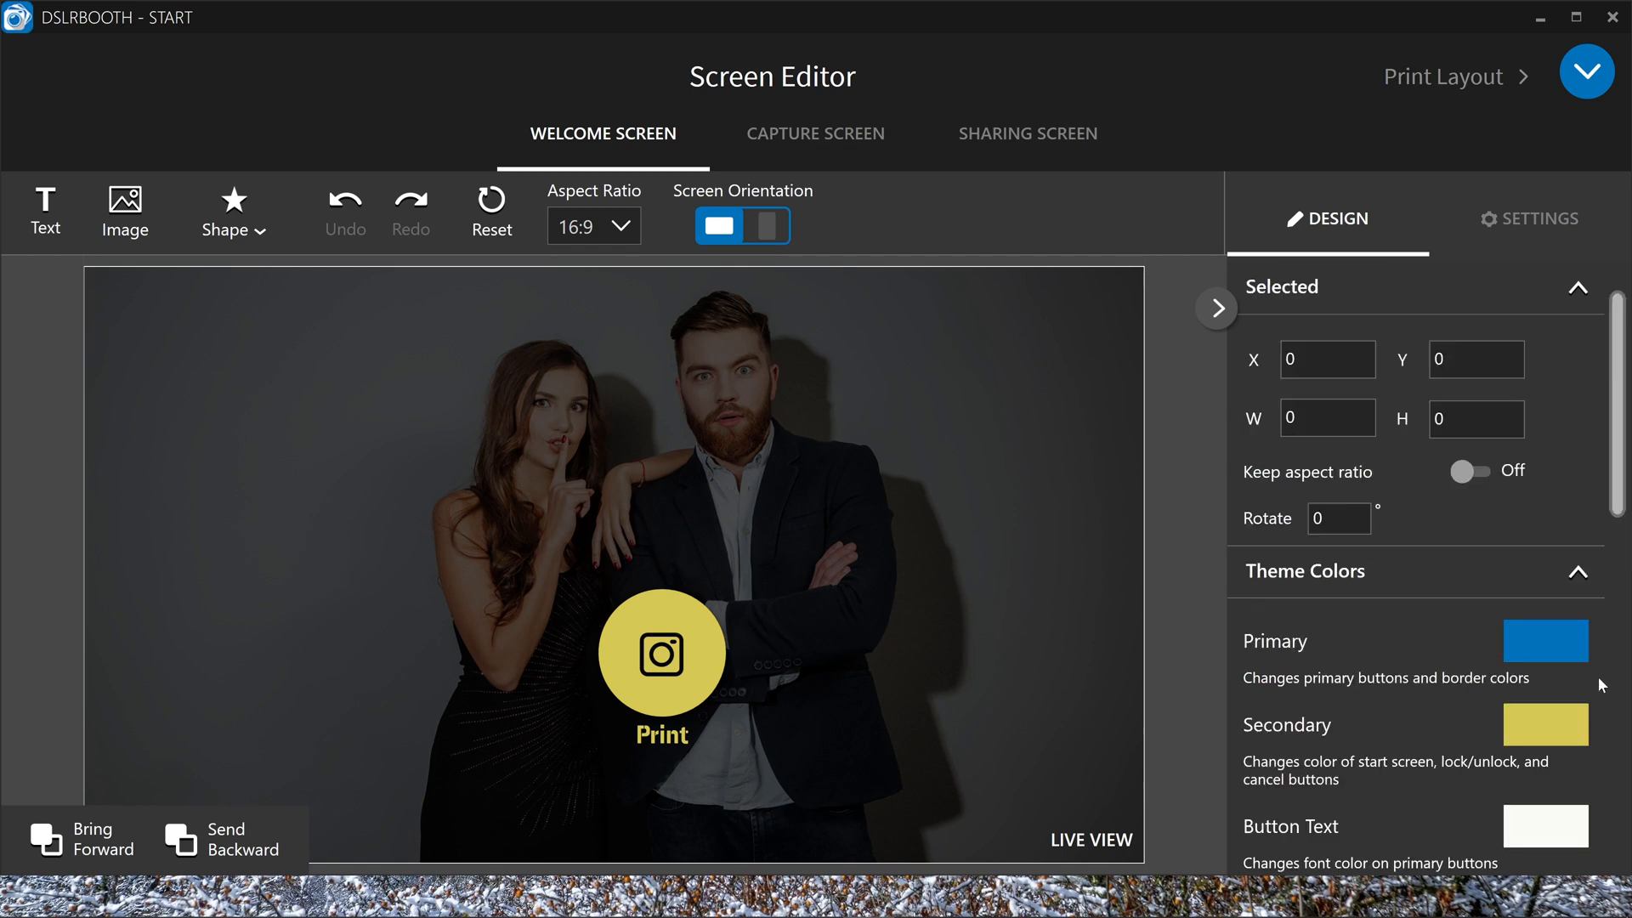
scroll("down", 3)
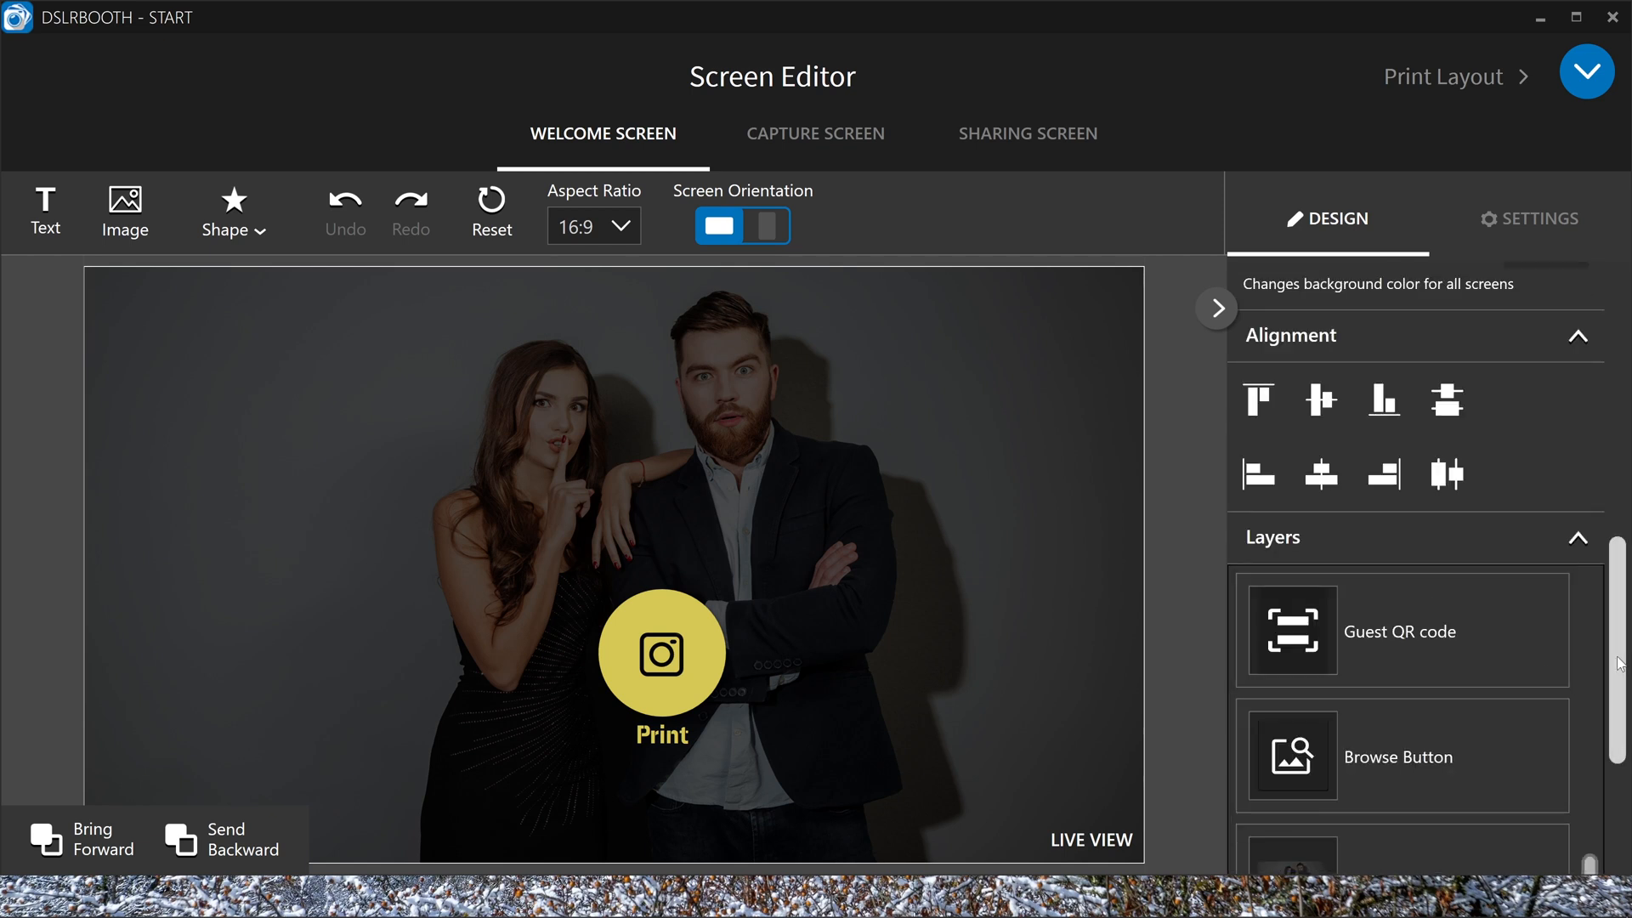
scroll("up", 3)
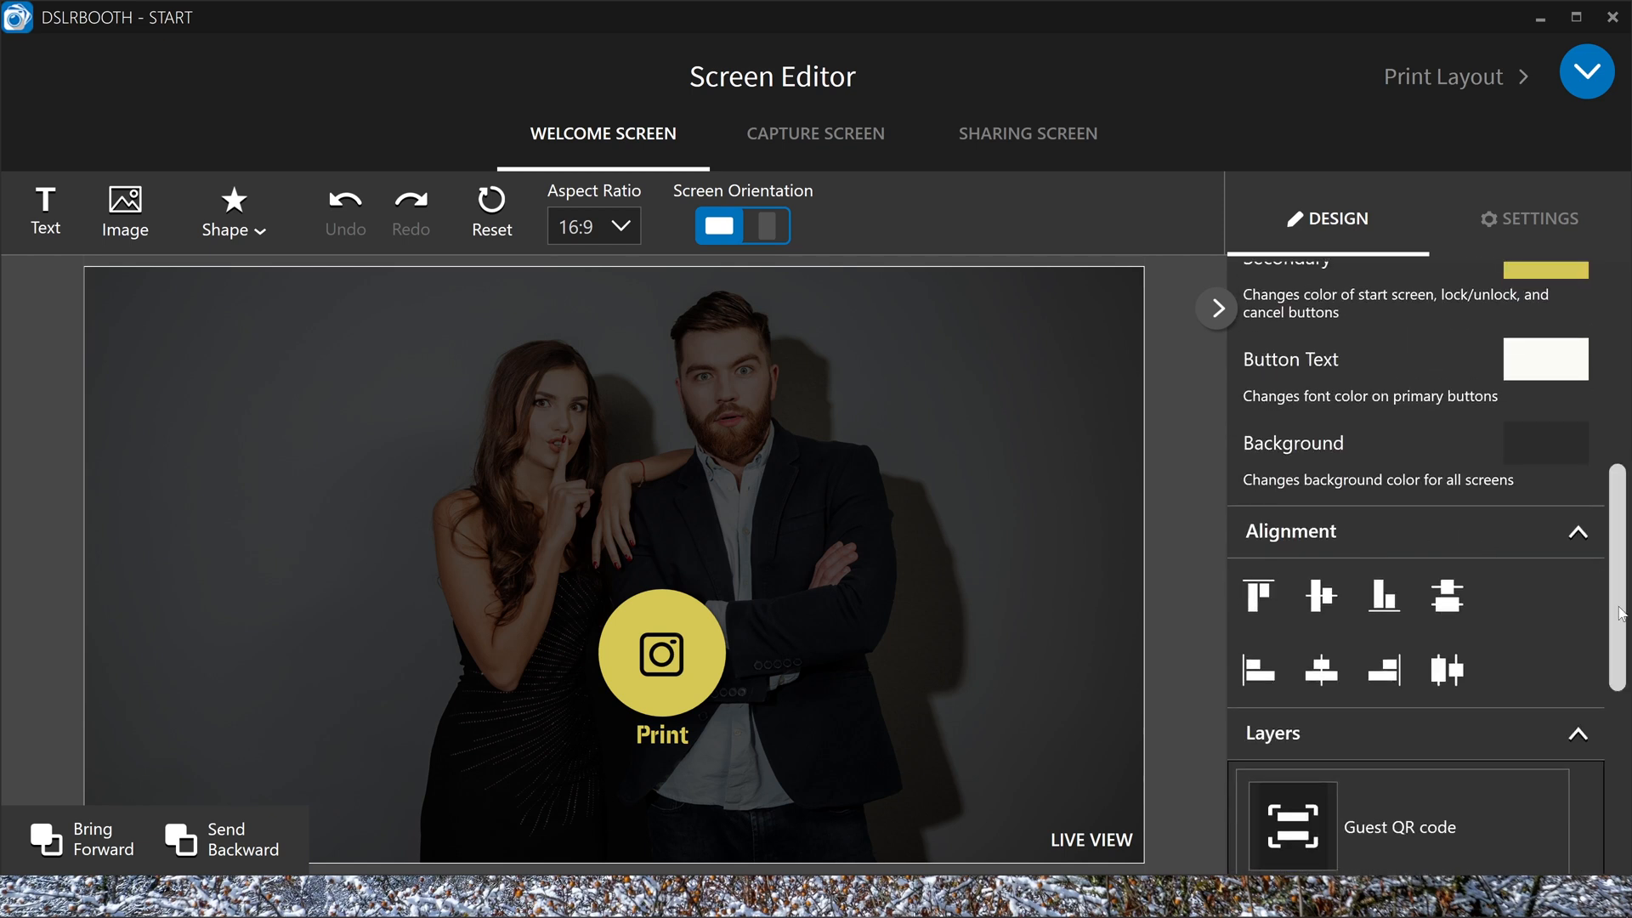
scroll("down", 3)
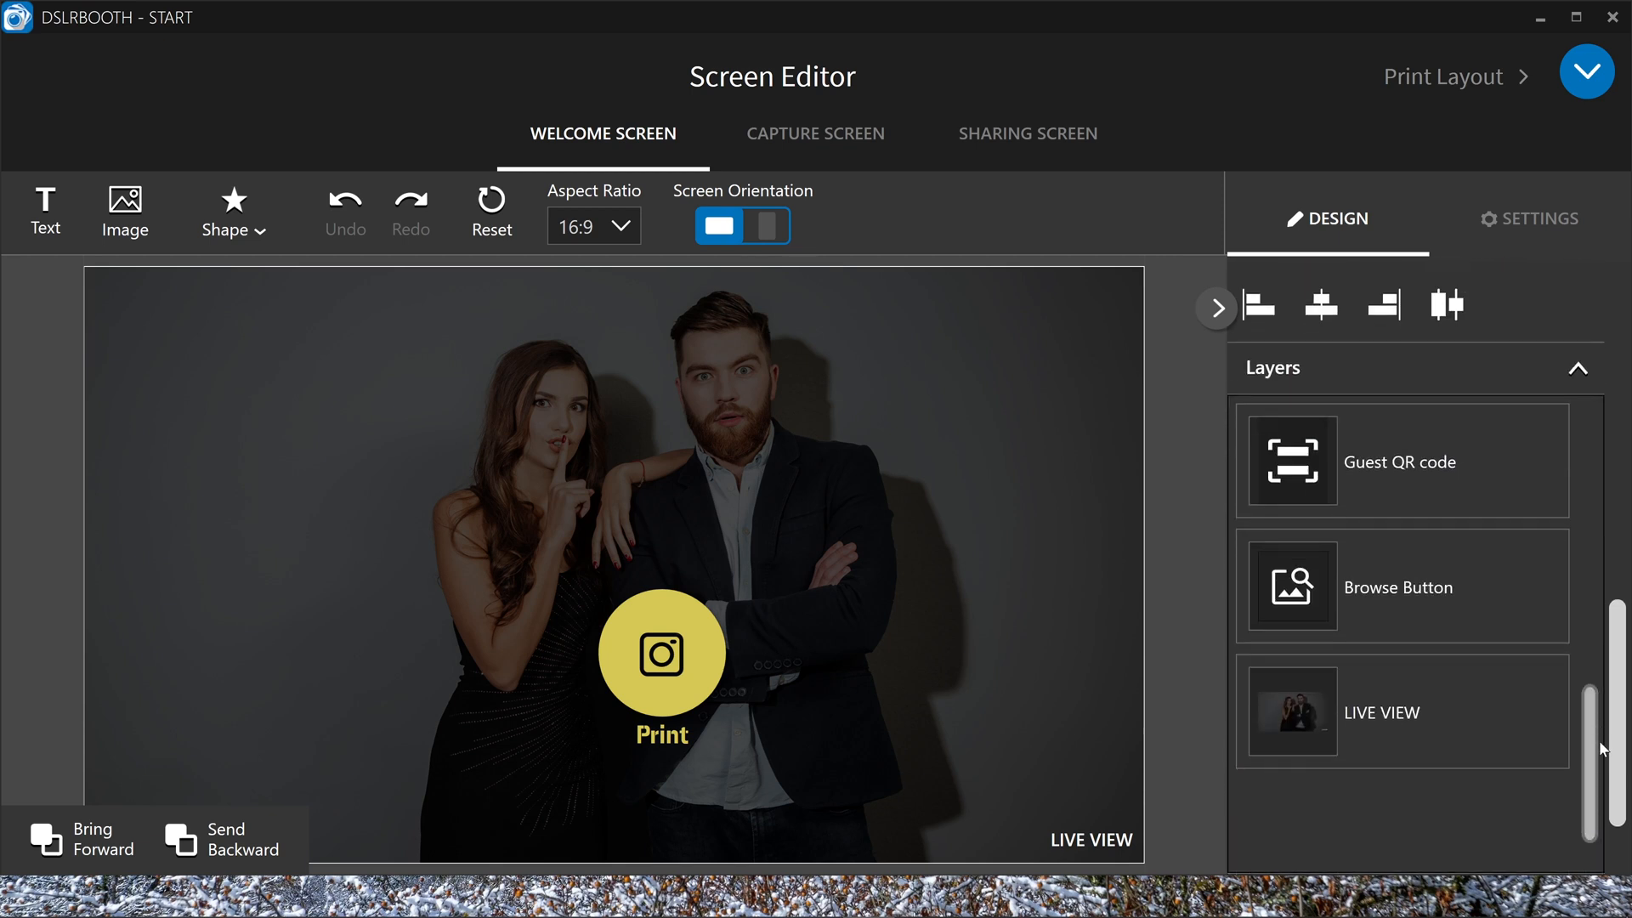
scroll("up", 3)
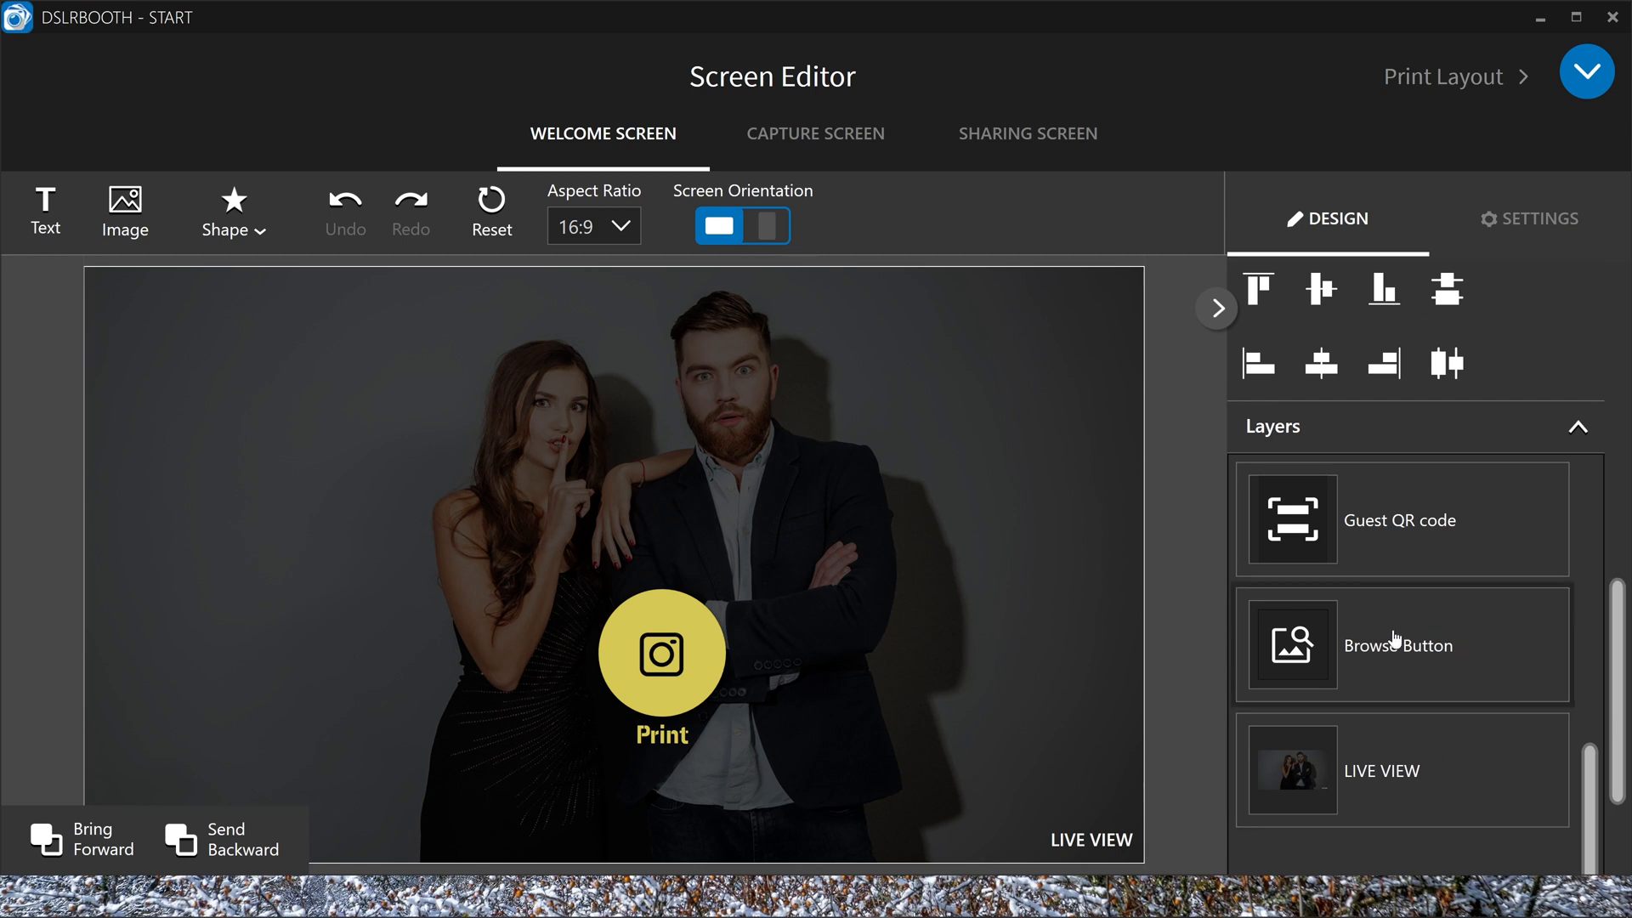
mouse_move(1606, 717)
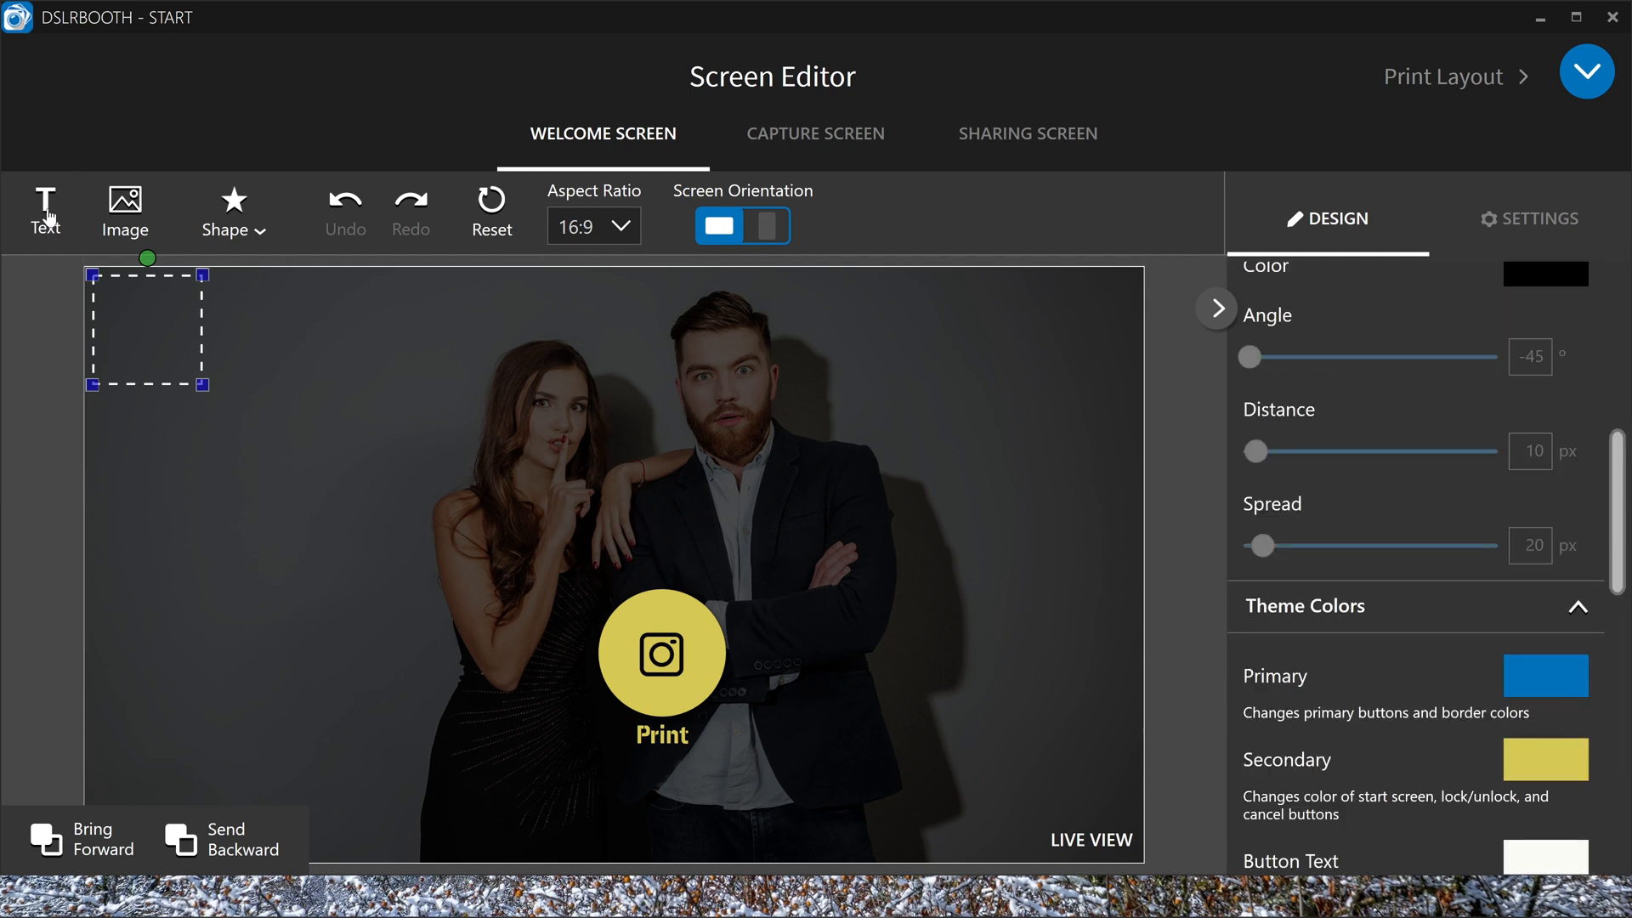
Add a text element reading 'test' to the welcome screen
left_click(45, 207)
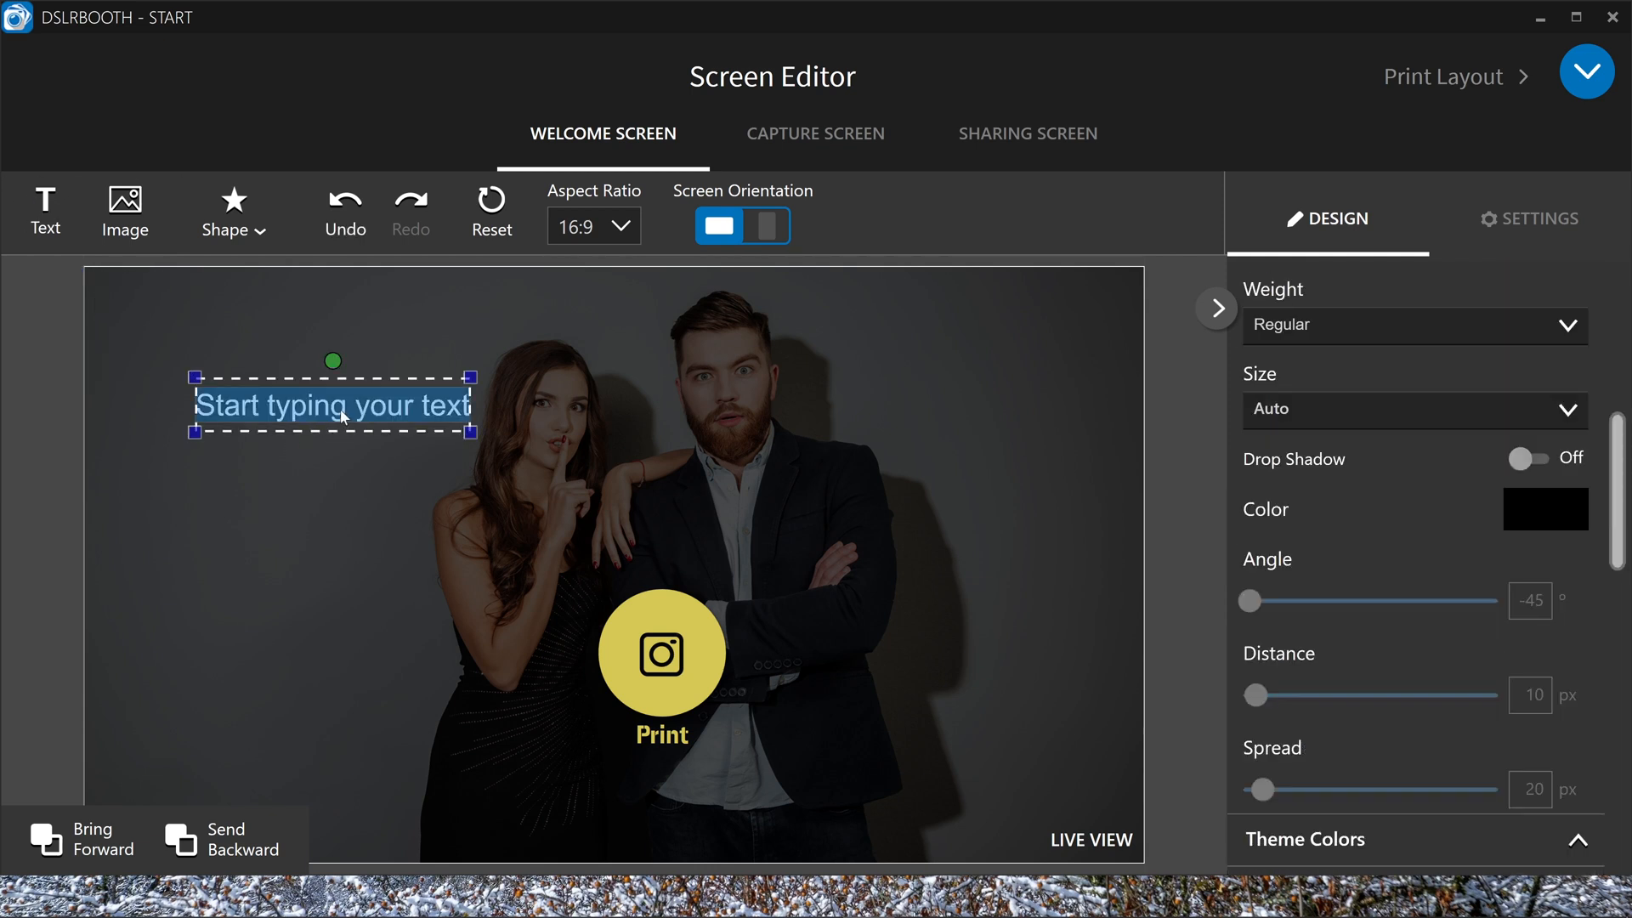
type("test text")
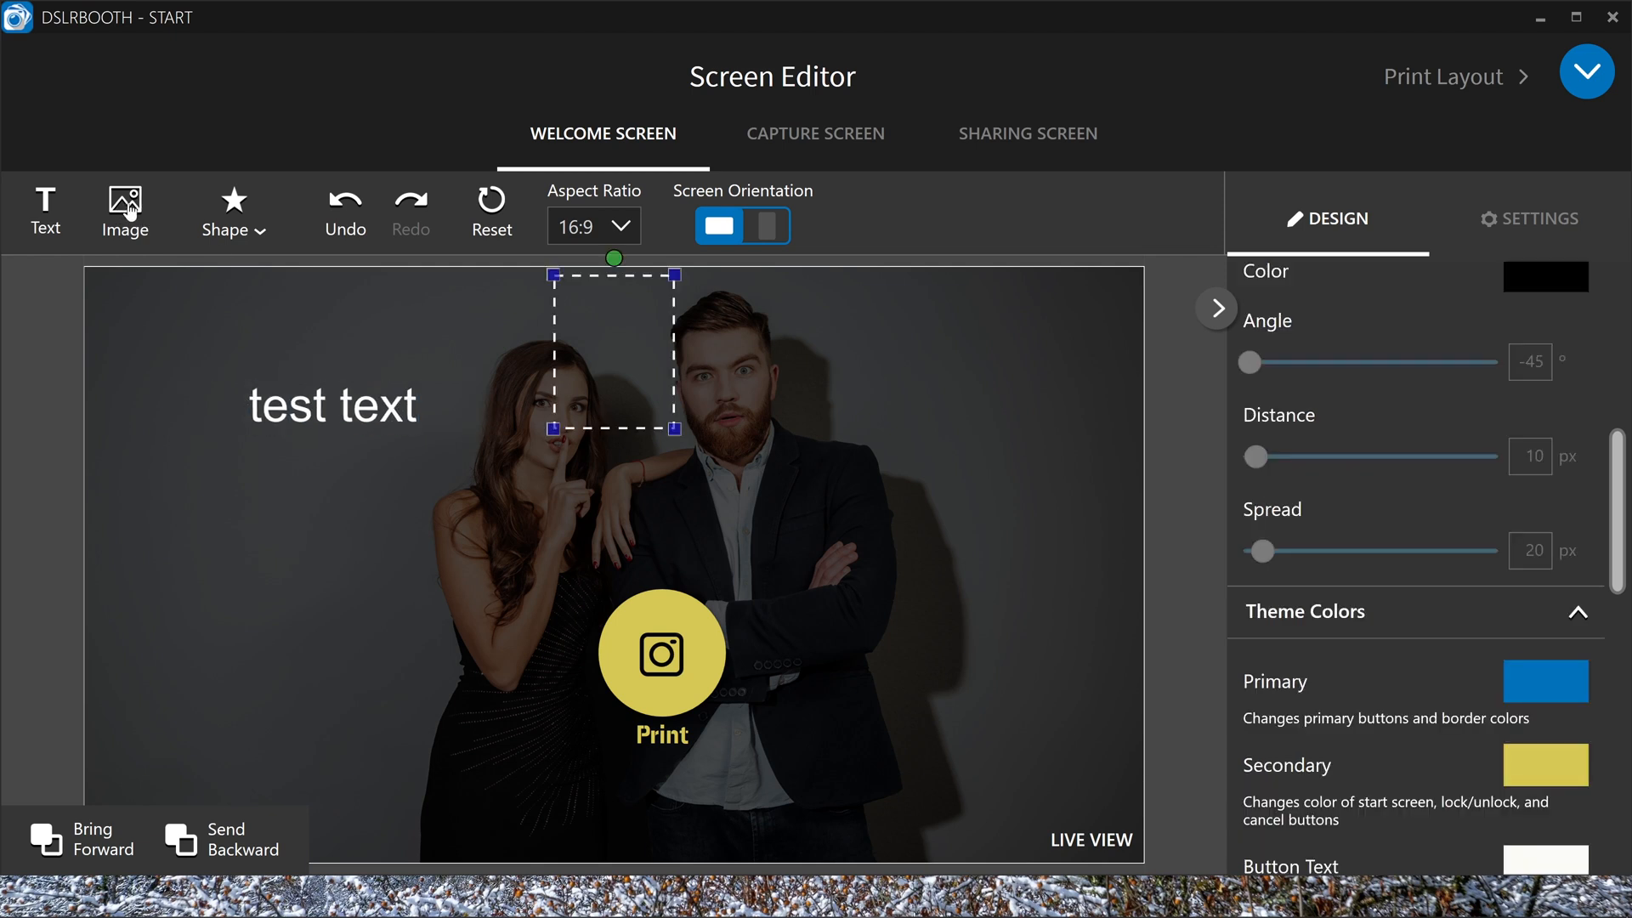
mouse_move(1083, 700)
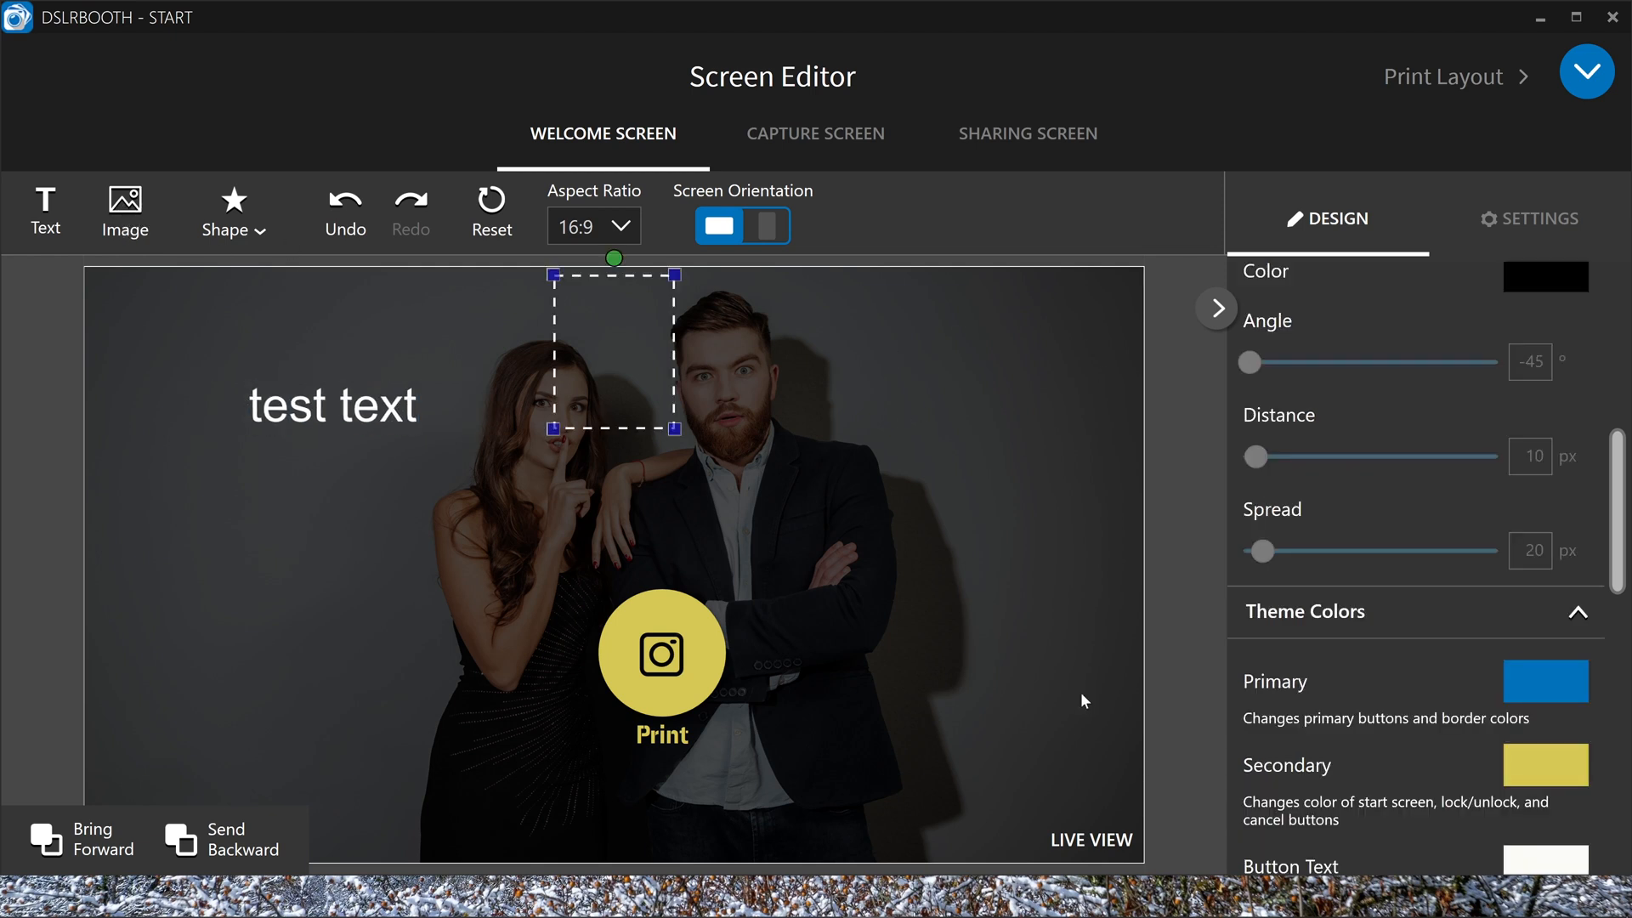
mouse_move(265, 440)
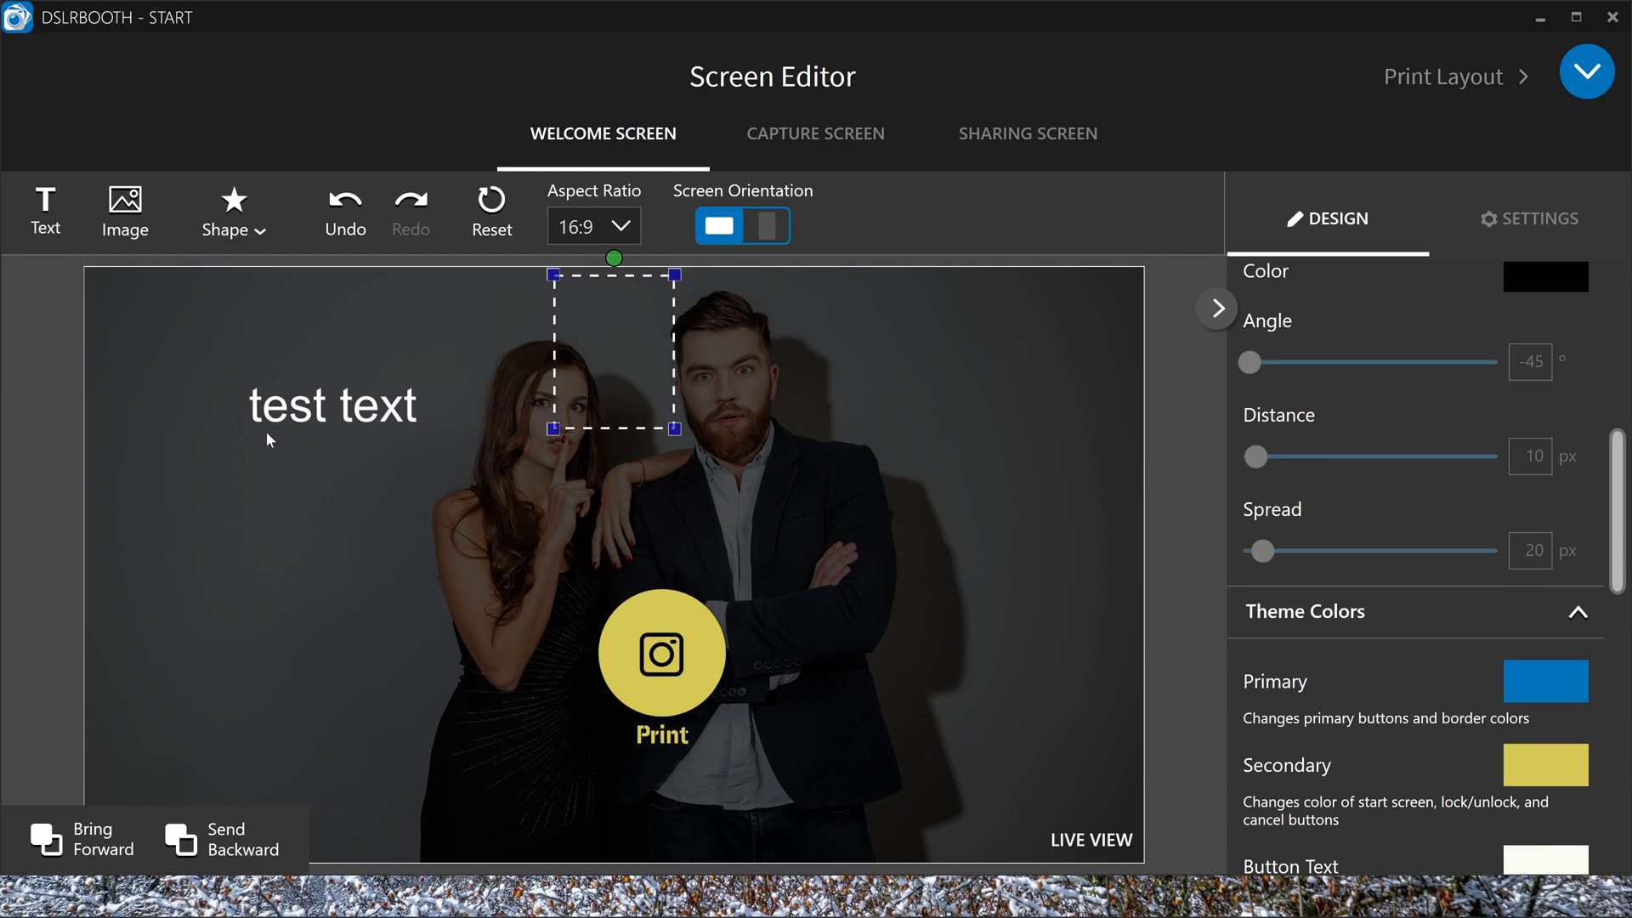
Place the VidBlasterXLogo image on the welcome screen and edit the text to Start HERE
left_click(124, 211)
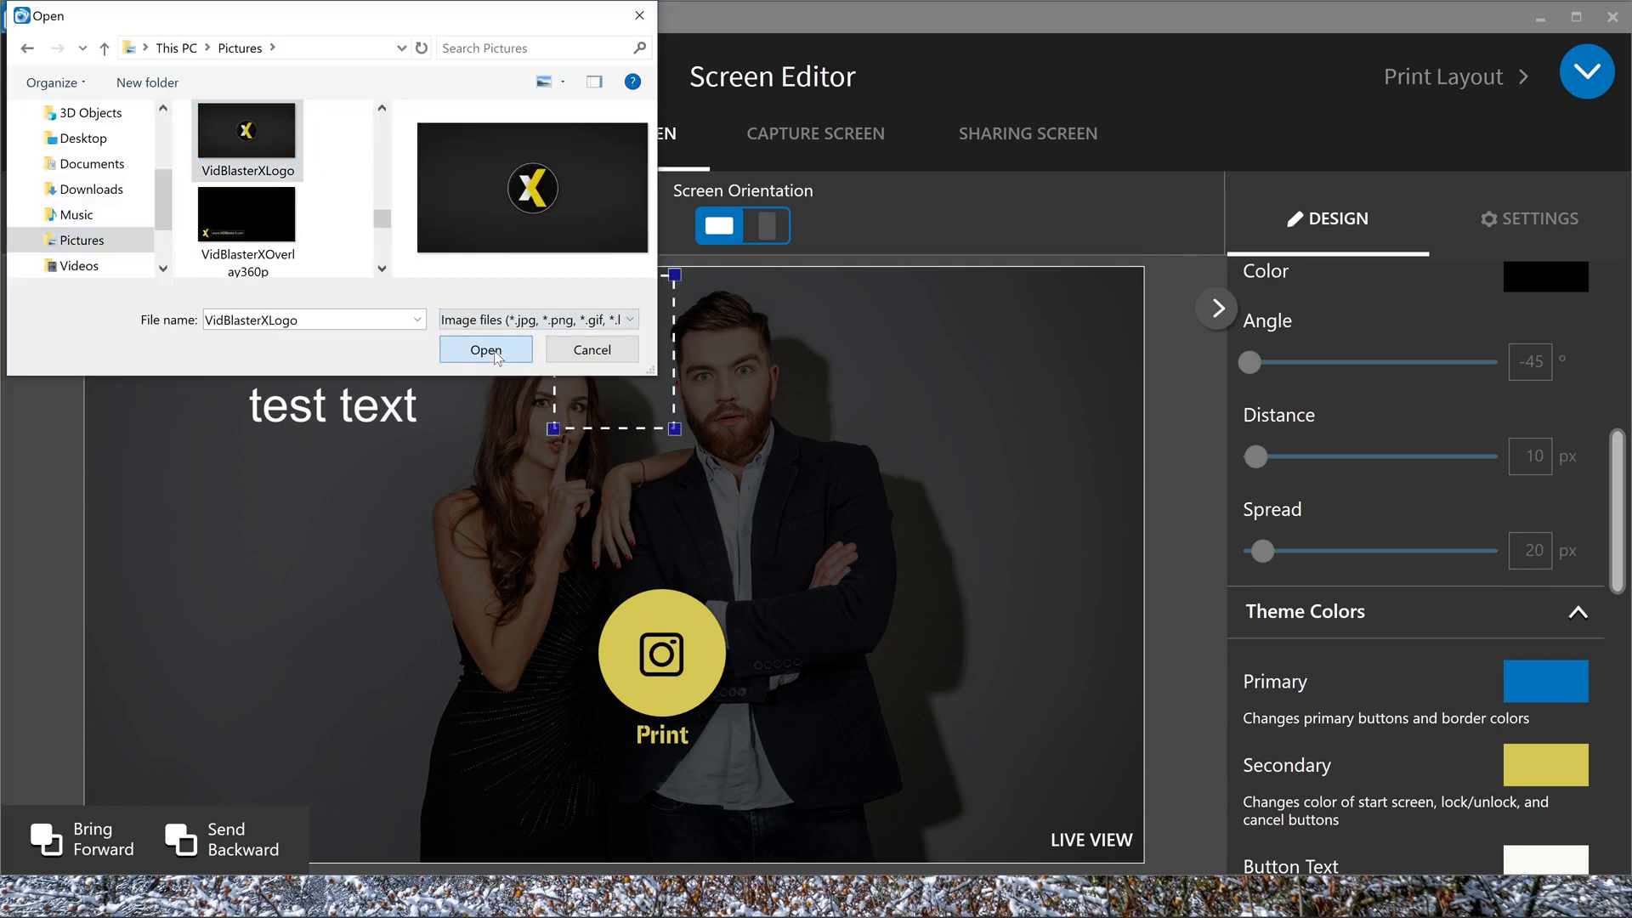
left_click(484, 349)
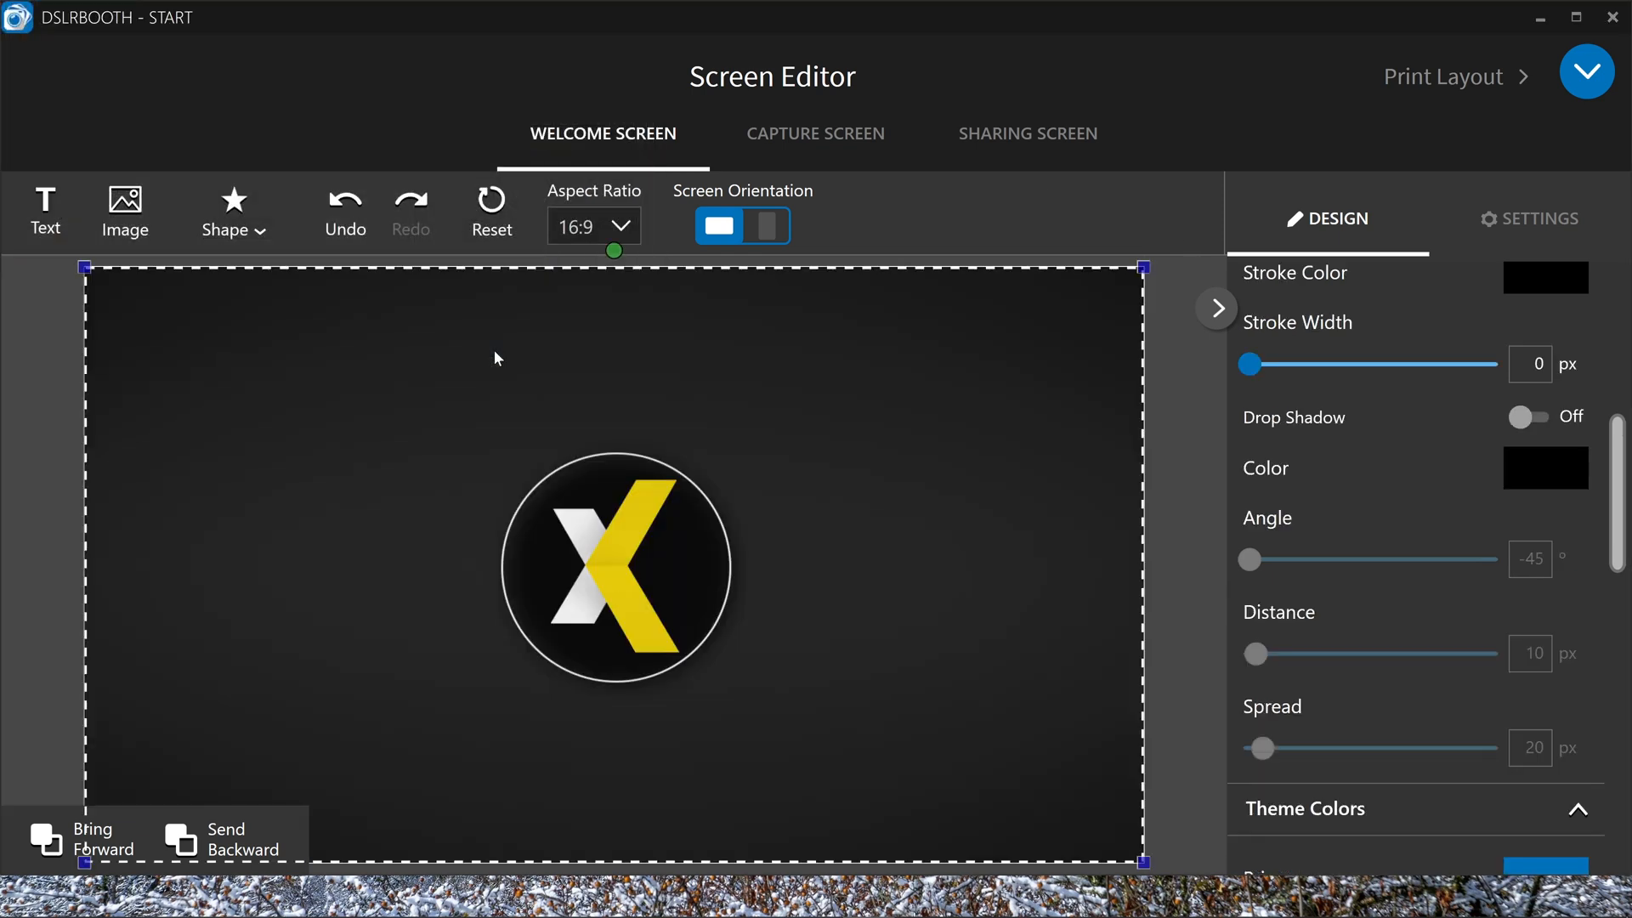
mouse_move(1198, 391)
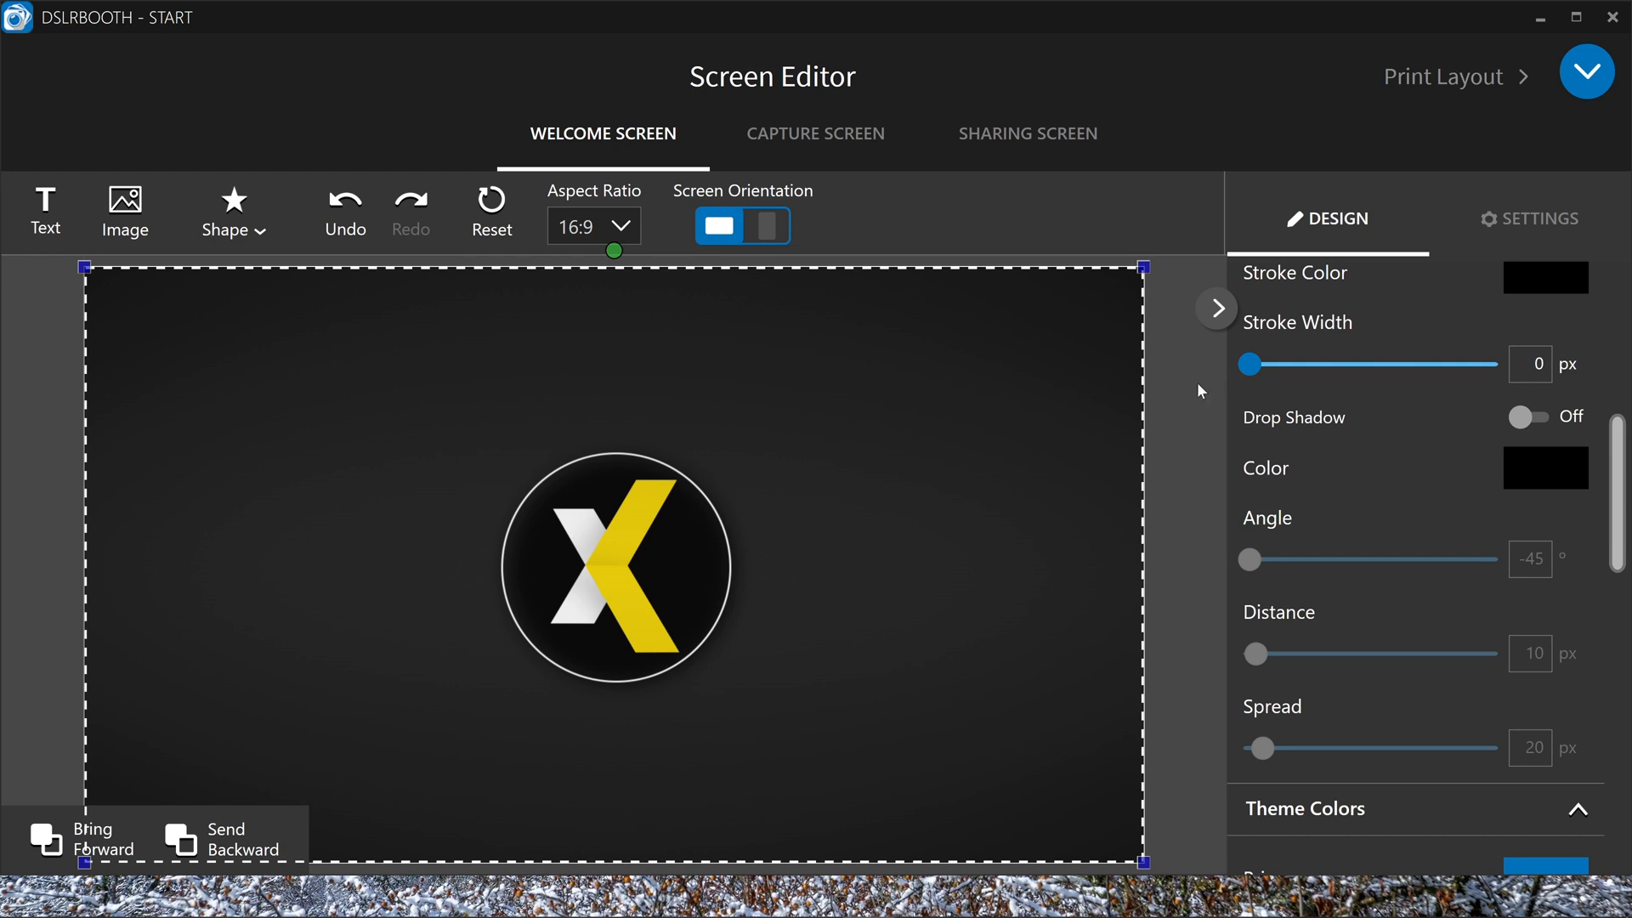
mouse_move(901, 264)
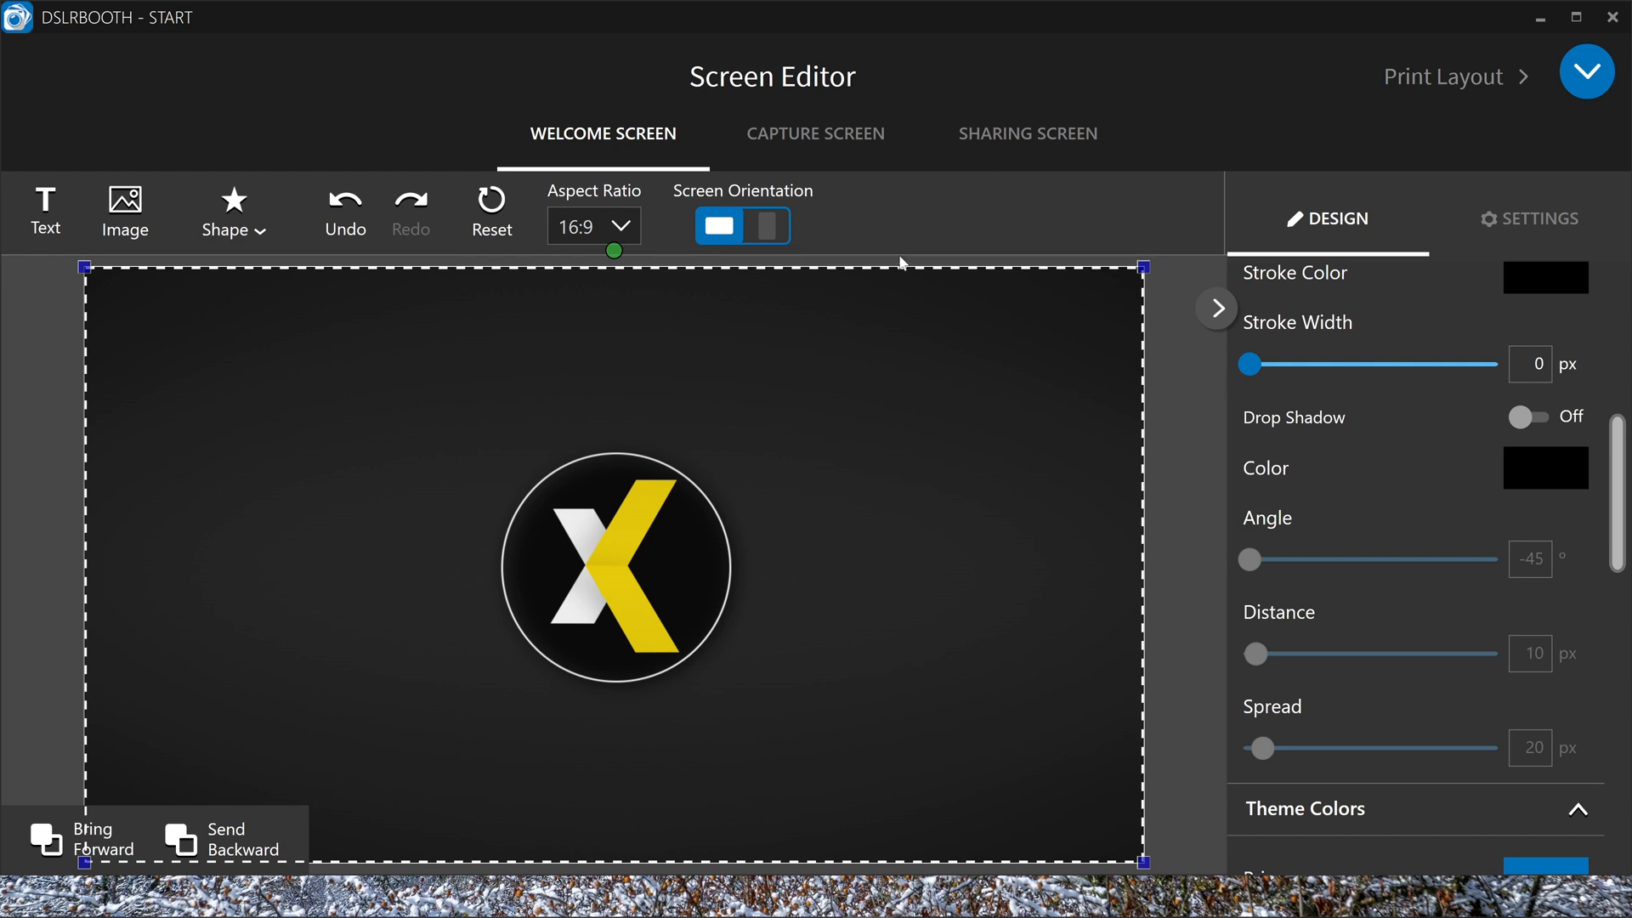
mouse_move(1533, 238)
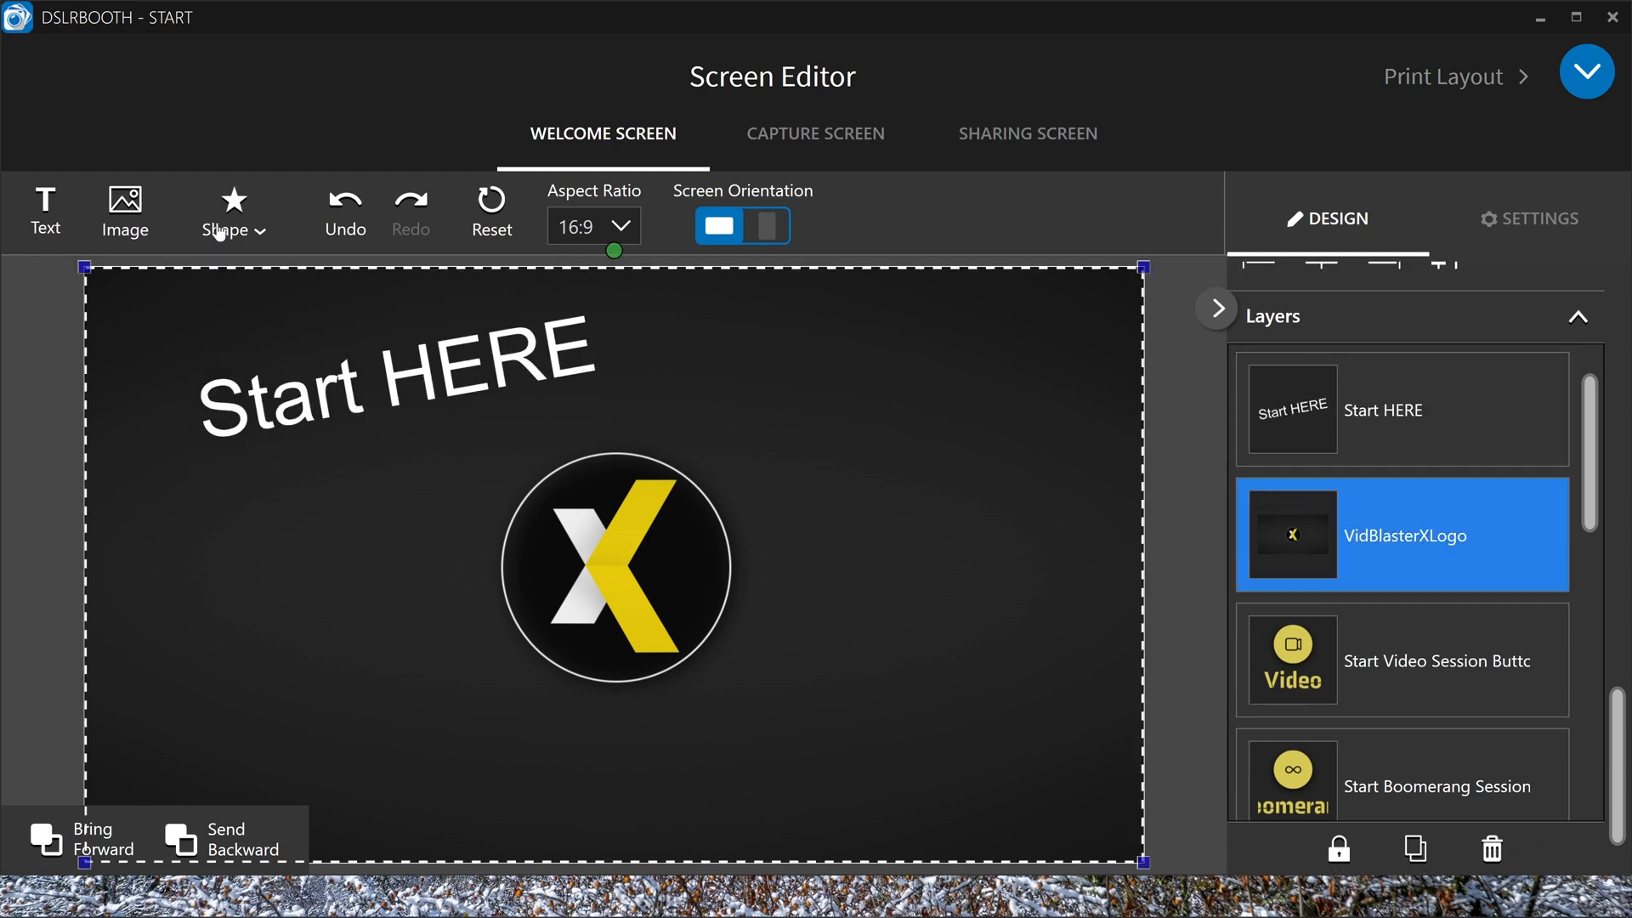
left_click(233, 214)
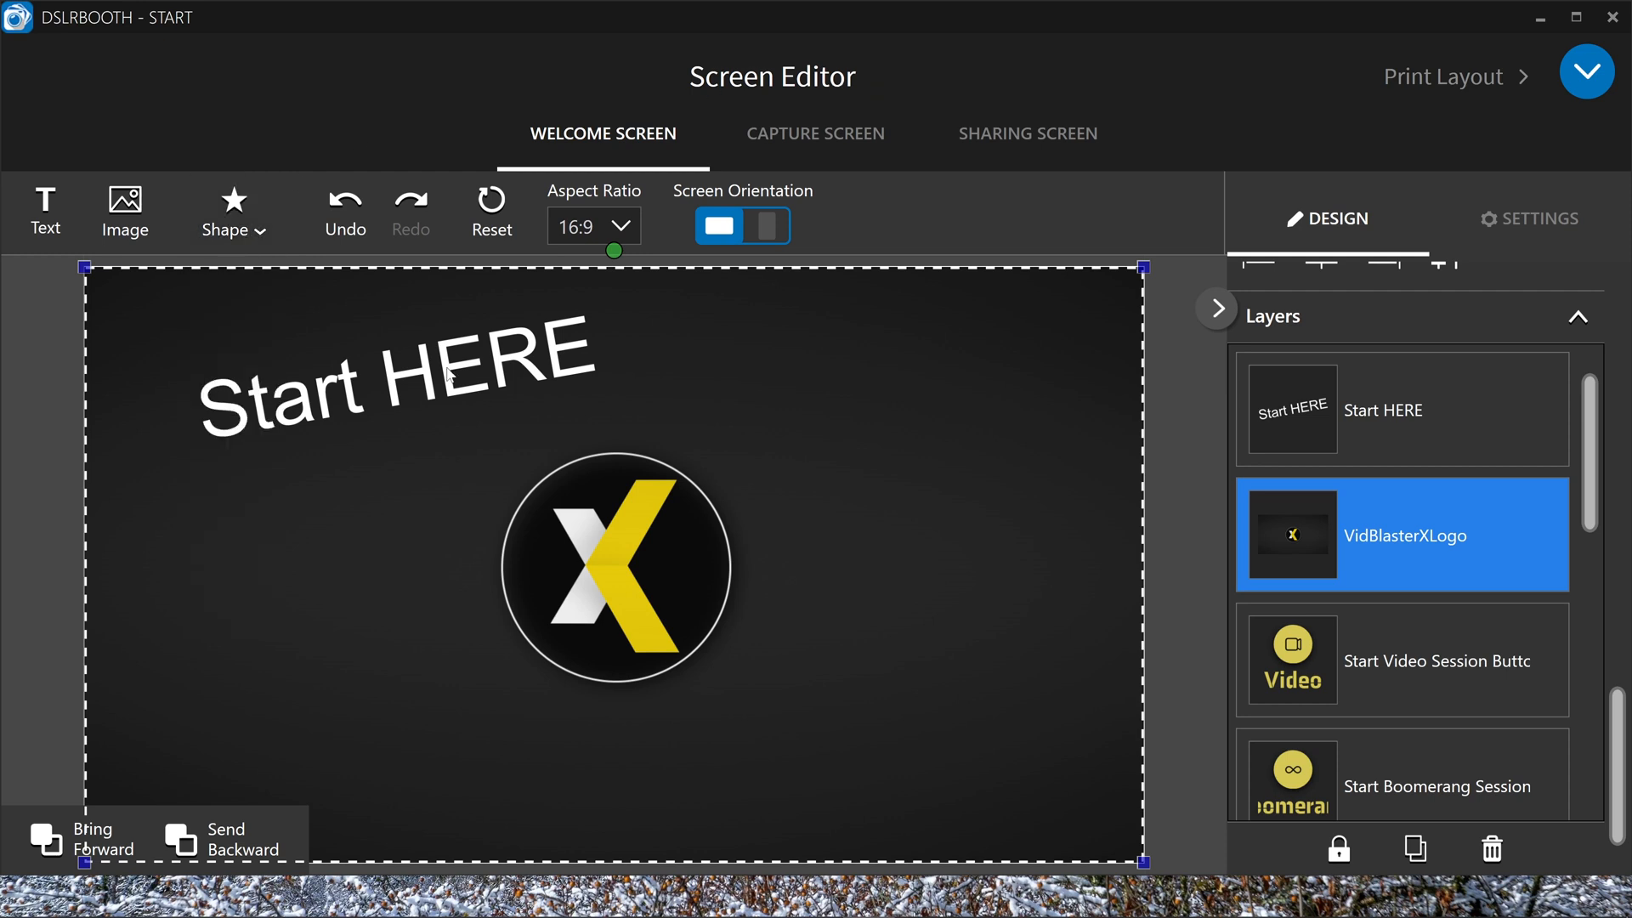
mouse_move(842, 598)
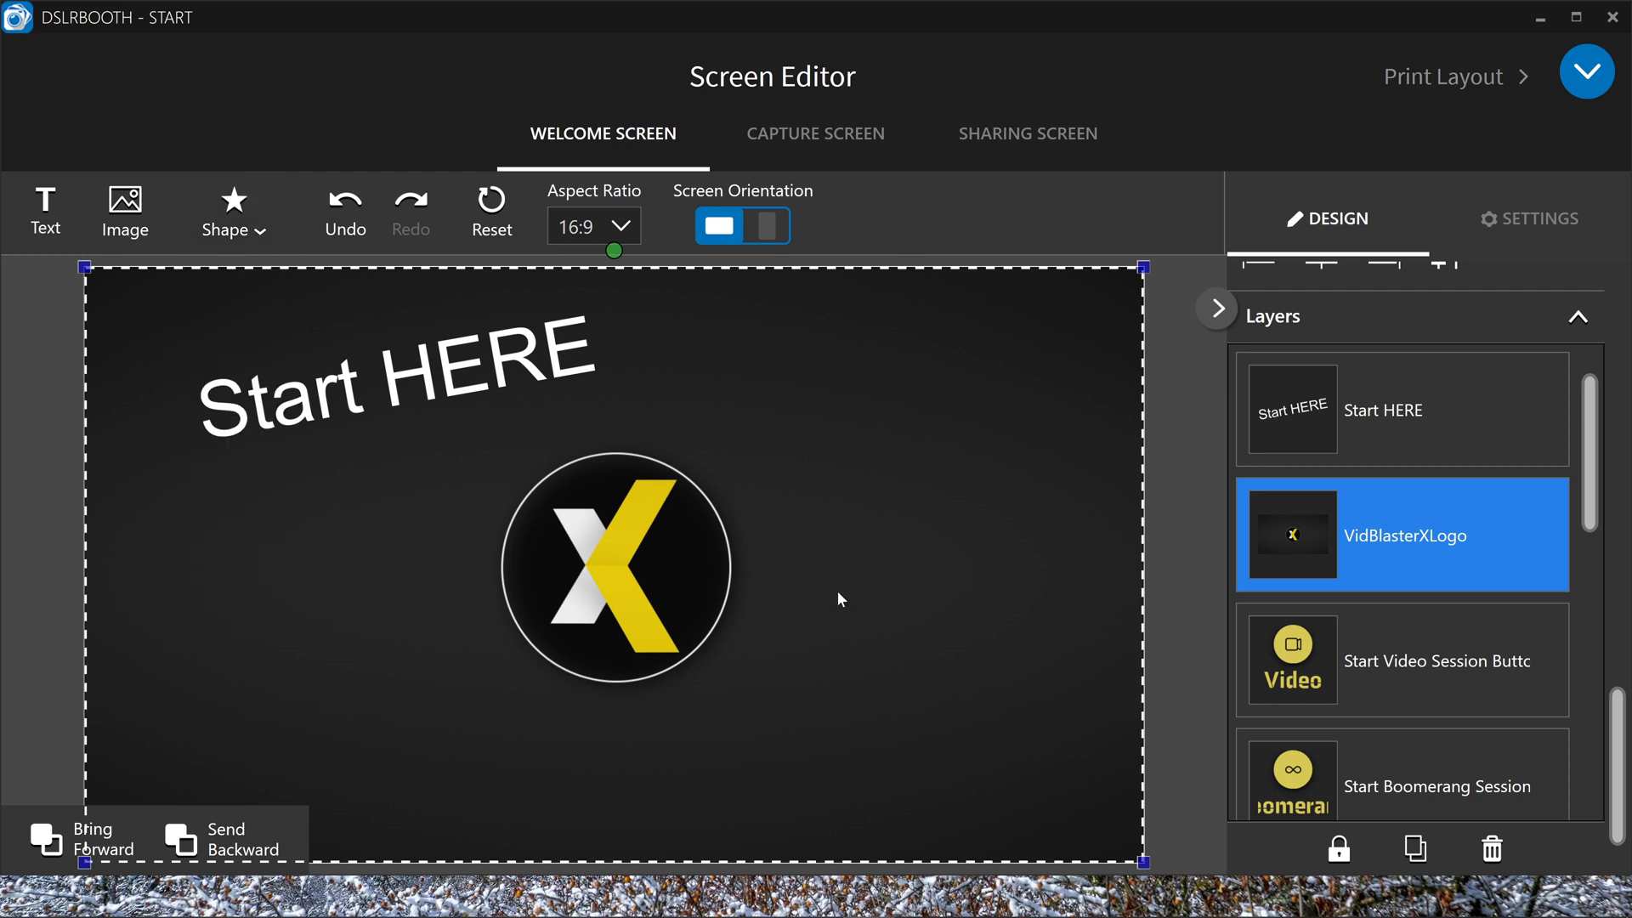
mouse_move(836, 142)
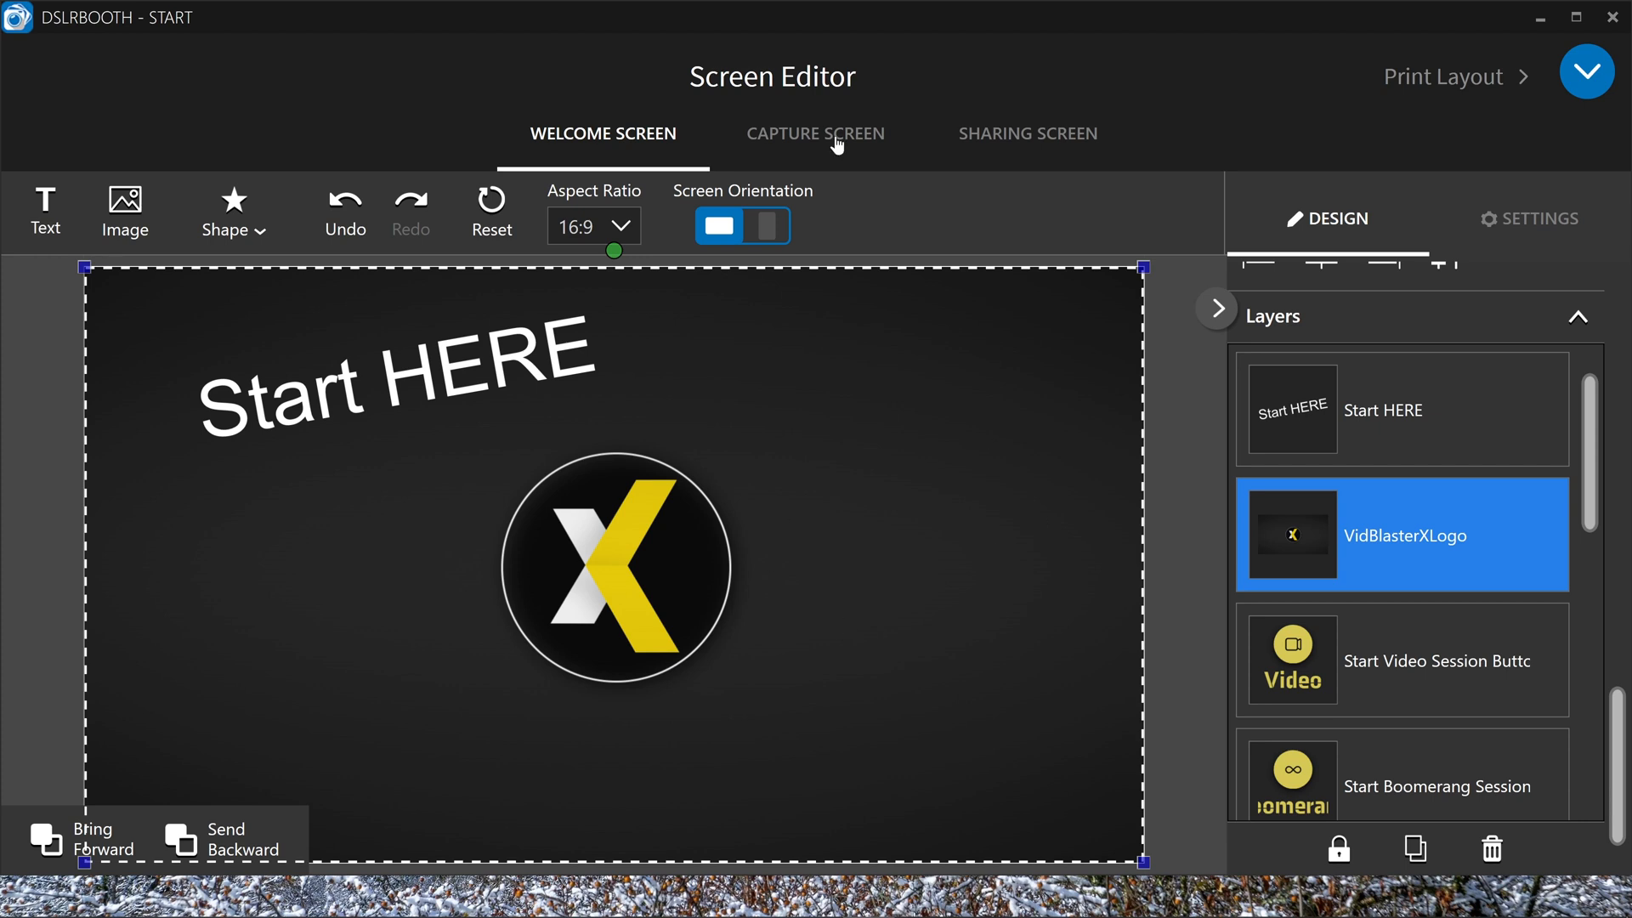
left_click(814, 132)
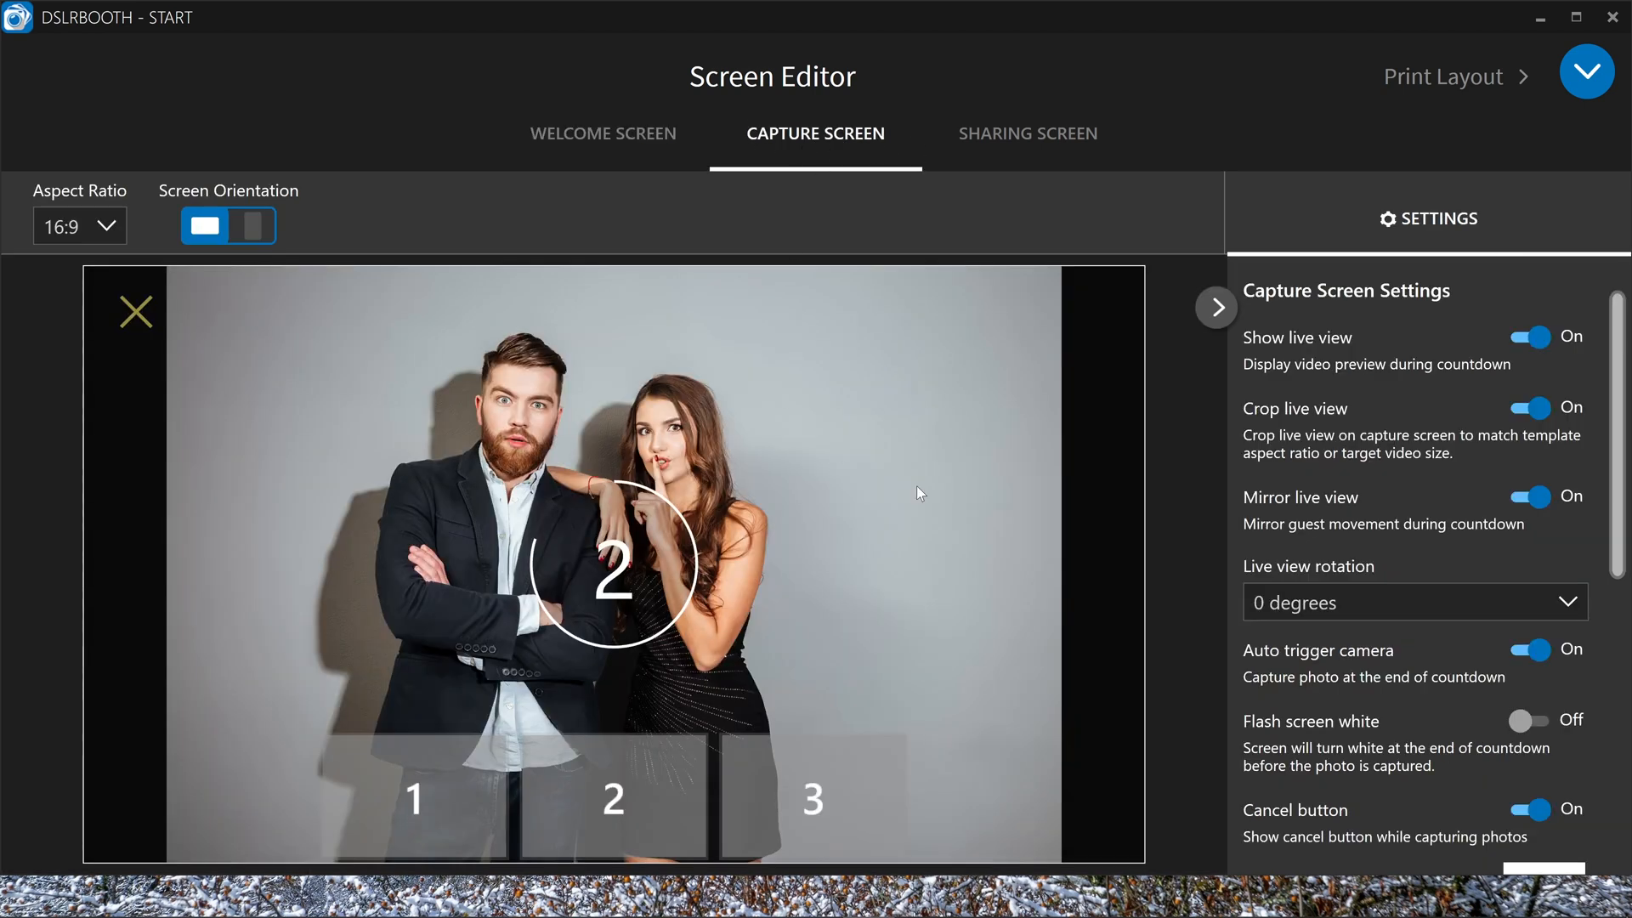
mouse_move(1472, 352)
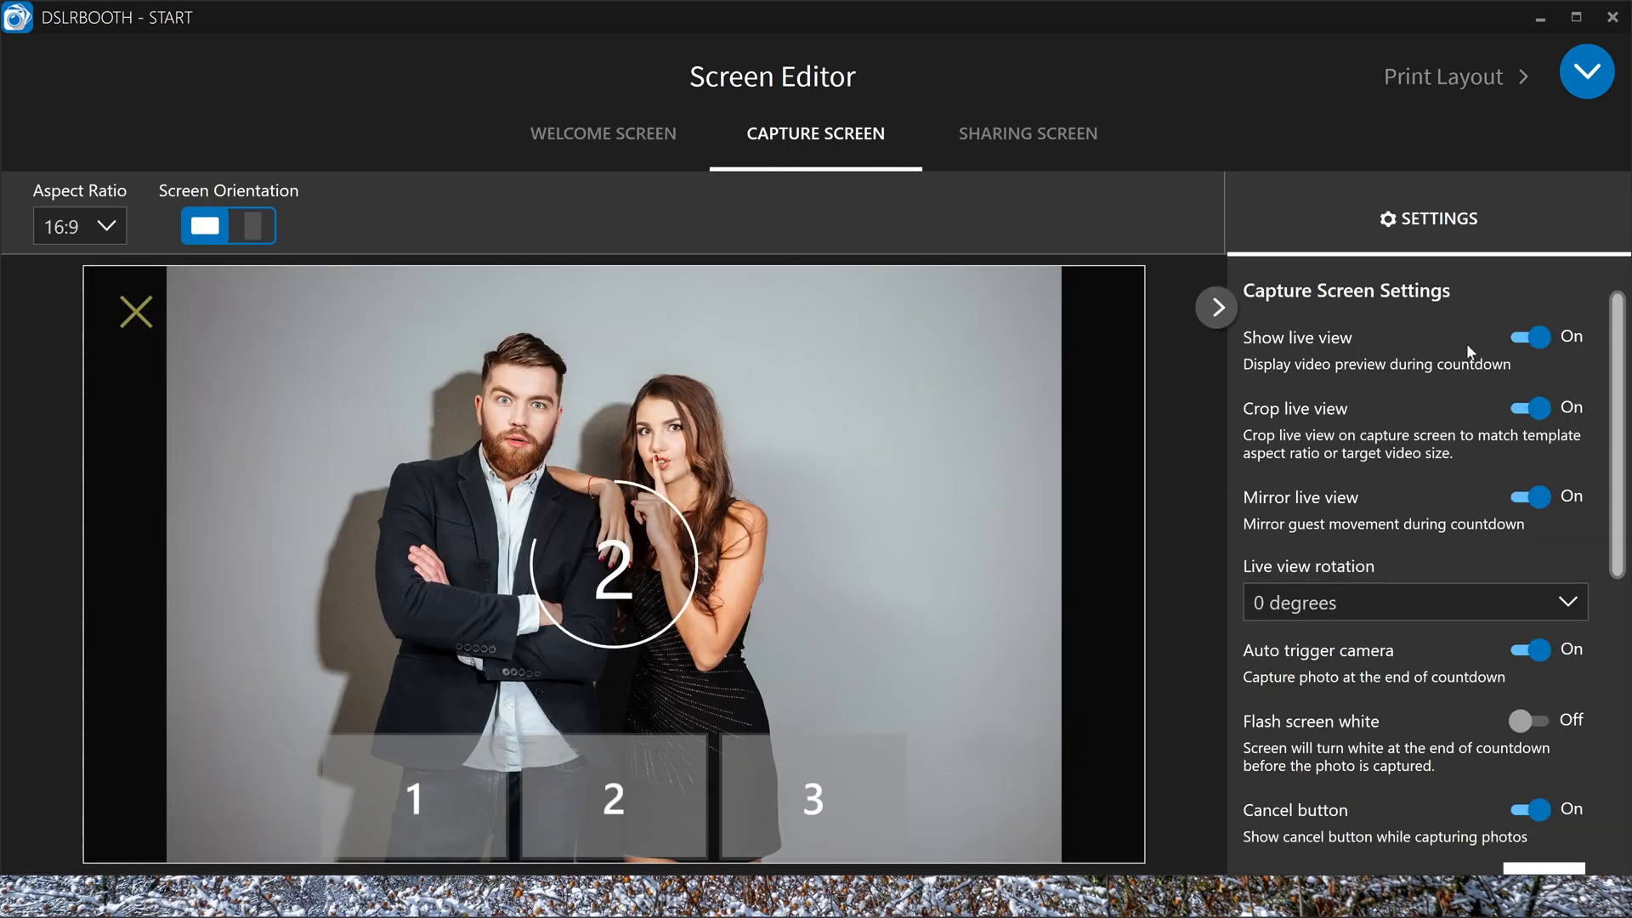
left_click(1528, 337)
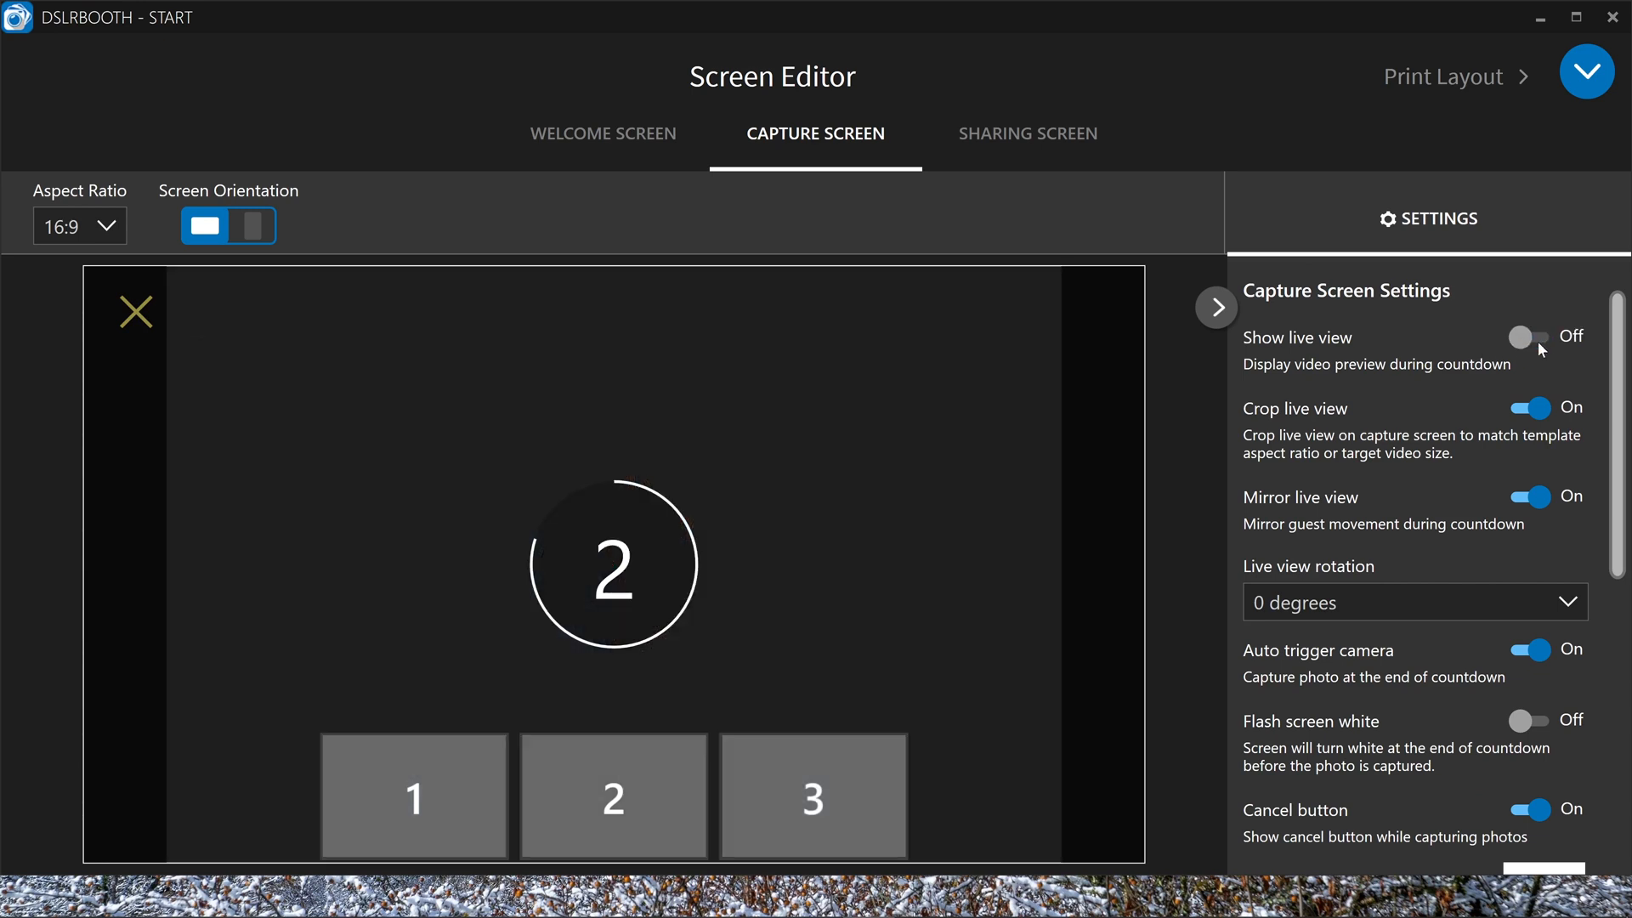
left_click(1530, 336)
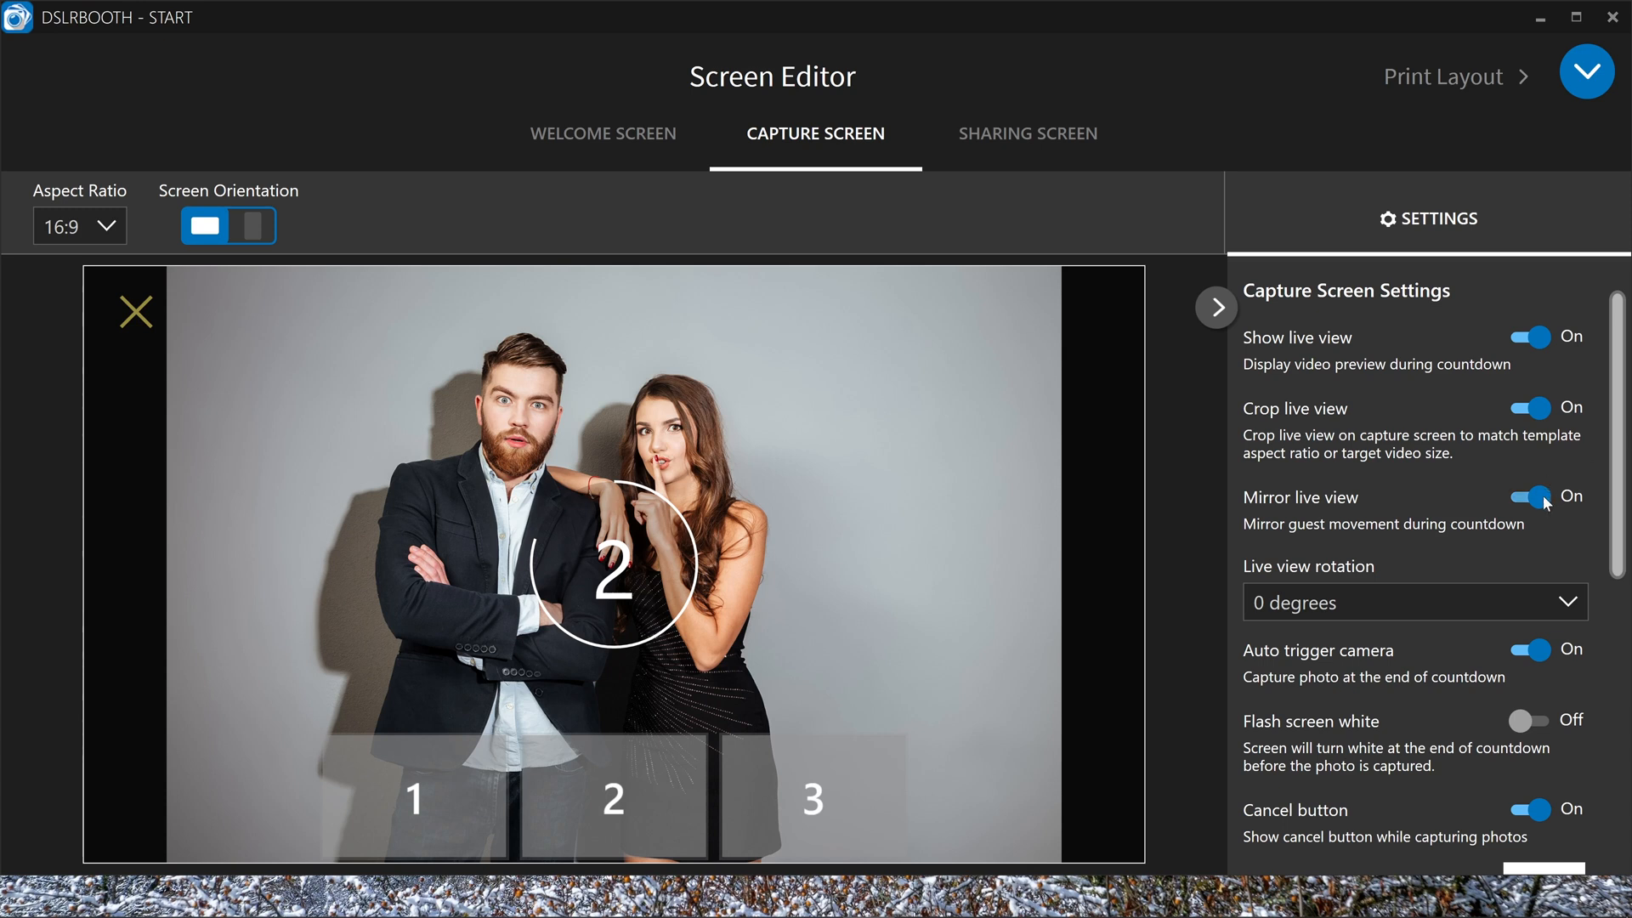
left_click(1413, 602)
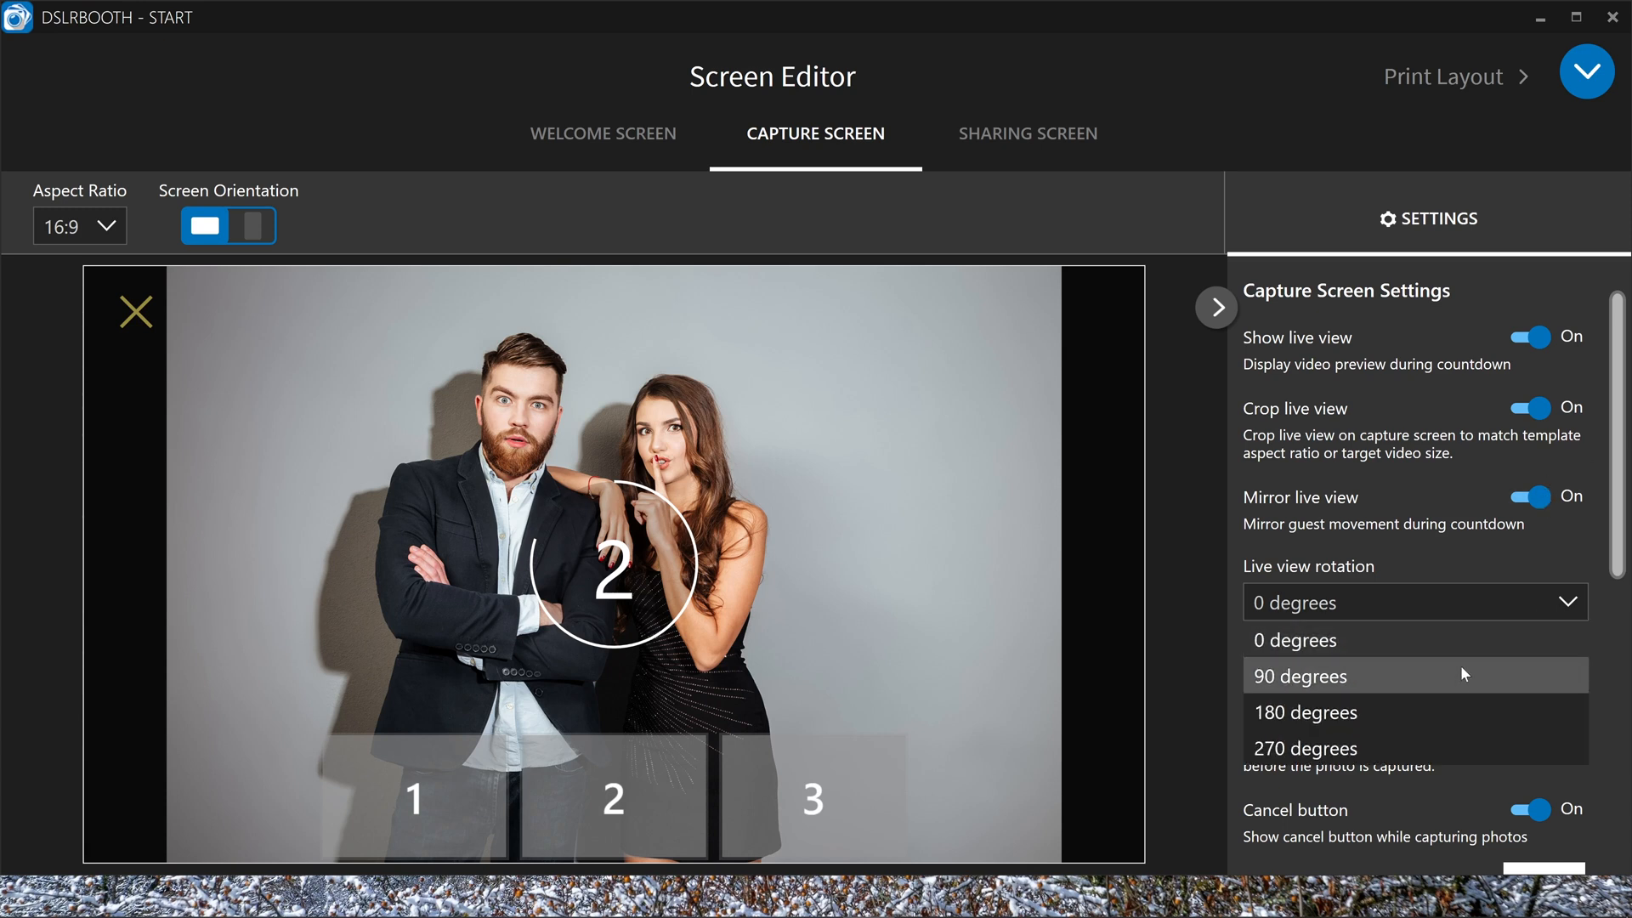
left_click(1297, 675)
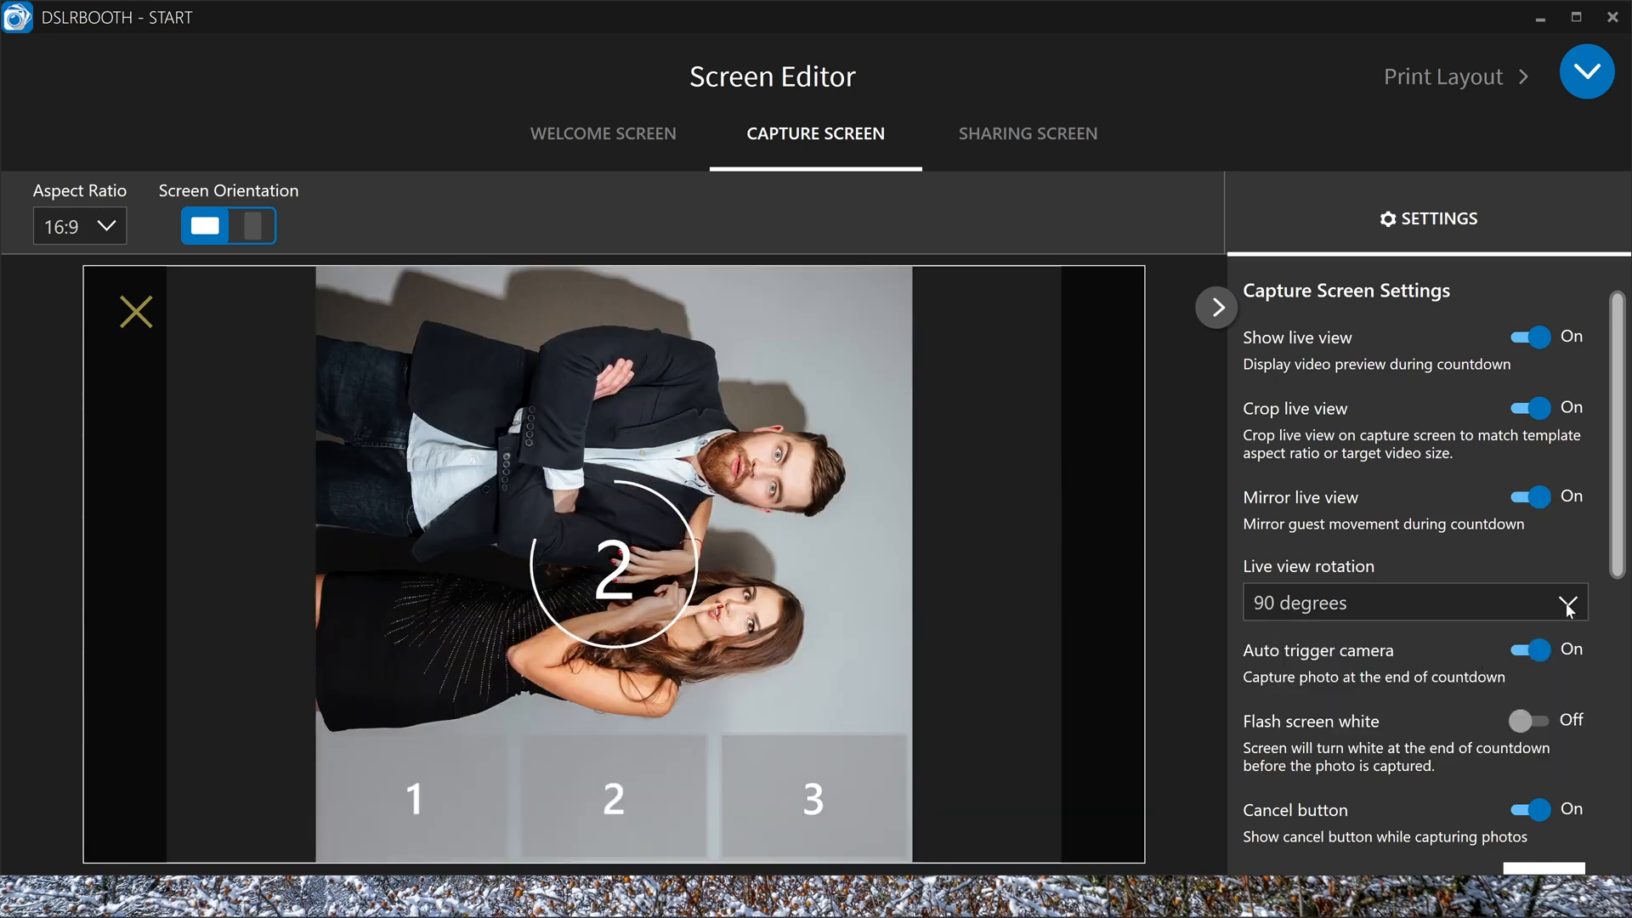
left_click(1413, 602)
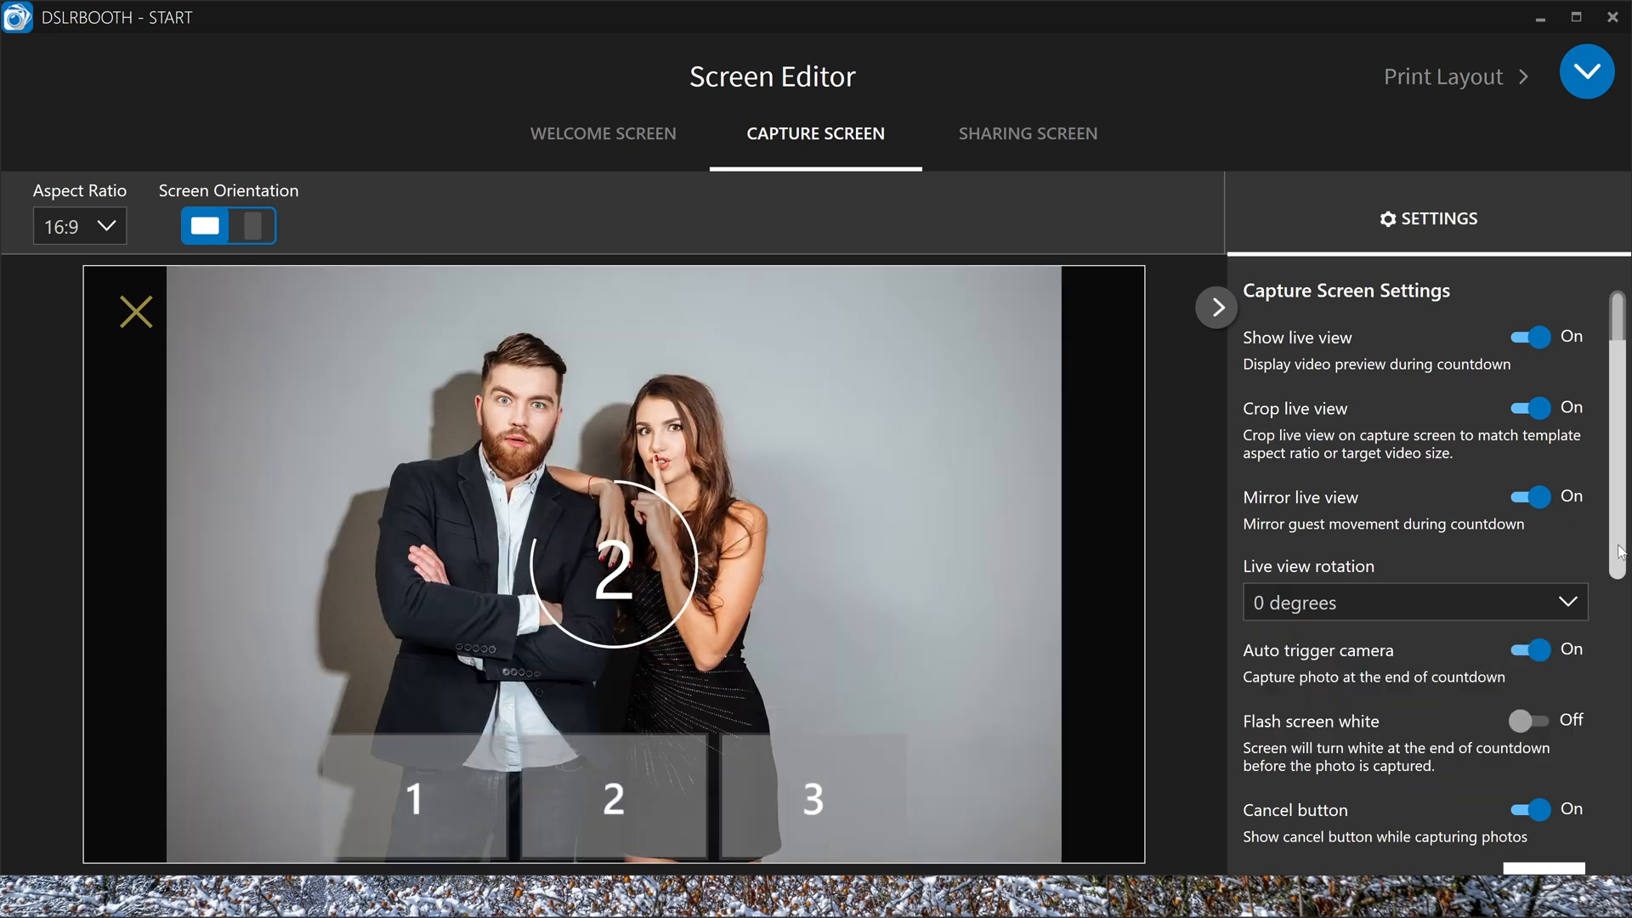
scroll("down", 3)
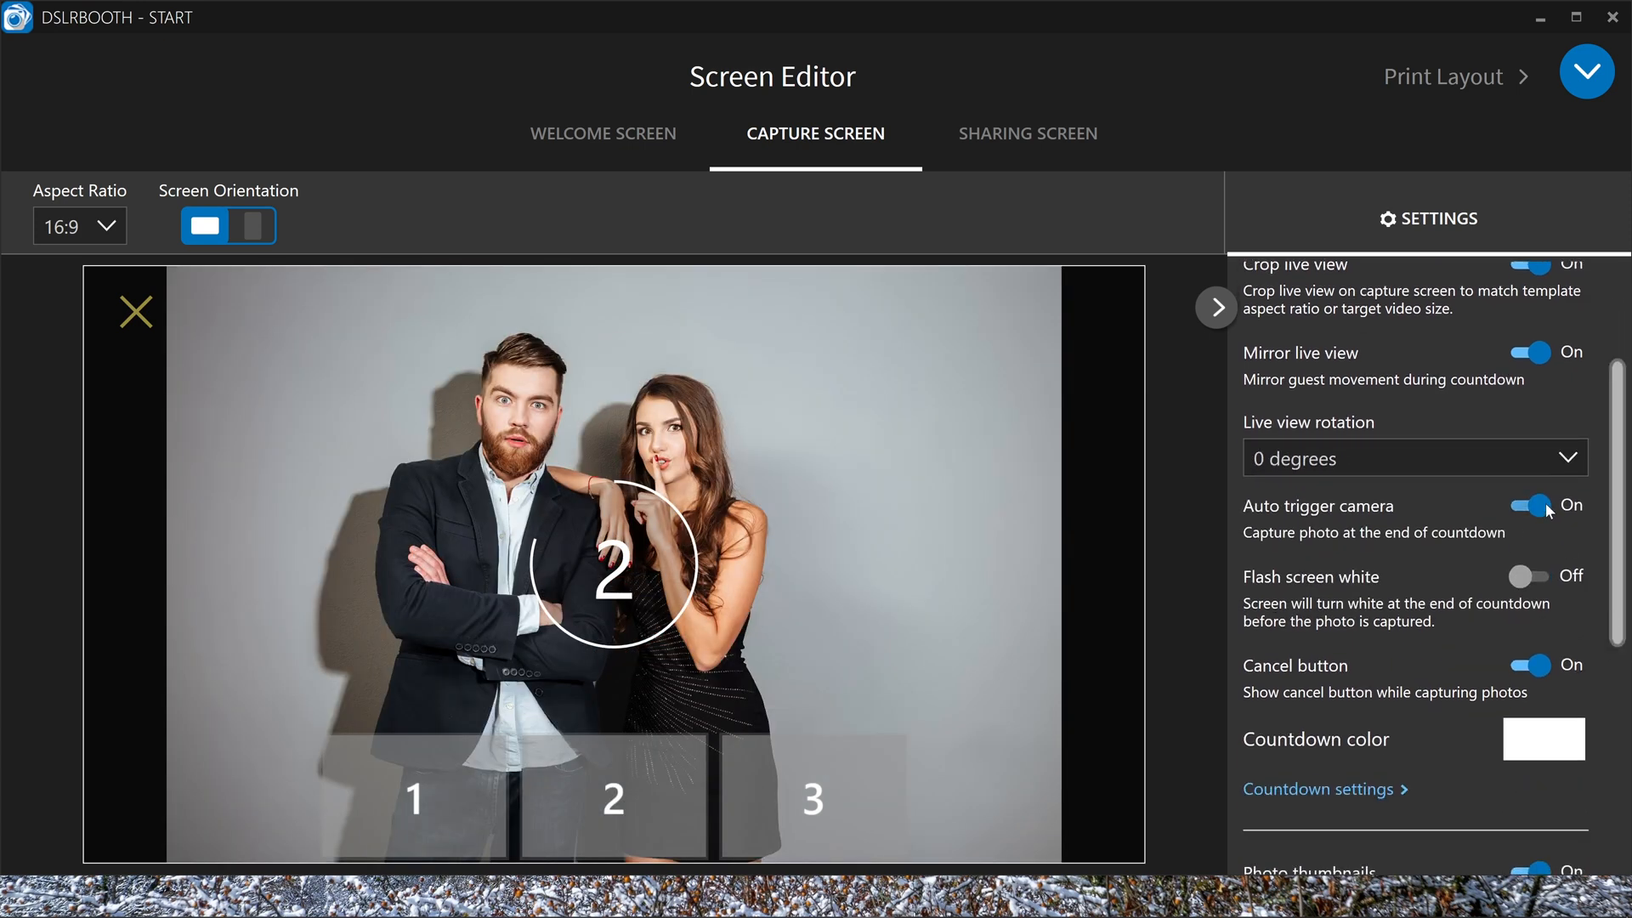
left_click(1530, 506)
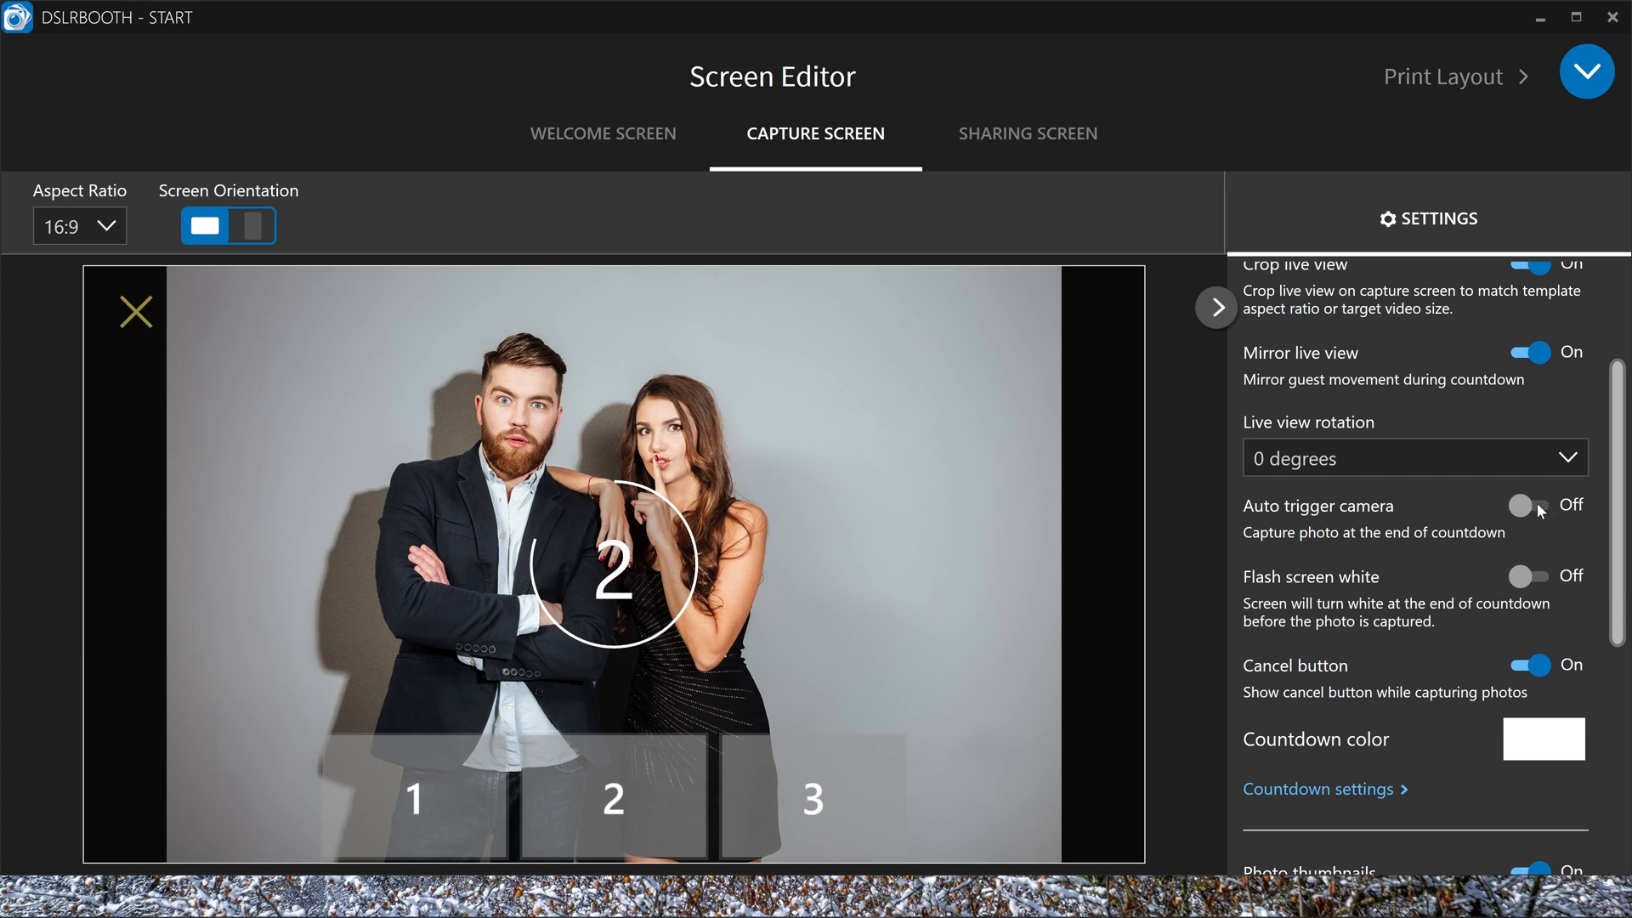
left_click(1531, 506)
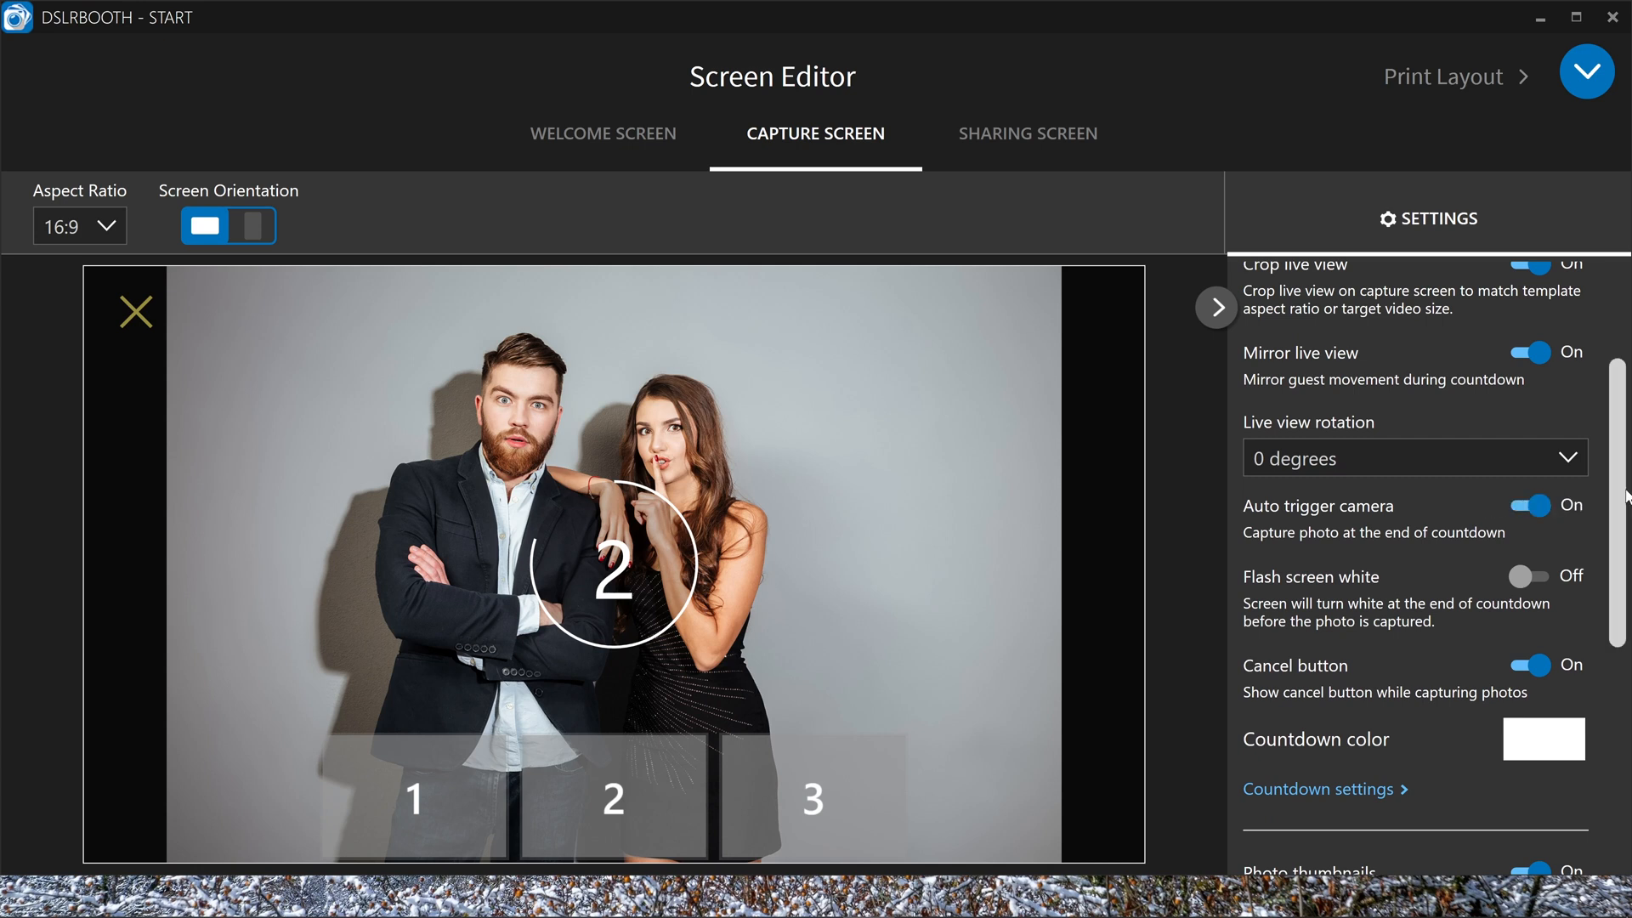
left_click(1530, 577)
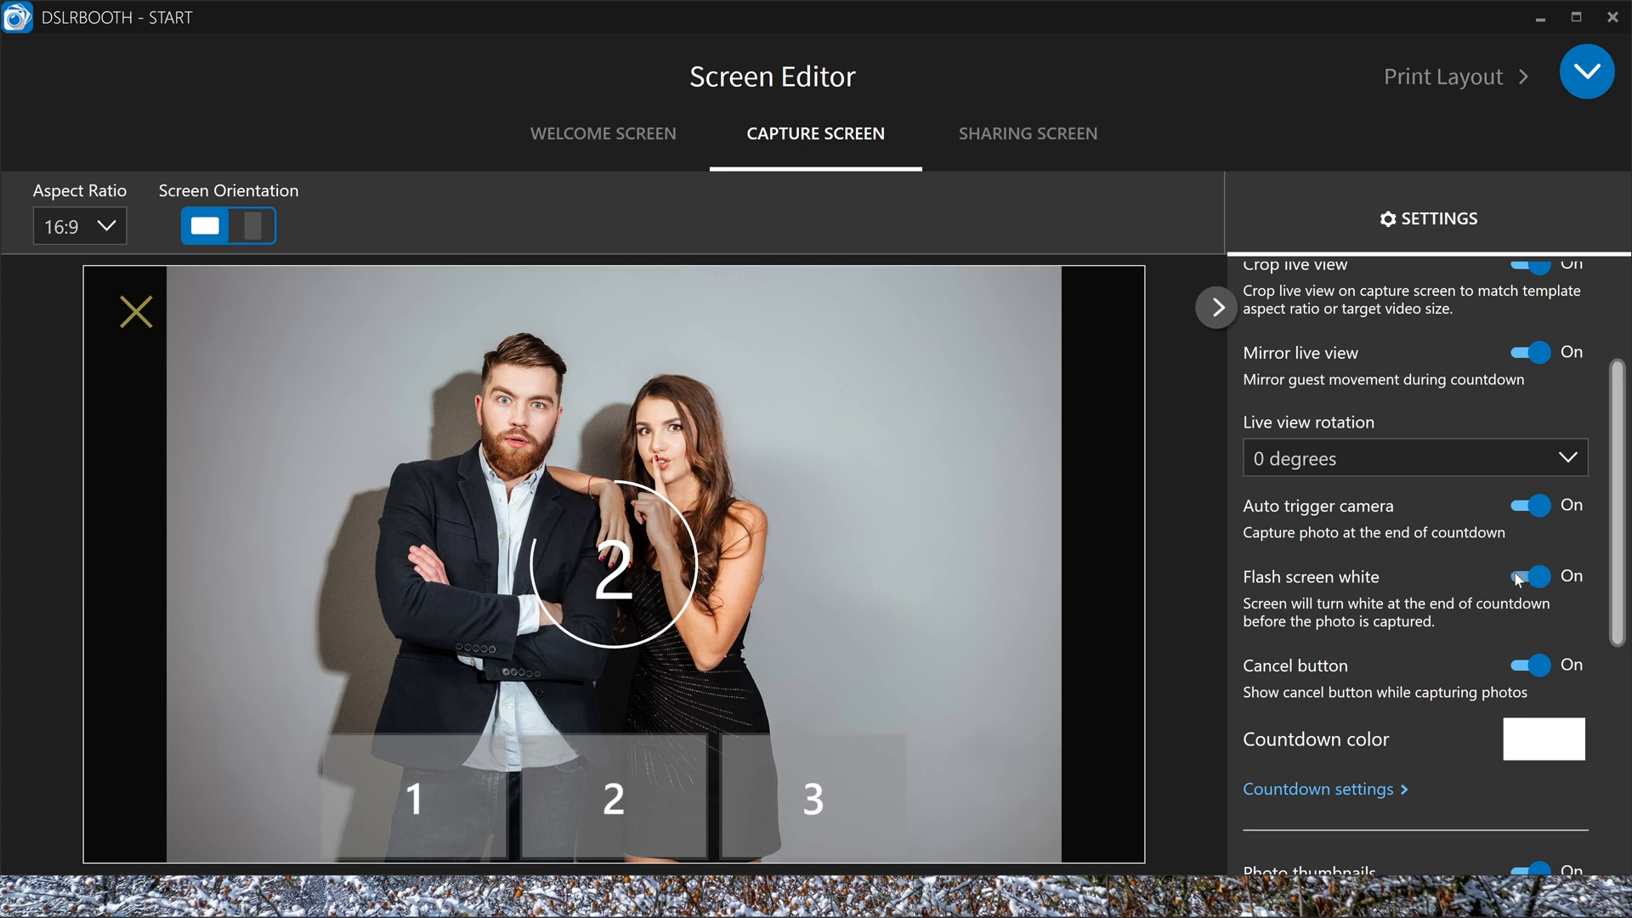
mouse_move(1405, 579)
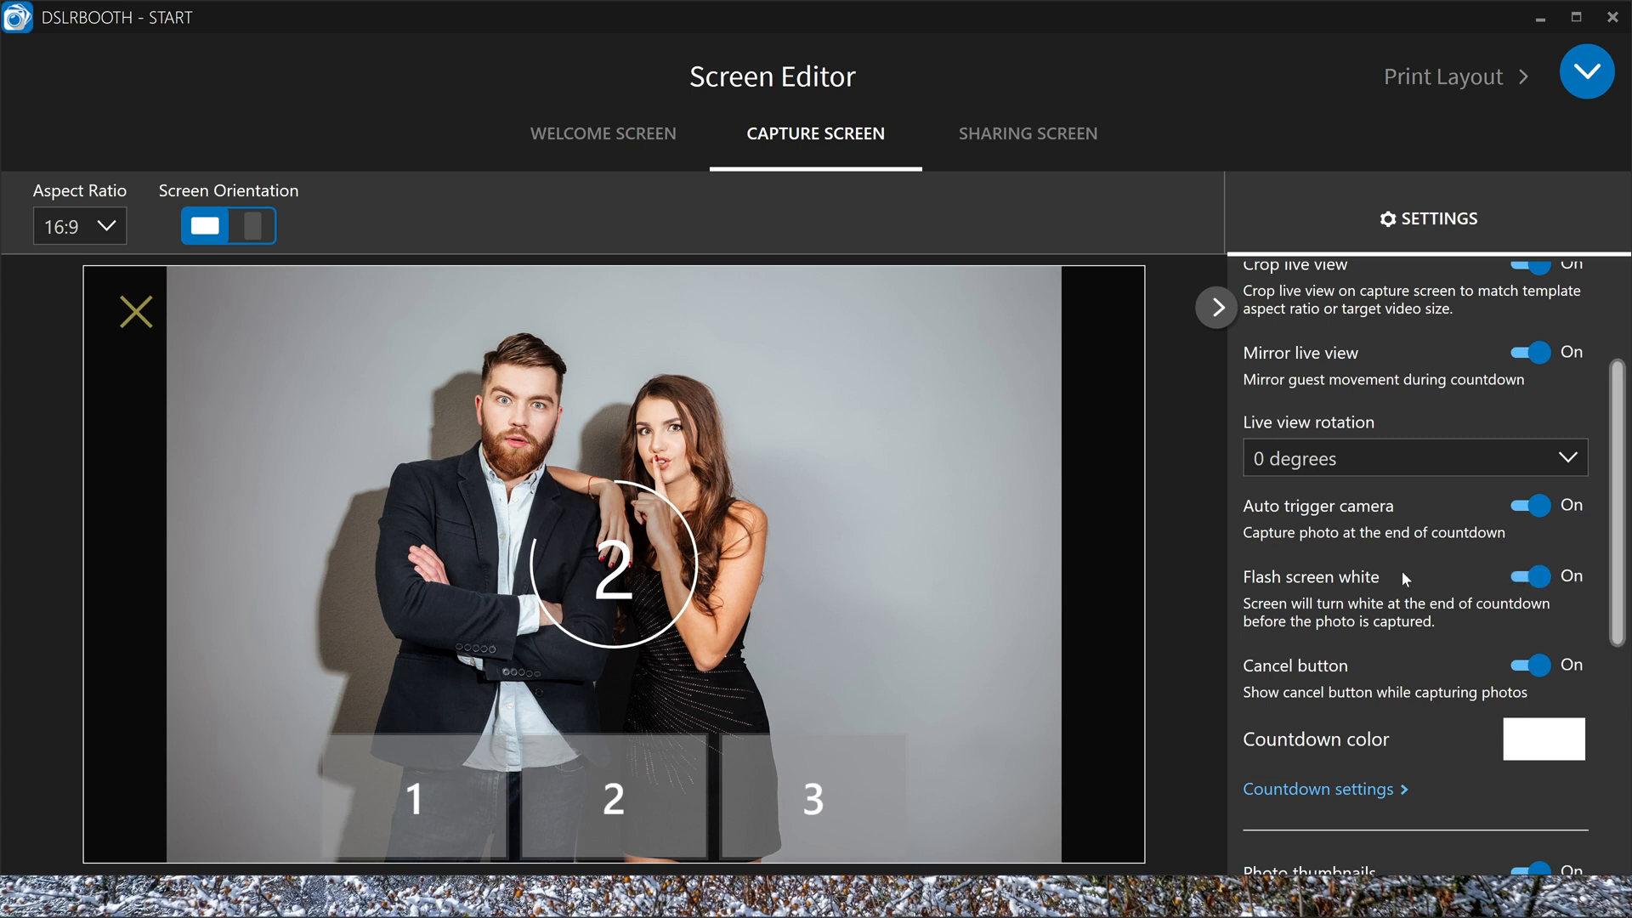
mouse_move(1464, 597)
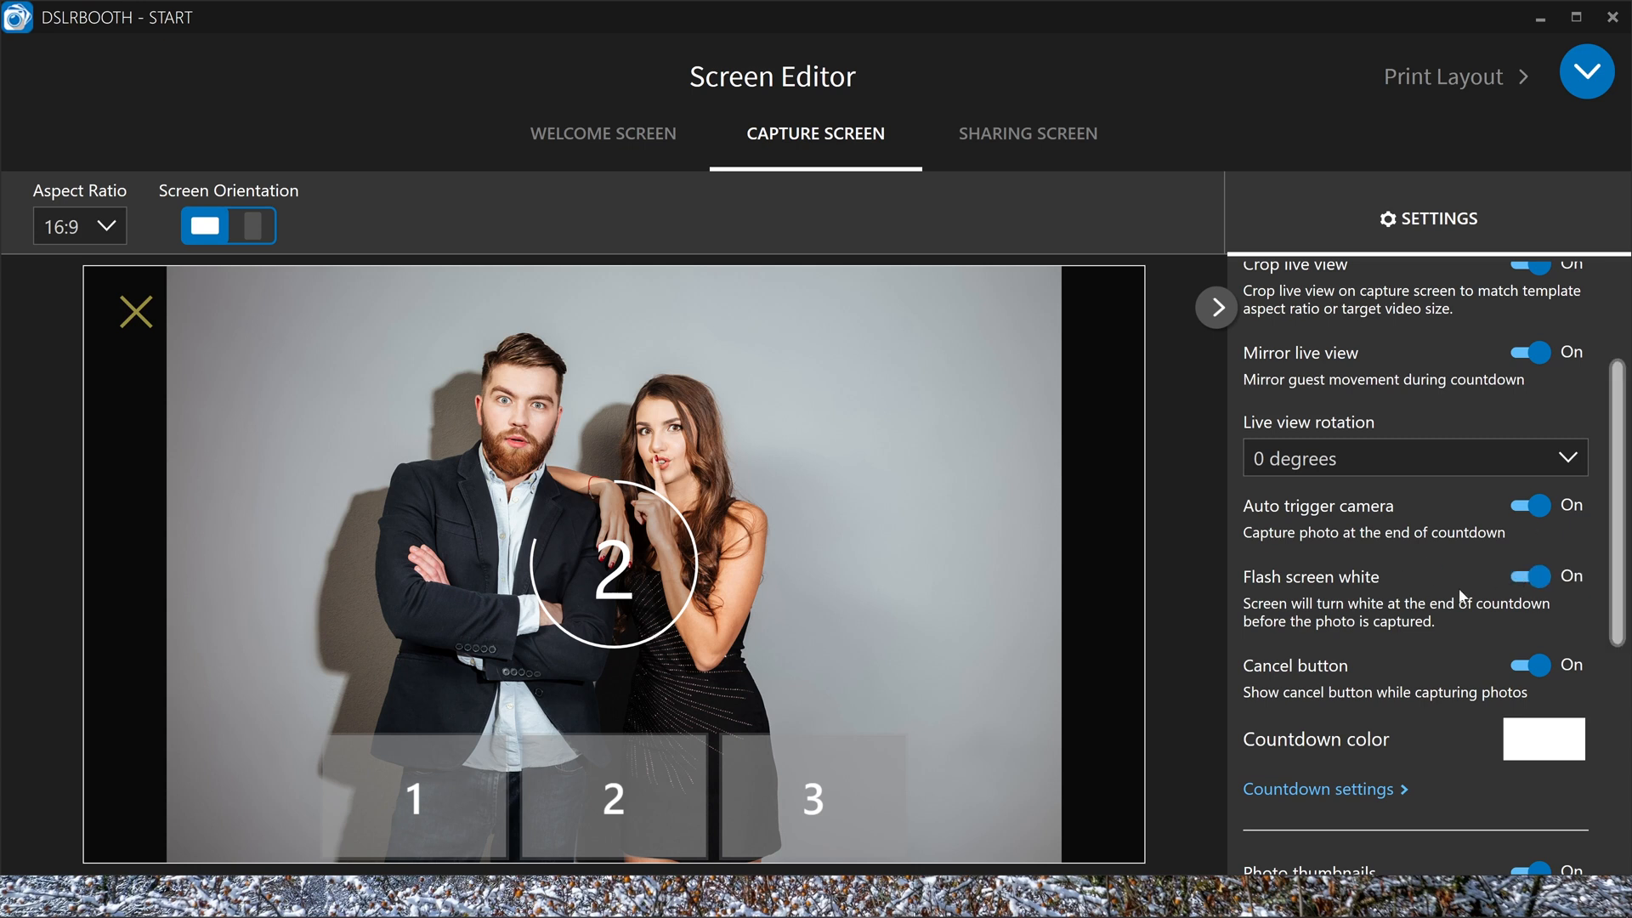
left_click(1544, 577)
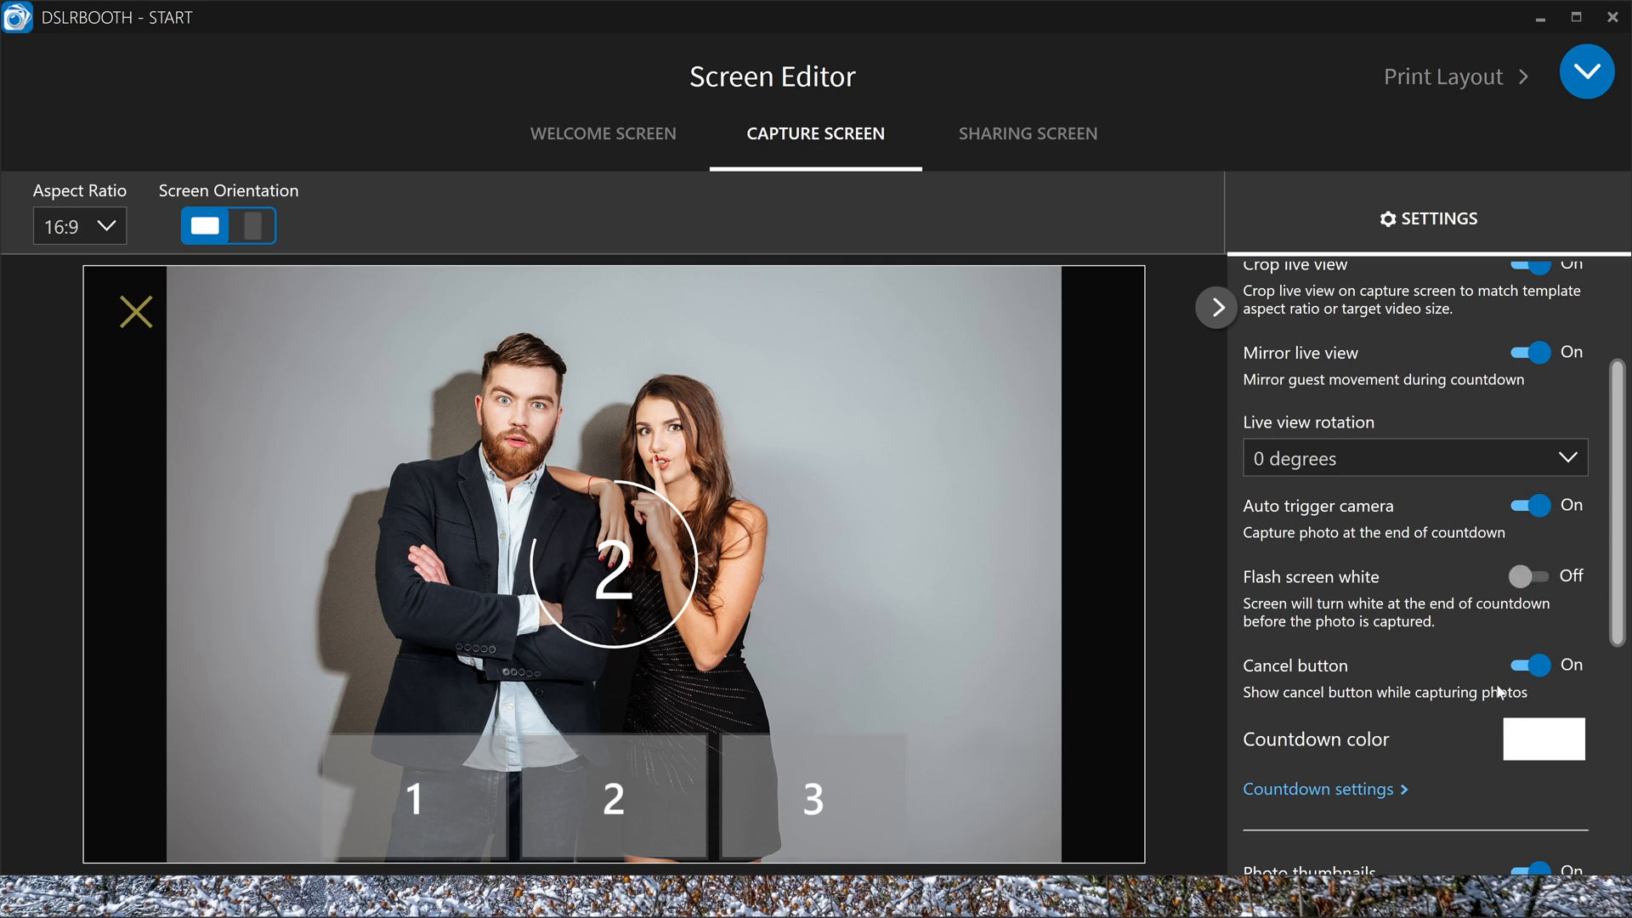
mouse_move(1545, 673)
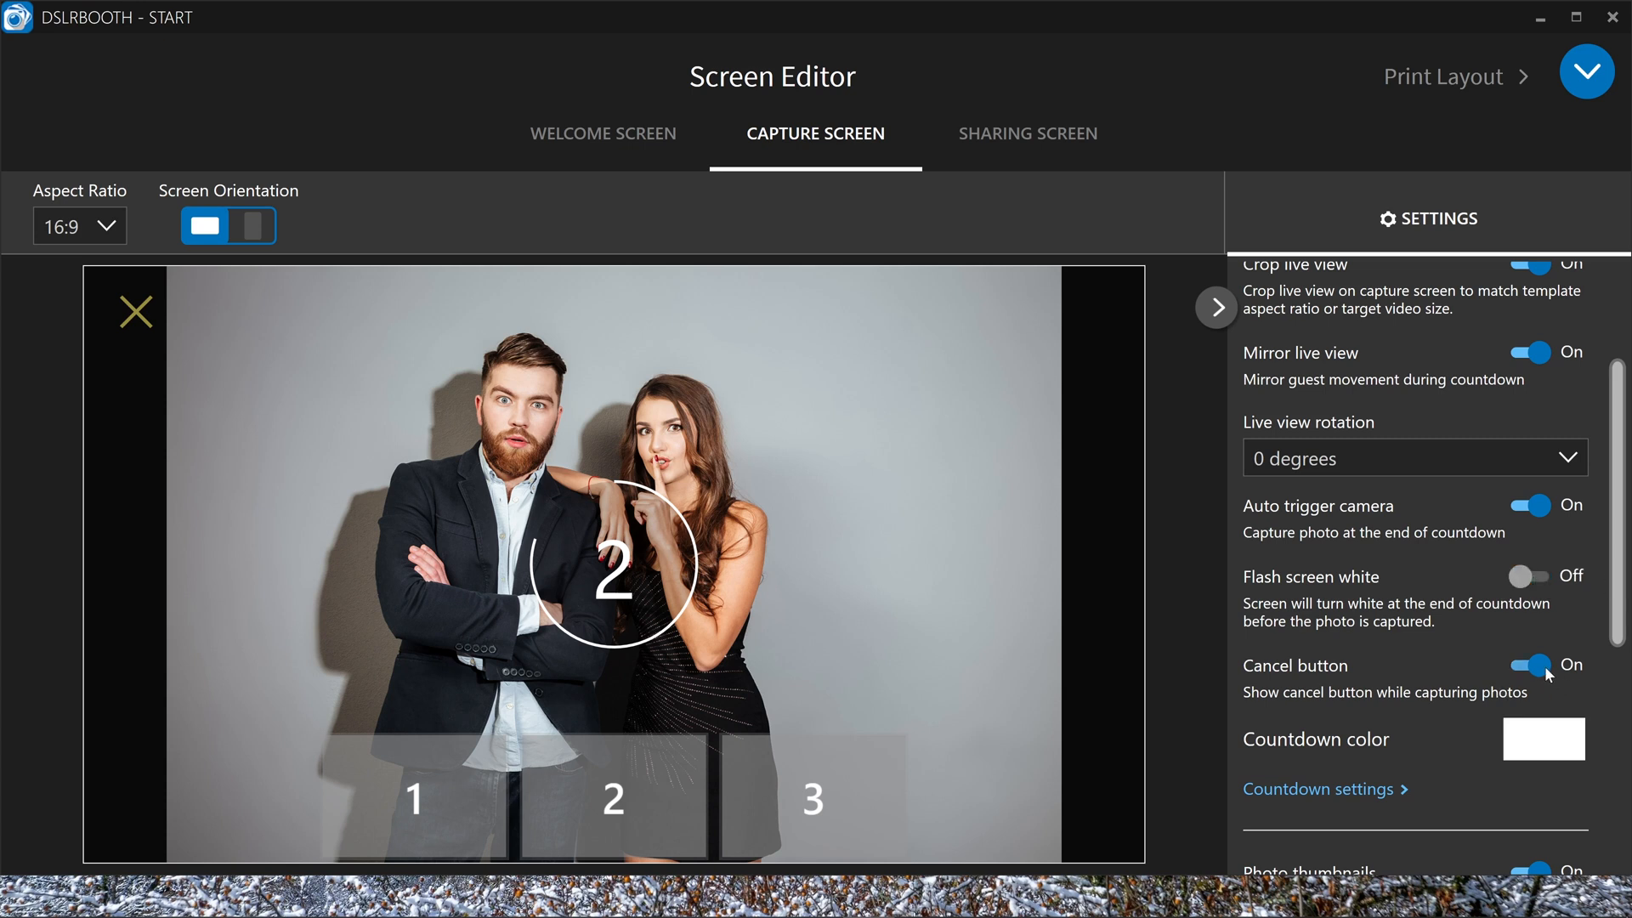
left_click(1530, 664)
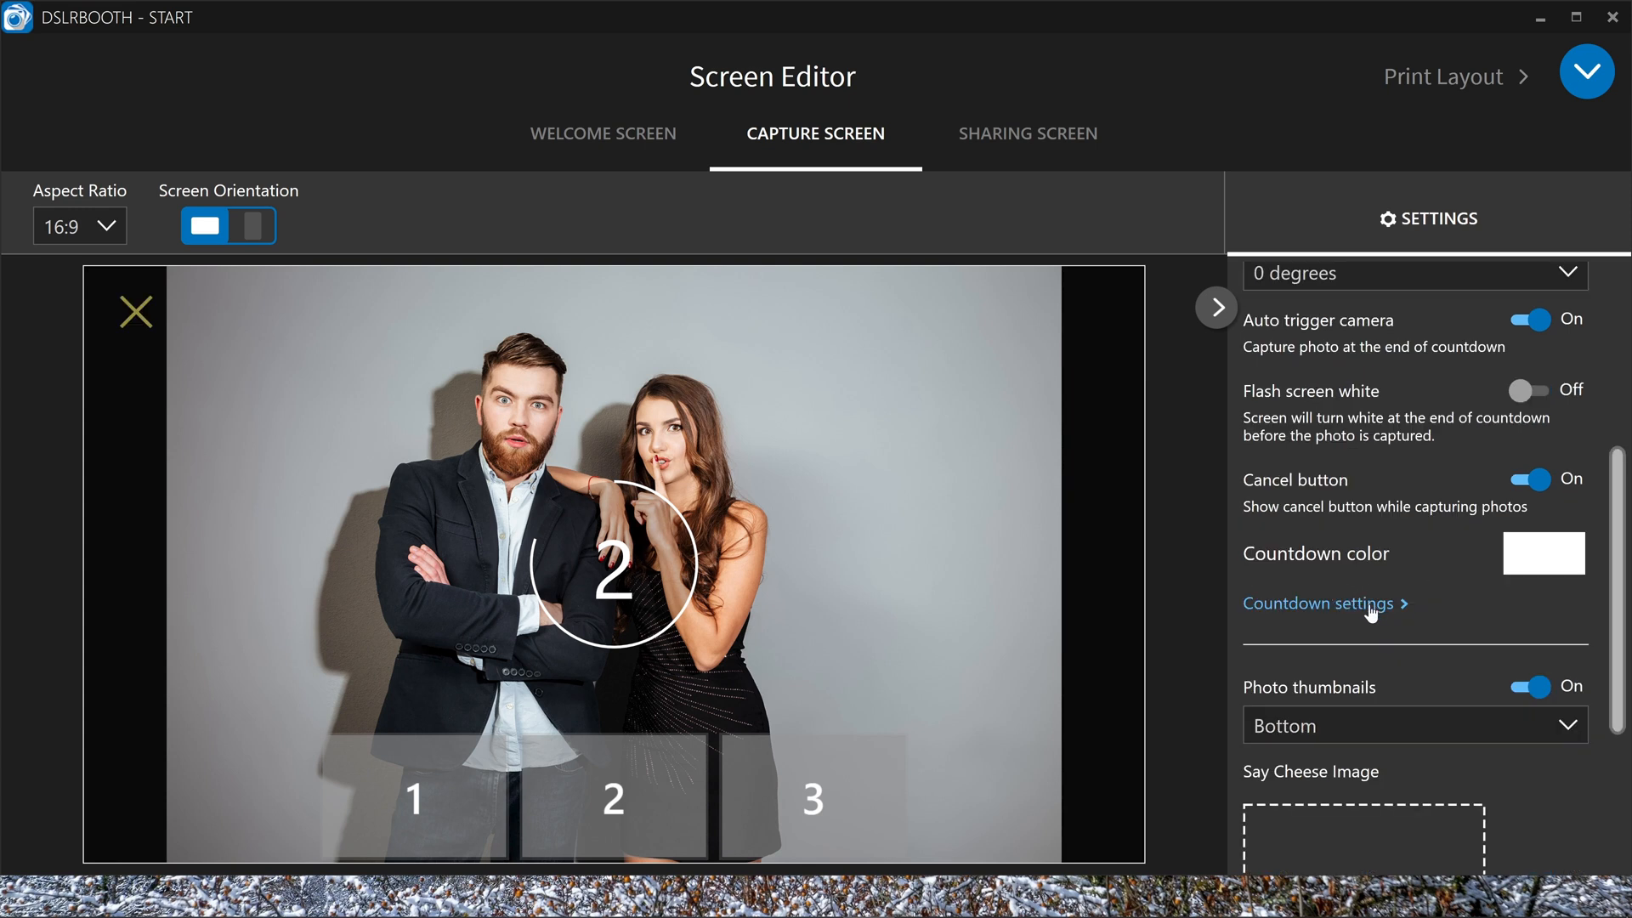
Turn off GIF creation in the countdown settings and continue past the camera page
left_click(1319, 604)
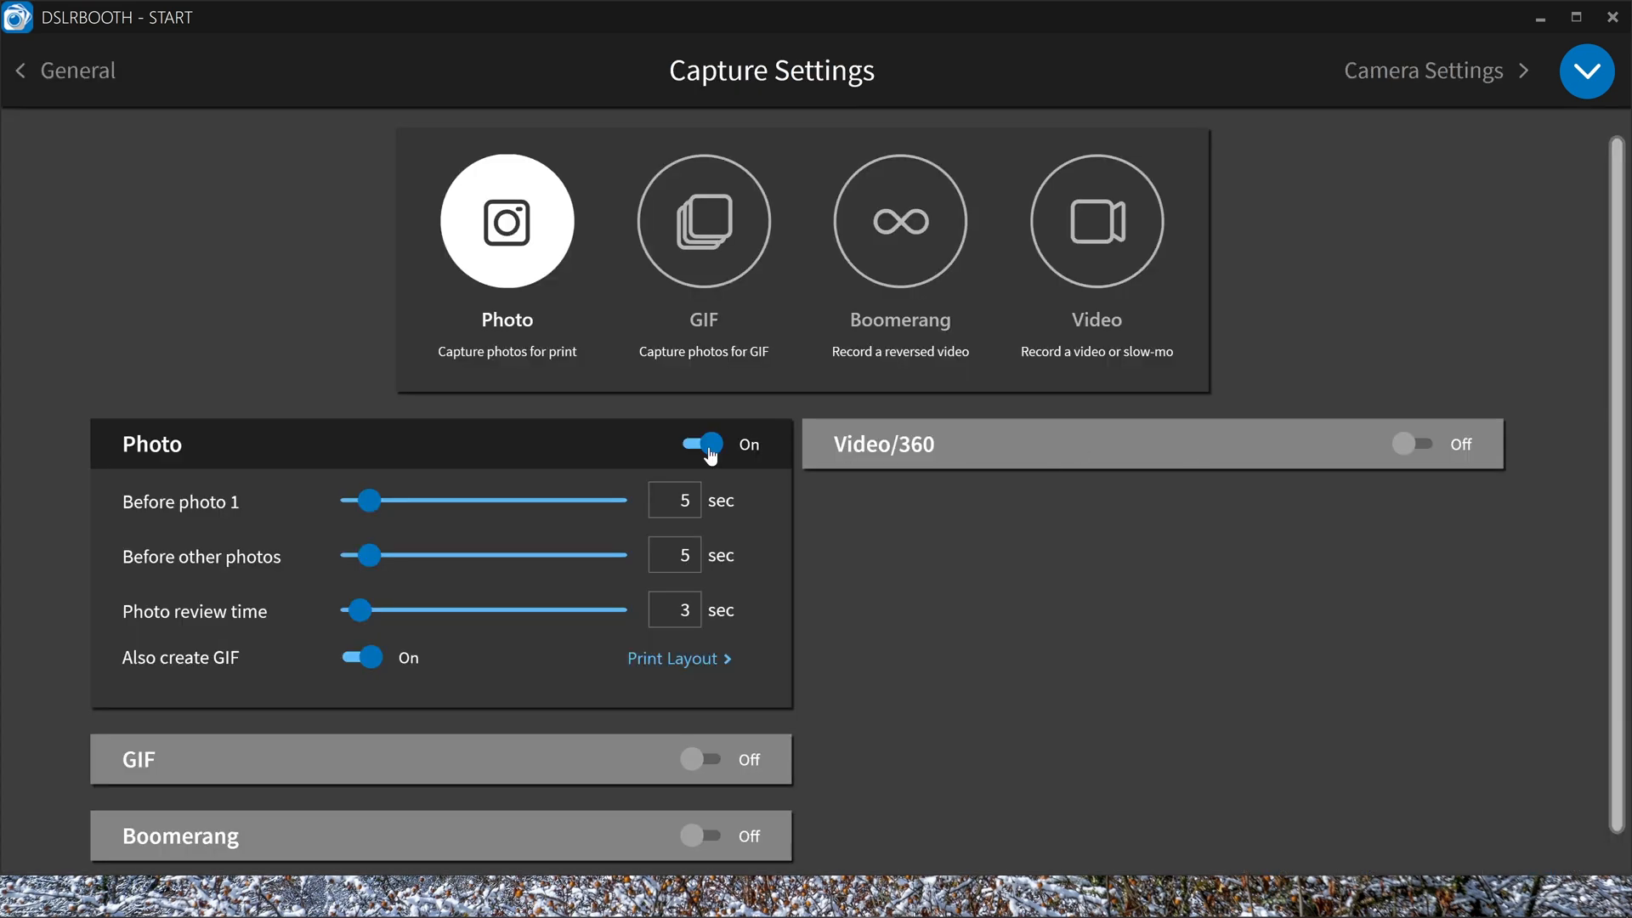
mouse_move(687, 511)
type("10")
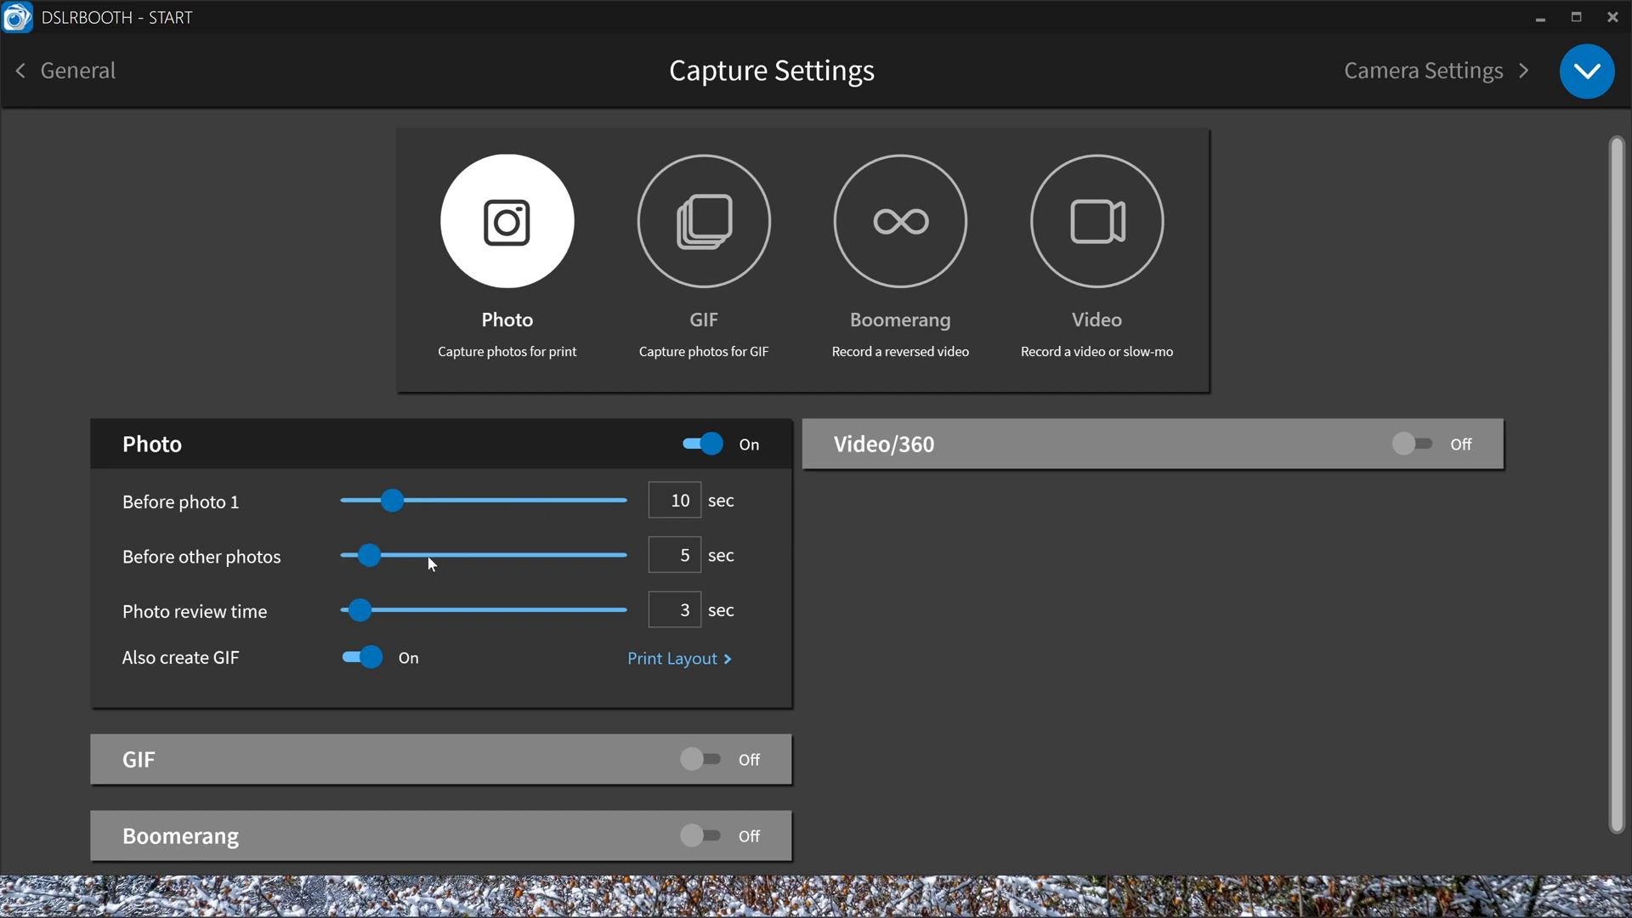
mouse_move(583, 639)
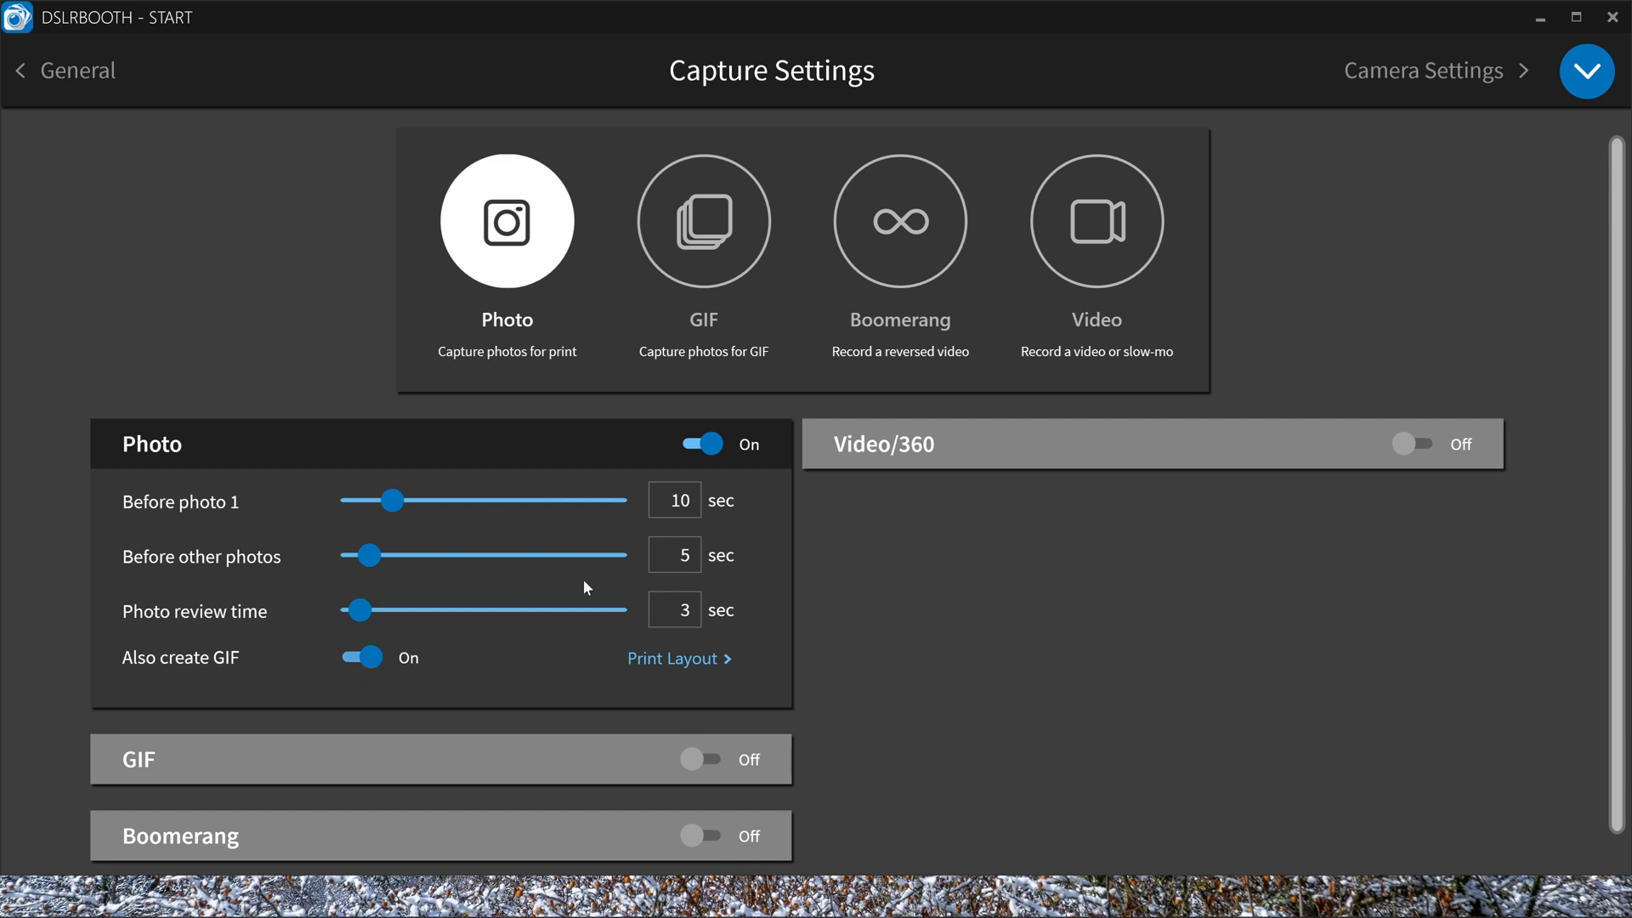
mouse_move(340, 719)
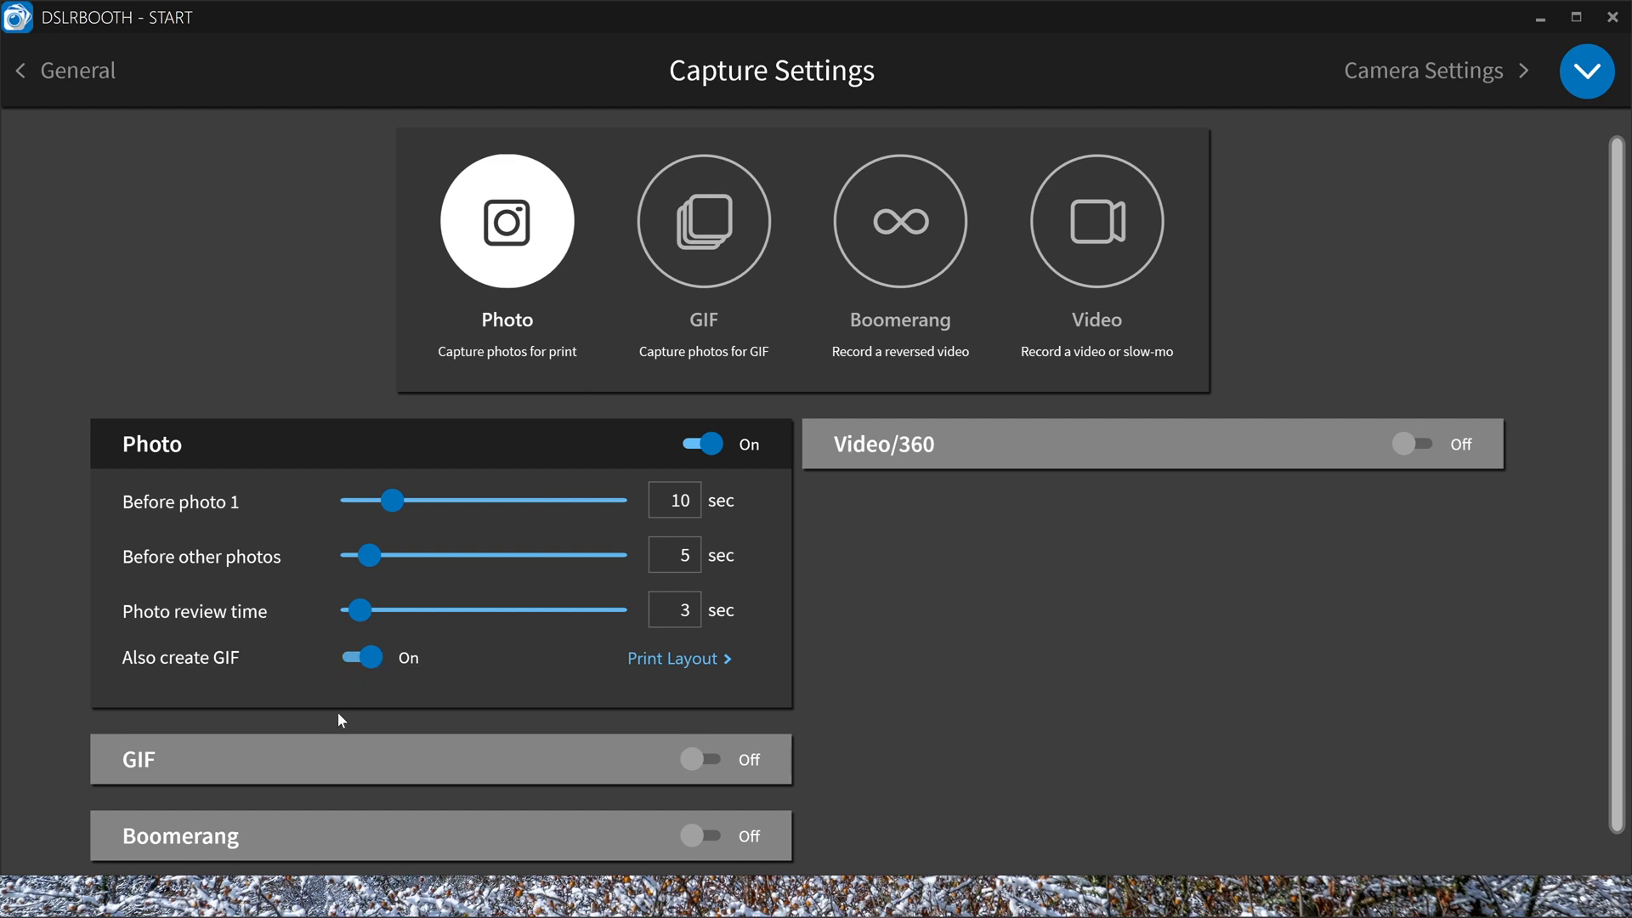
mouse_move(361, 656)
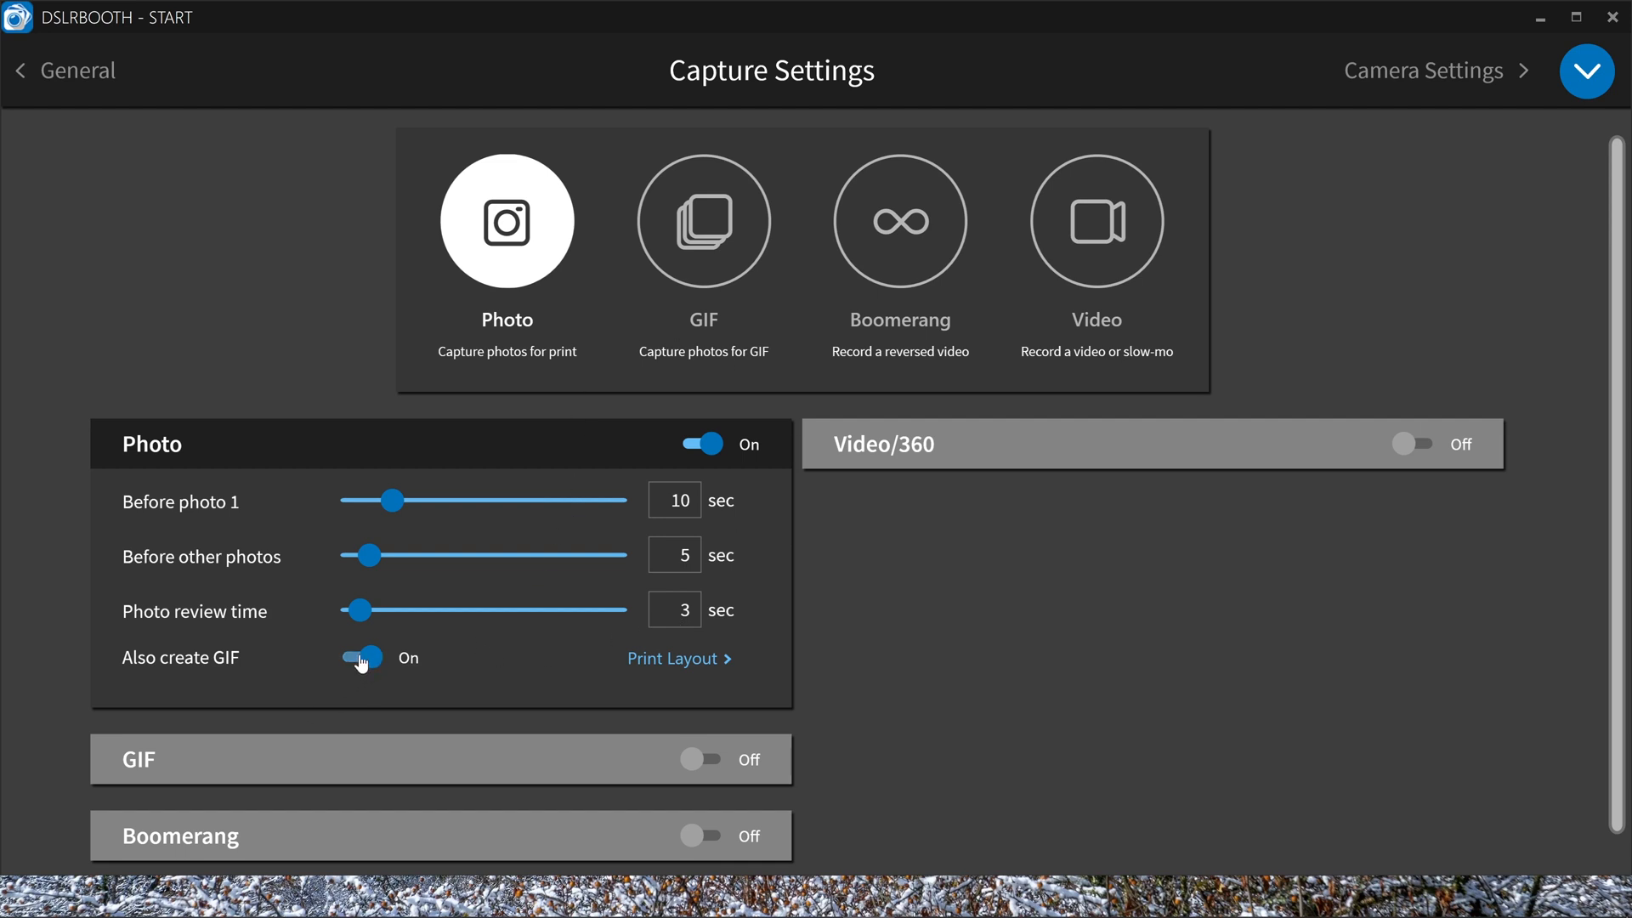
left_click(360, 656)
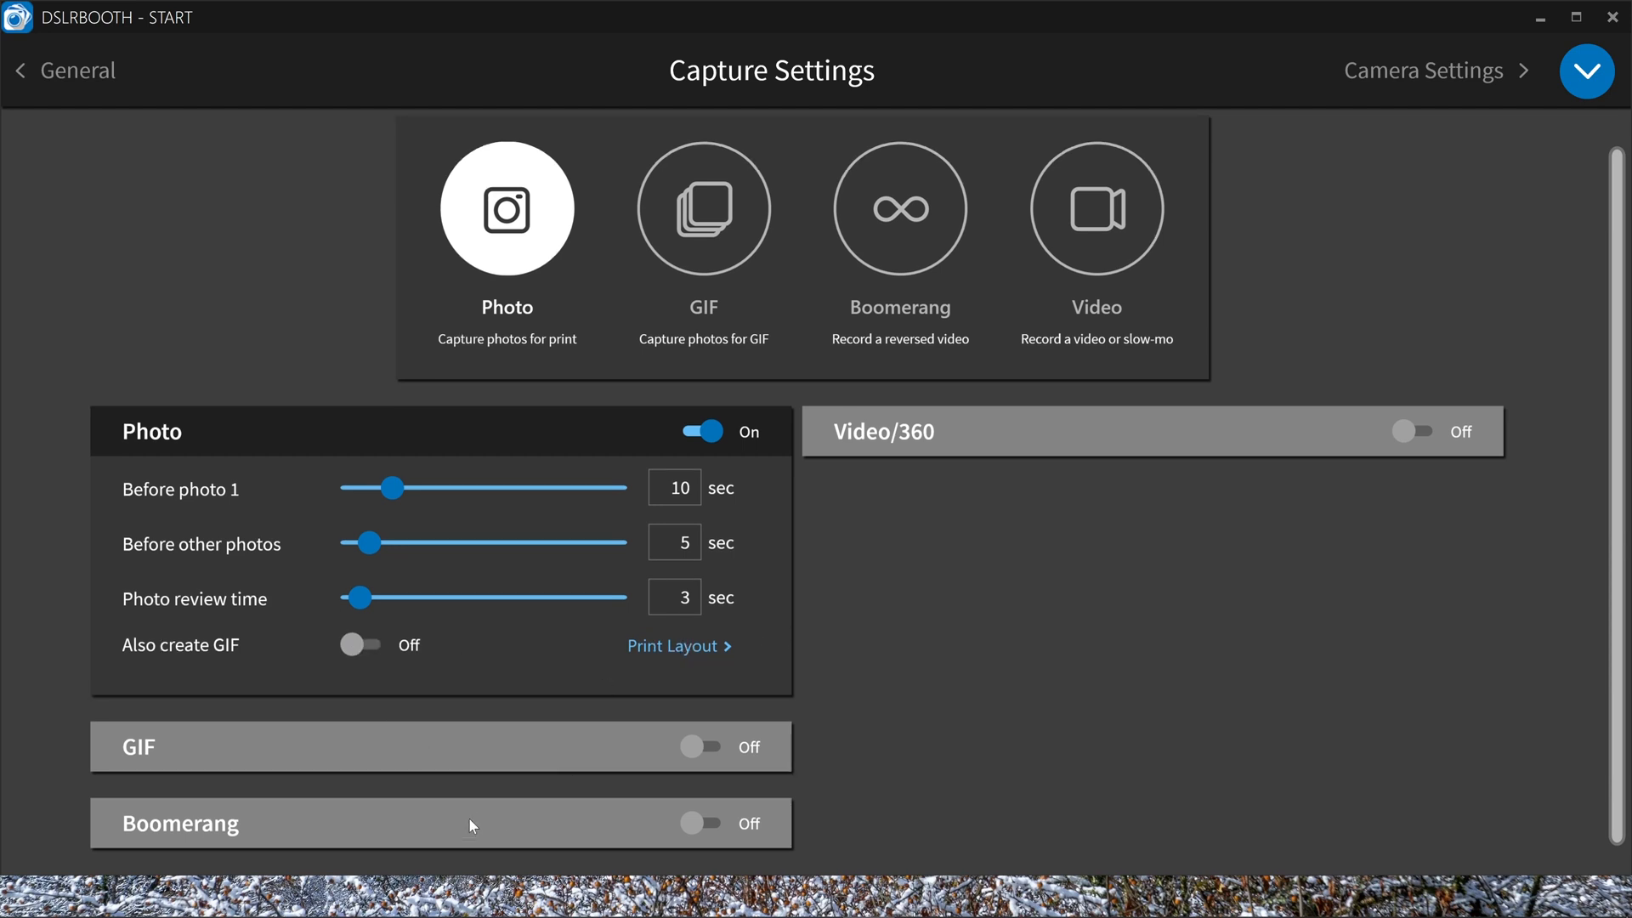
mouse_move(600, 656)
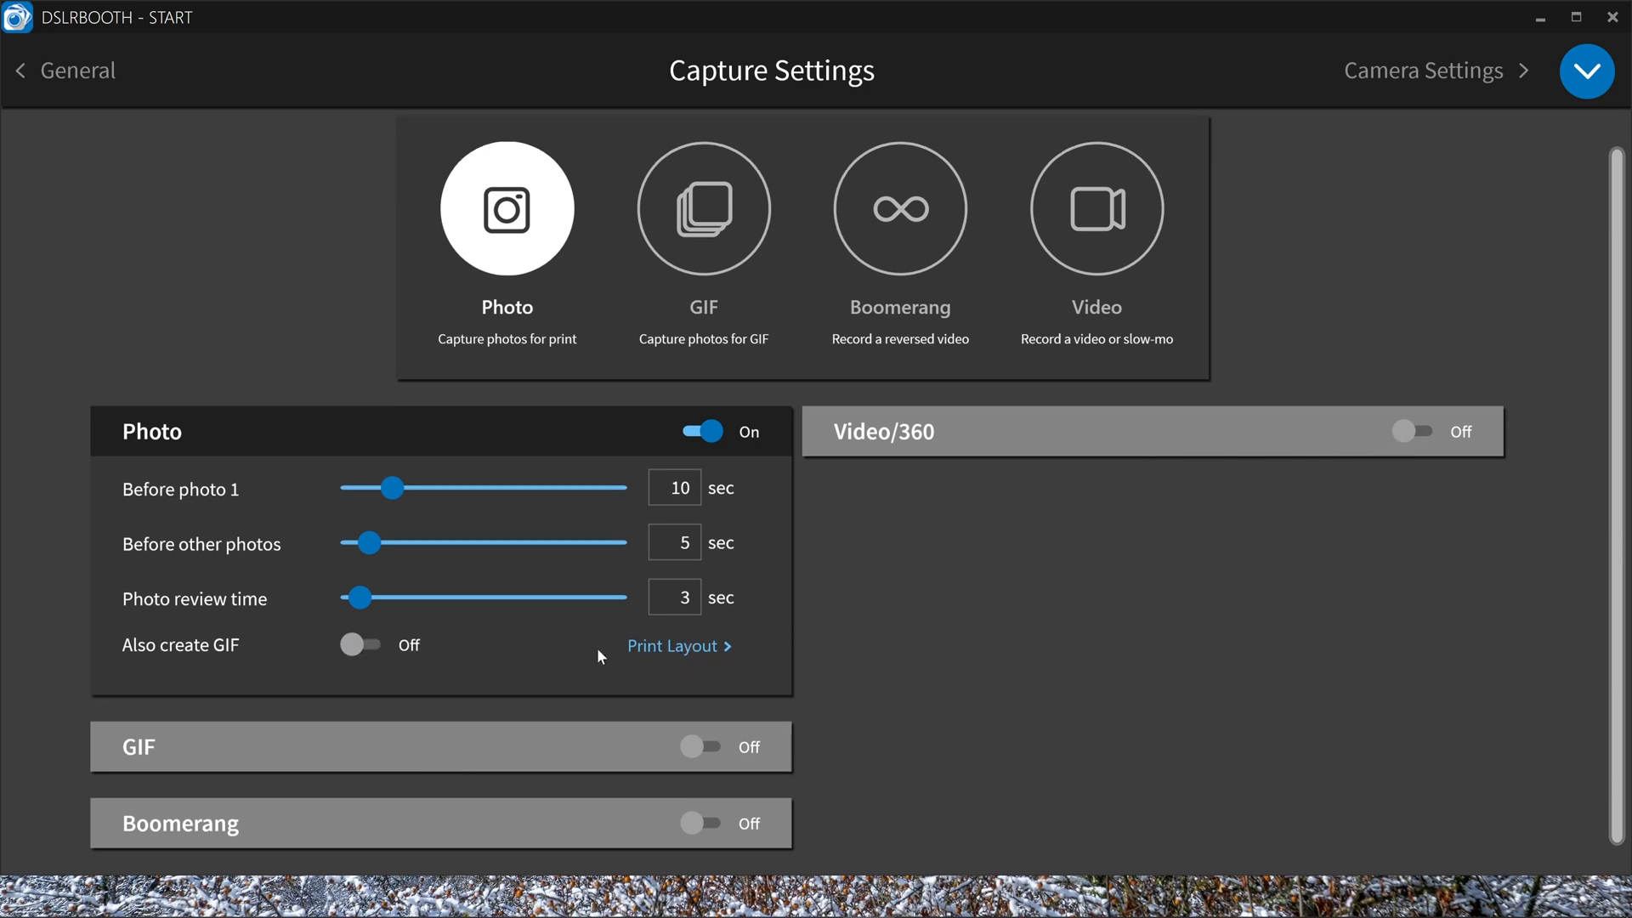
mouse_move(500, 703)
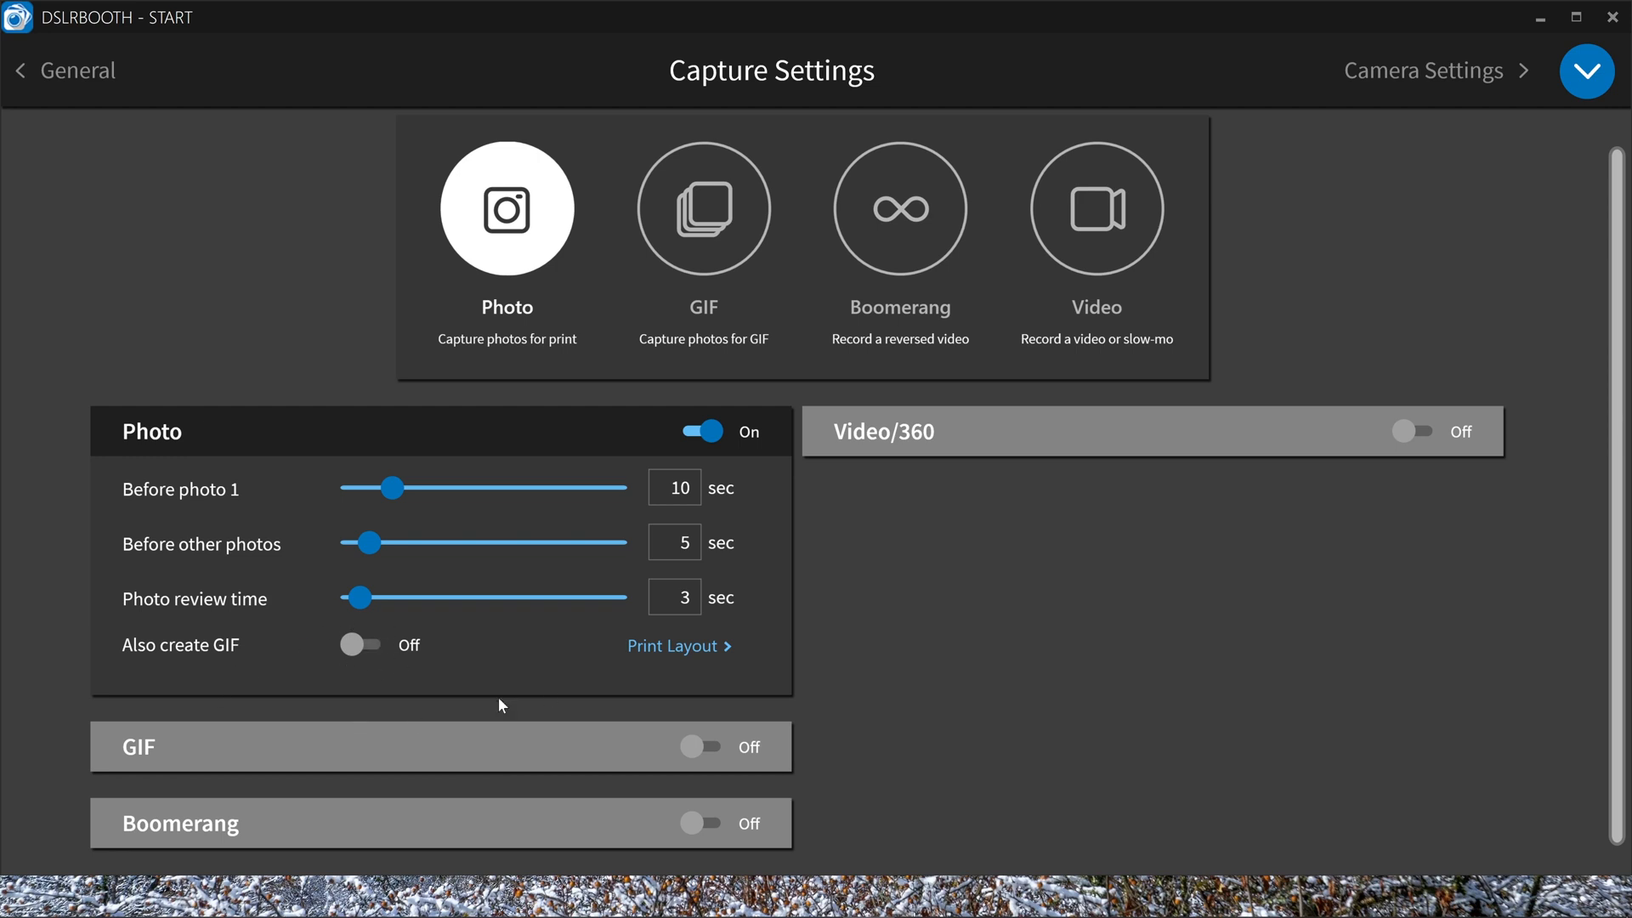
mouse_move(562, 763)
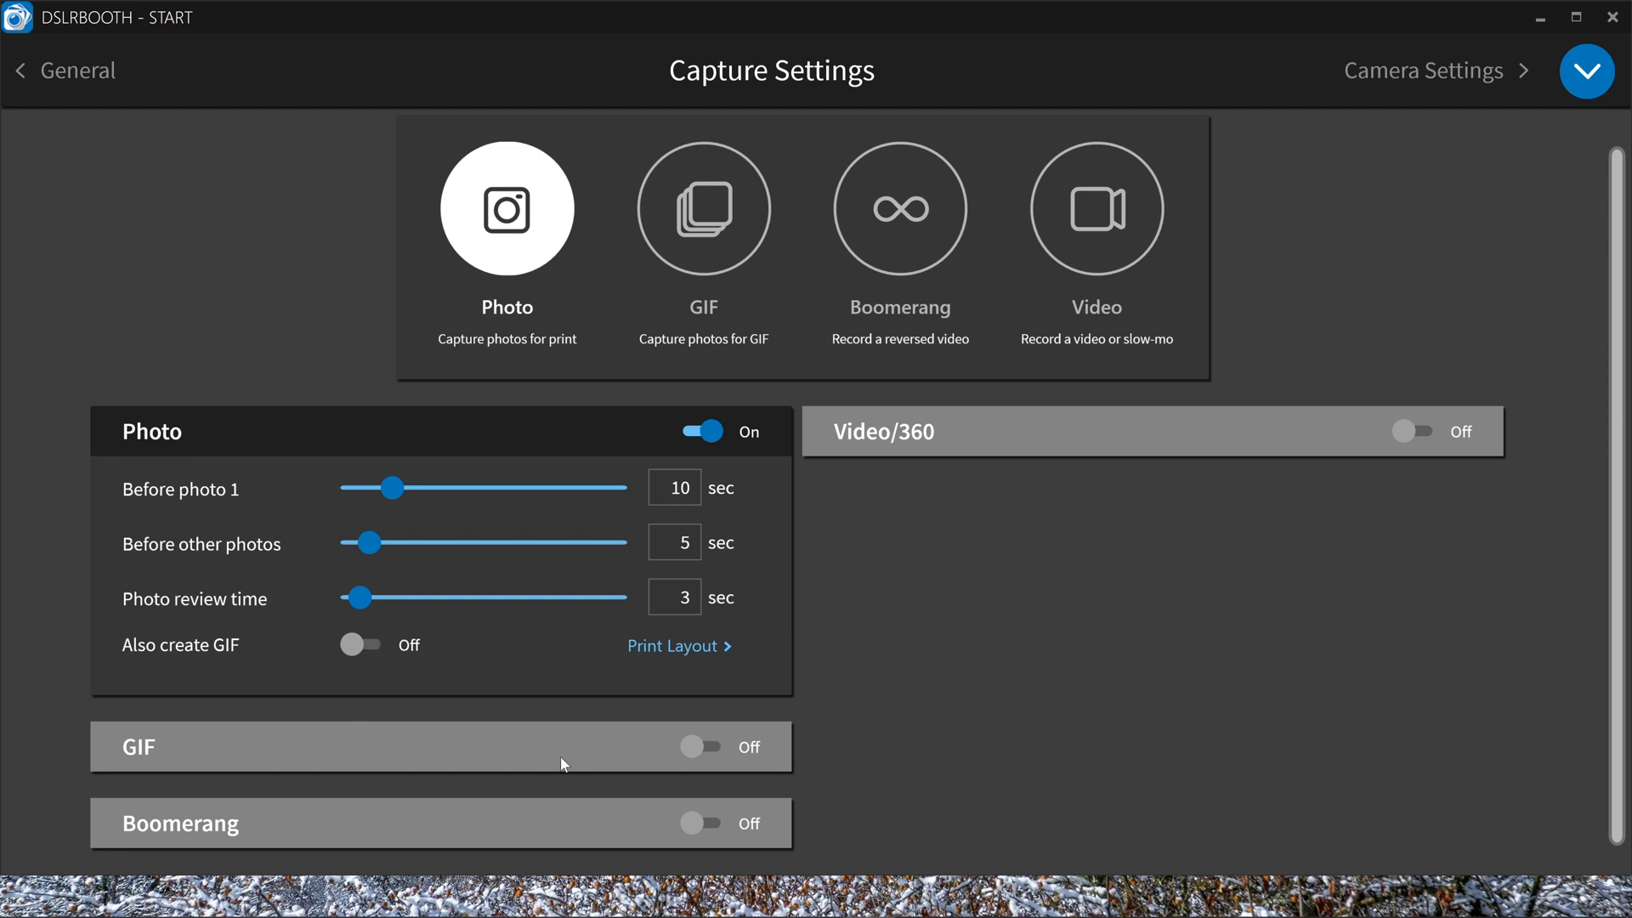
mouse_move(442, 606)
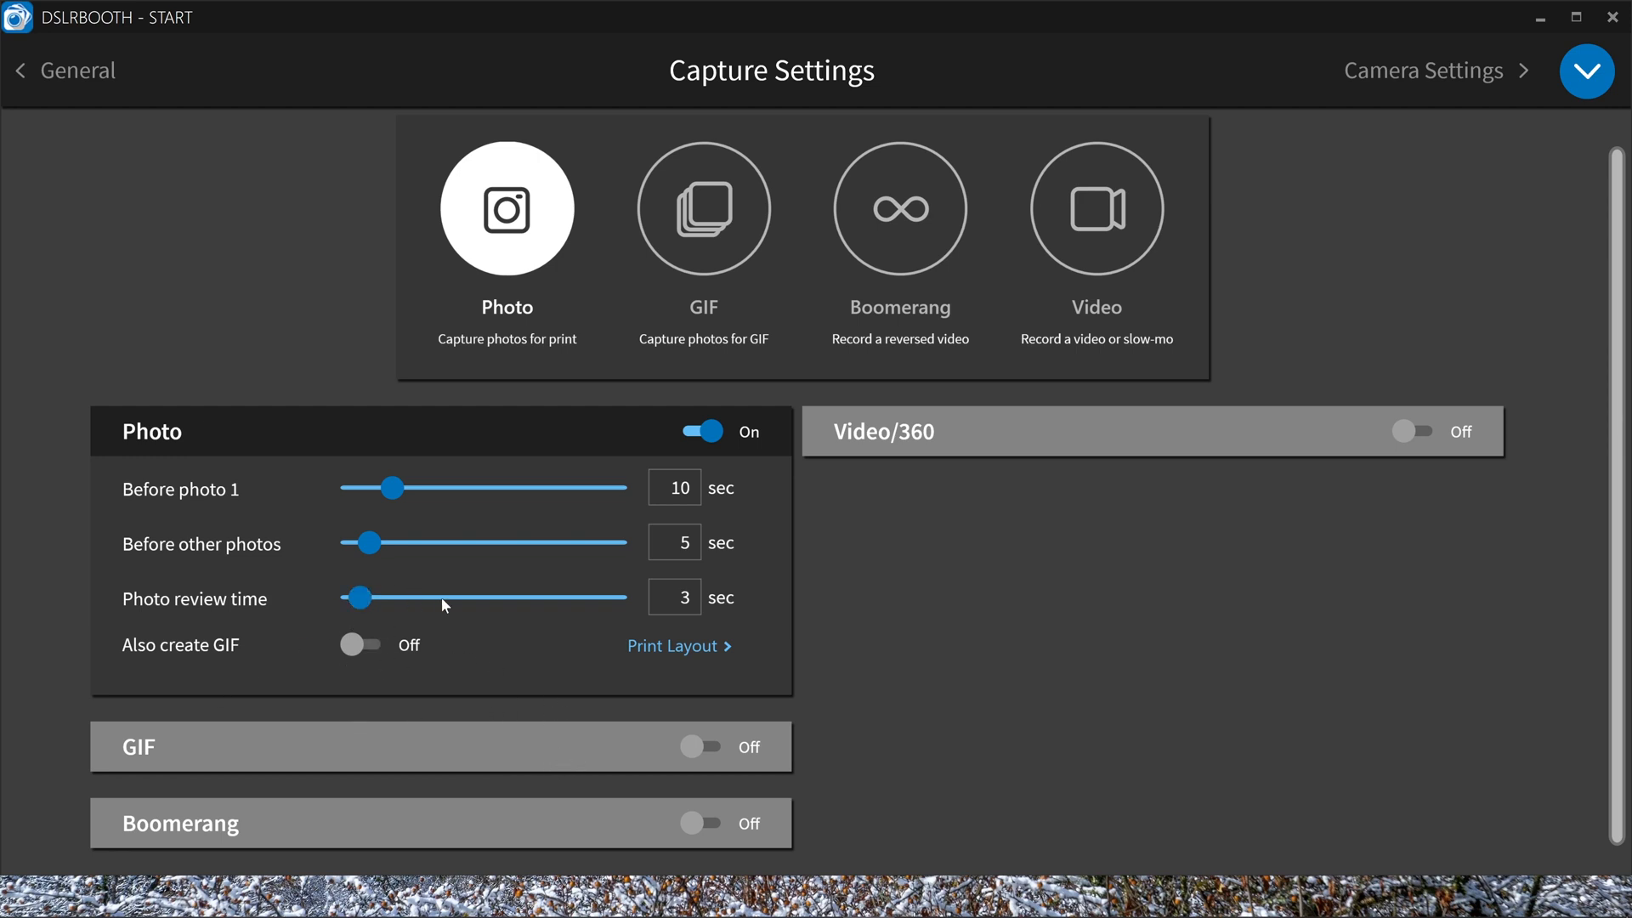
mouse_move(495, 660)
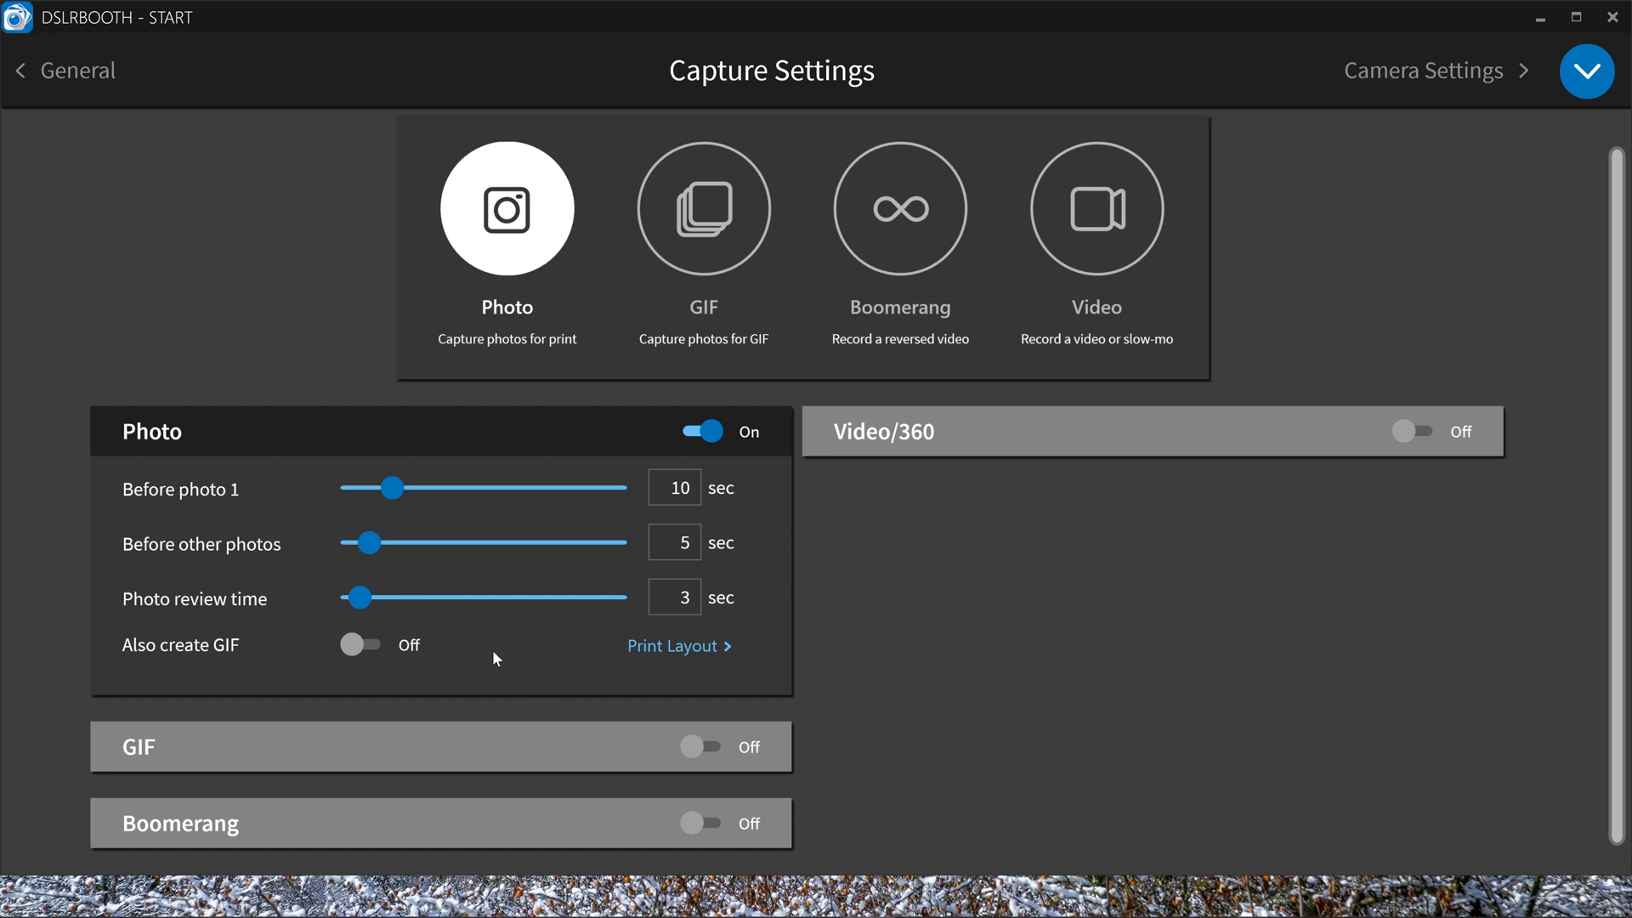
mouse_move(462, 763)
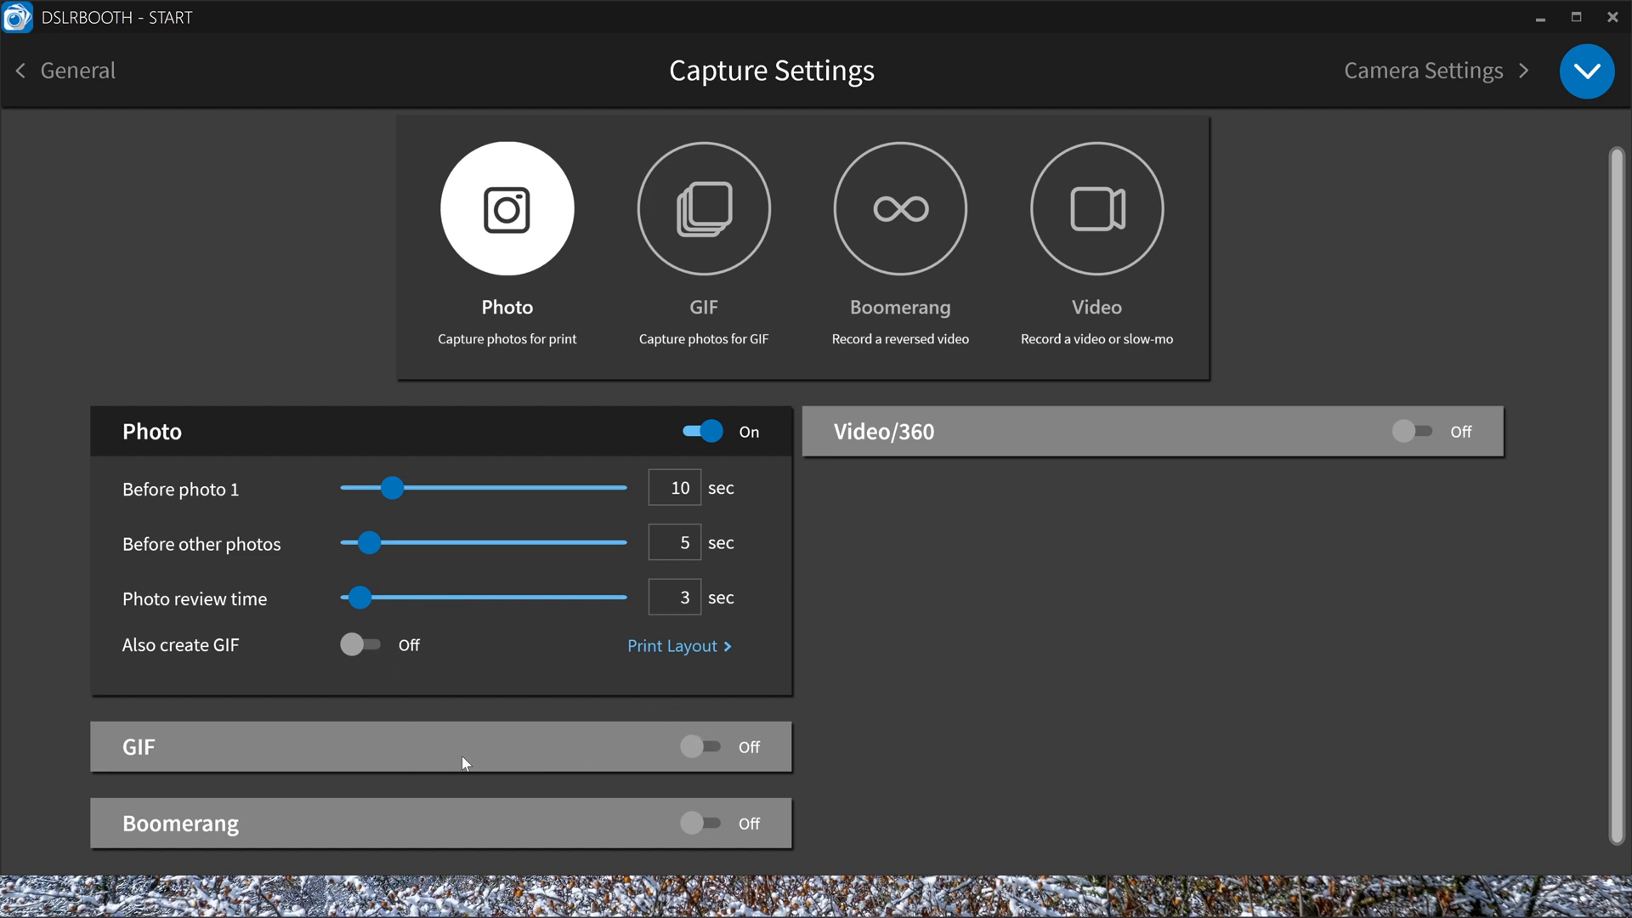
left_click(1423, 69)
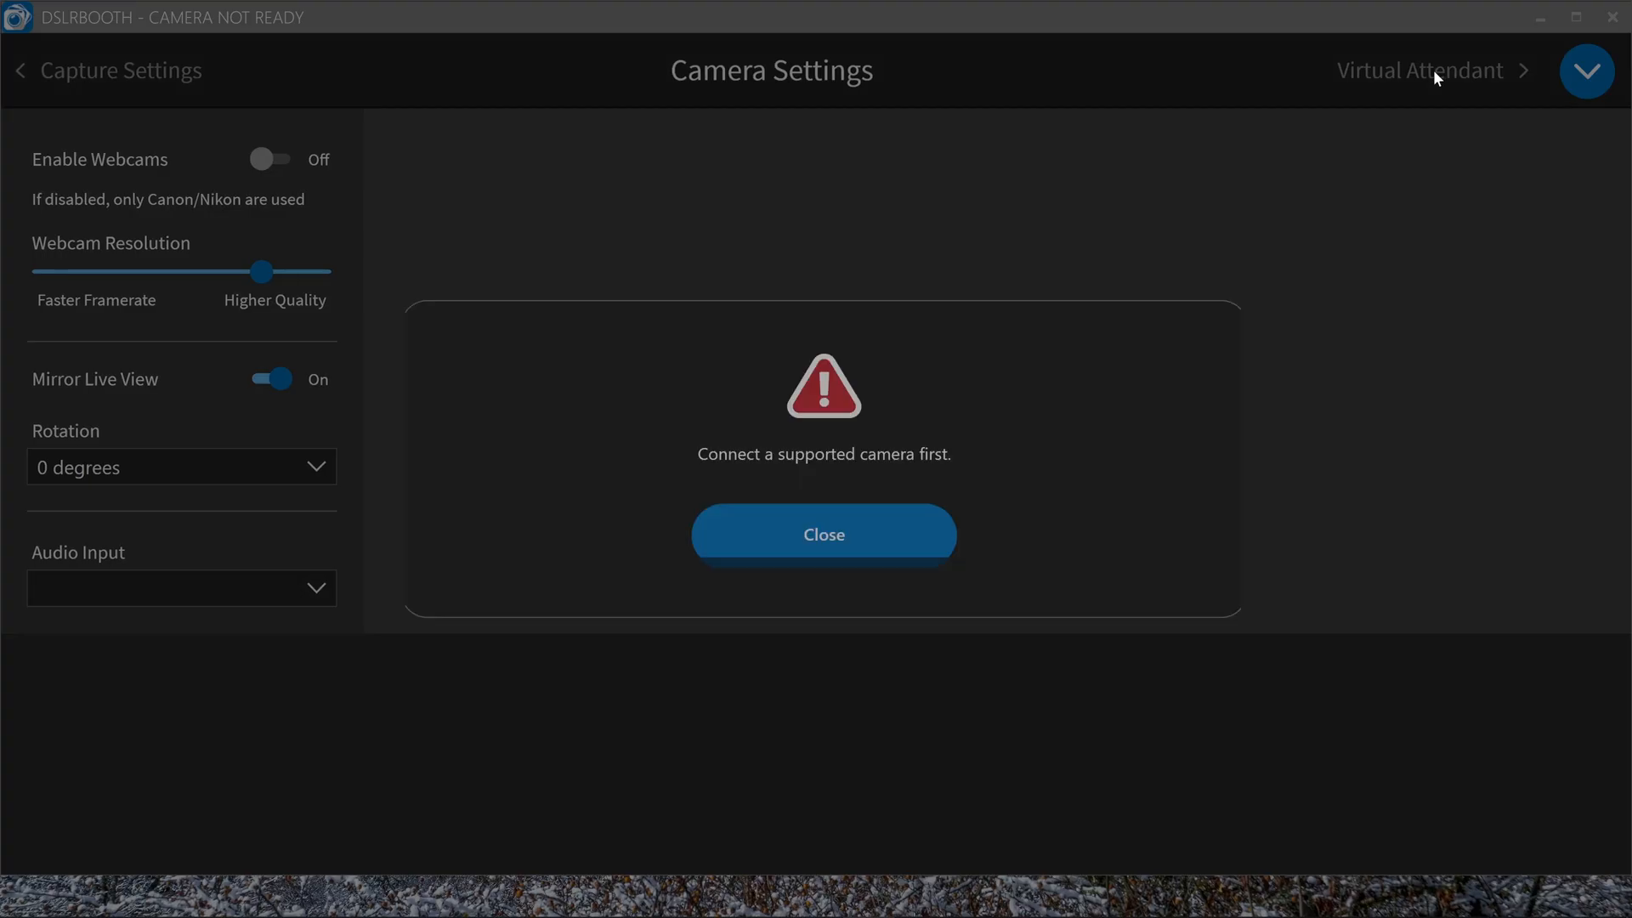
left_click(823, 533)
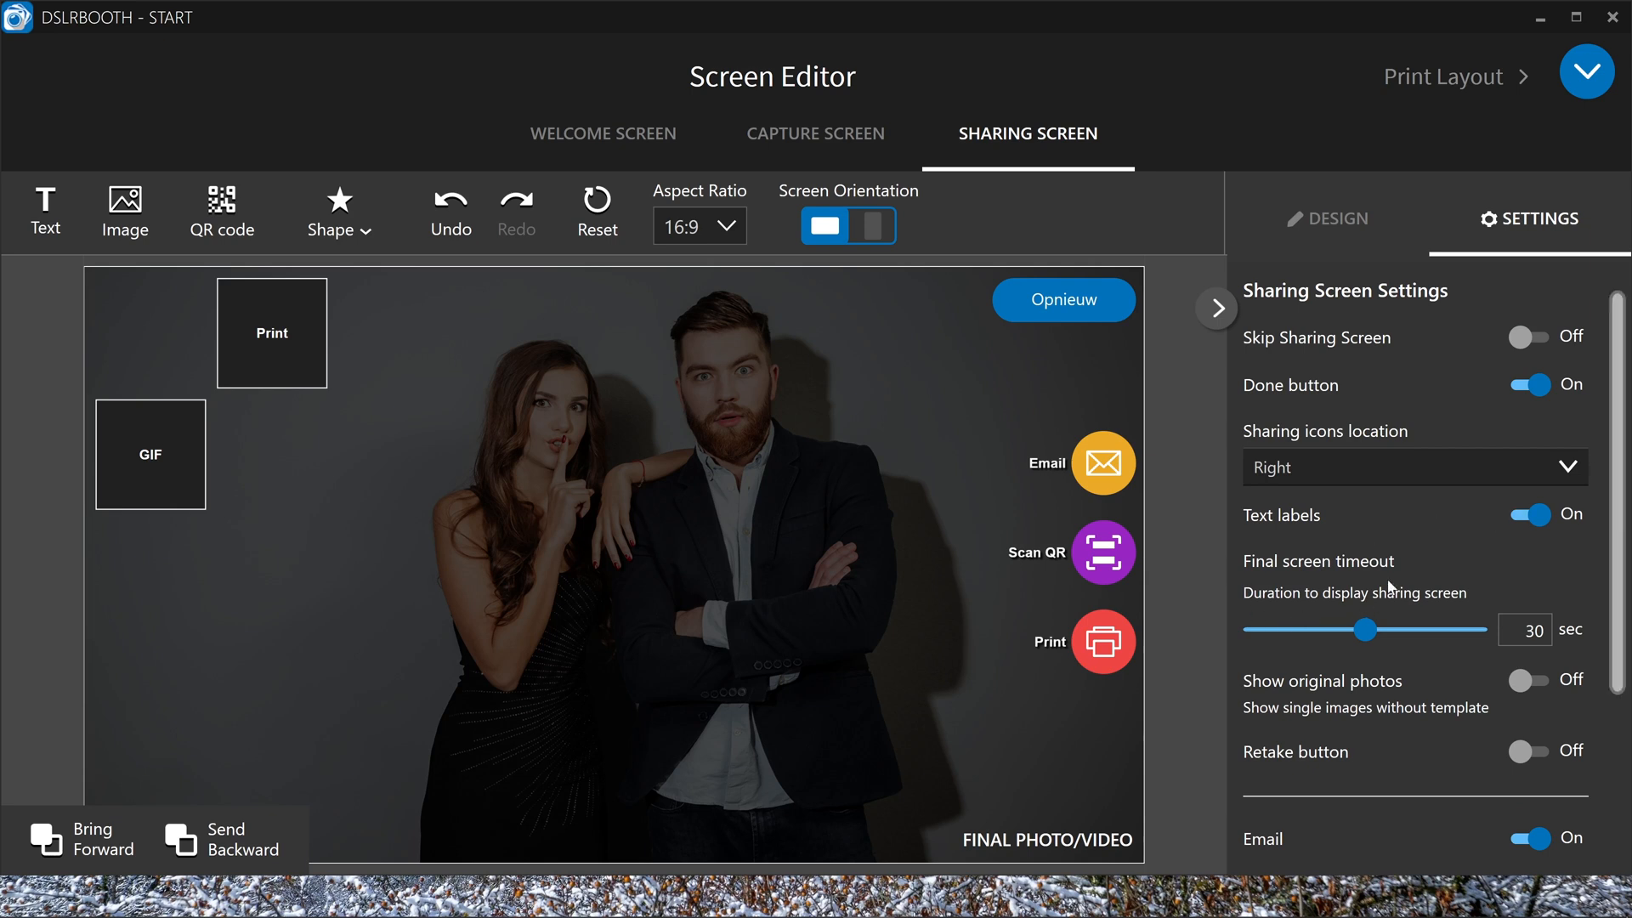
Keep Done on, leave single untemplated photos off and add a Retake option
left_click(1528, 384)
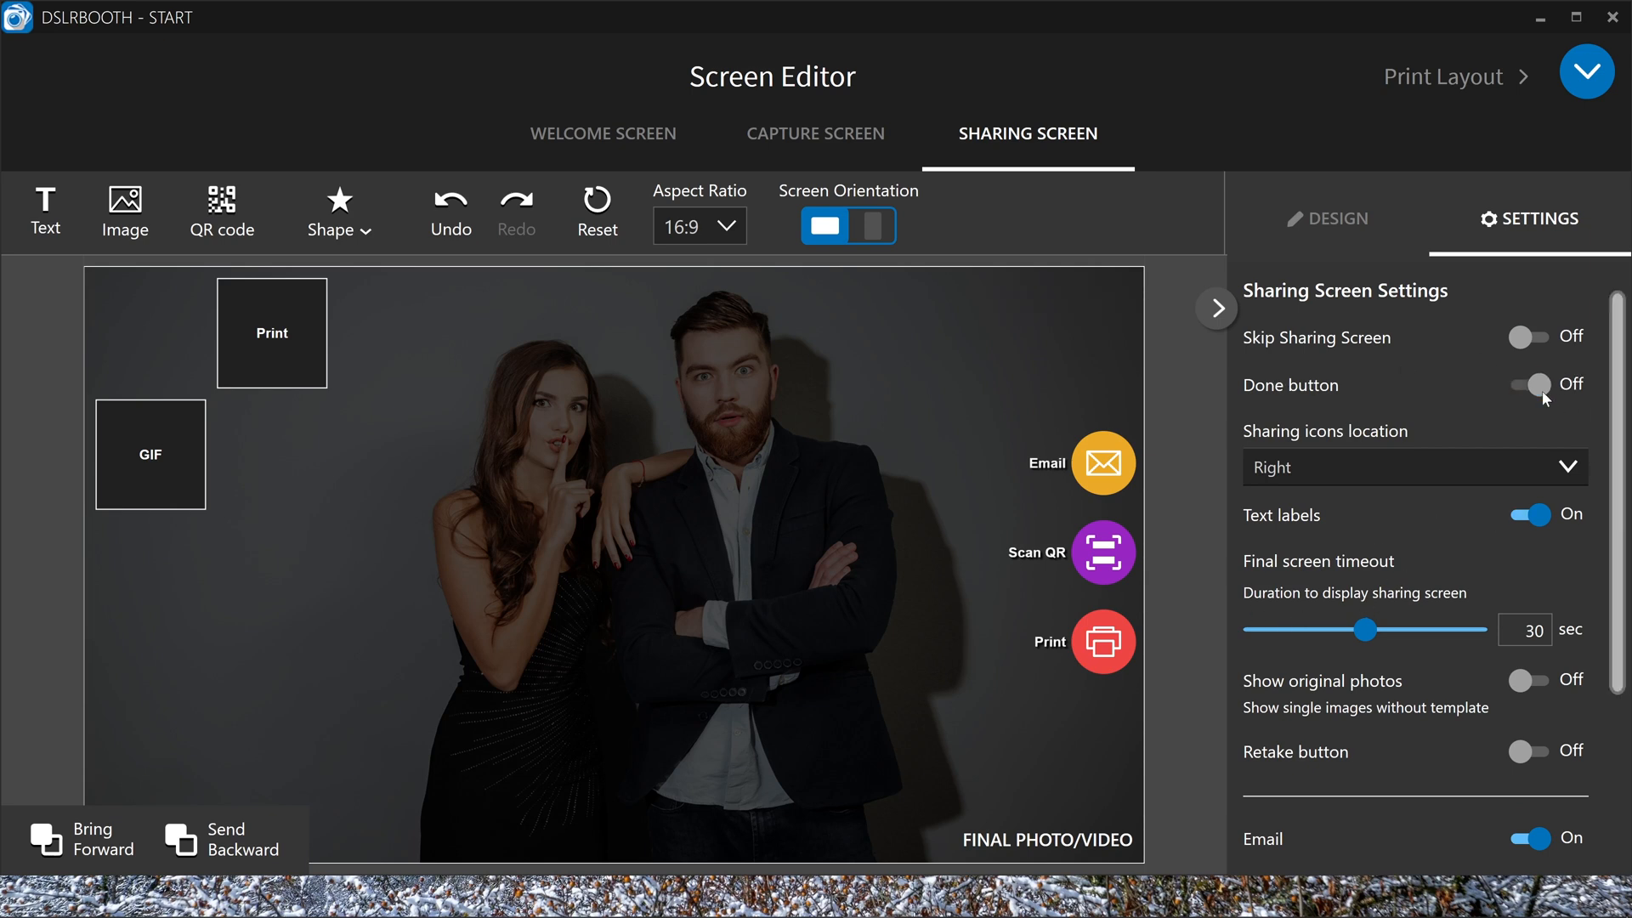
left_click(1528, 384)
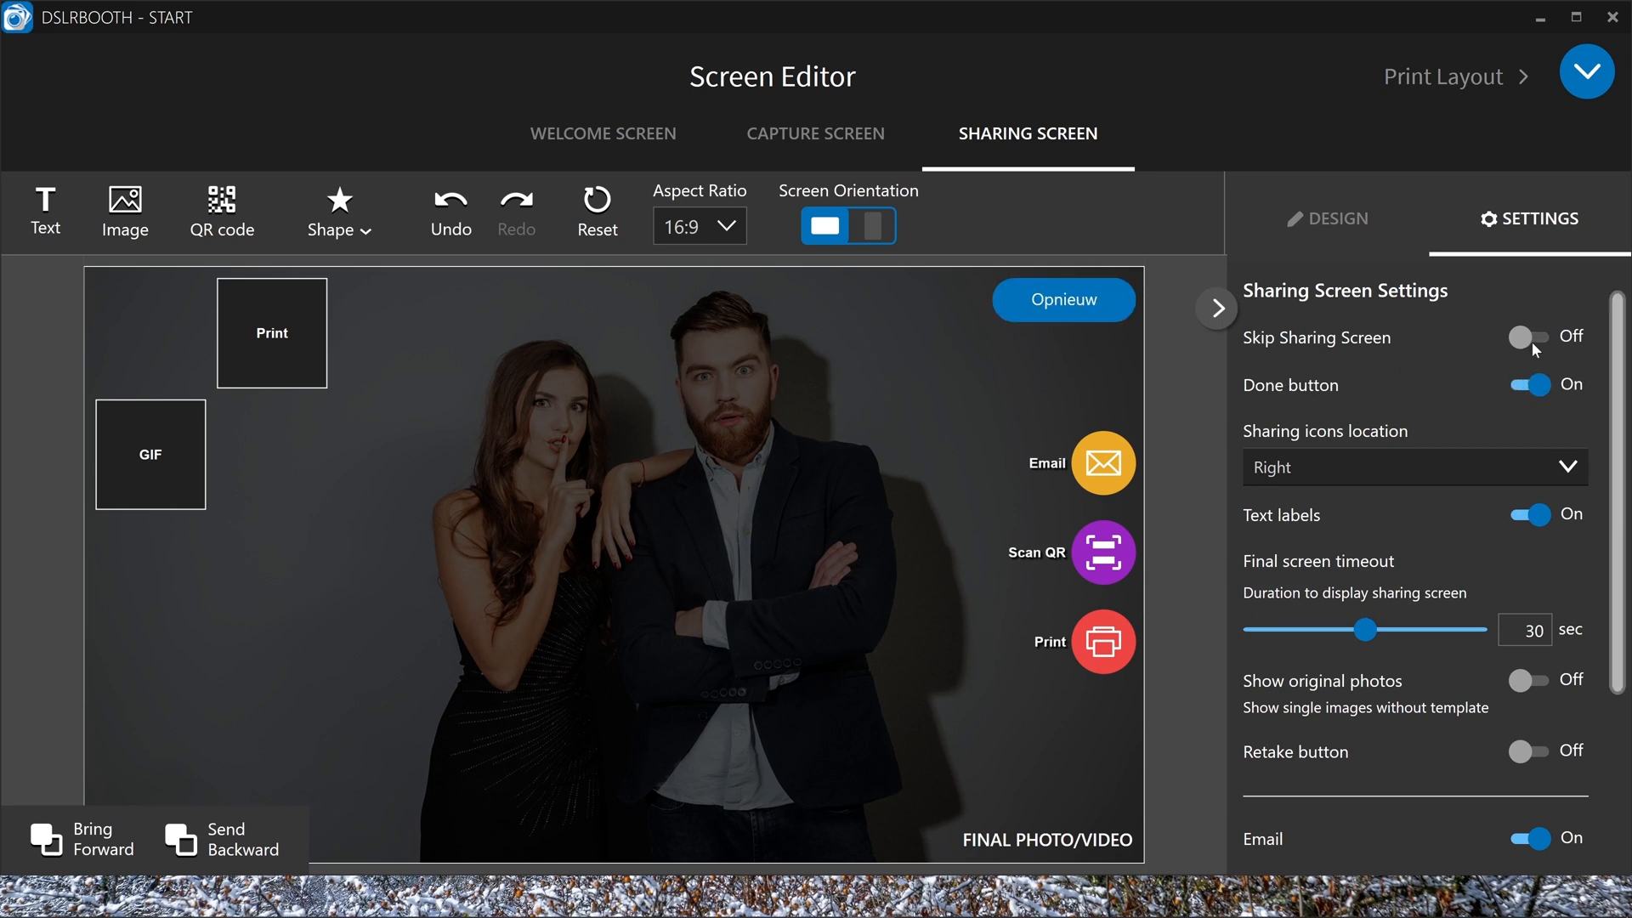
mouse_move(1523, 337)
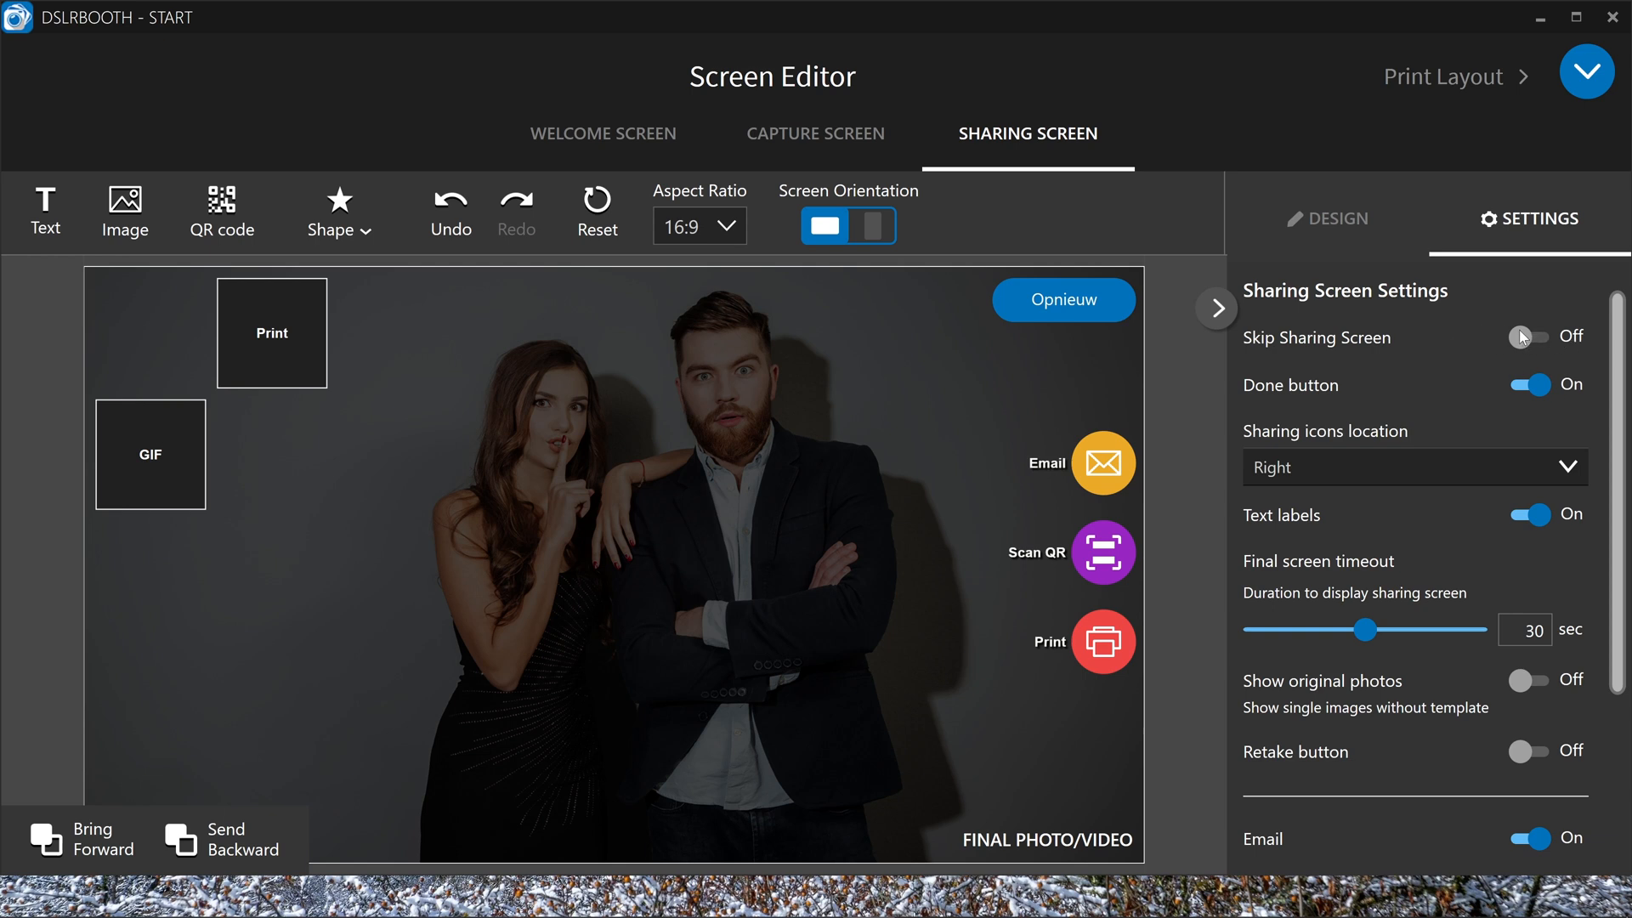
mouse_move(1520, 711)
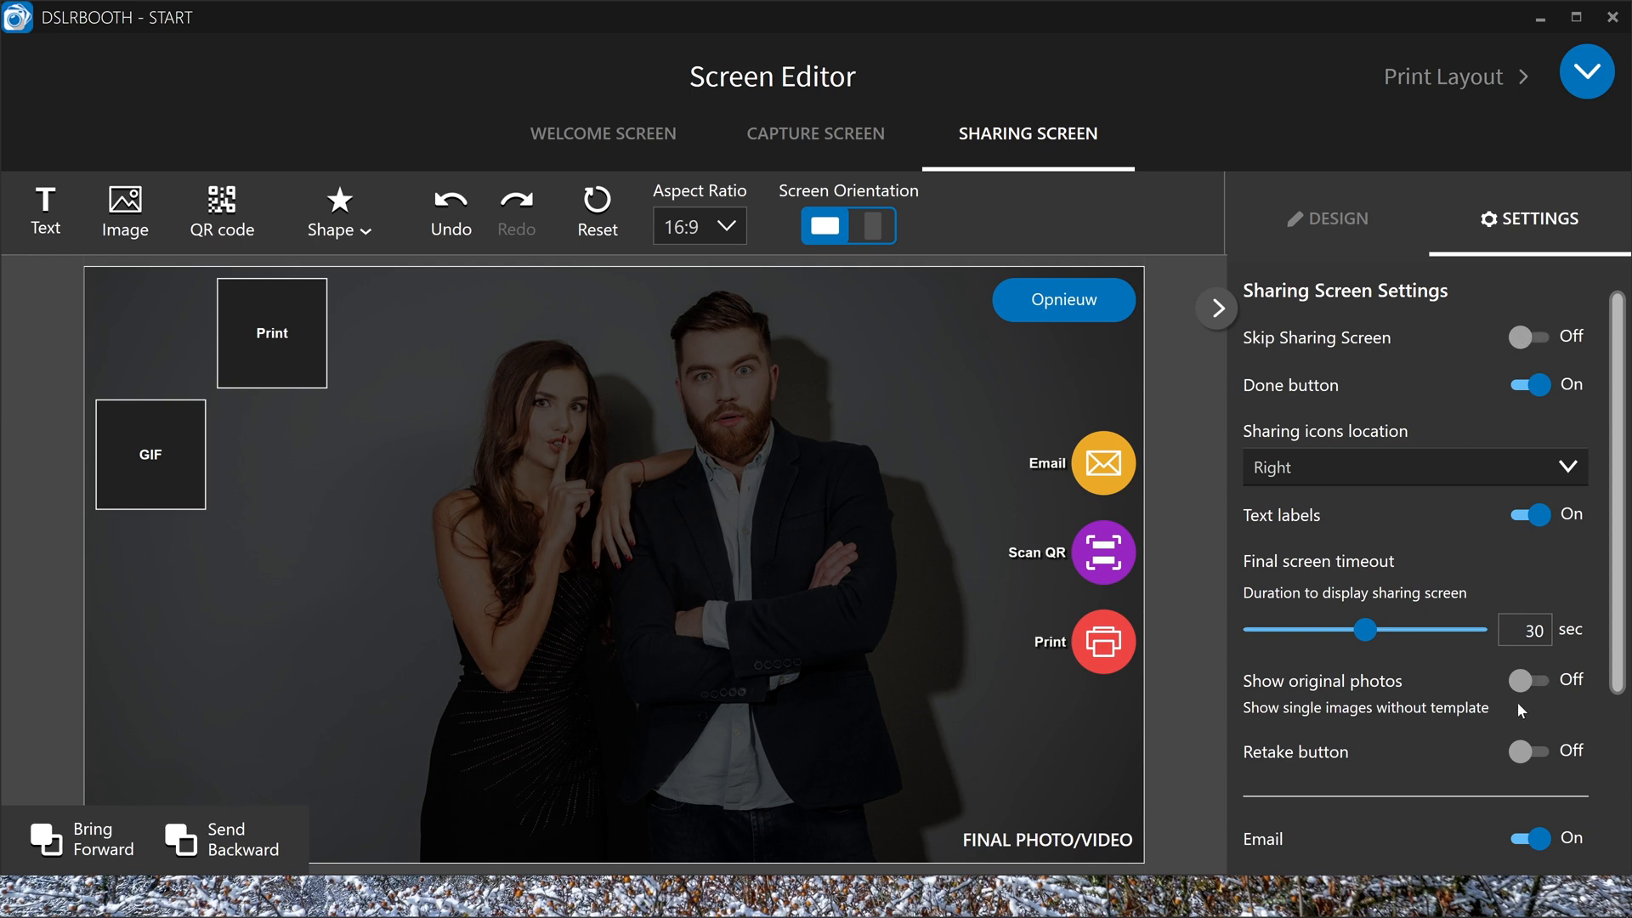
left_click(1527, 680)
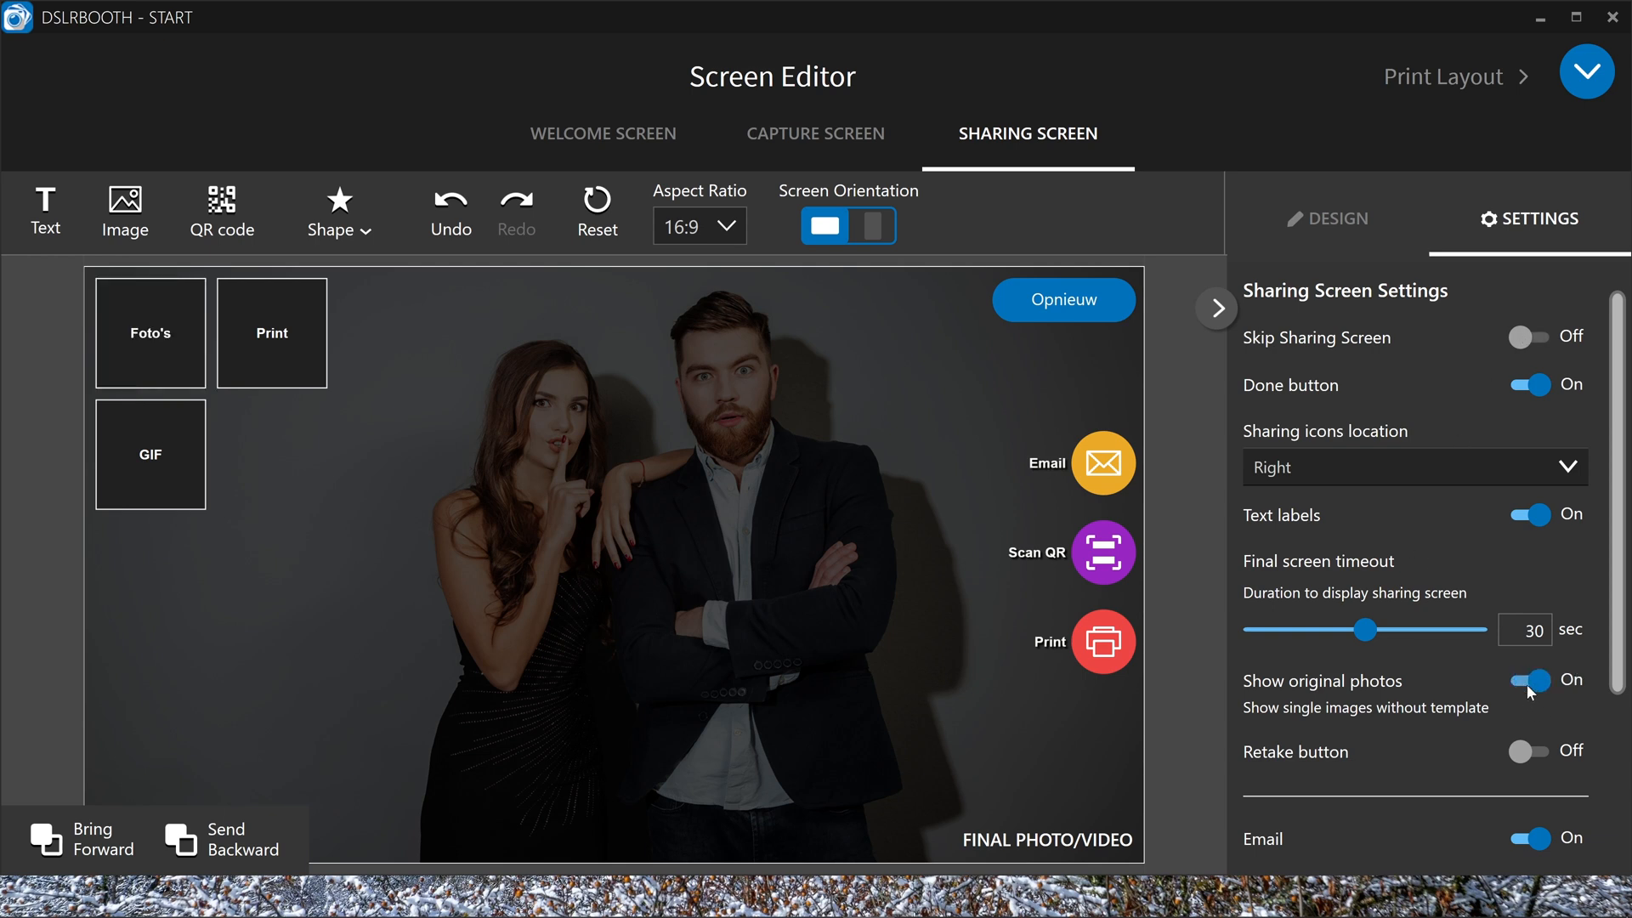
left_click(1528, 680)
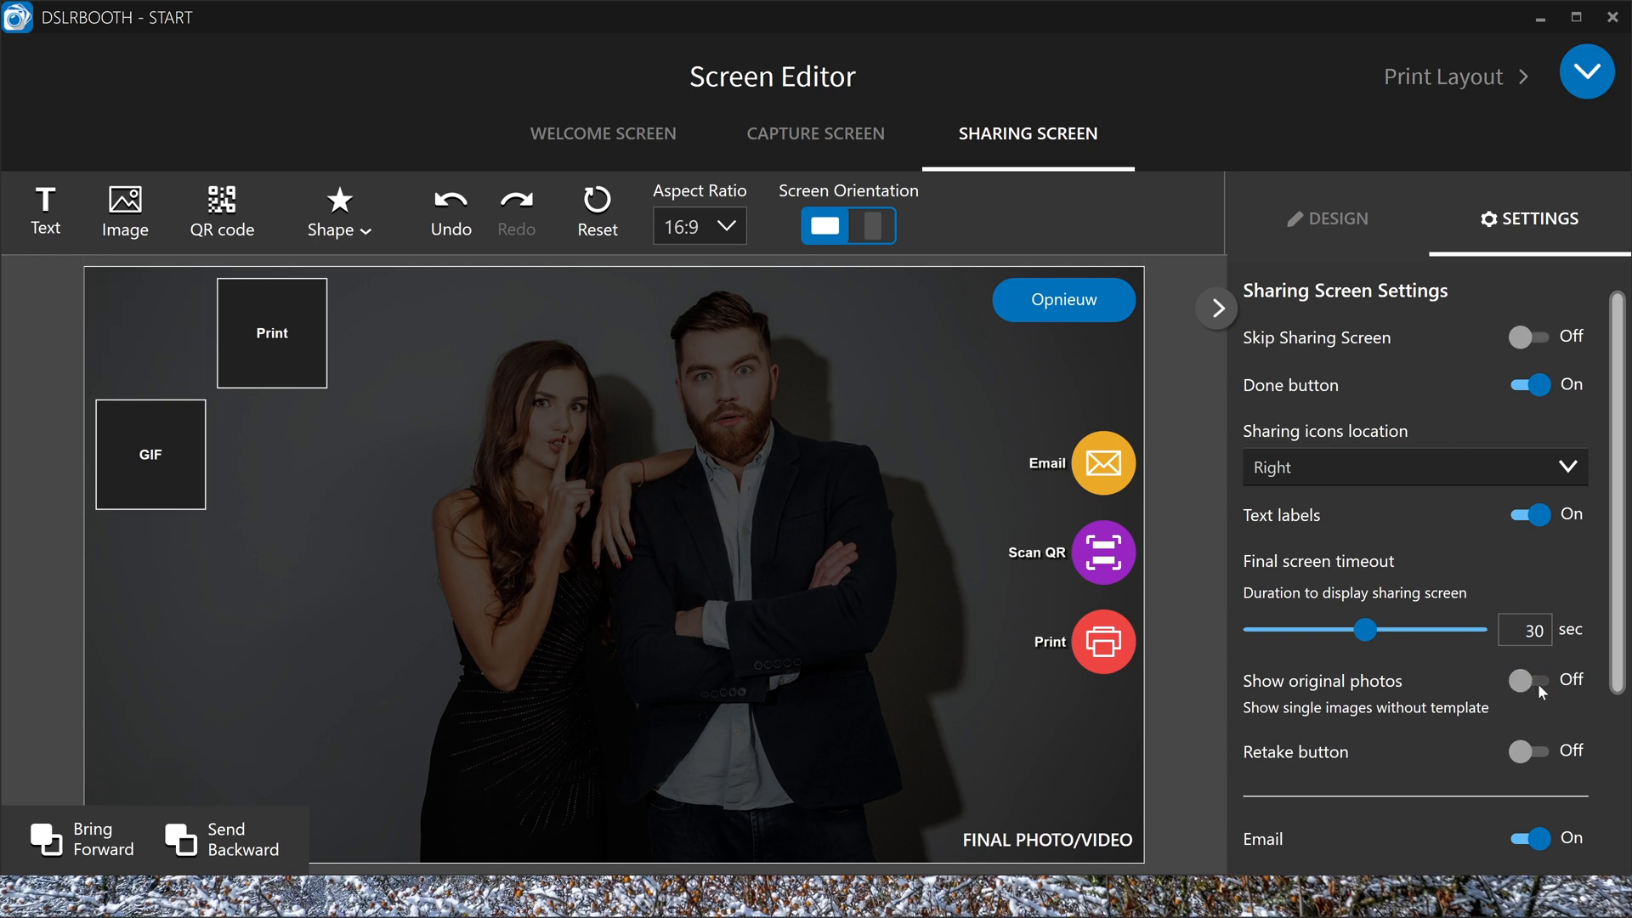
left_click(1526, 751)
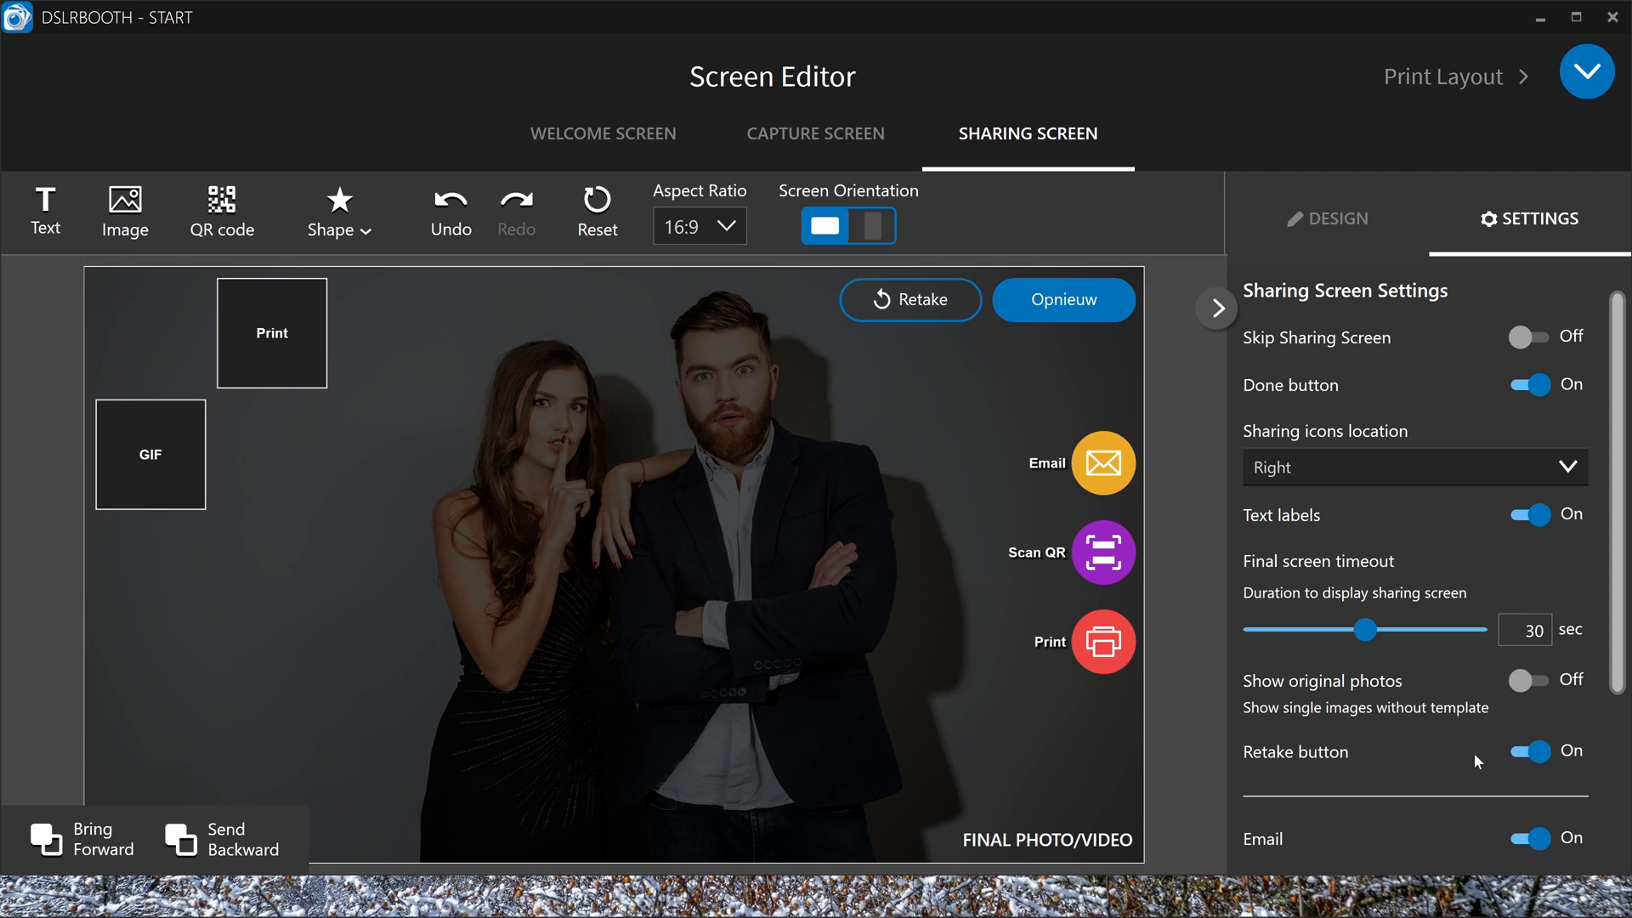
mouse_move(1525, 629)
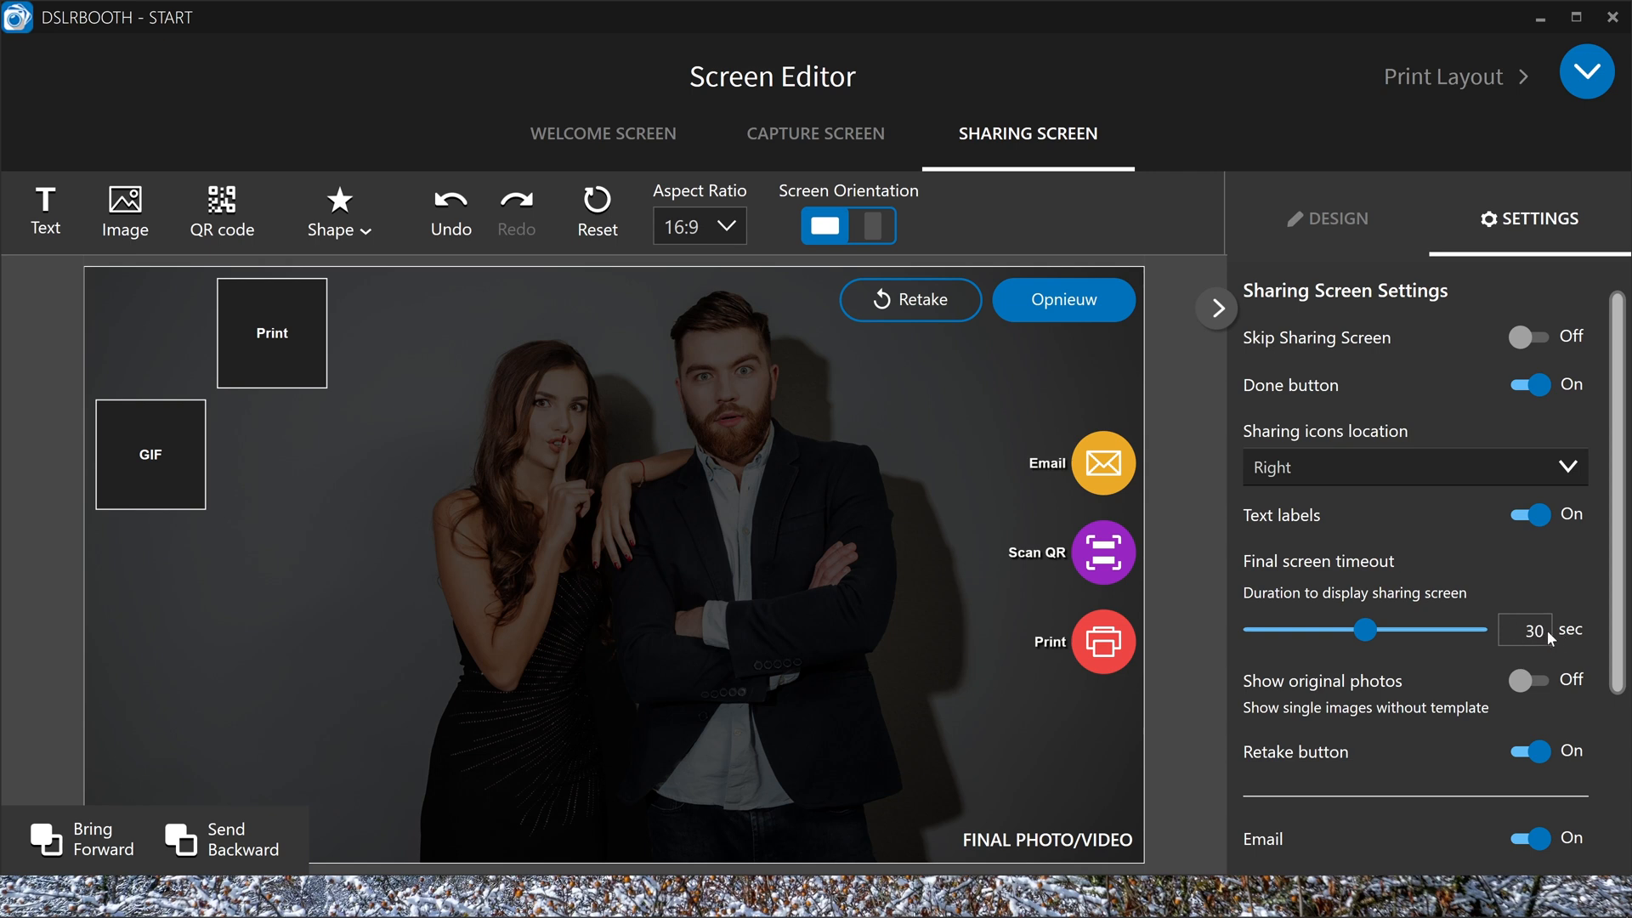
Turn QR code sharing Off, keeping Email and Print On
scroll("down", 3)
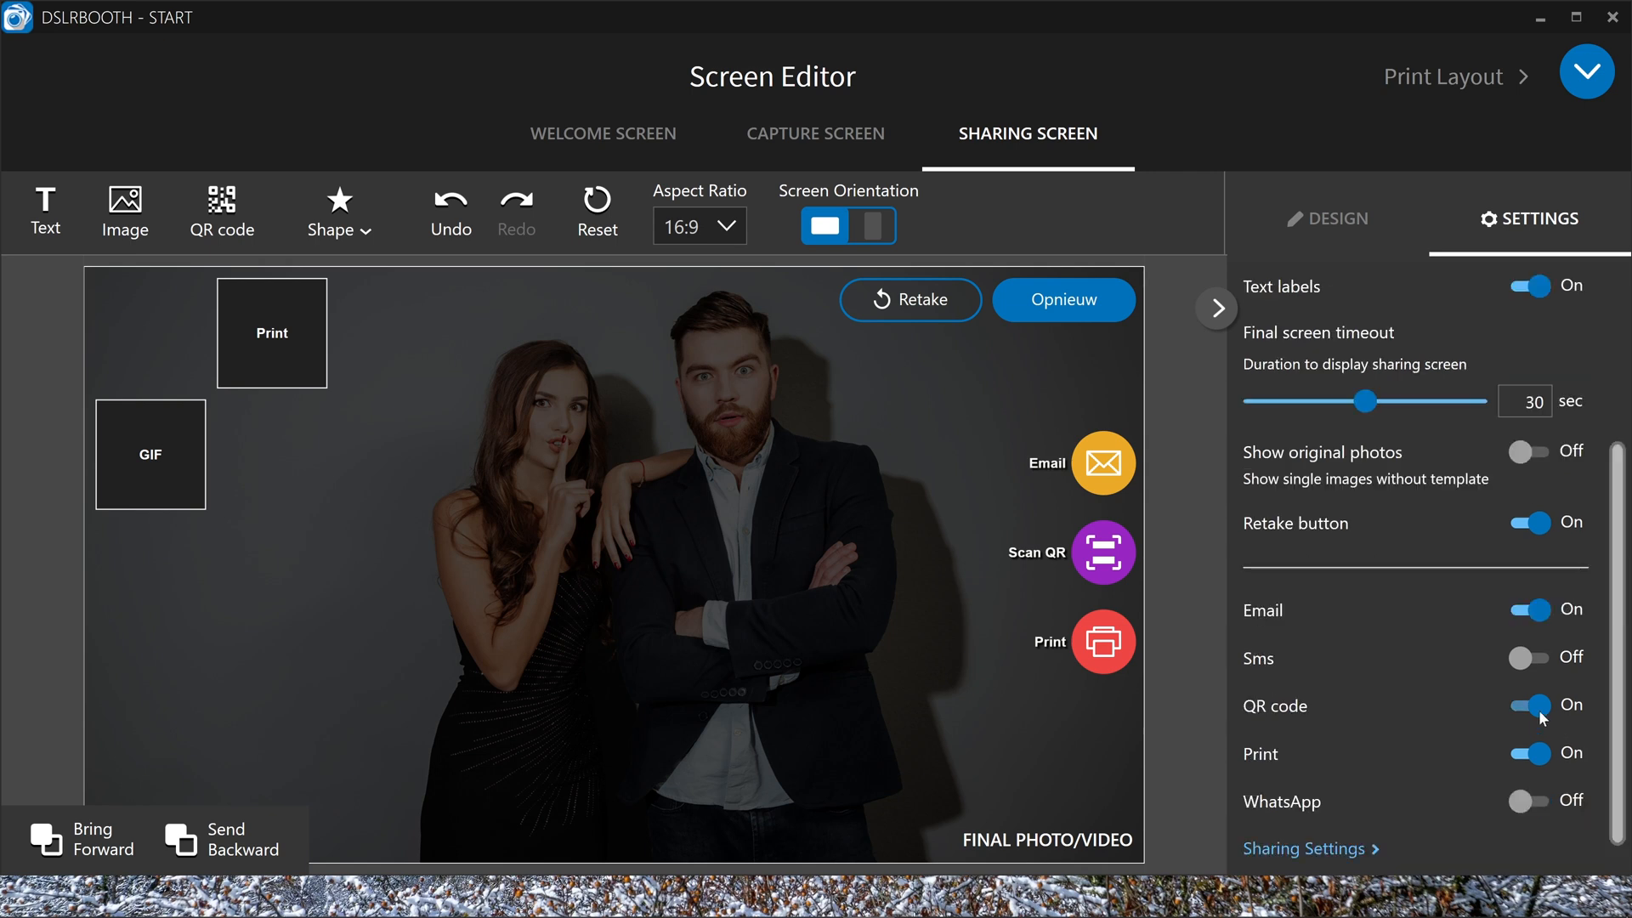
left_click(1529, 705)
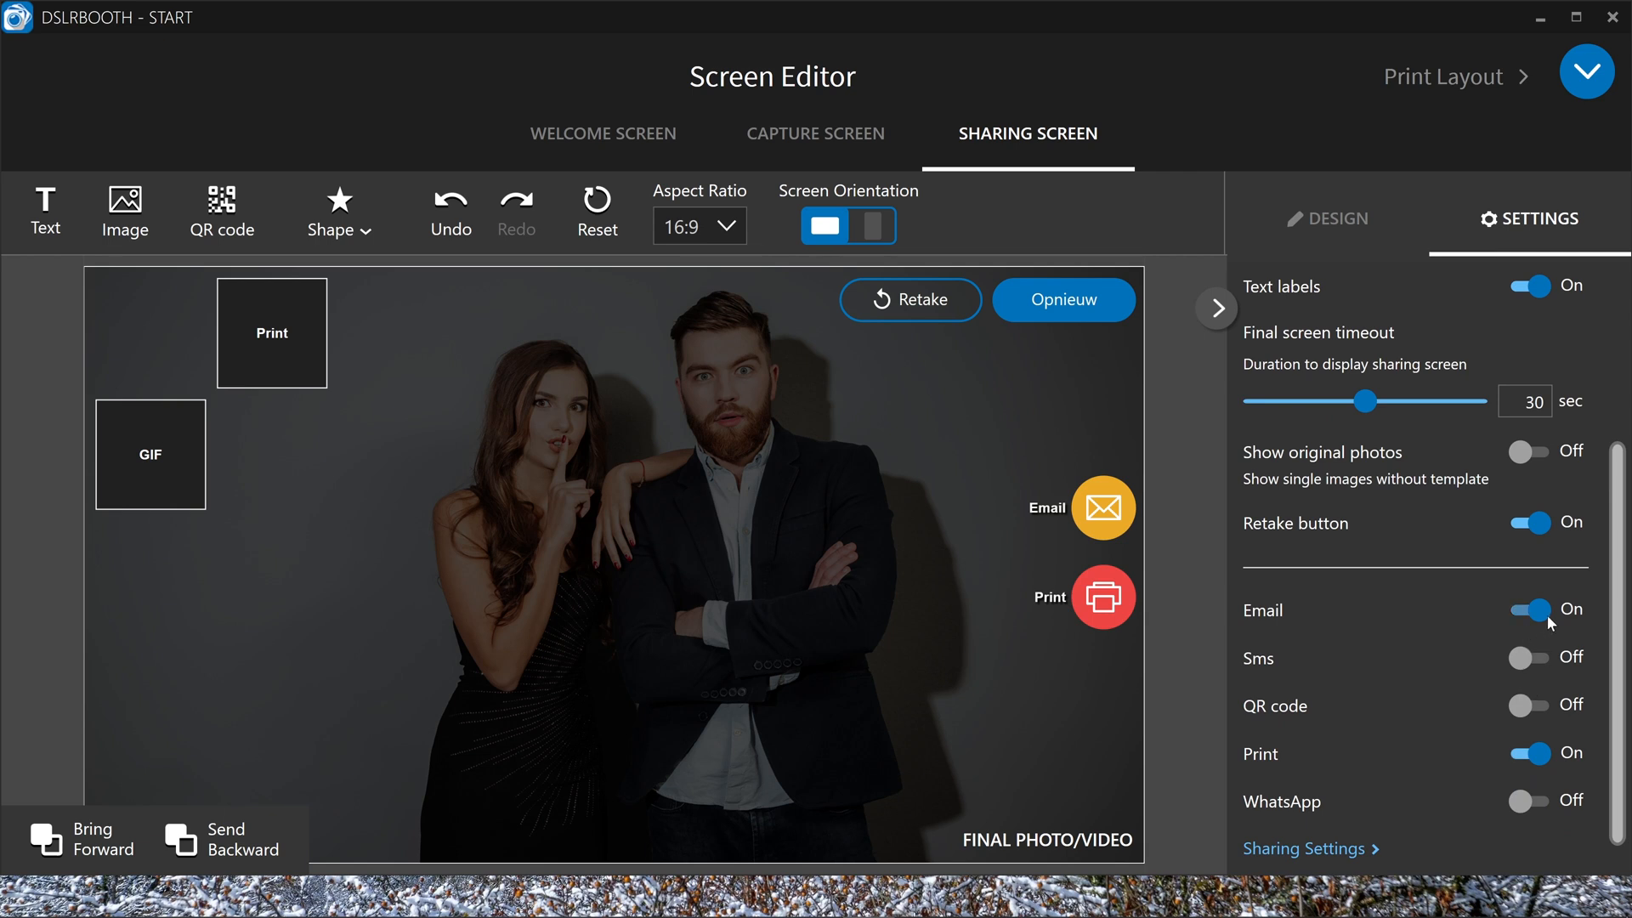
left_click(1528, 610)
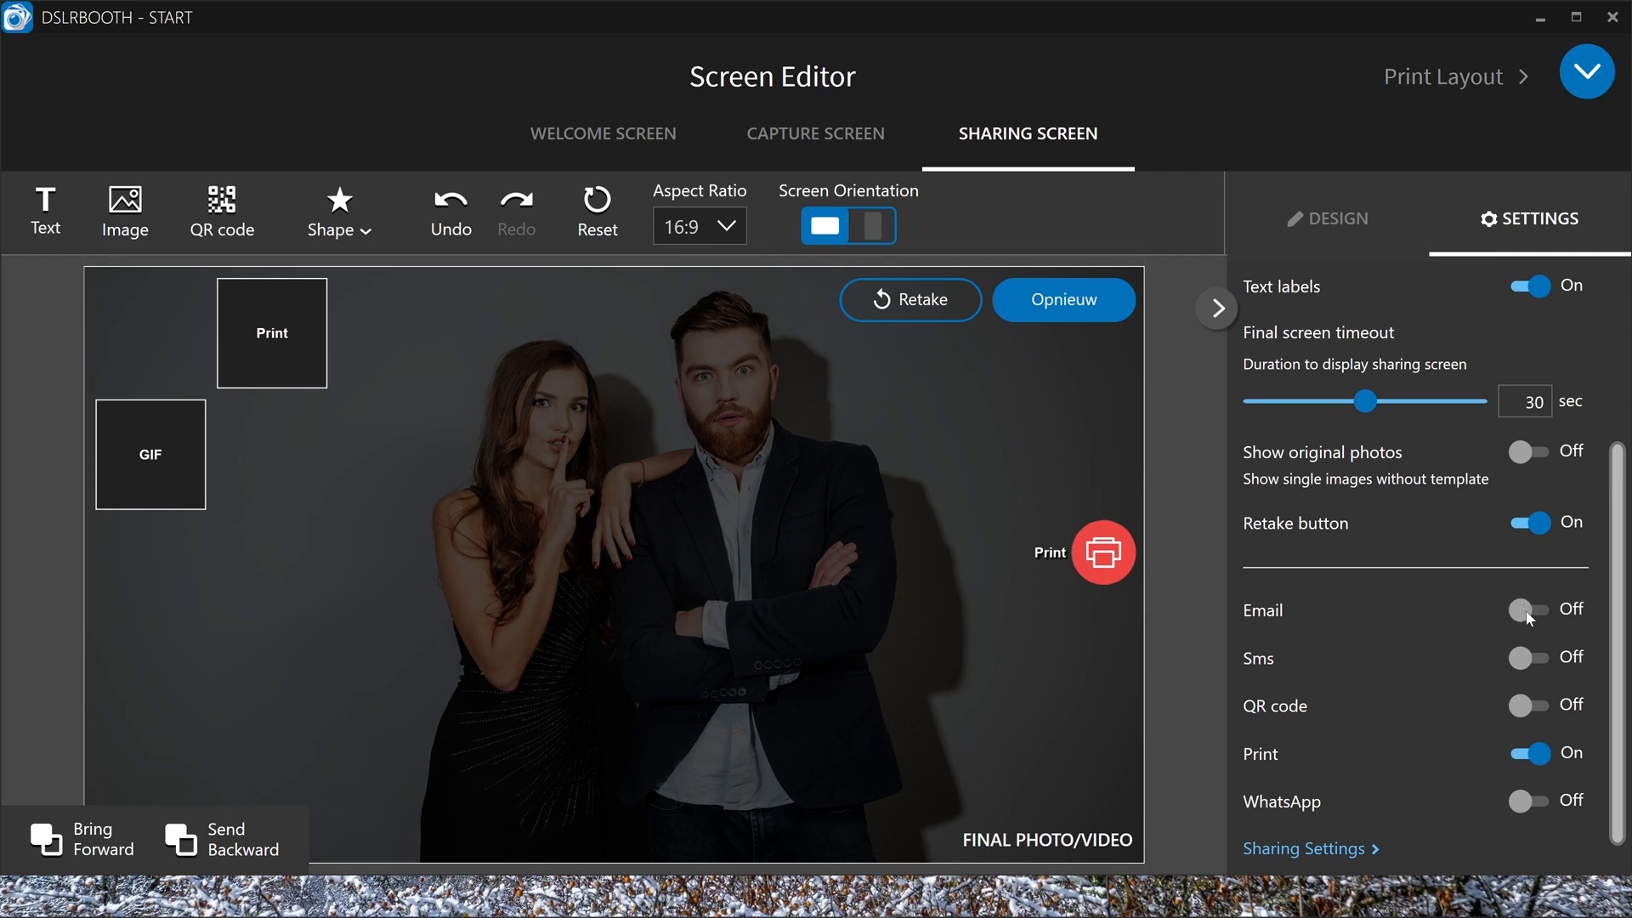
left_click(1528, 612)
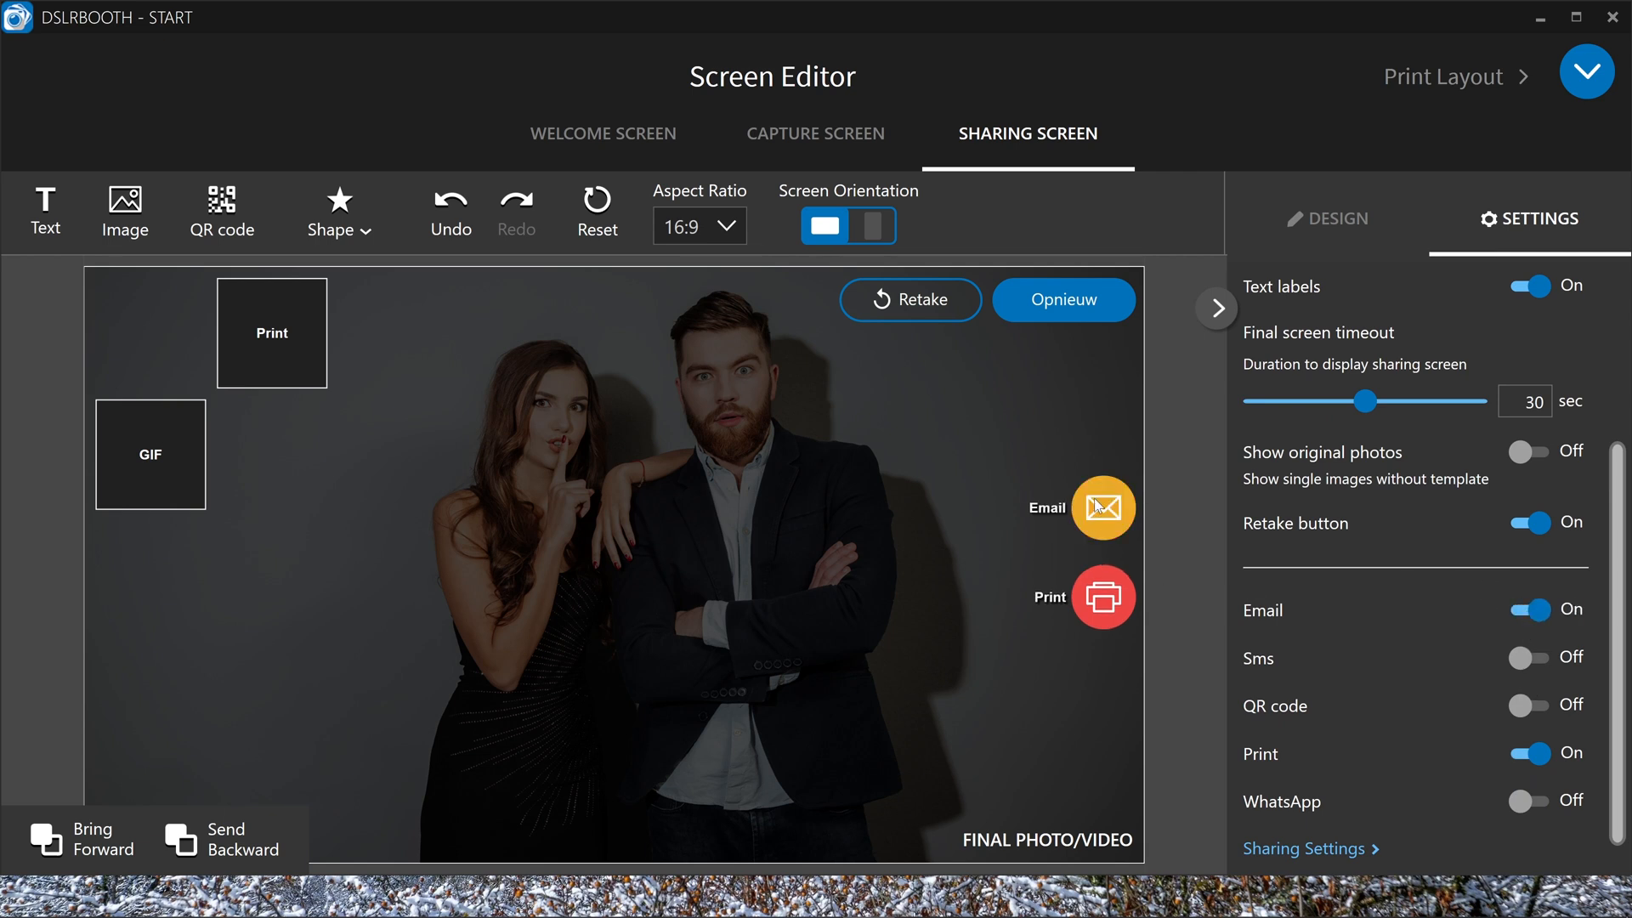
Resize the Email button to W 400, H 117 and sit it below Print
left_click(1105, 508)
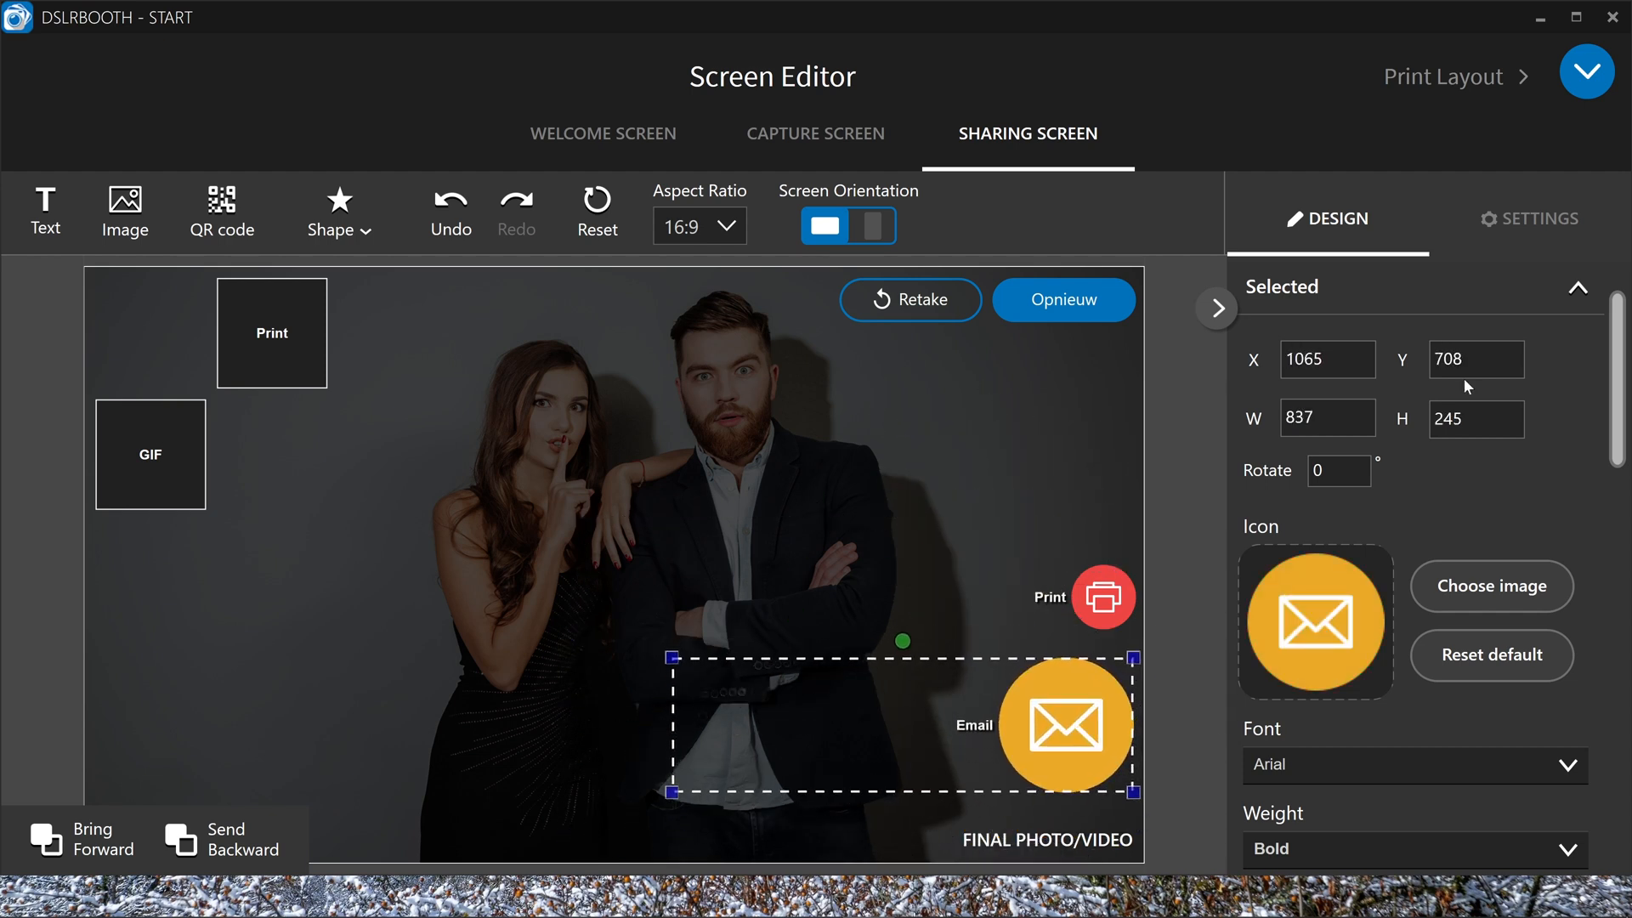
left_click(1491, 656)
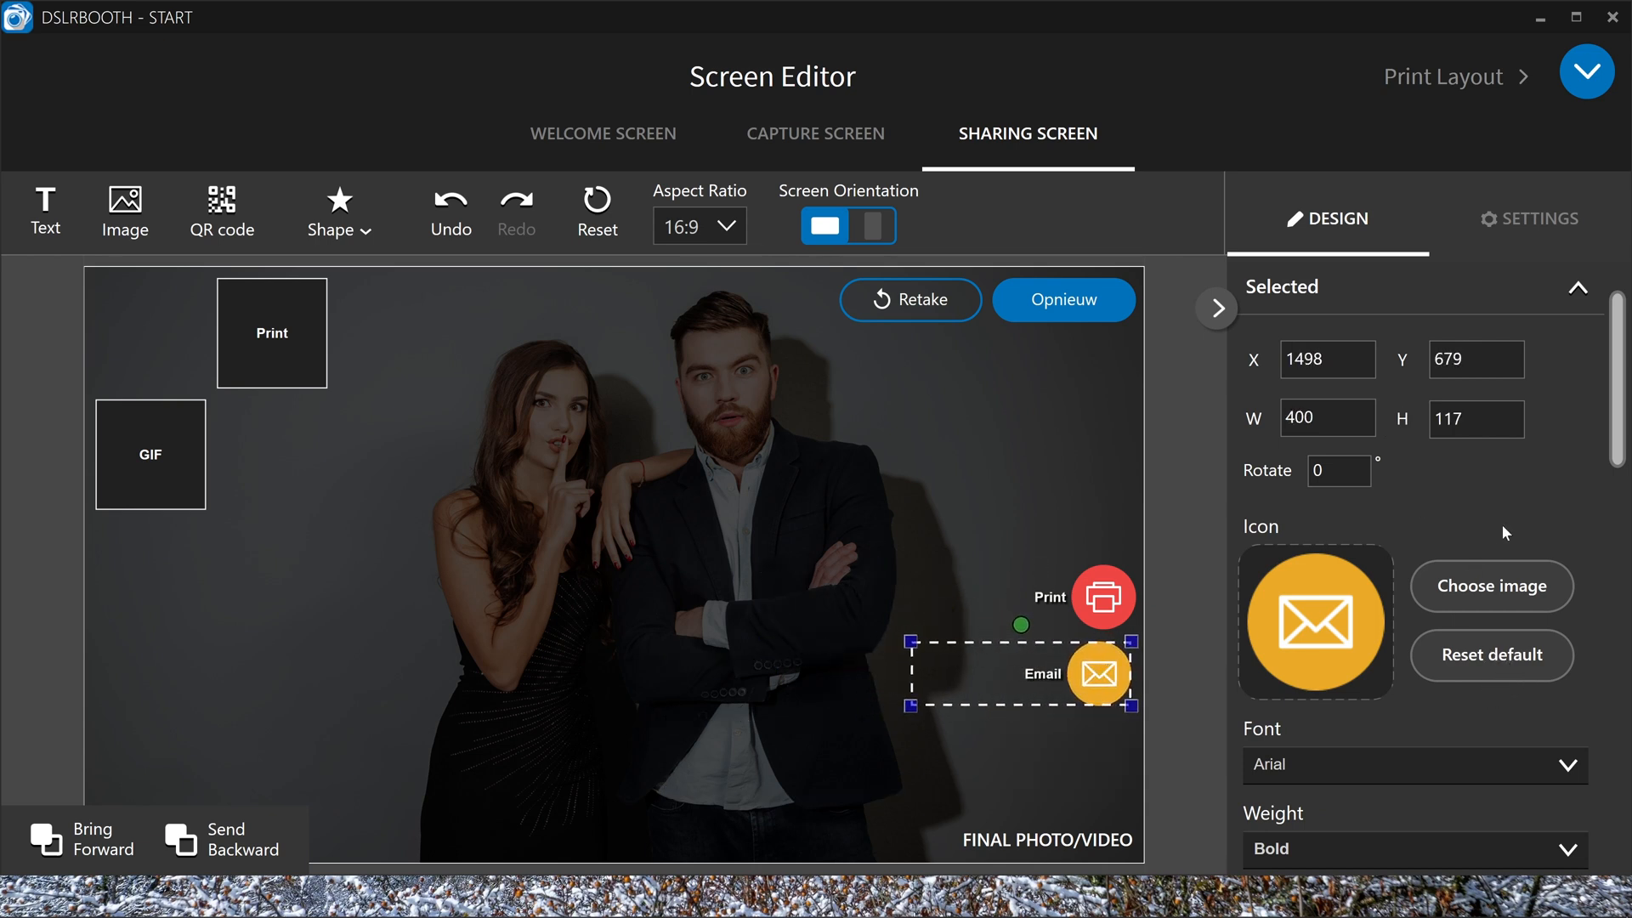
scroll("down", 3)
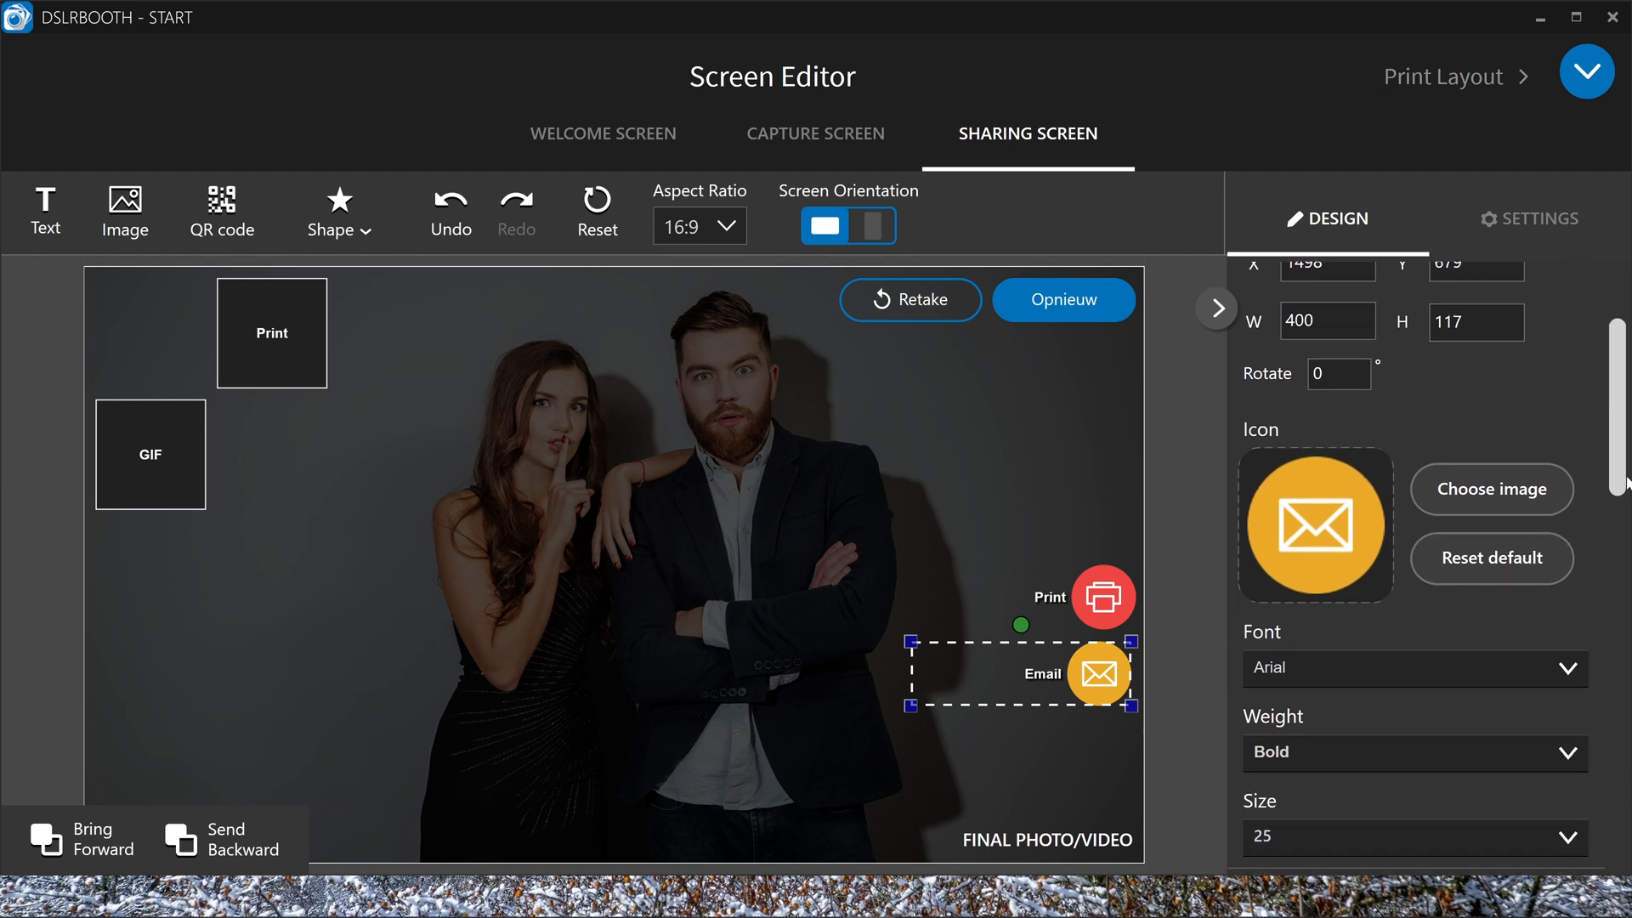
scroll("down", 3)
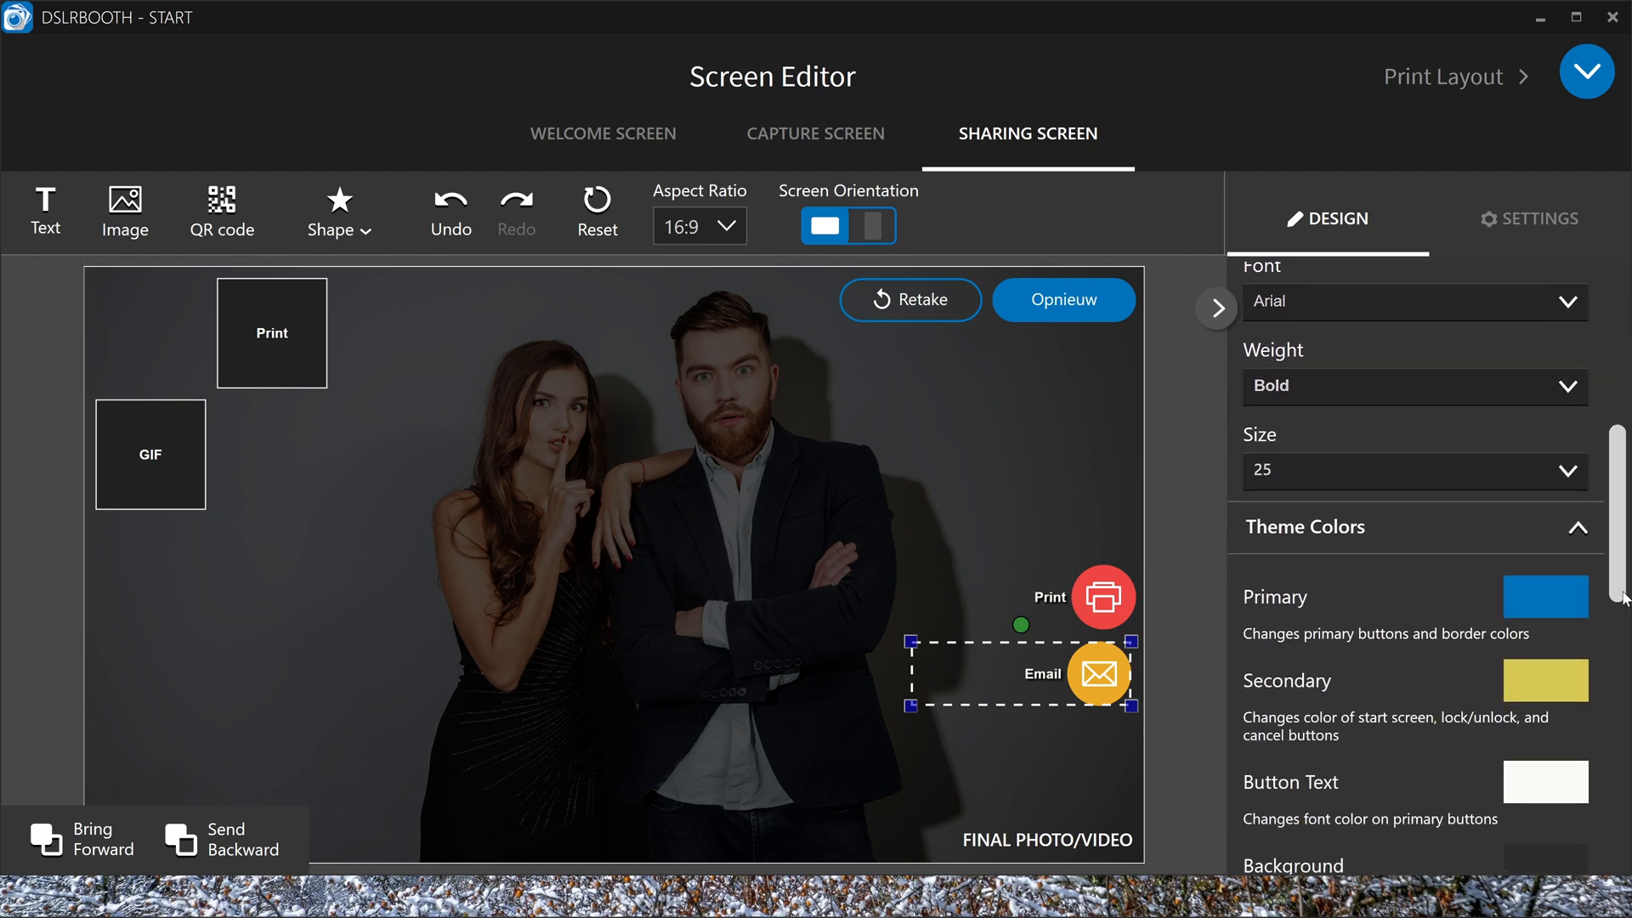
Switch the print layout to 4 x 6 paper with the three-photo strip duplicated side by side
left_click(1443, 77)
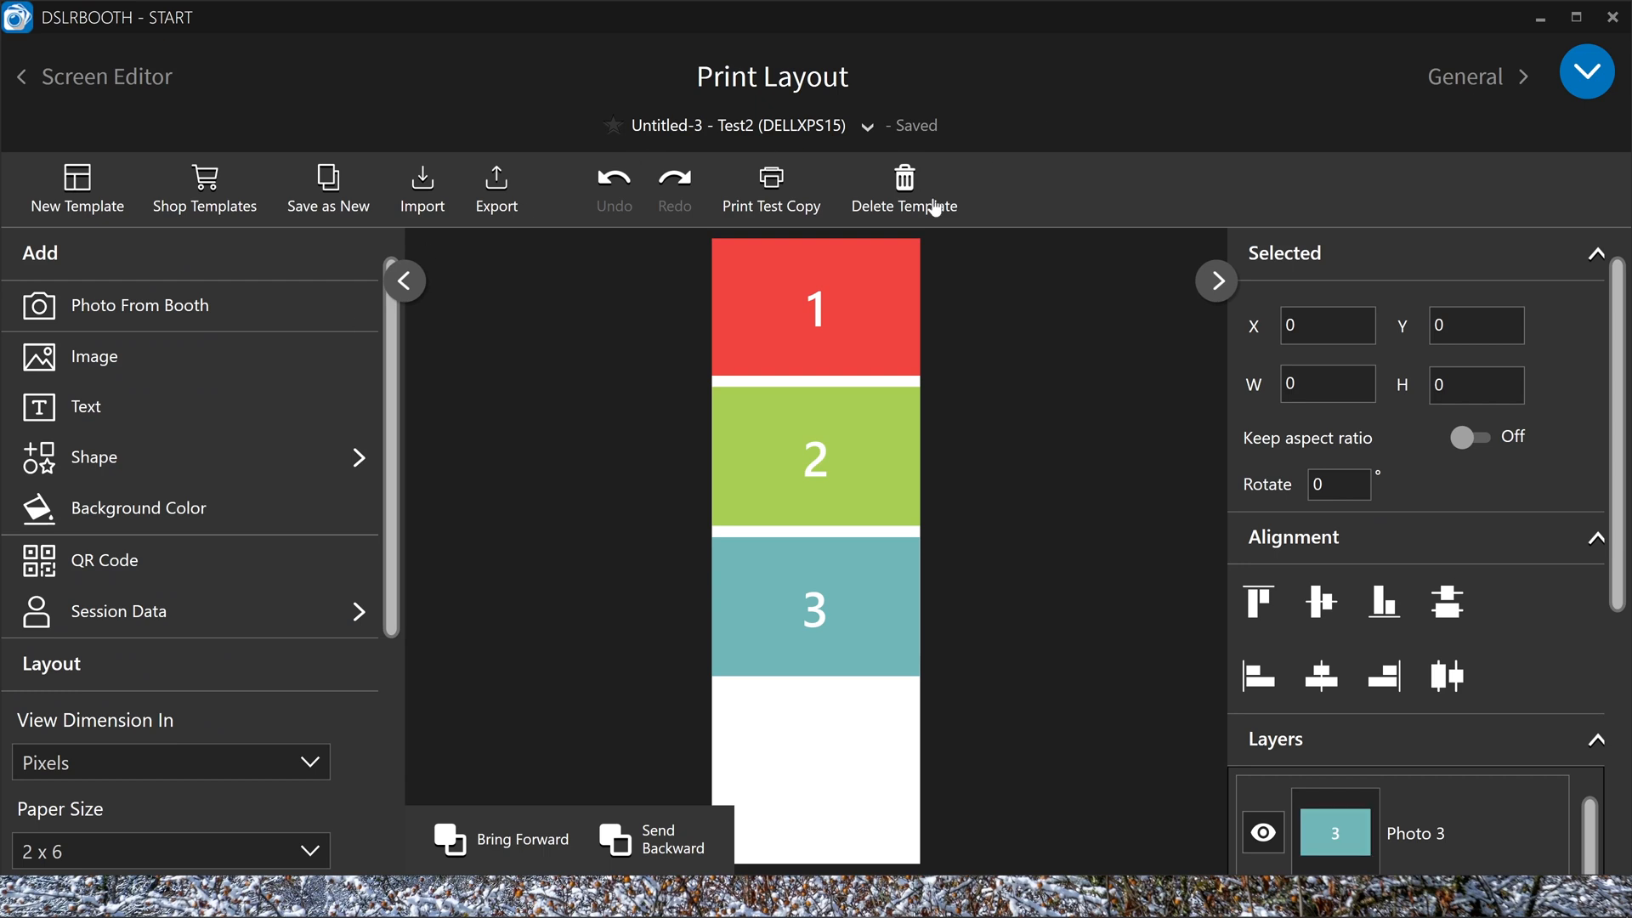
mouse_move(1078, 556)
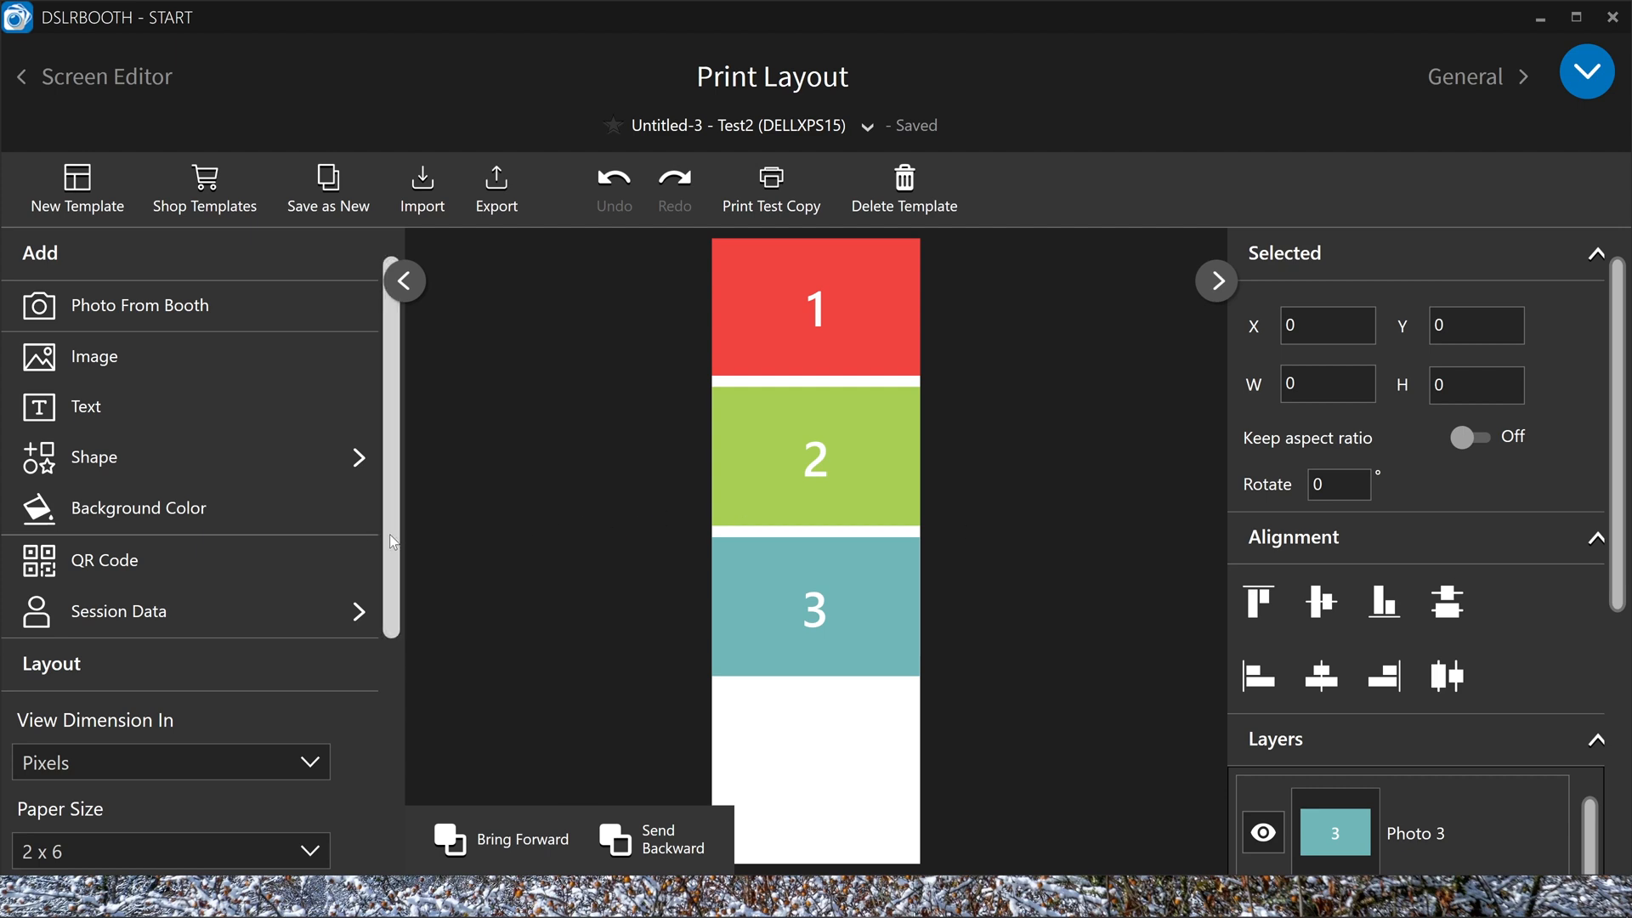
scroll("down", 3)
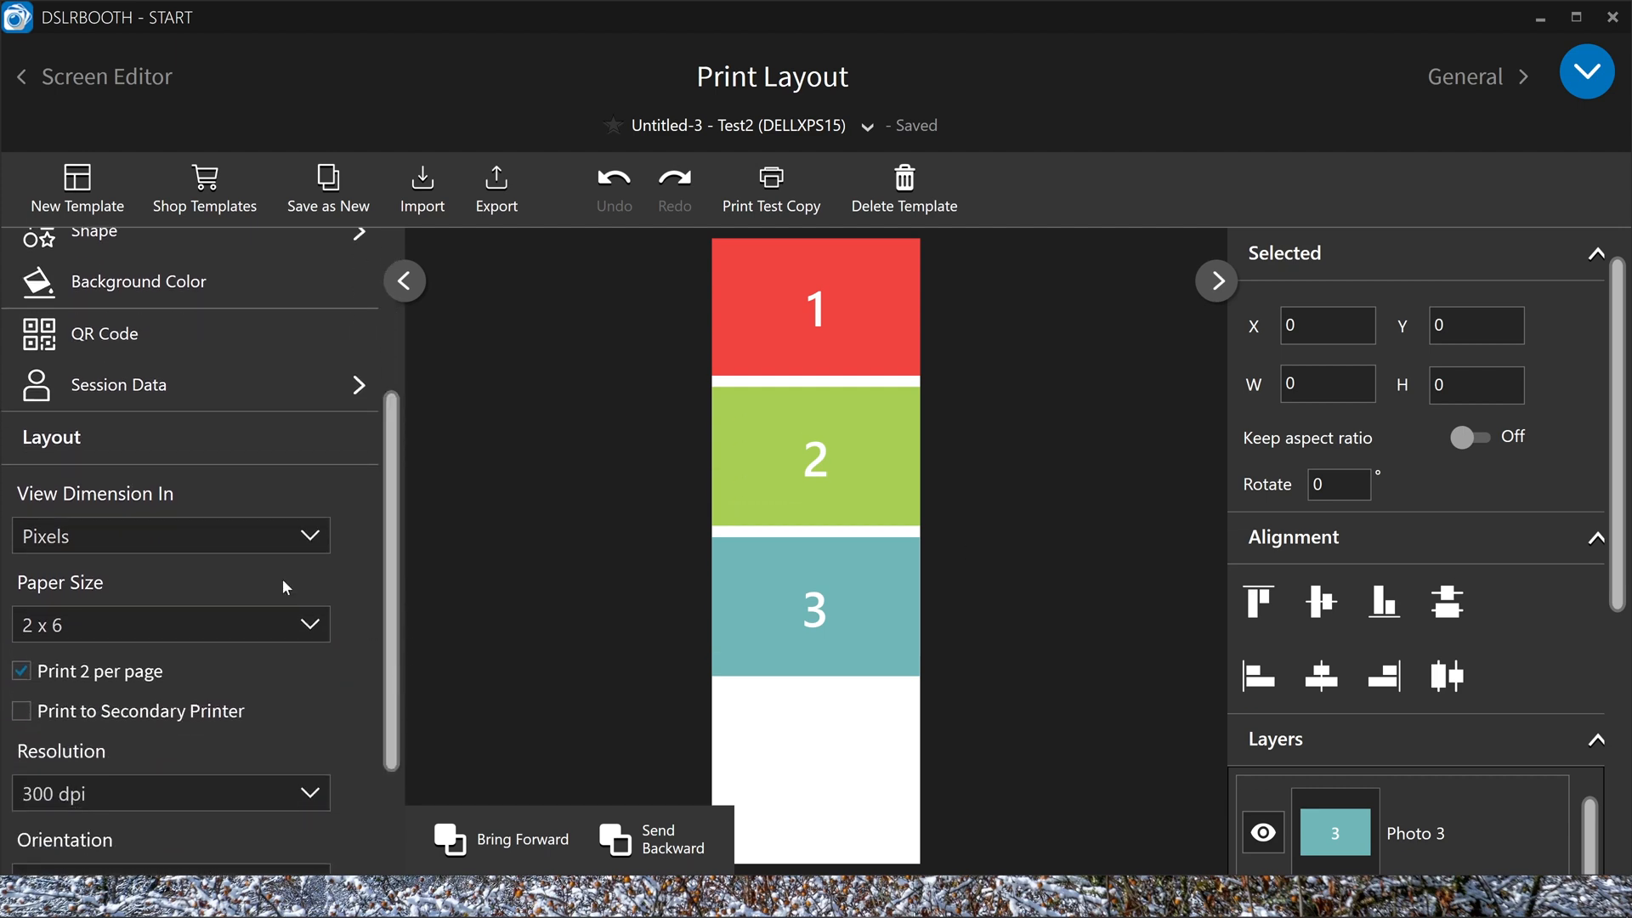
left_click(21, 670)
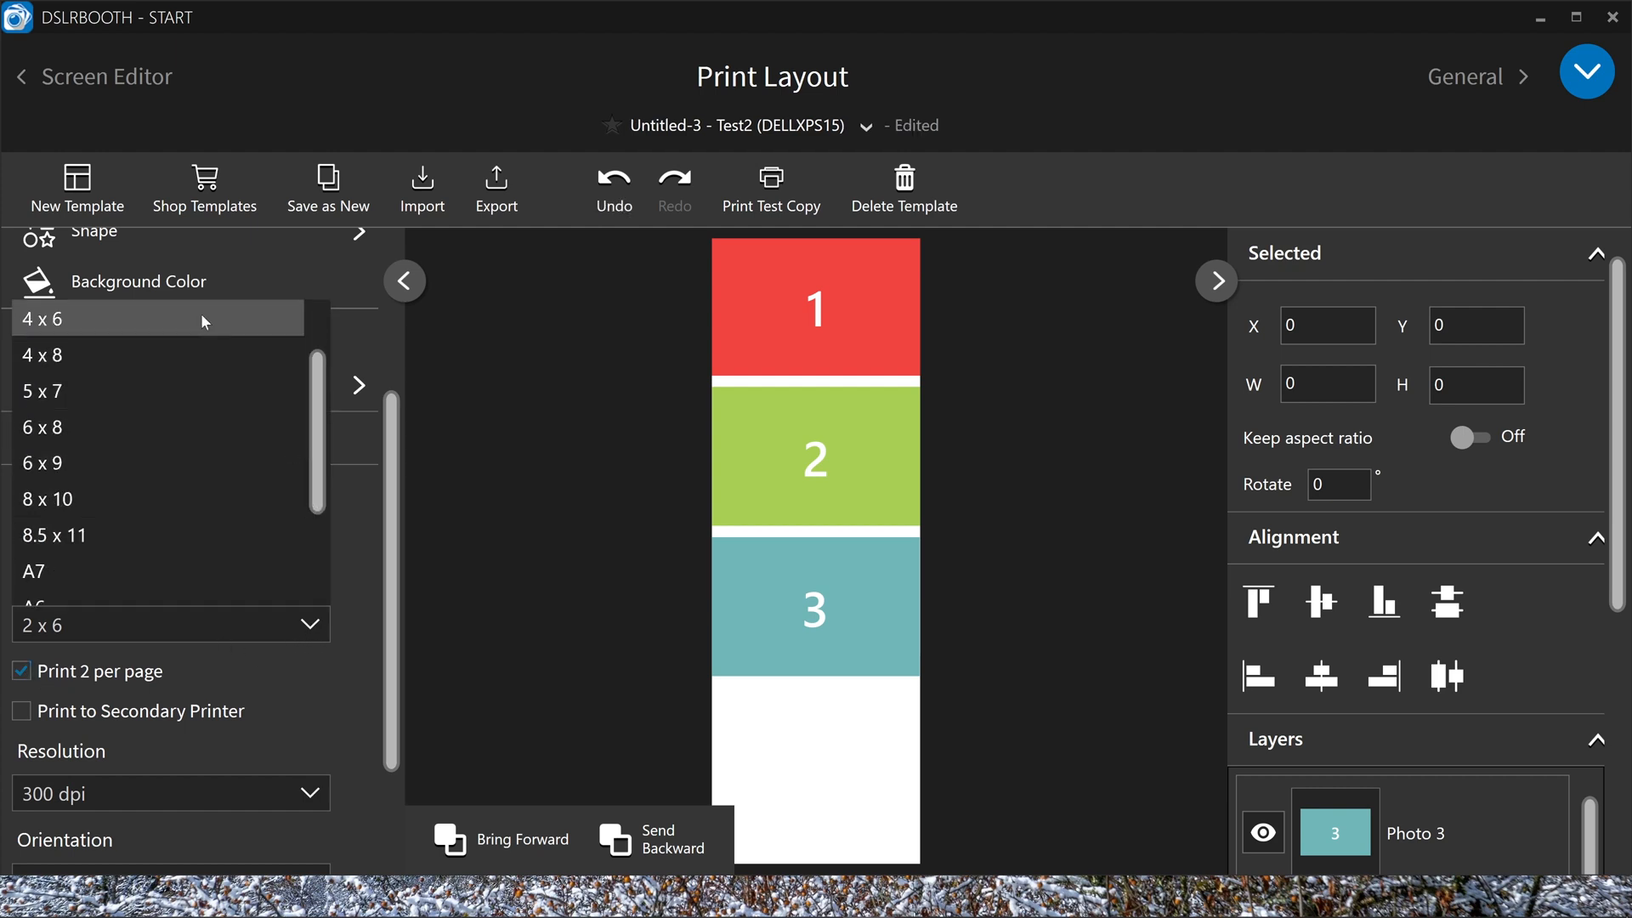
left_click(63, 318)
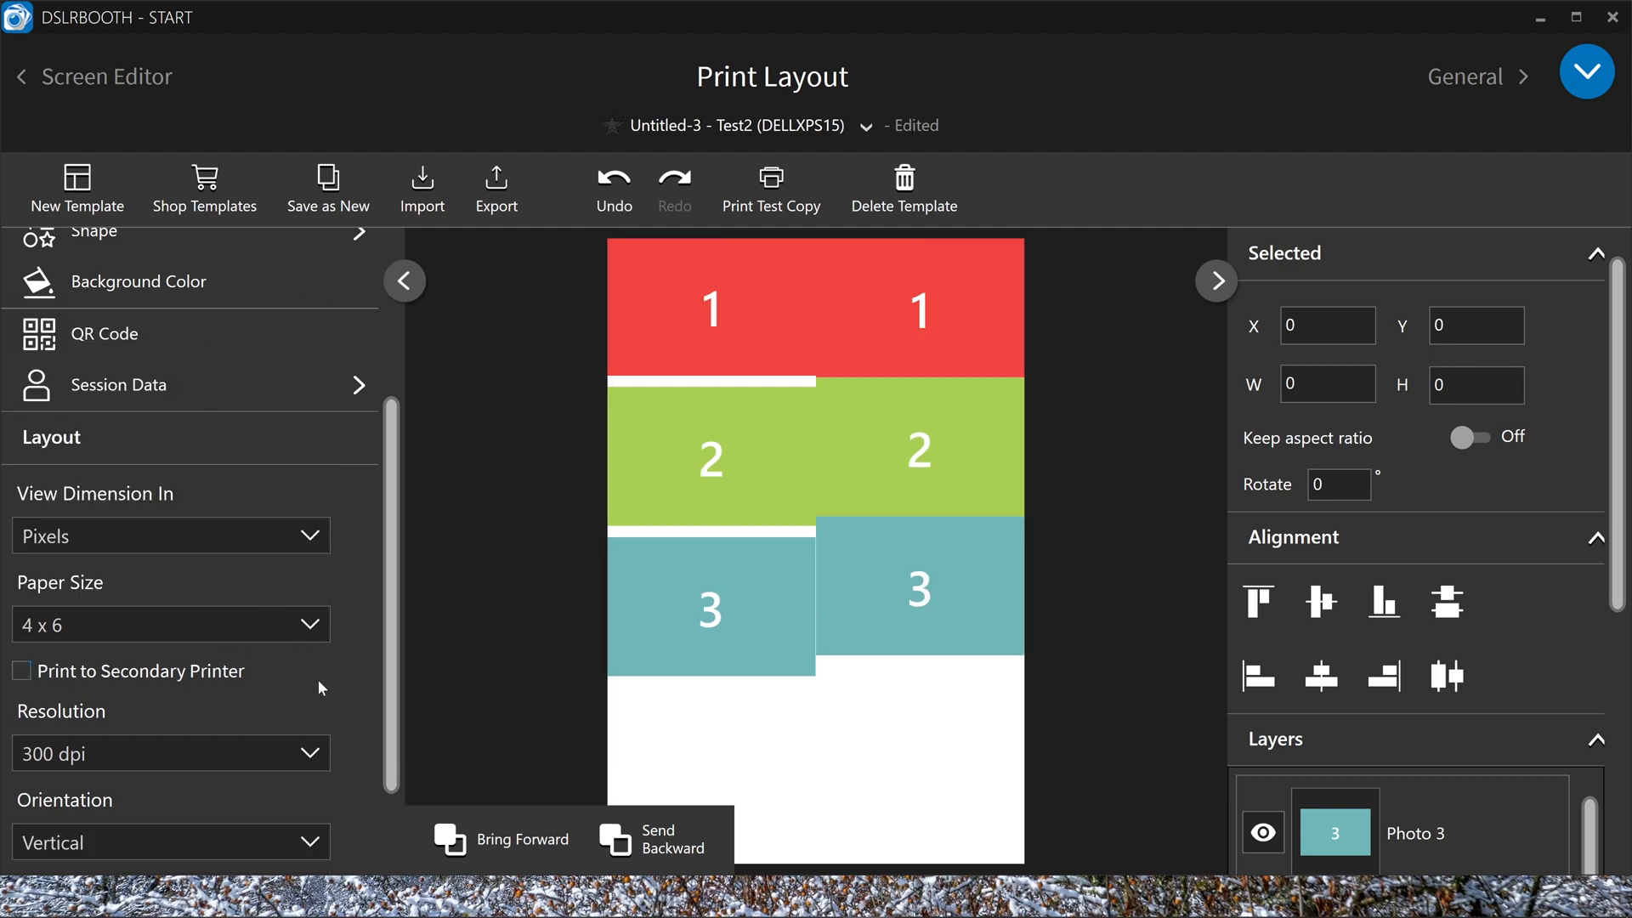
mouse_move(831, 325)
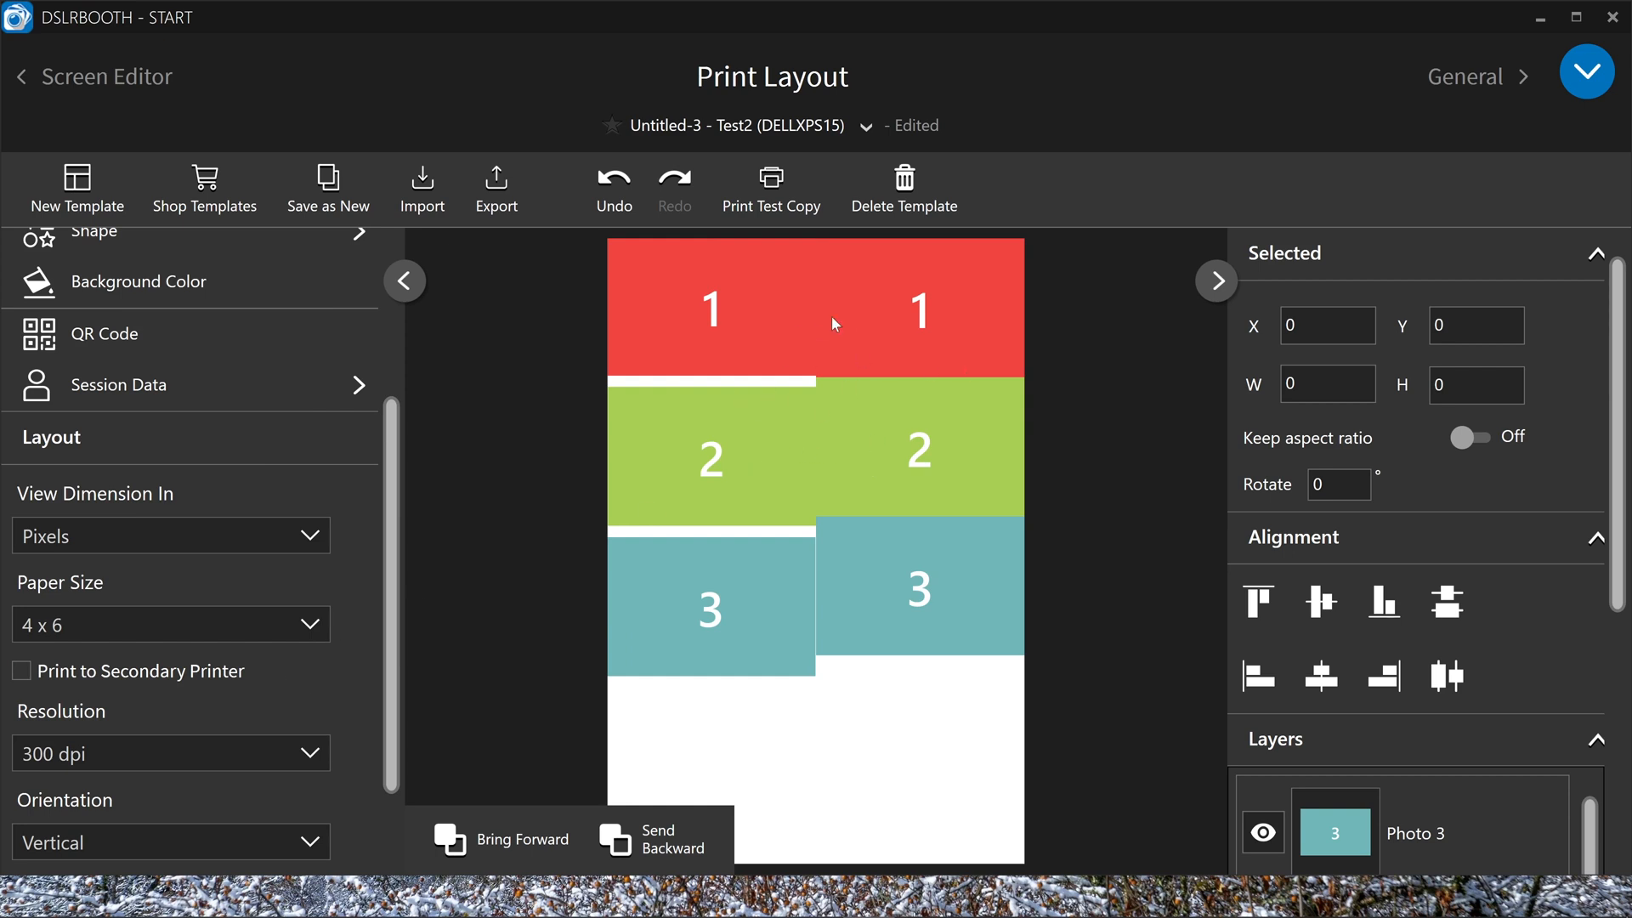
mouse_move(912, 570)
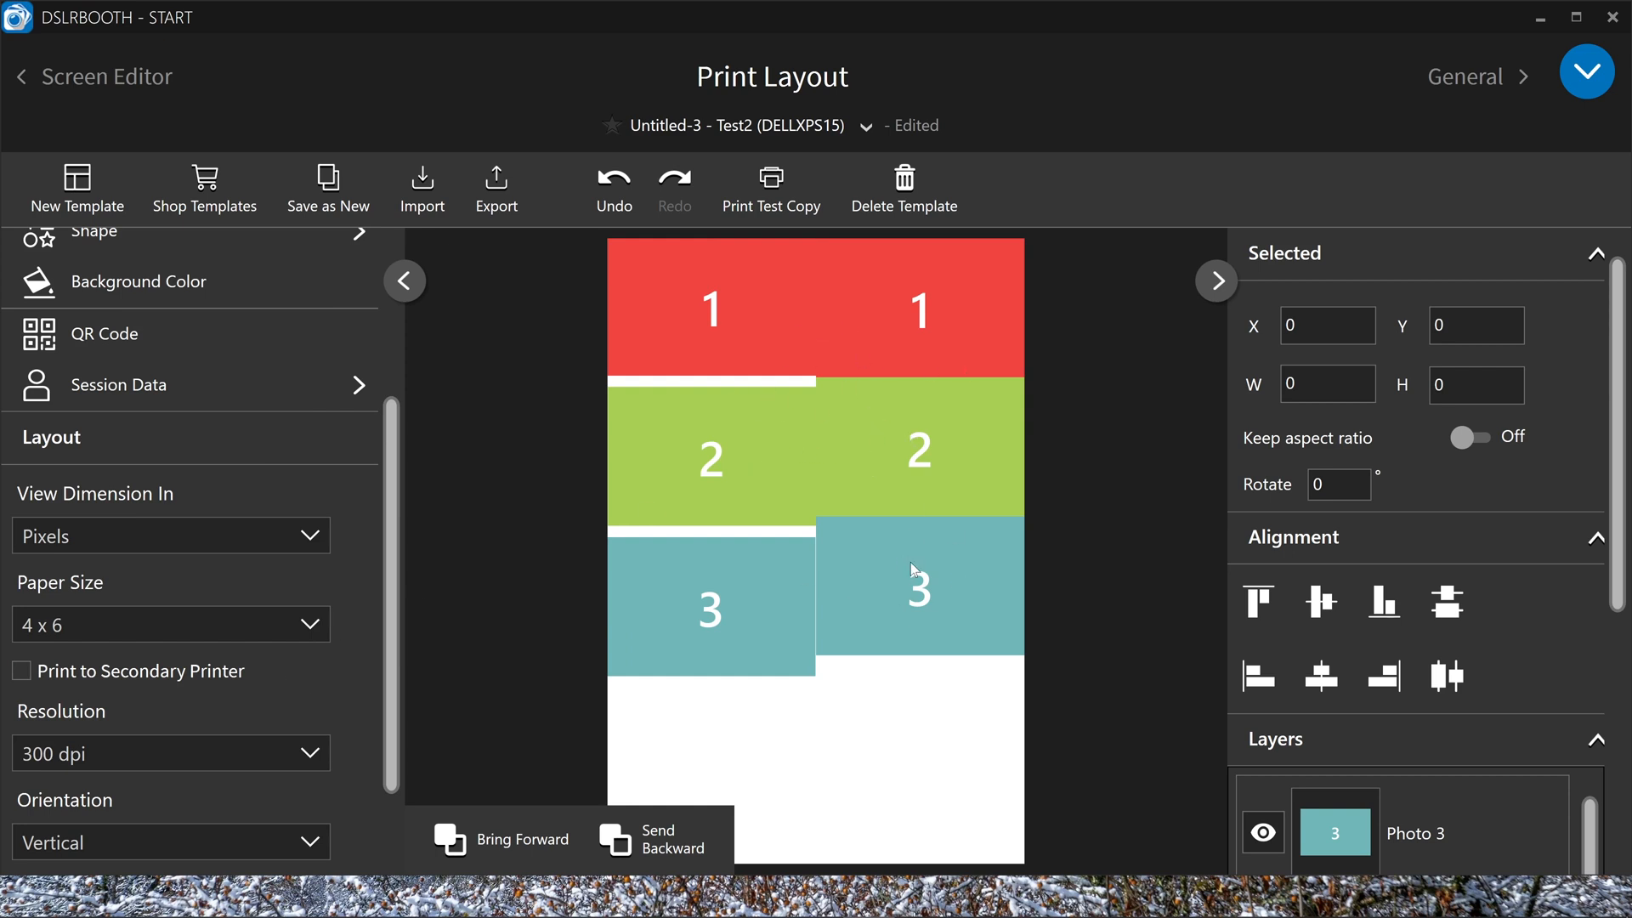
left_click(917, 586)
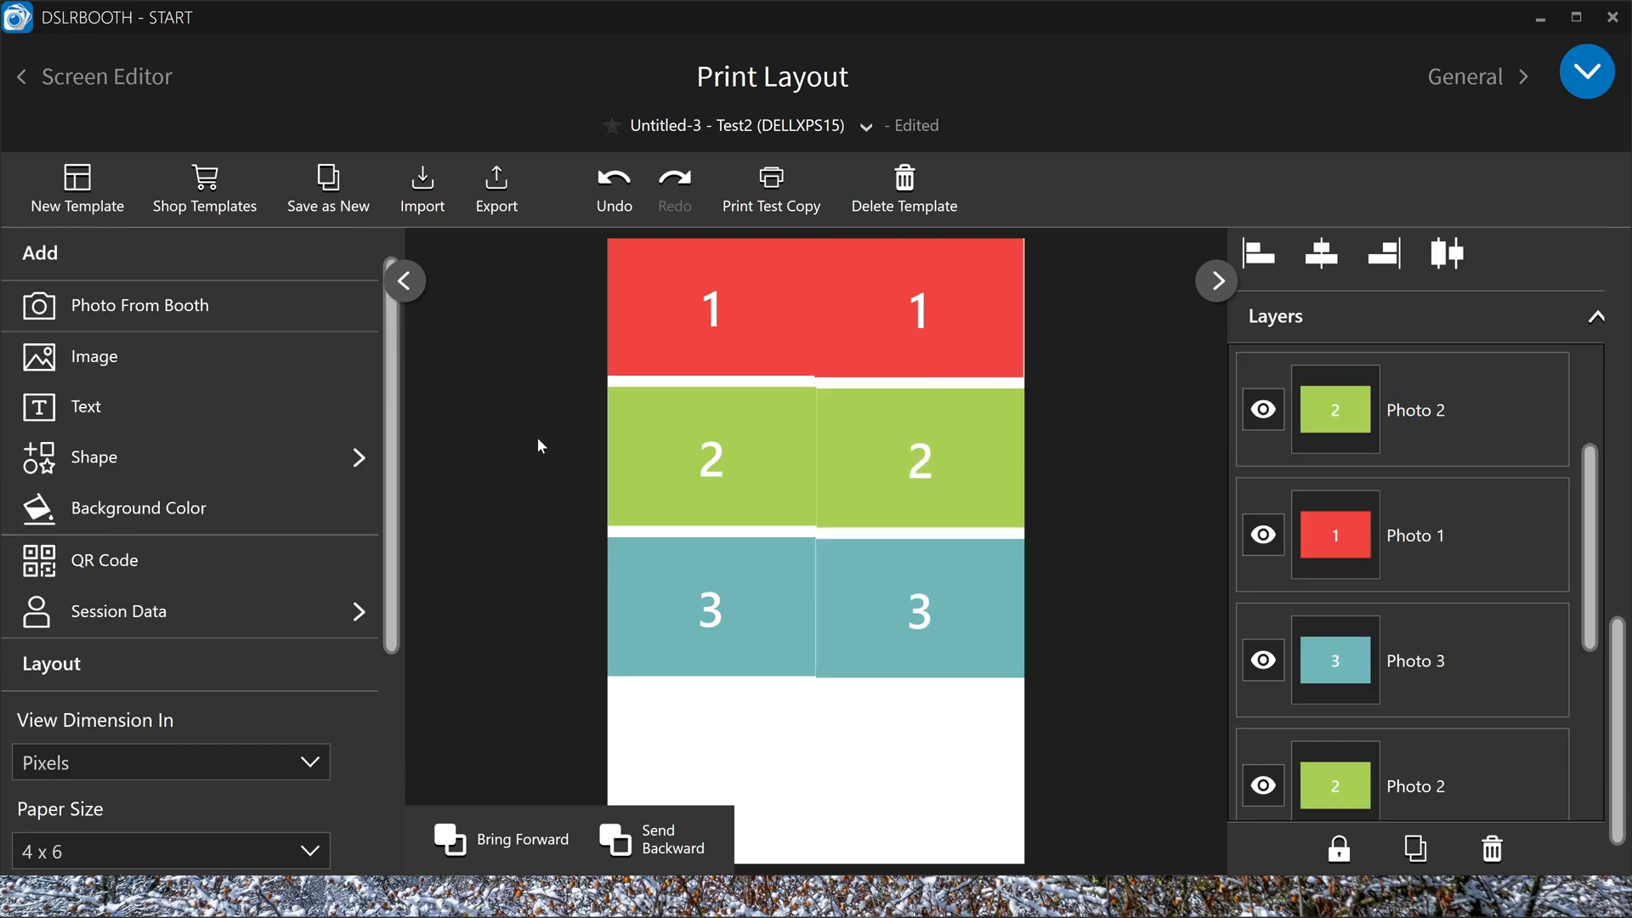
mouse_move(99, 358)
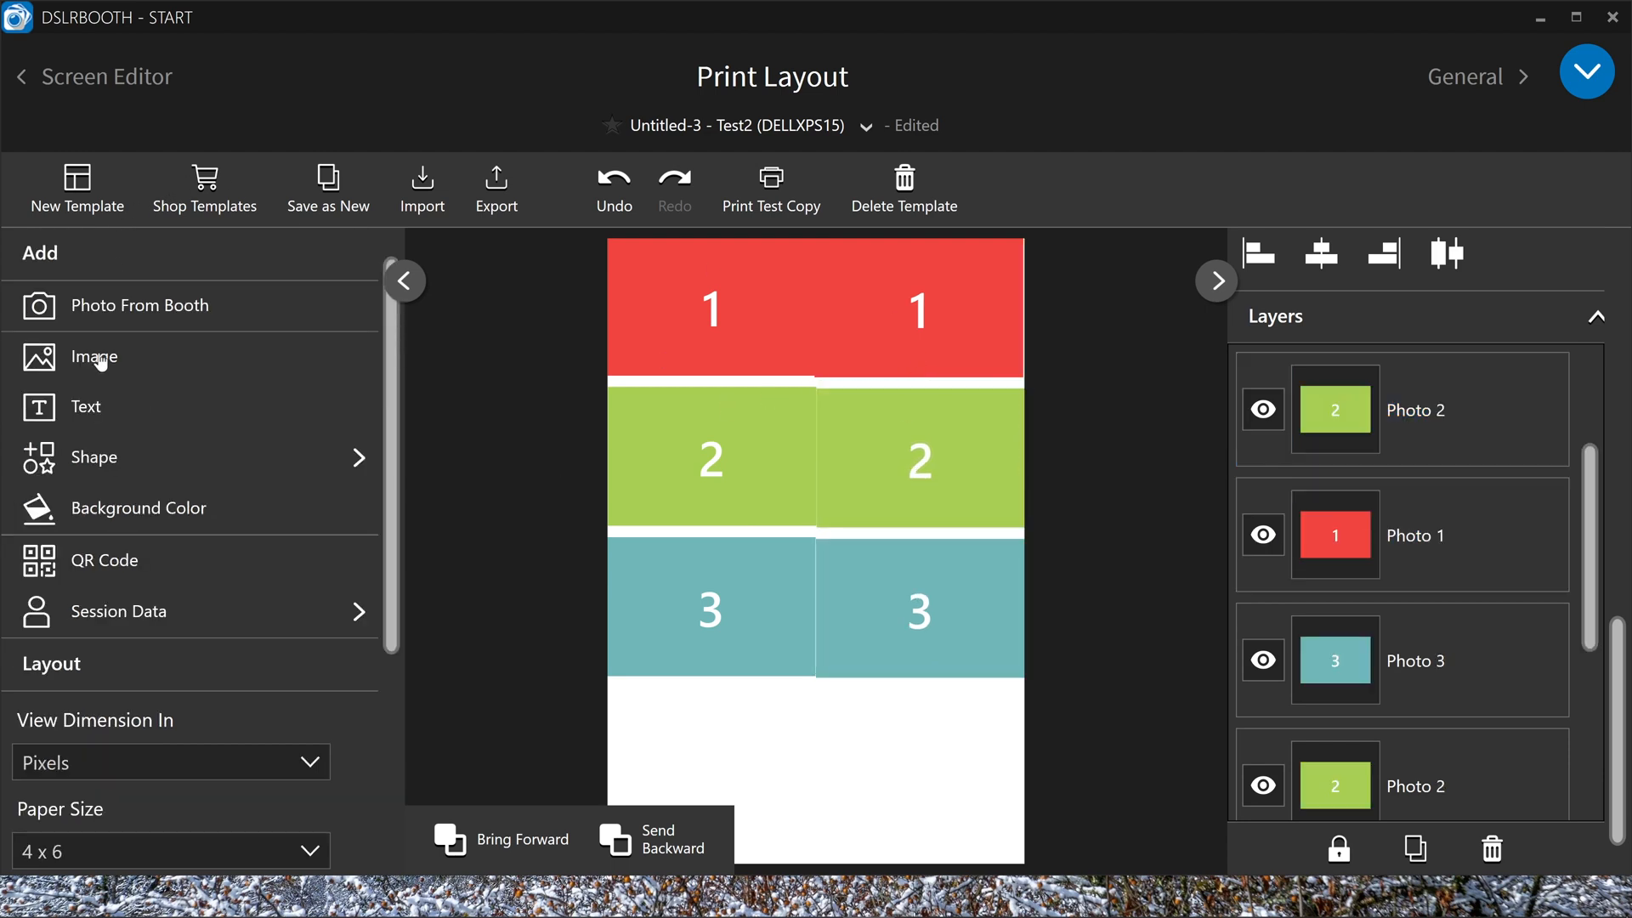
Add the ABVVschei overlay image from the Desktop as the top layer and lock it
left_click(92, 357)
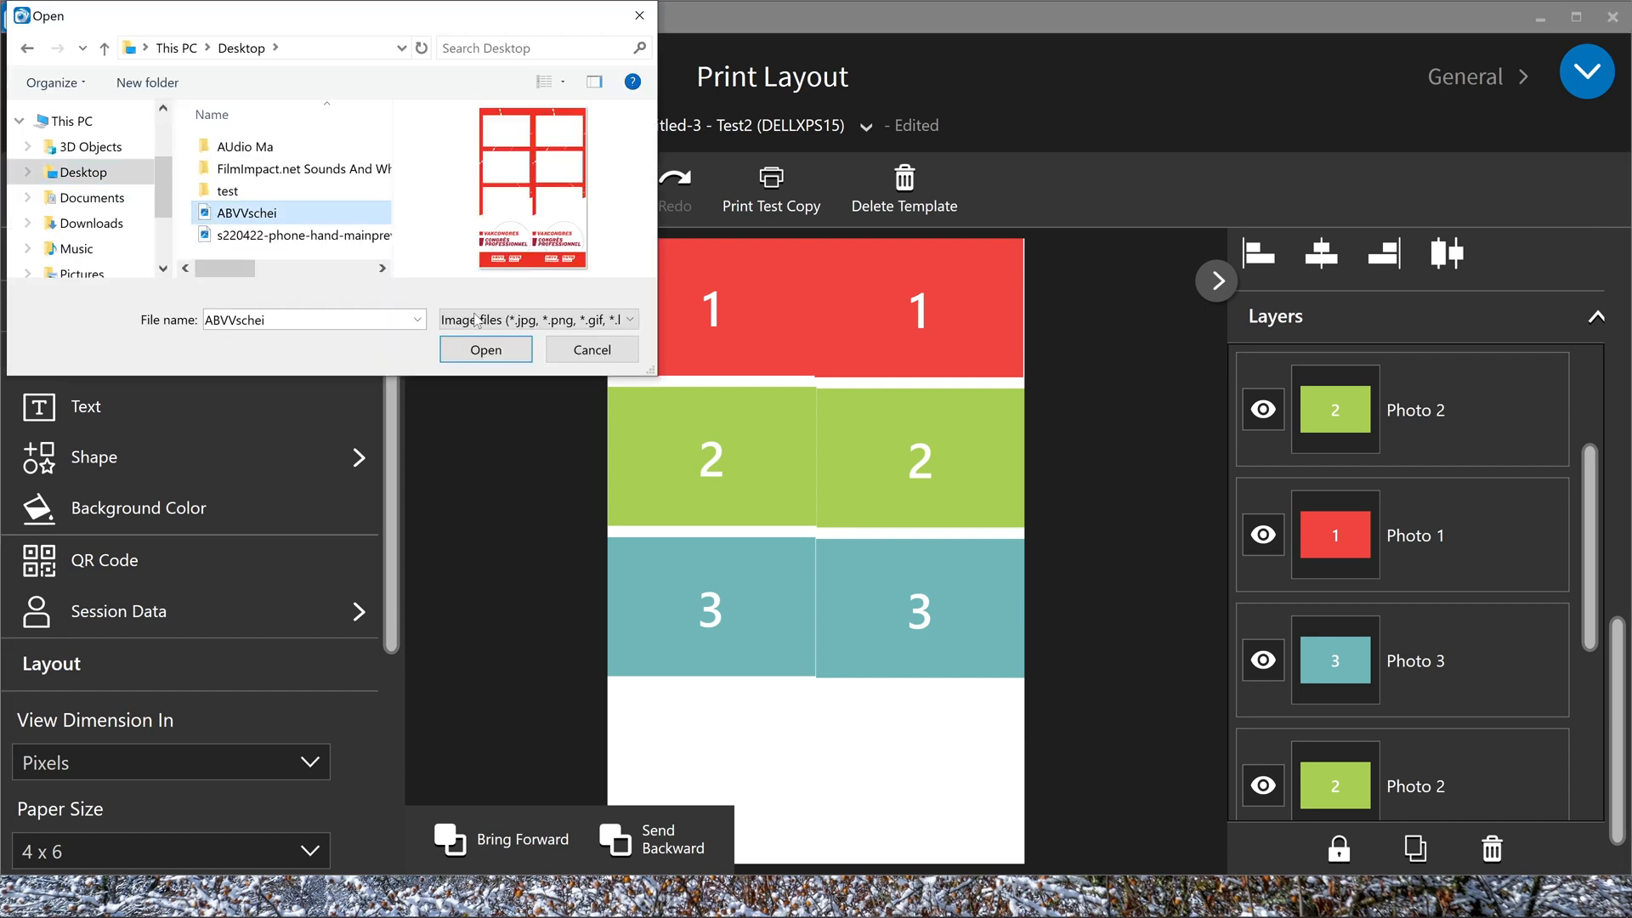
left_click(484, 348)
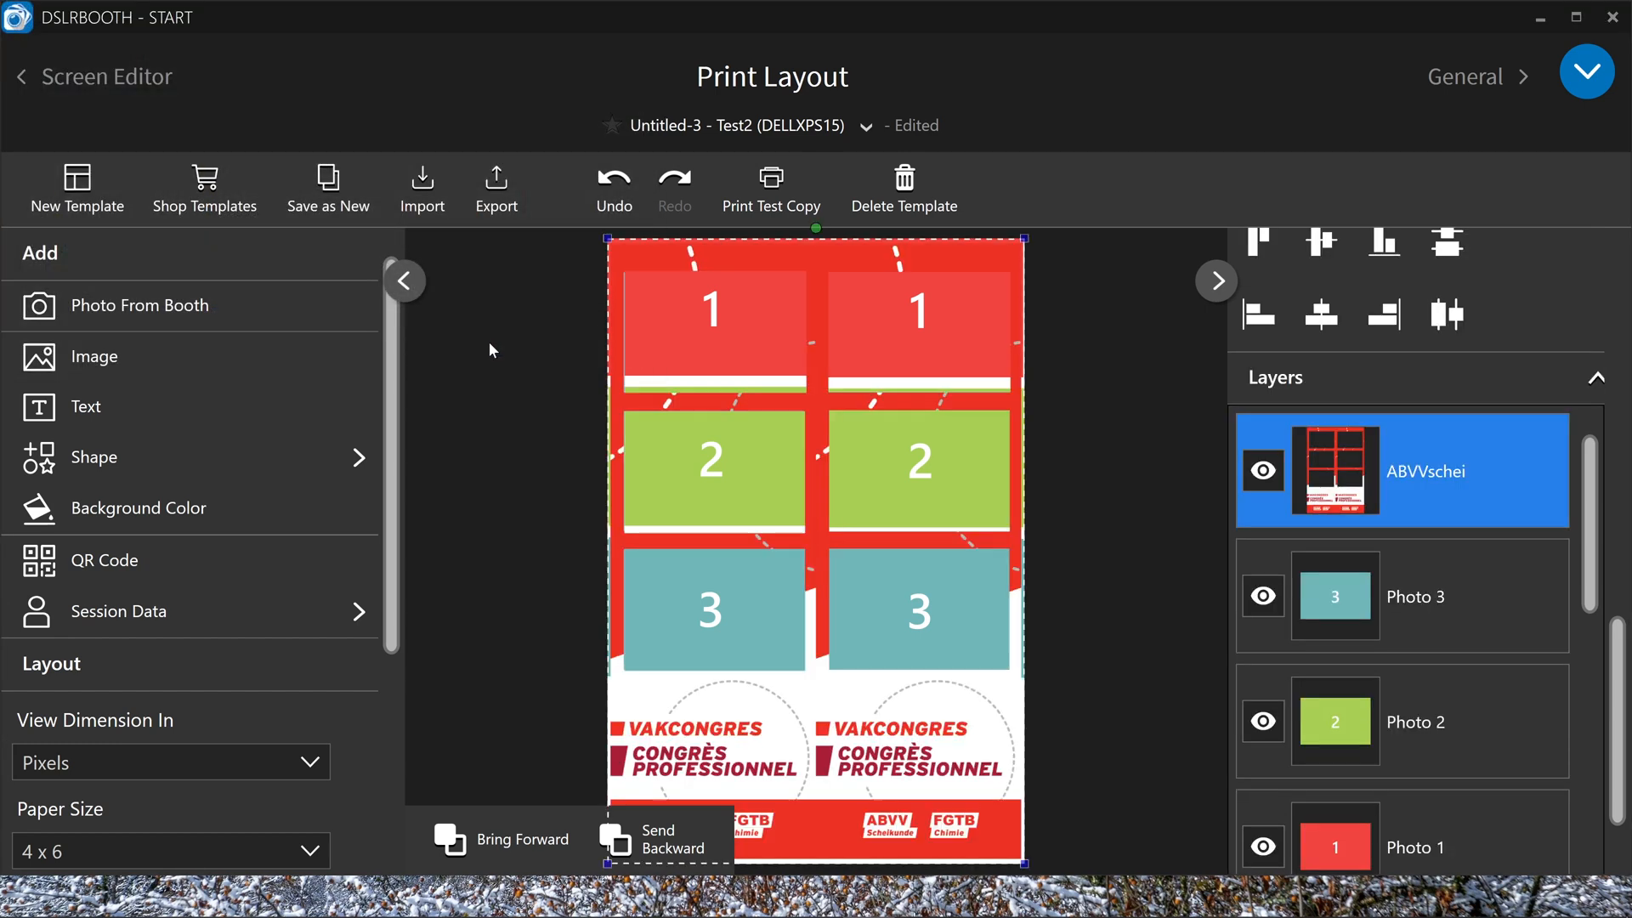
mouse_move(1430, 475)
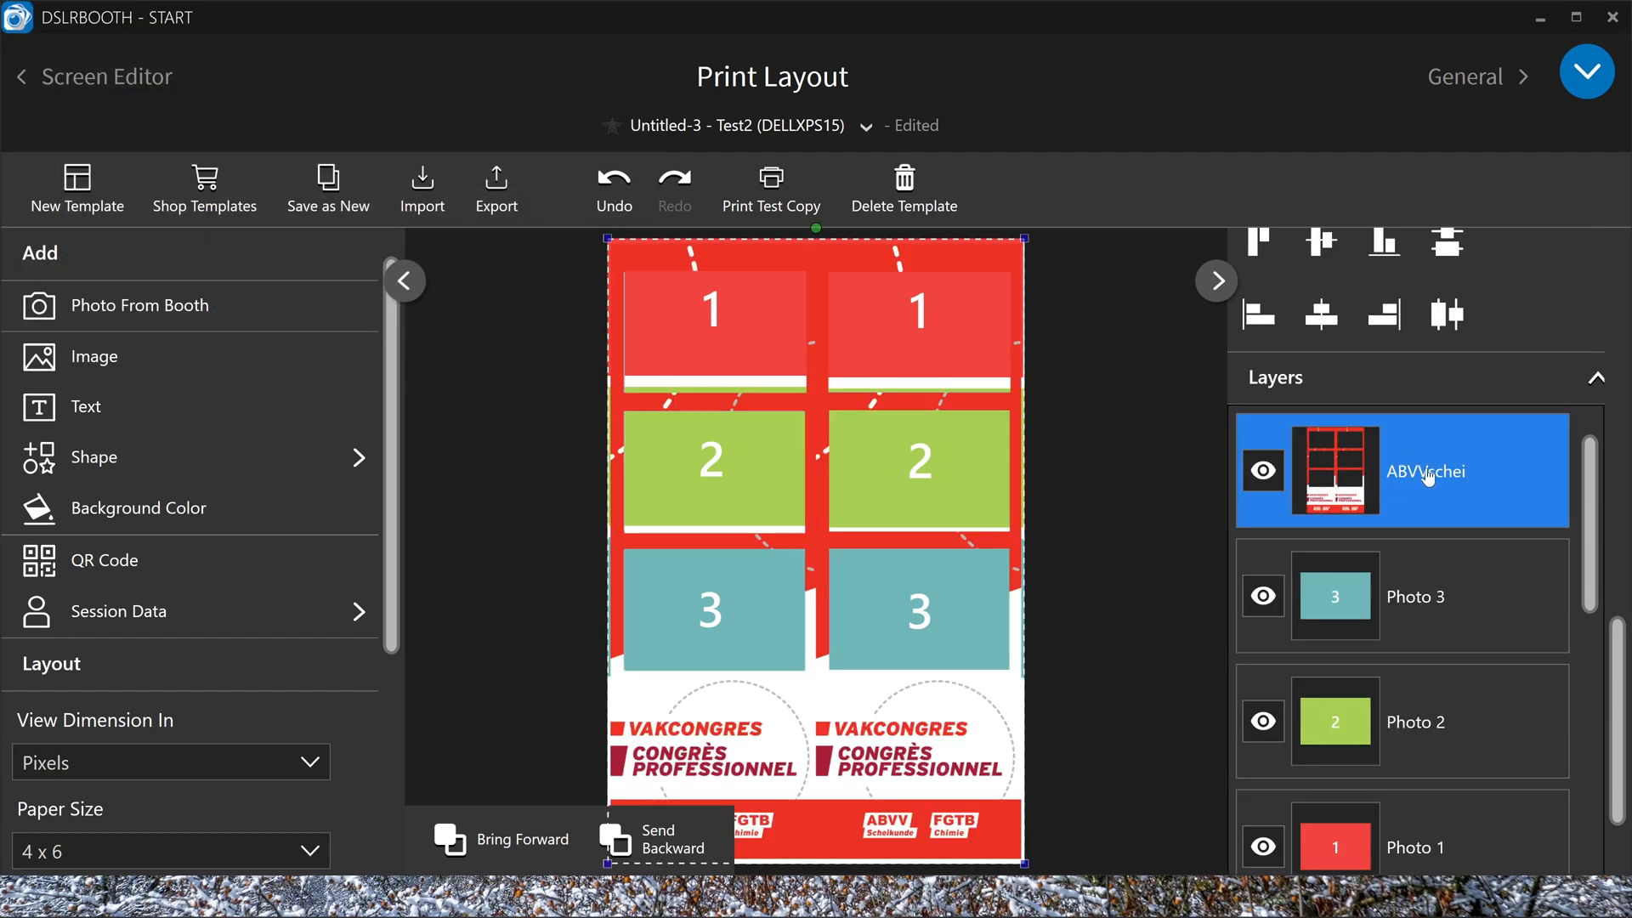
mouse_move(1458, 619)
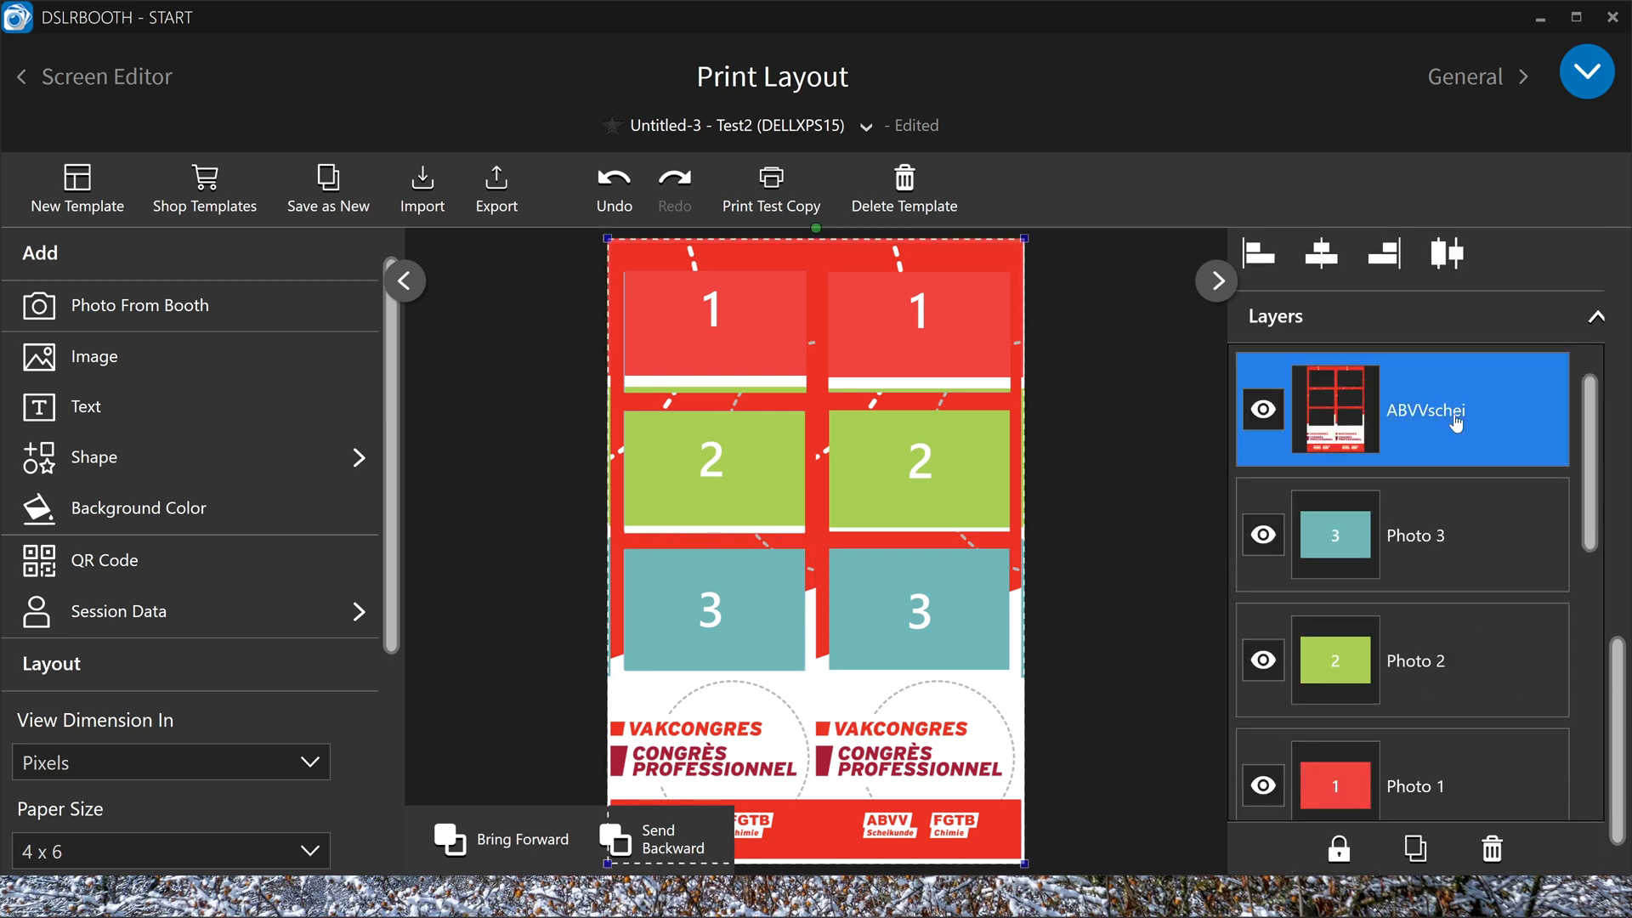
left_click(1338, 848)
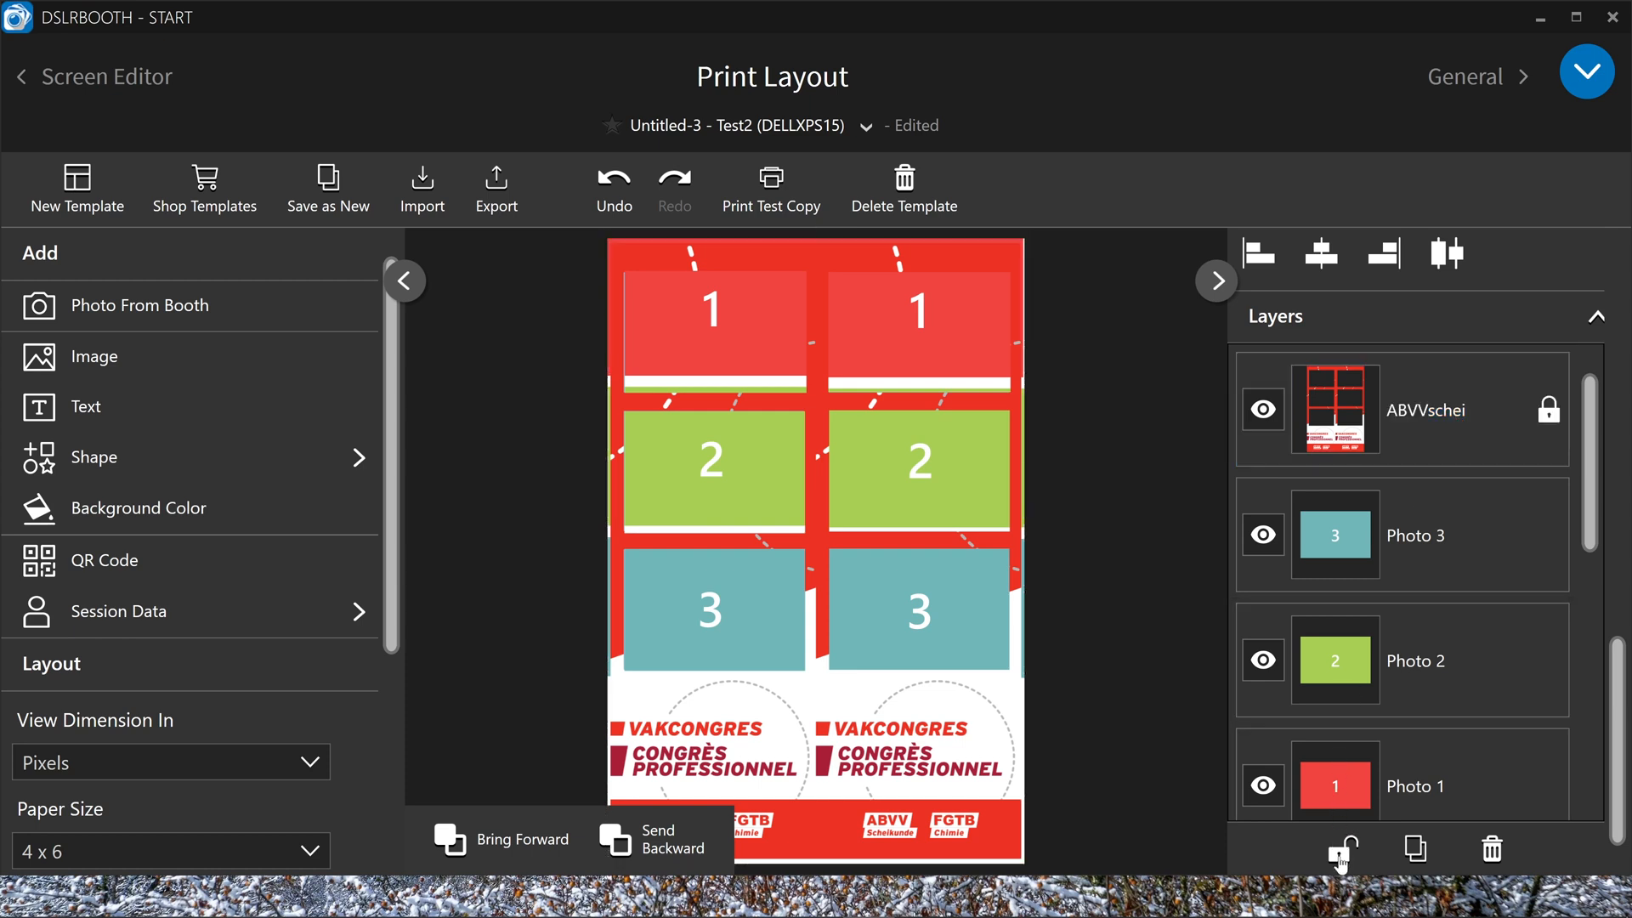
left_click(1427, 409)
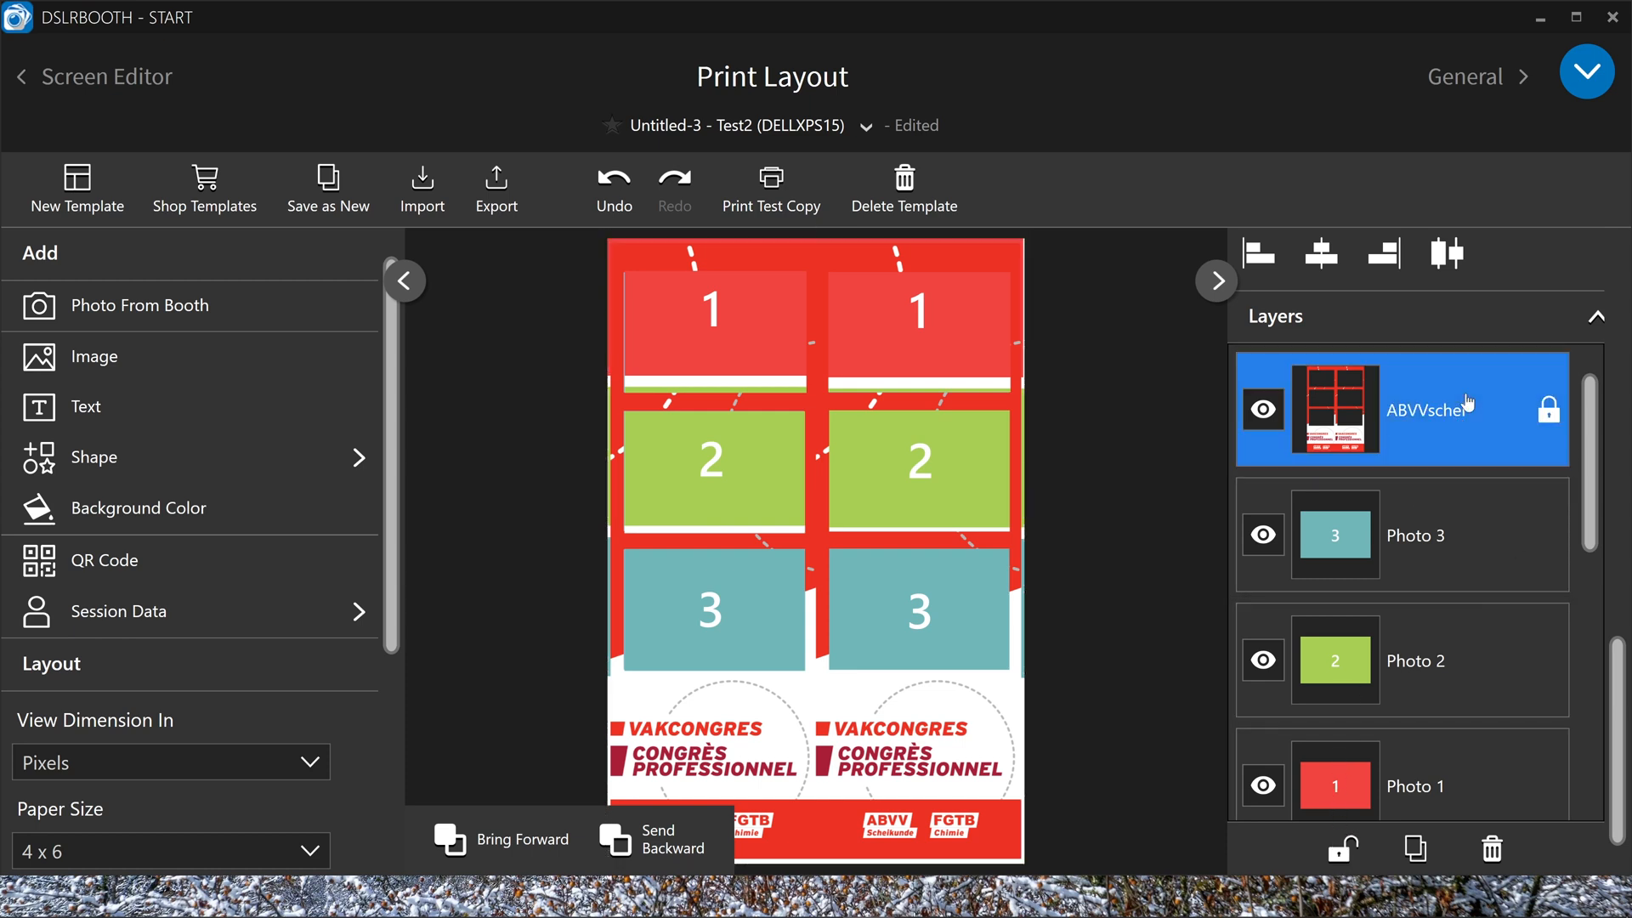
mouse_move(1374, 540)
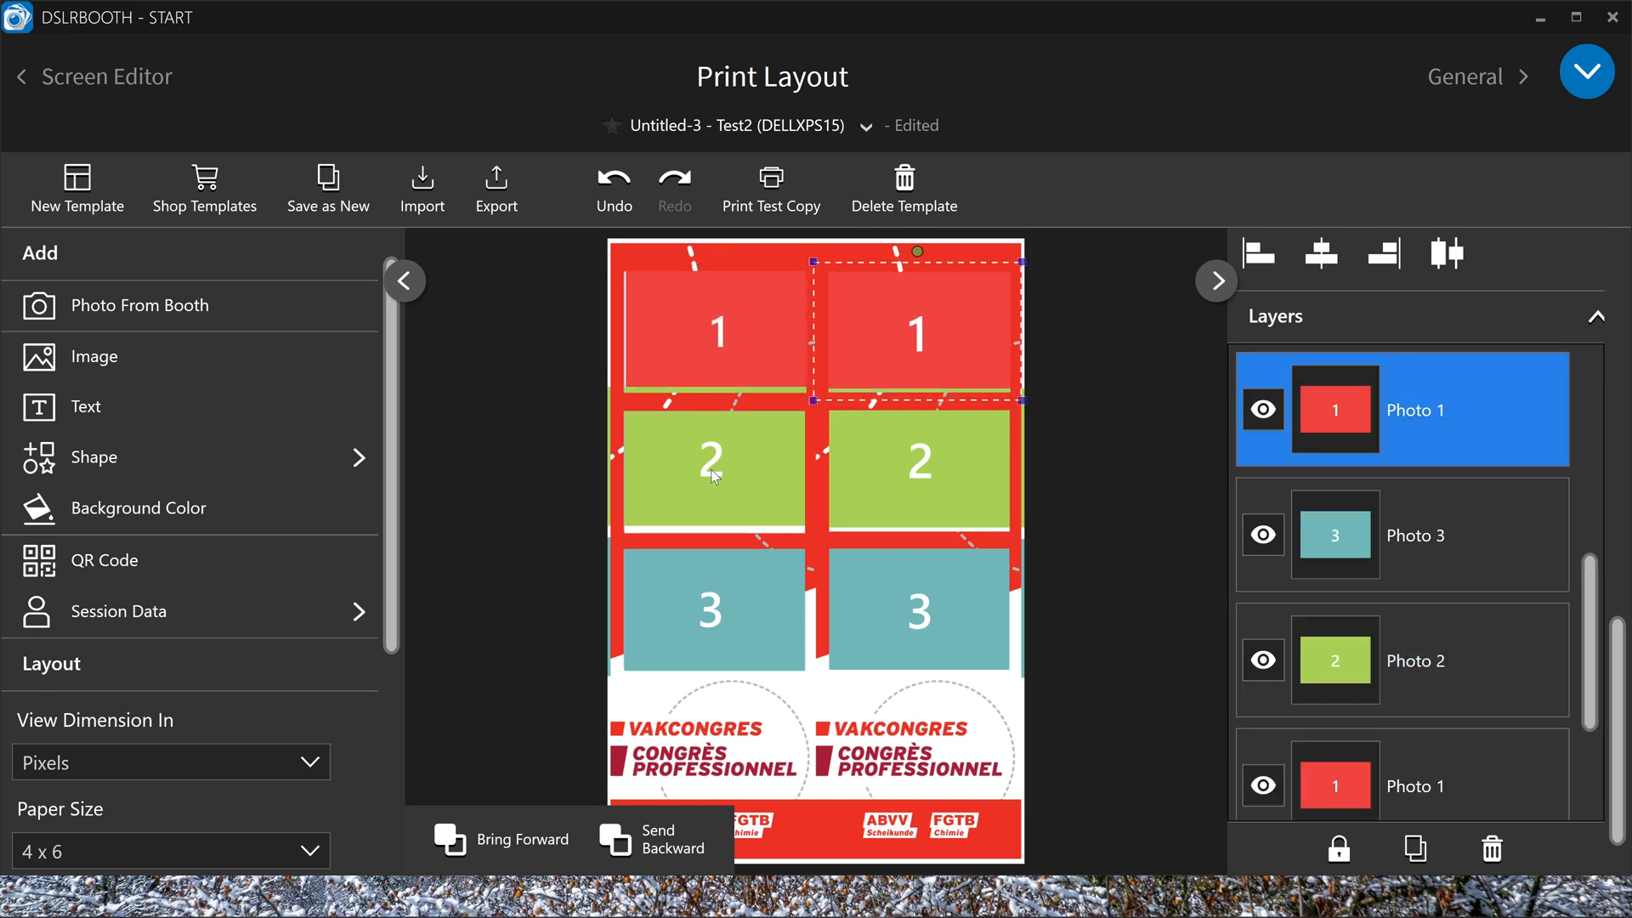
Reposition the photo 2 and photo 3 slots to fit inside the overlay's cut-out windows
left_click(710, 471)
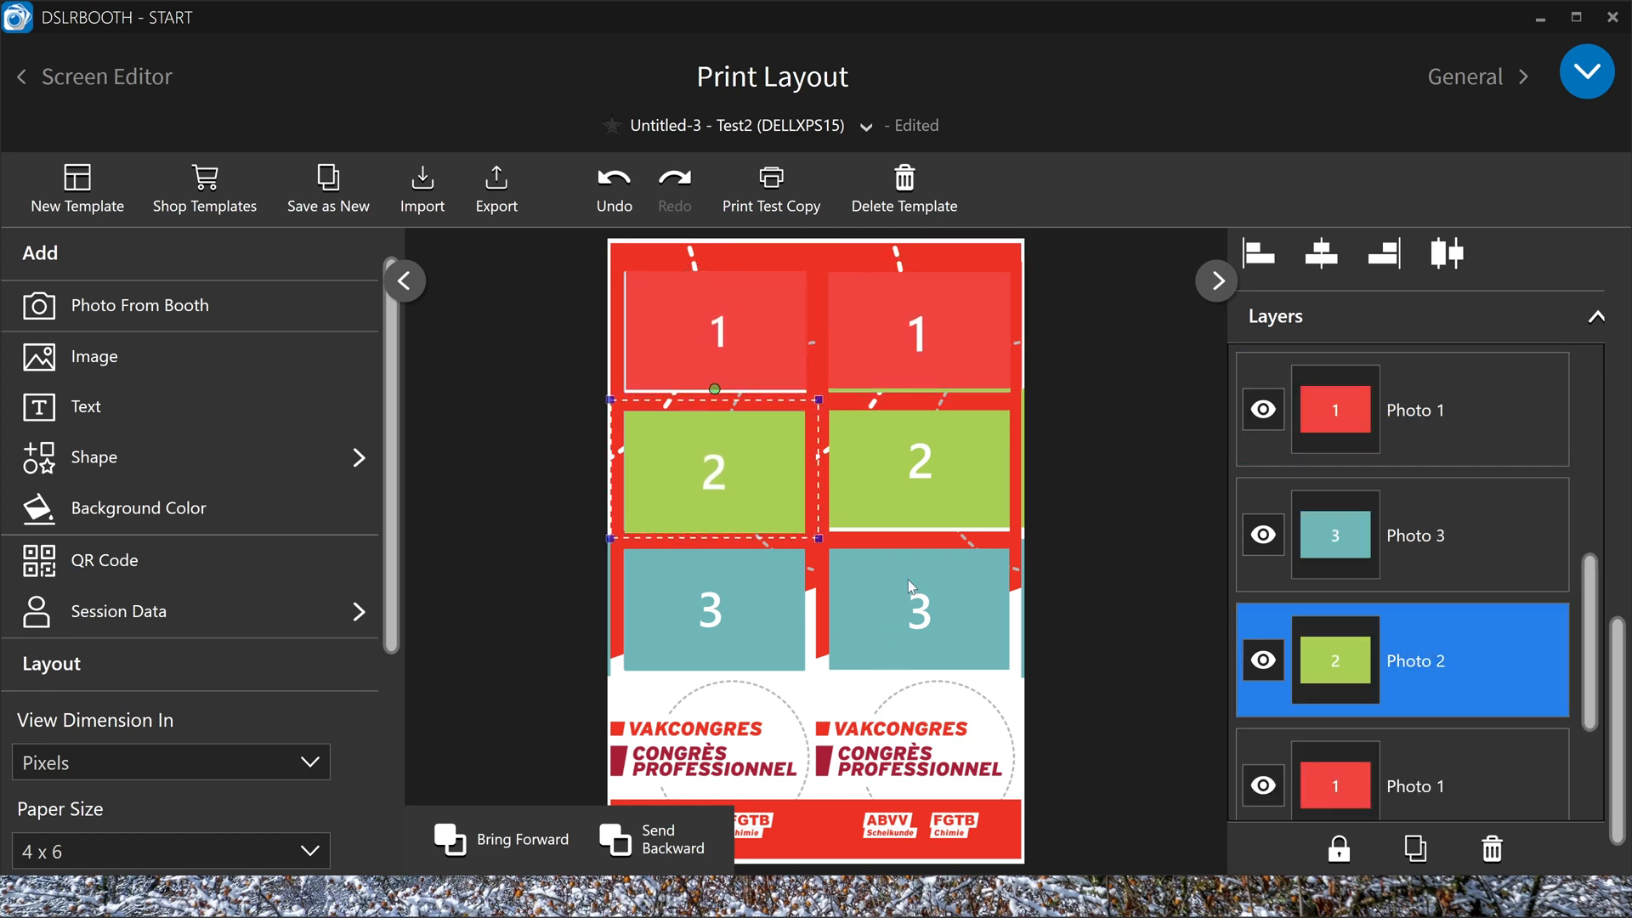
left_click(918, 471)
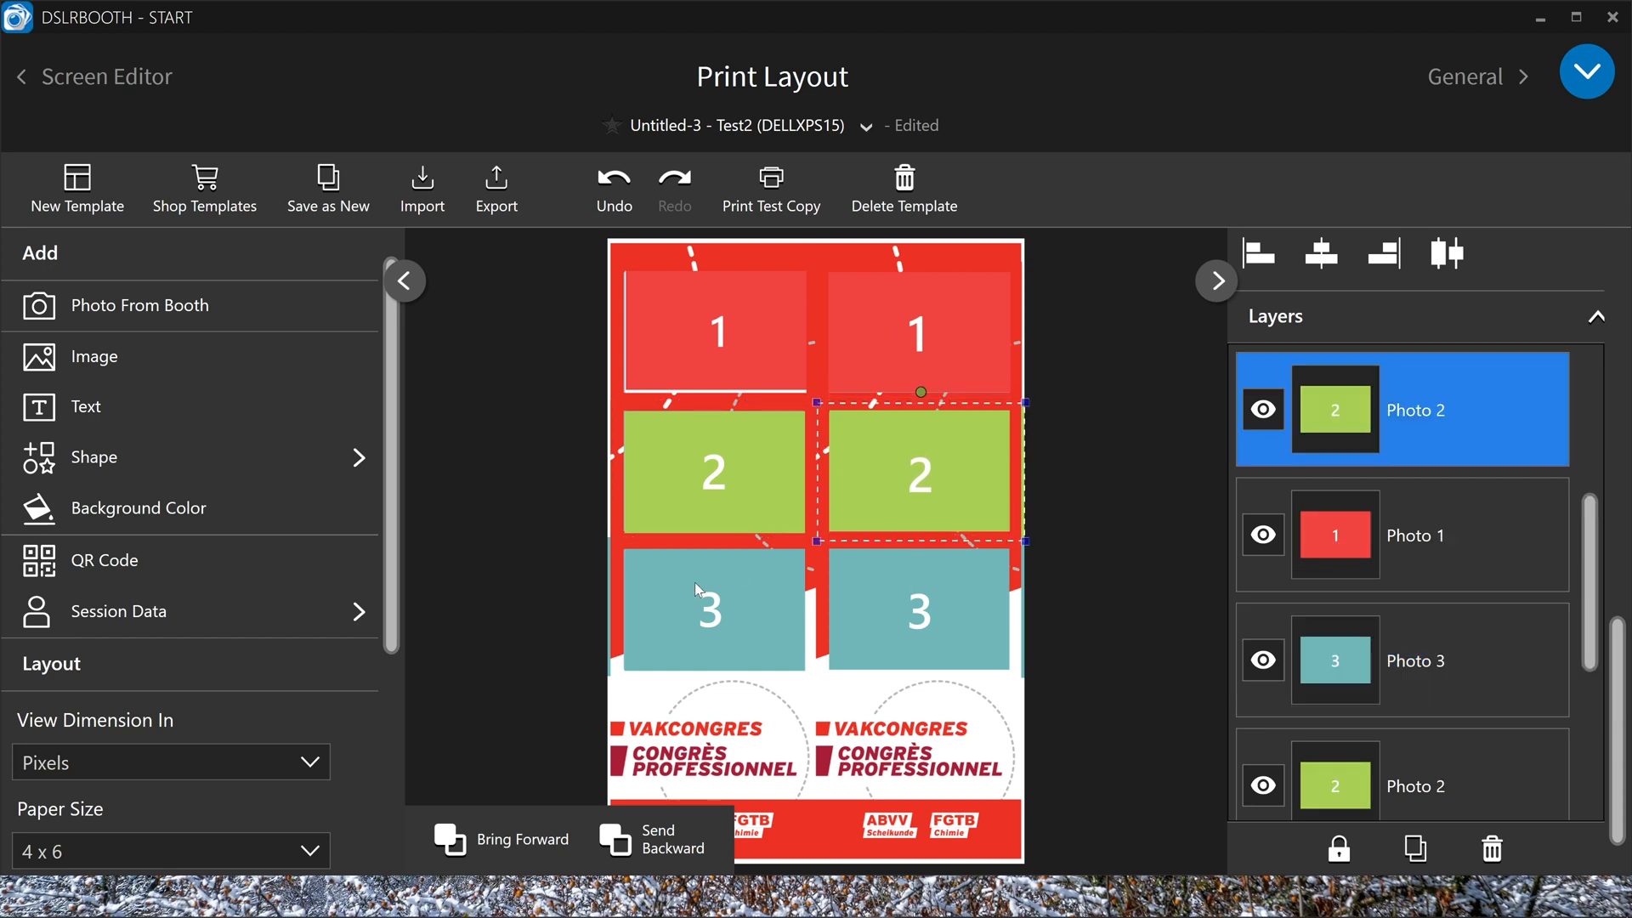
left_click(710, 611)
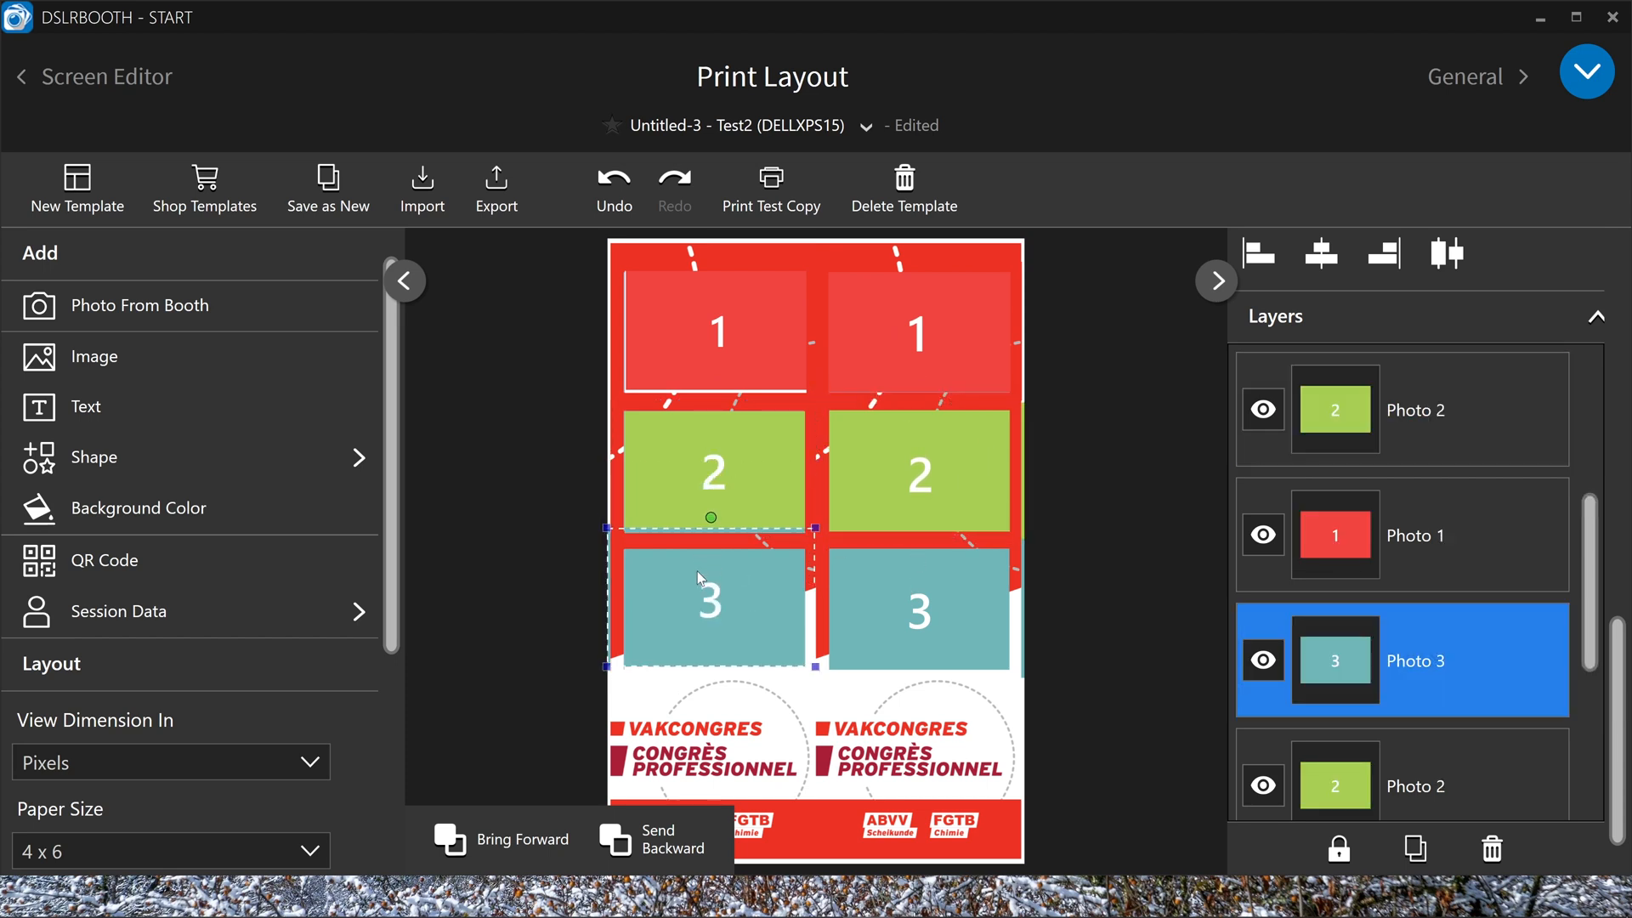